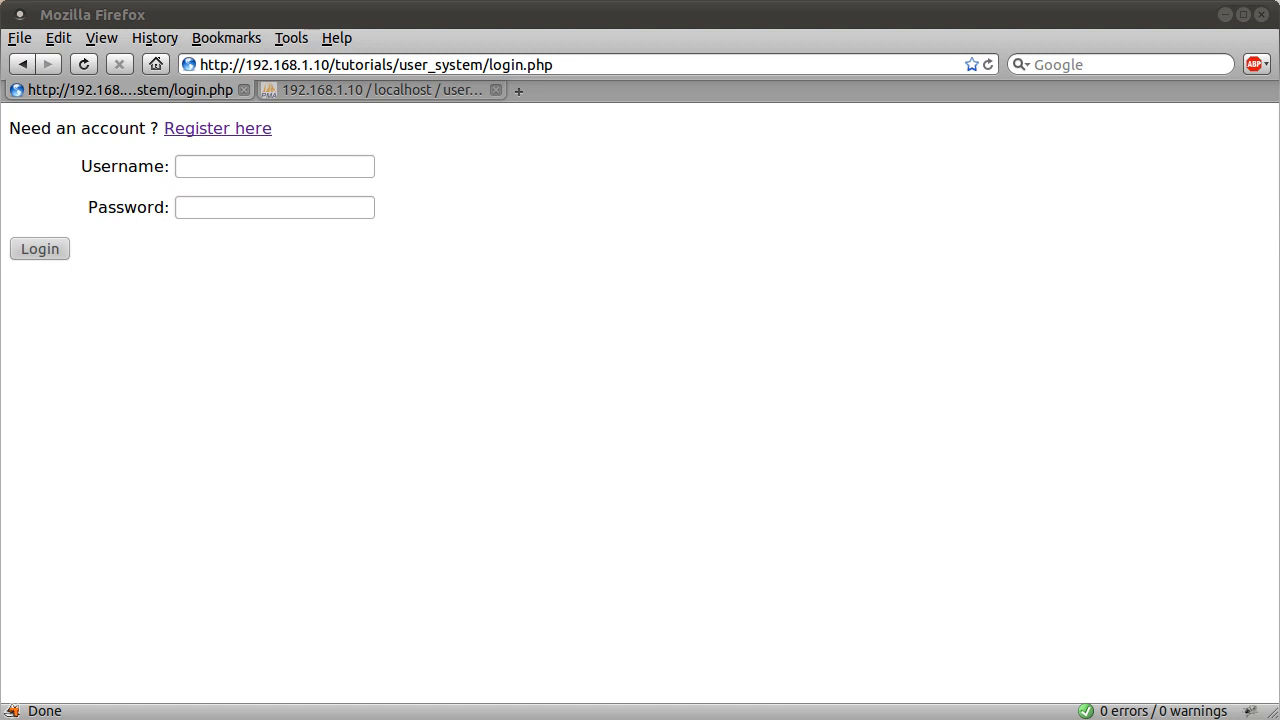
{"action": "mouse_move", "coordinate": [584, 441]}
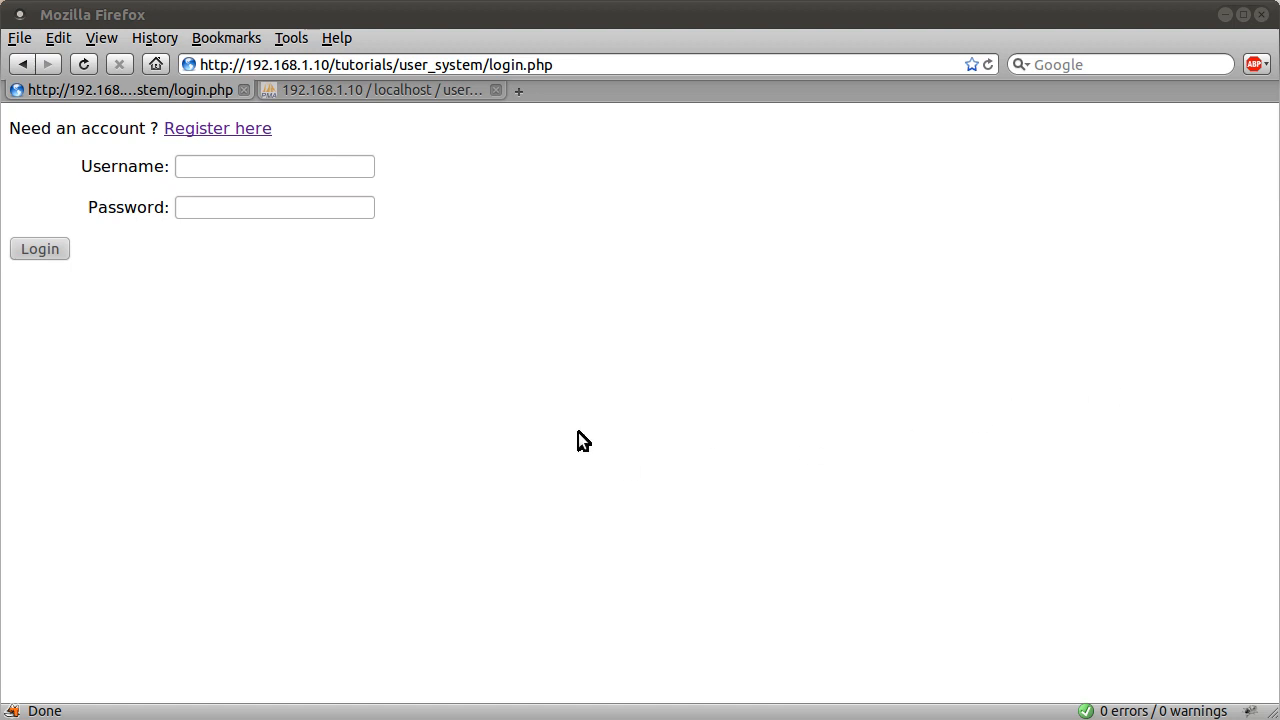
{"action": "mouse_move", "coordinate": [525, 506]}
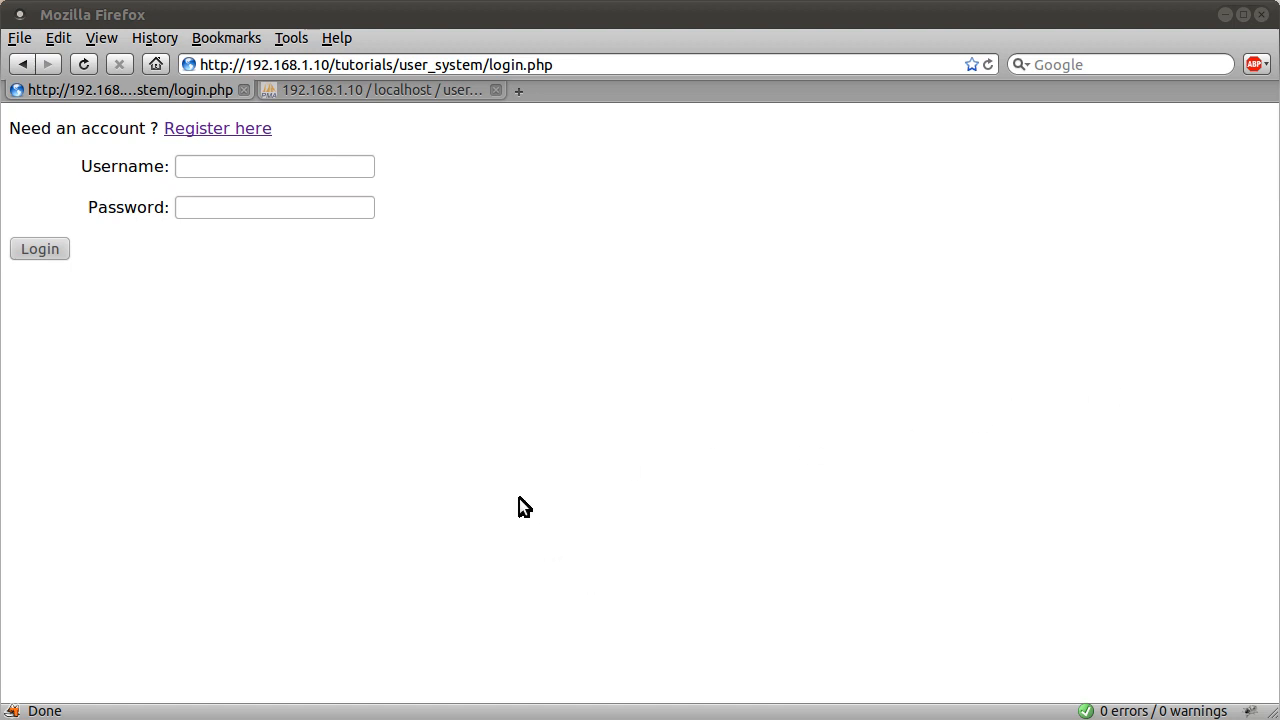
{"action": "mouse_move", "coordinate": [358, 275]}
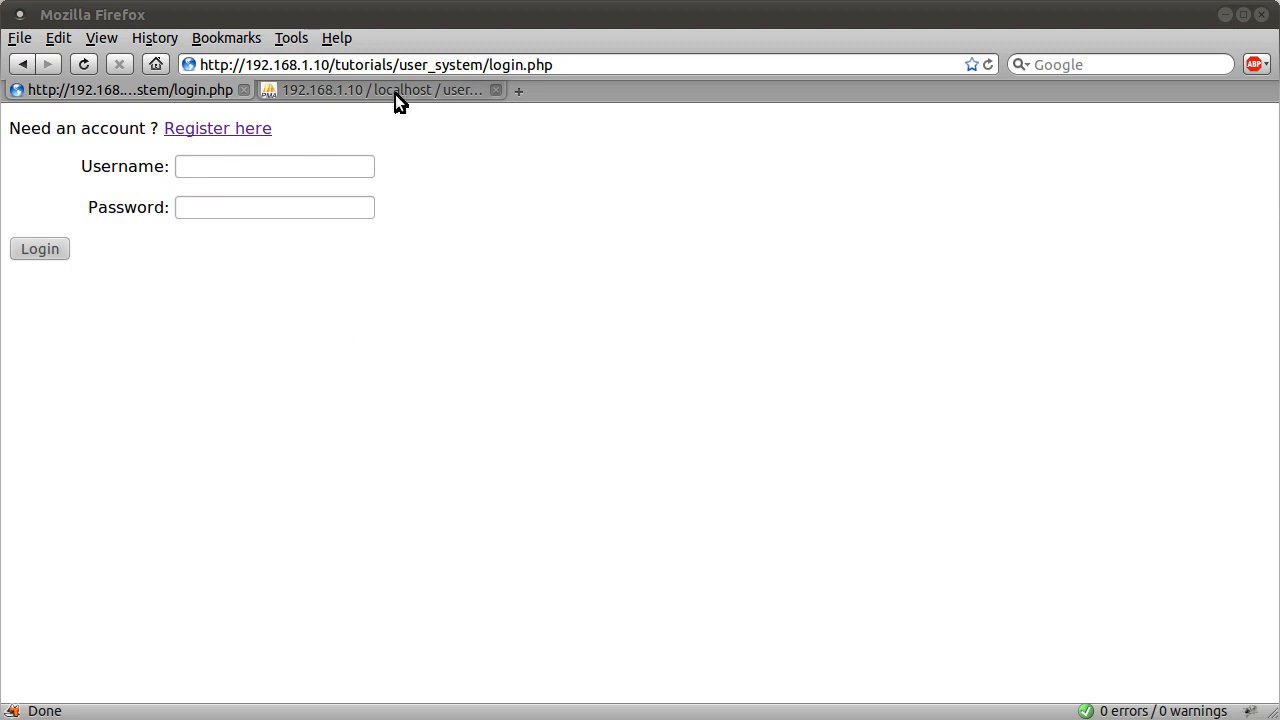
Review the empty Firefox login form, then switch to gedit showing register.php.
{"action": "left_click", "coordinate": [275, 166]}
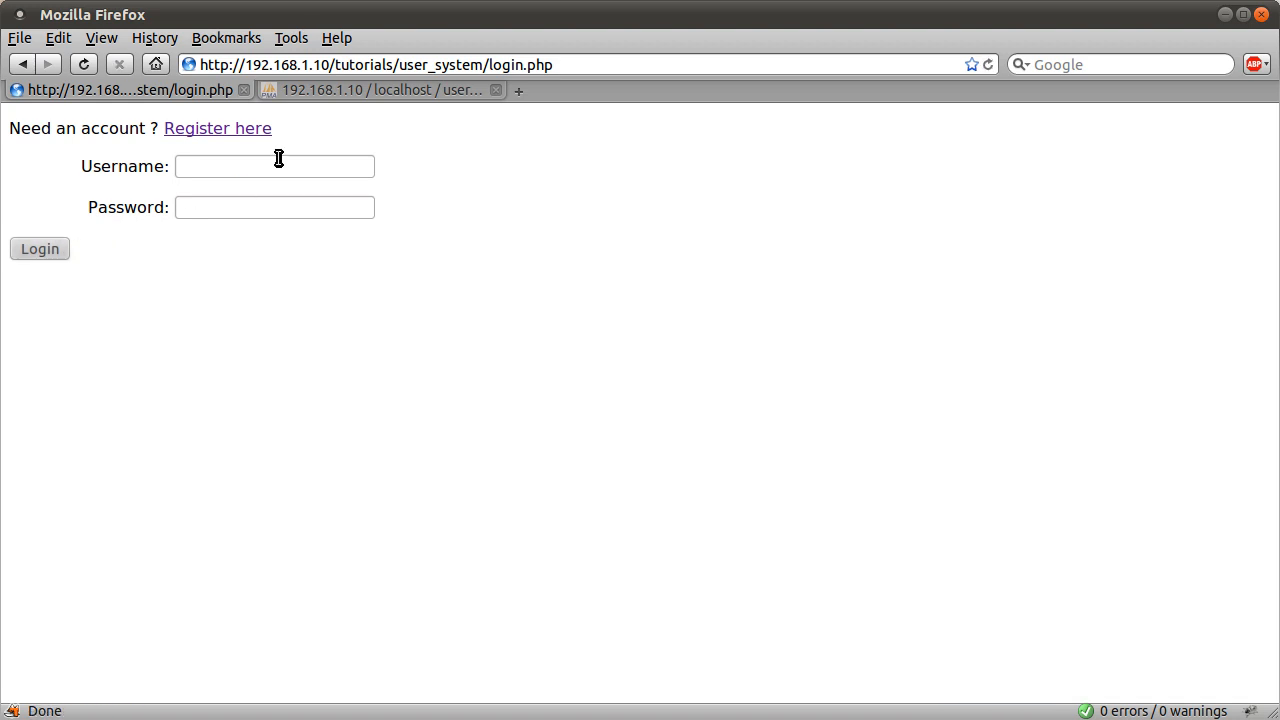
{"action": "mouse_move", "coordinate": [165, 172]}
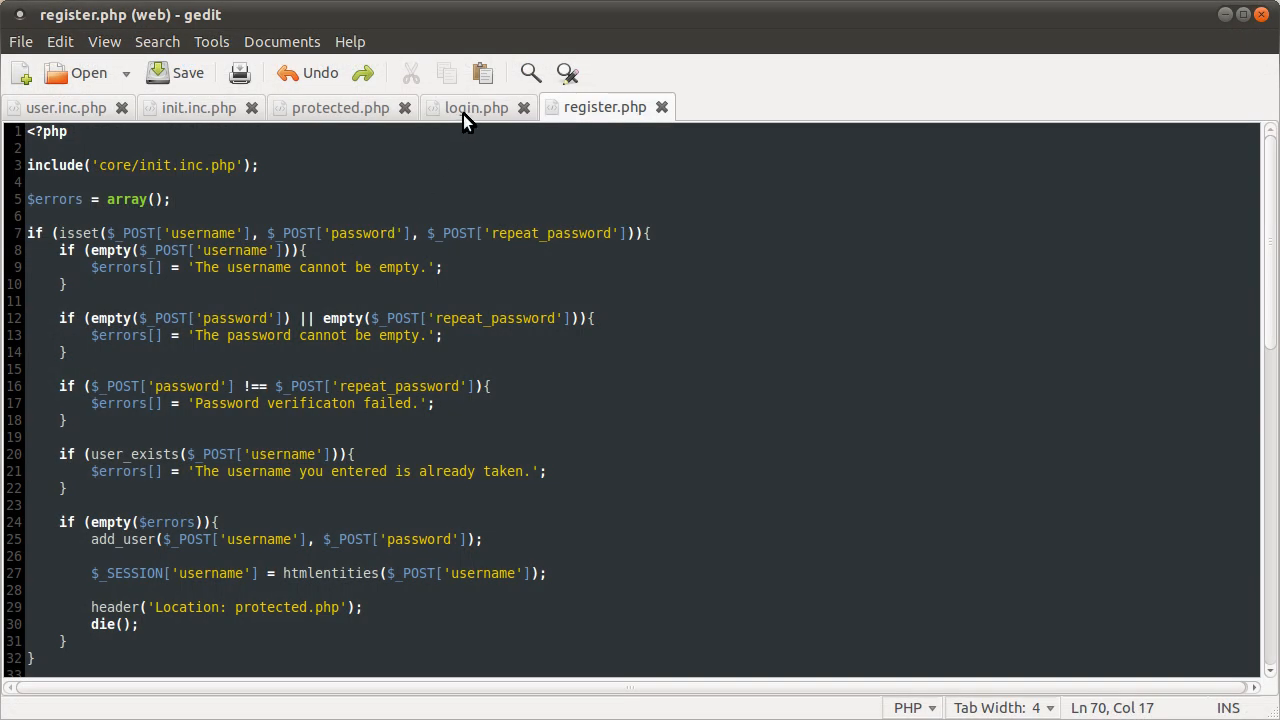
Bring up the login.php tab with its login form markup in gedit.
{"action": "left_click", "coordinate": [476, 107]}
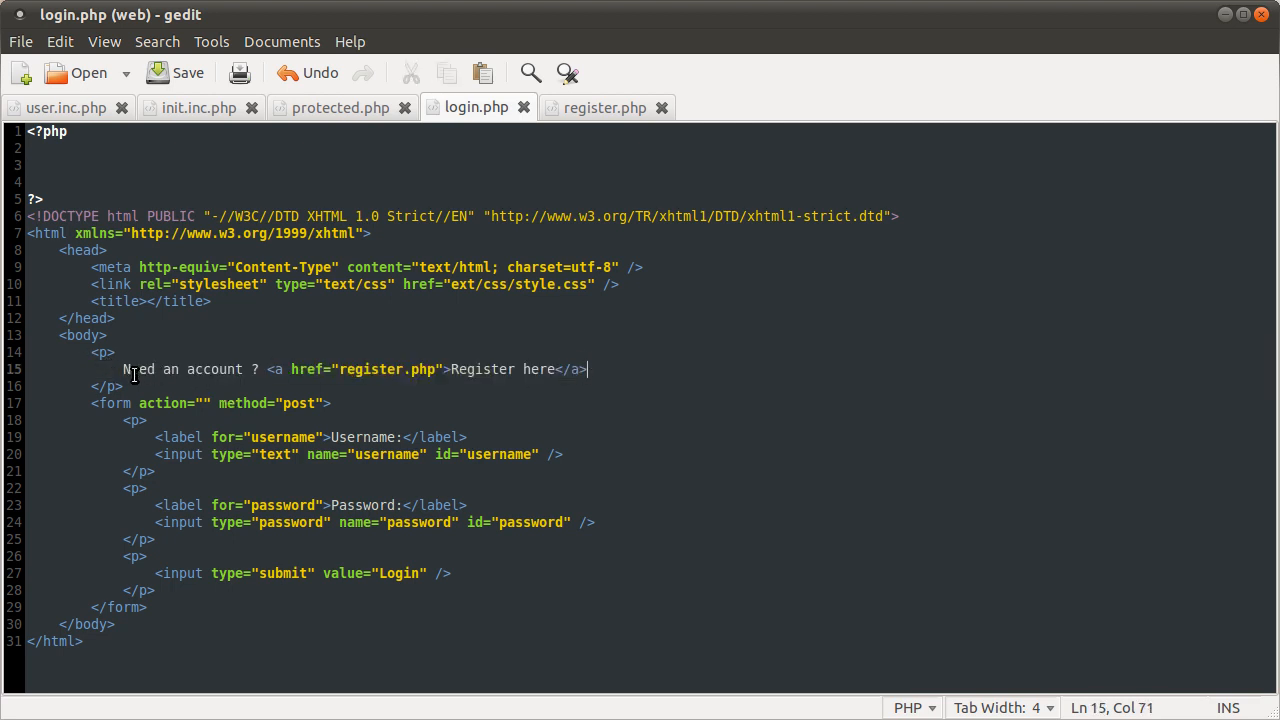
{"action": "mouse_move", "coordinate": [1183, 325]}
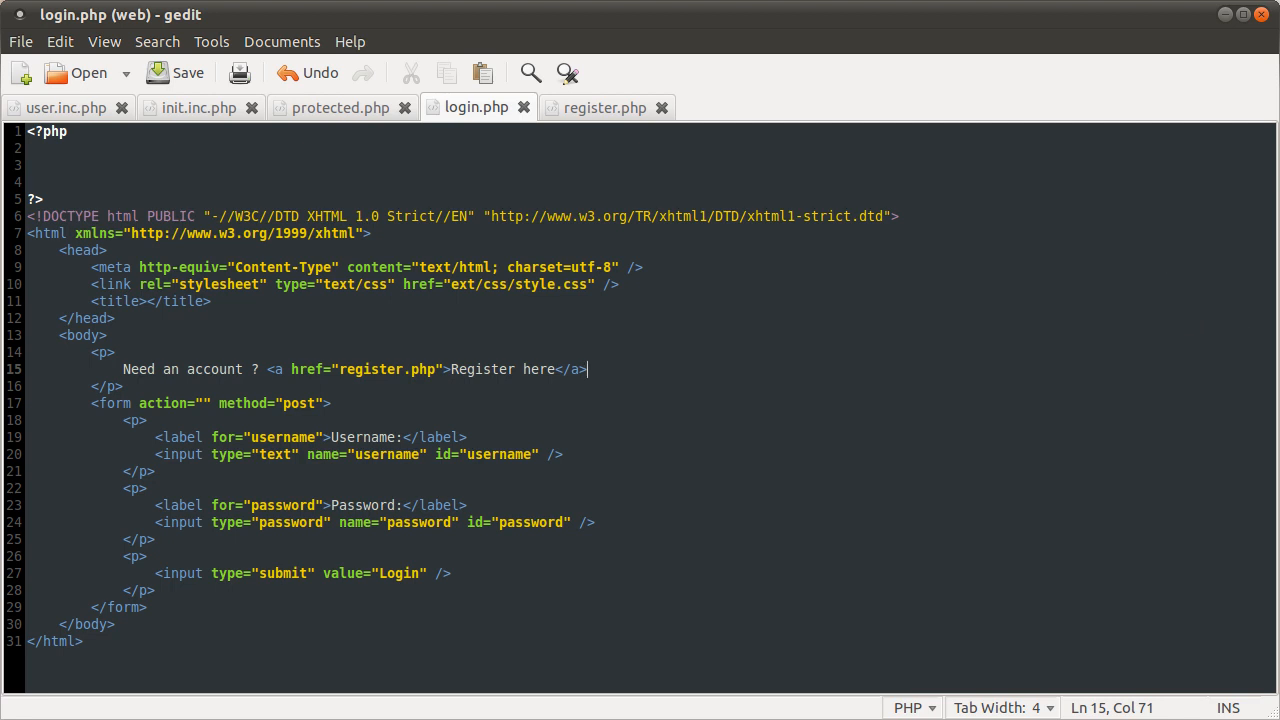
{"action": "mouse_move", "coordinate": [1080, 433]}
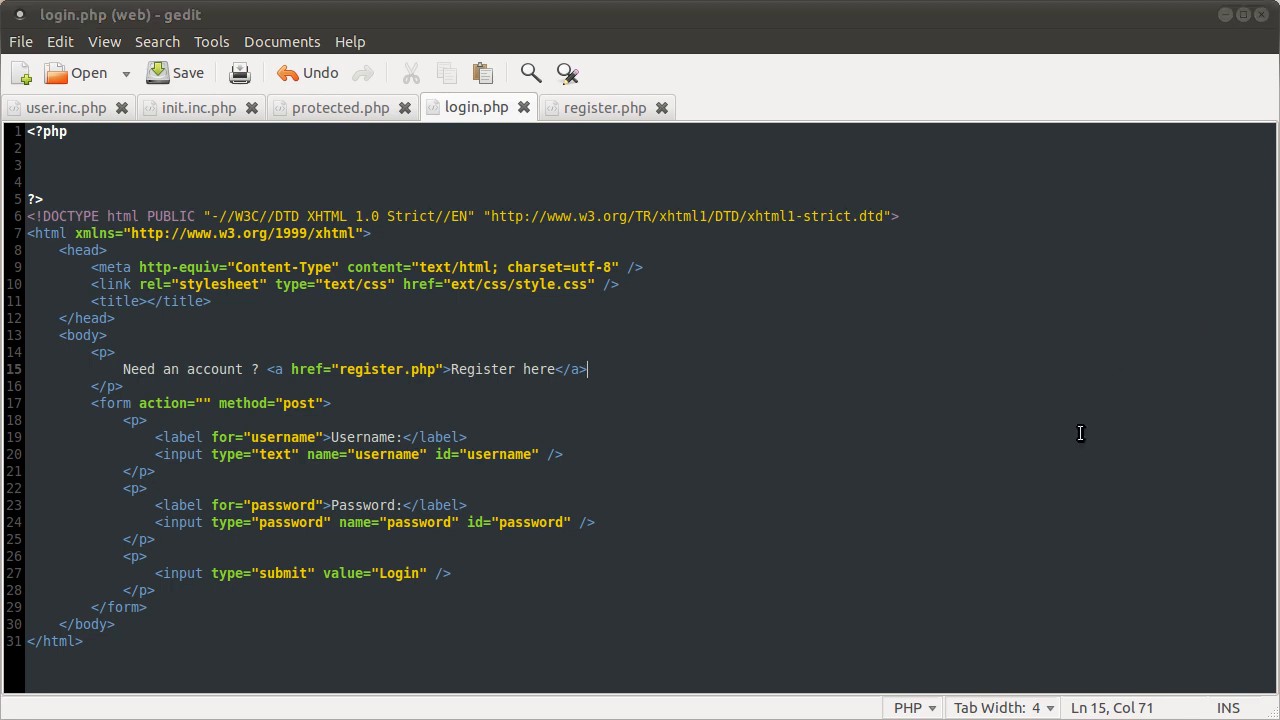
{"action": "mouse_move", "coordinate": [122, 371]}
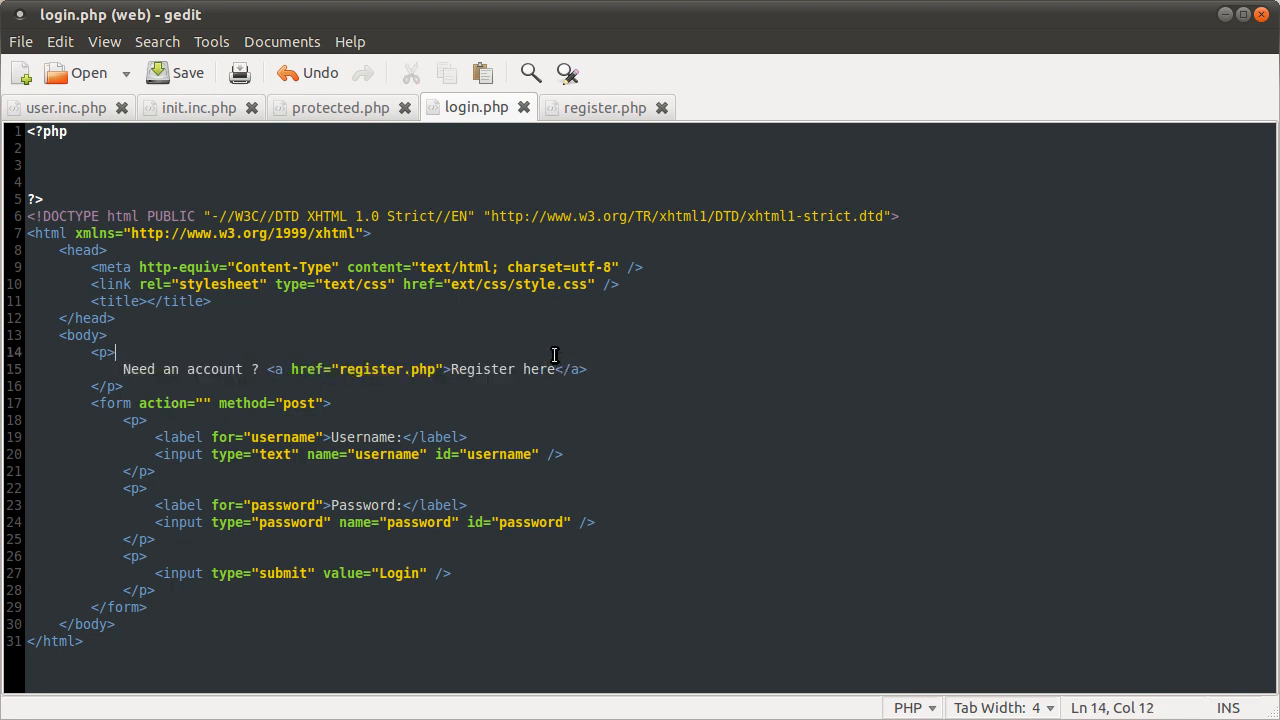
{"action": "mouse_move", "coordinate": [118, 184]}
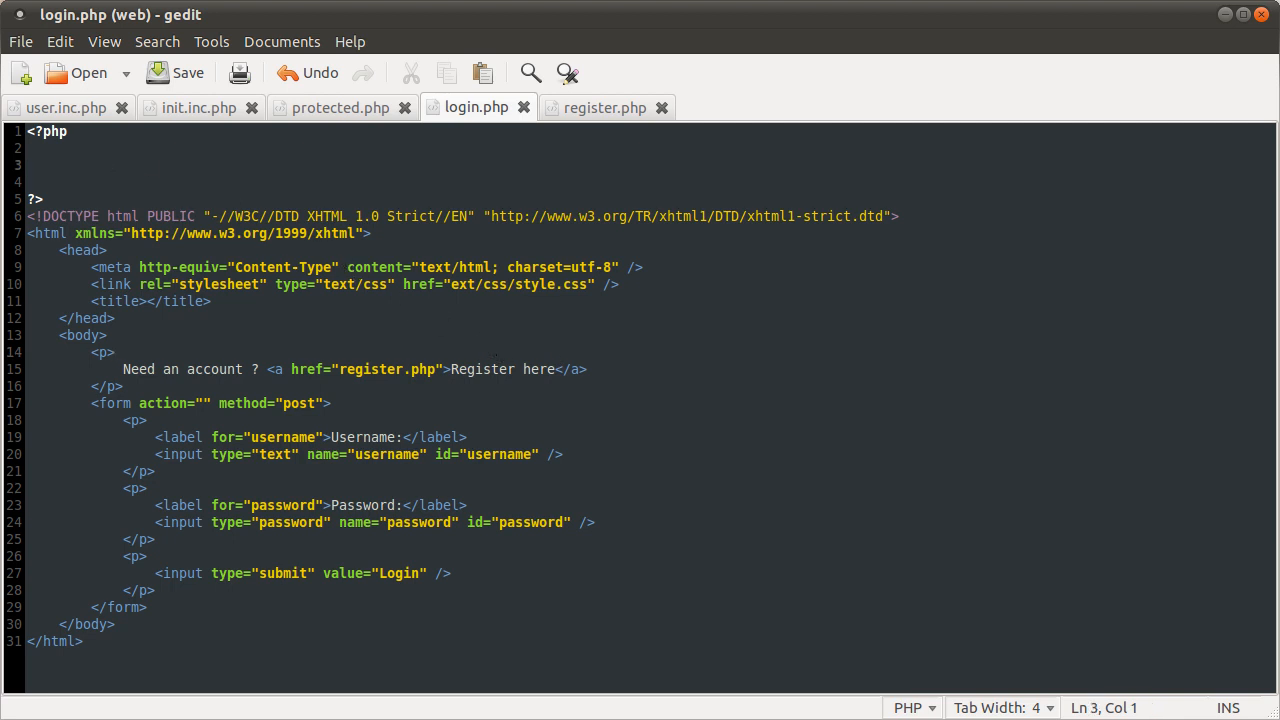
Add include('core/init.inc.php'); and $errors = array(); to login.php's PHP block, and save.
{"action": "type", "text": "include"}
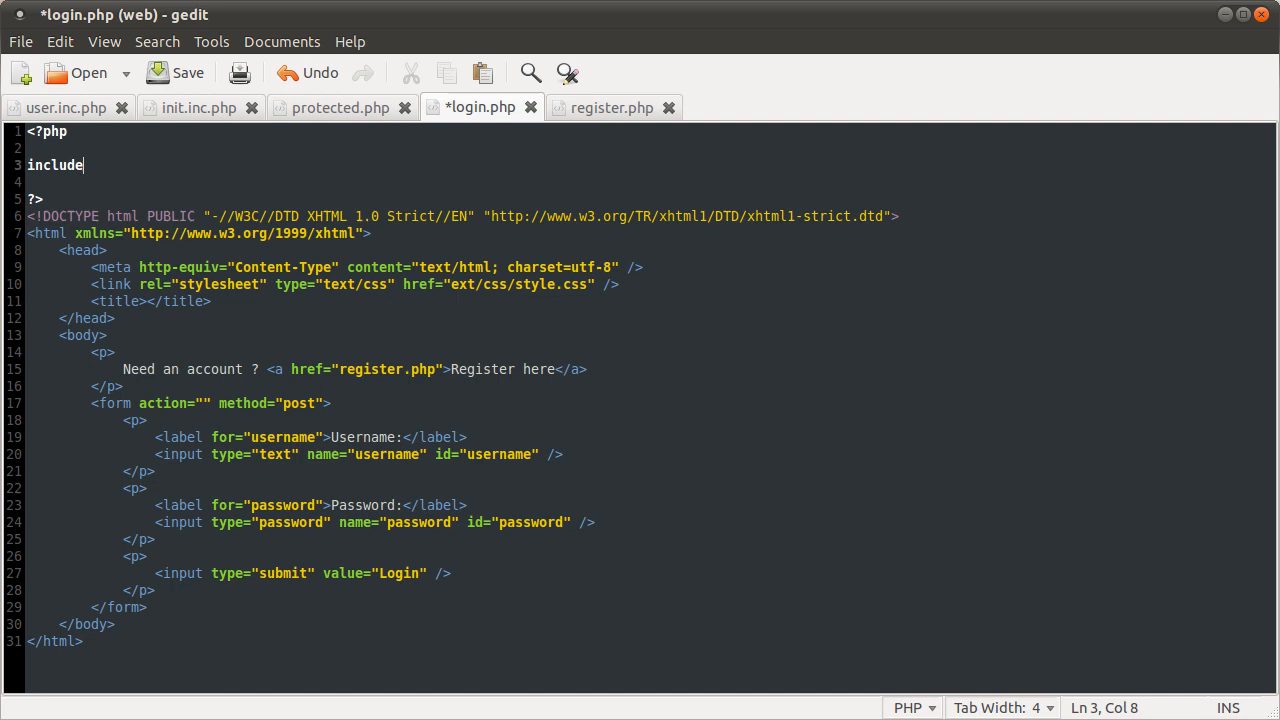
{"action": "type", "text": "();"}
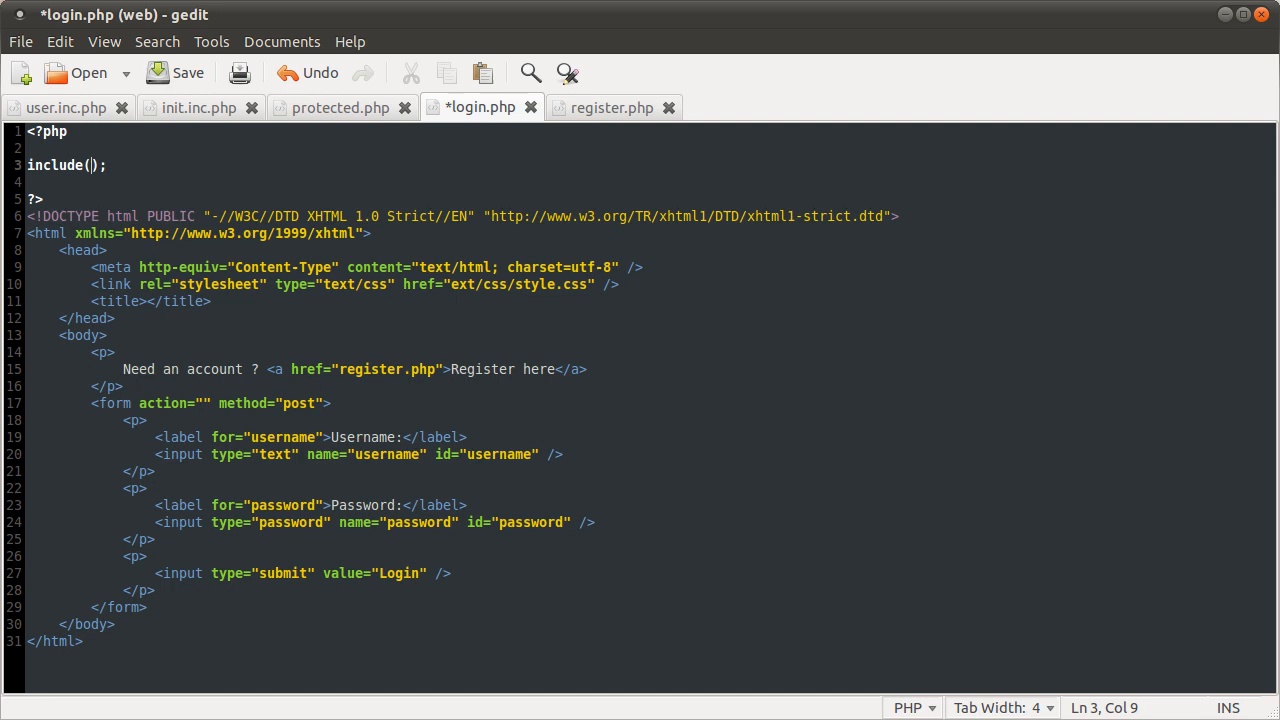
{"action": "type", "text": "core'"}
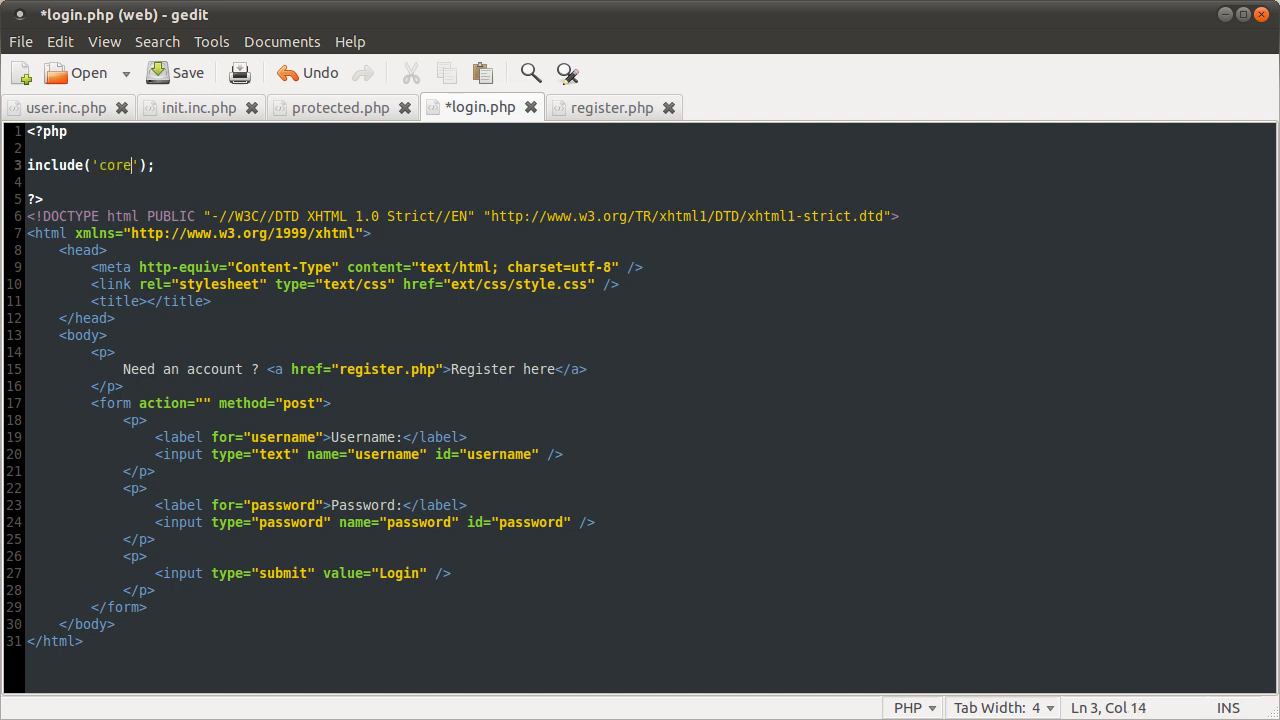
{"action": "type", "text": "/init.do"}
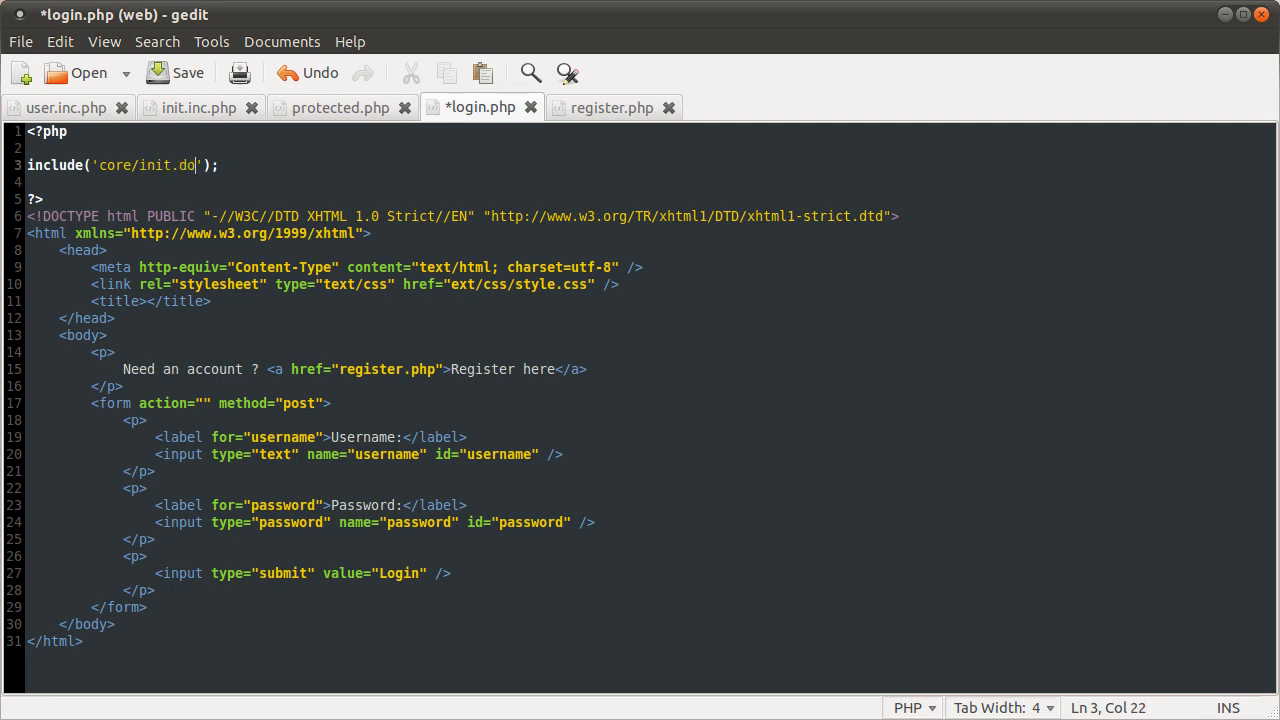
{"action": "key", "text": "BackSpace"}
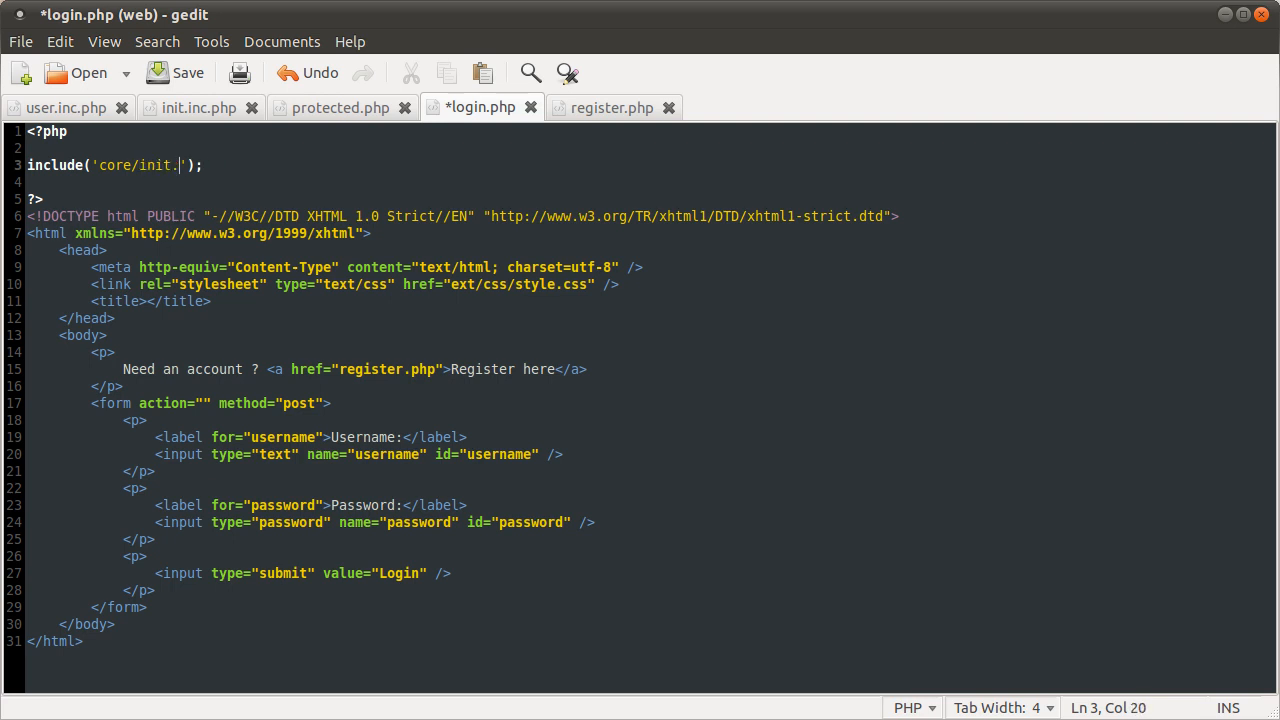
{"action": "type", "text": "inc.php"}
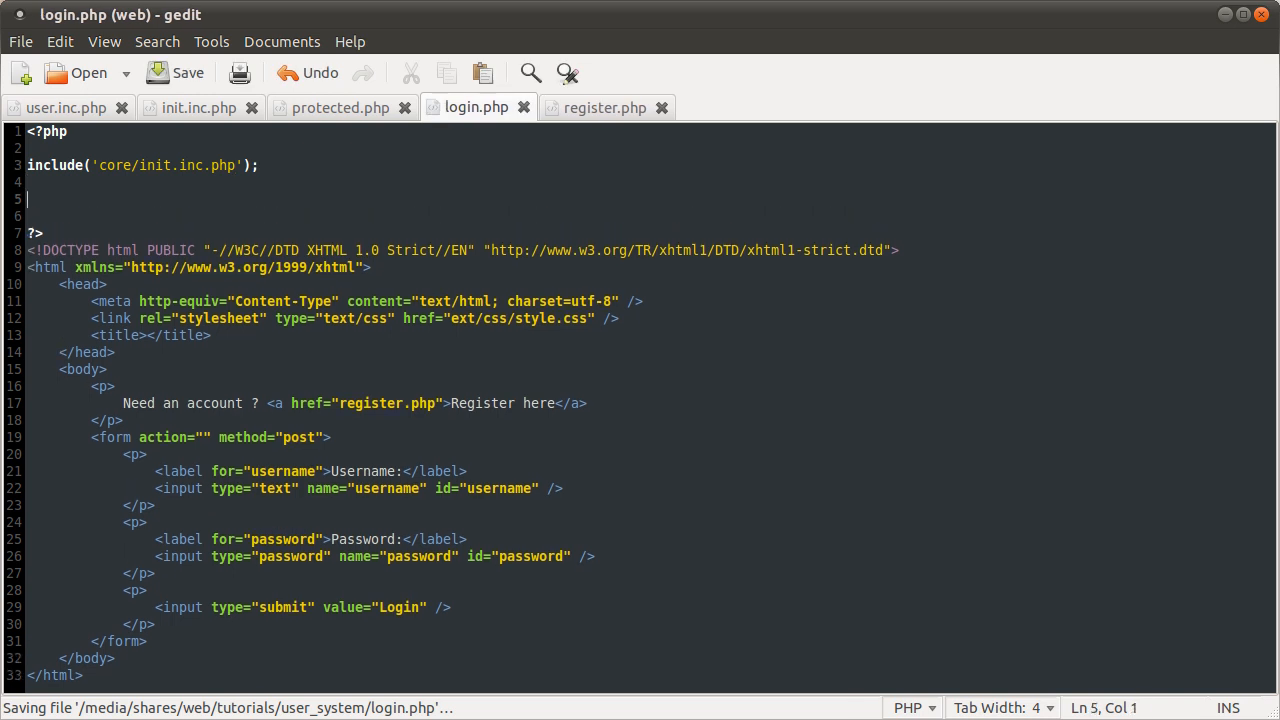
{"action": "type", "text": "$"}
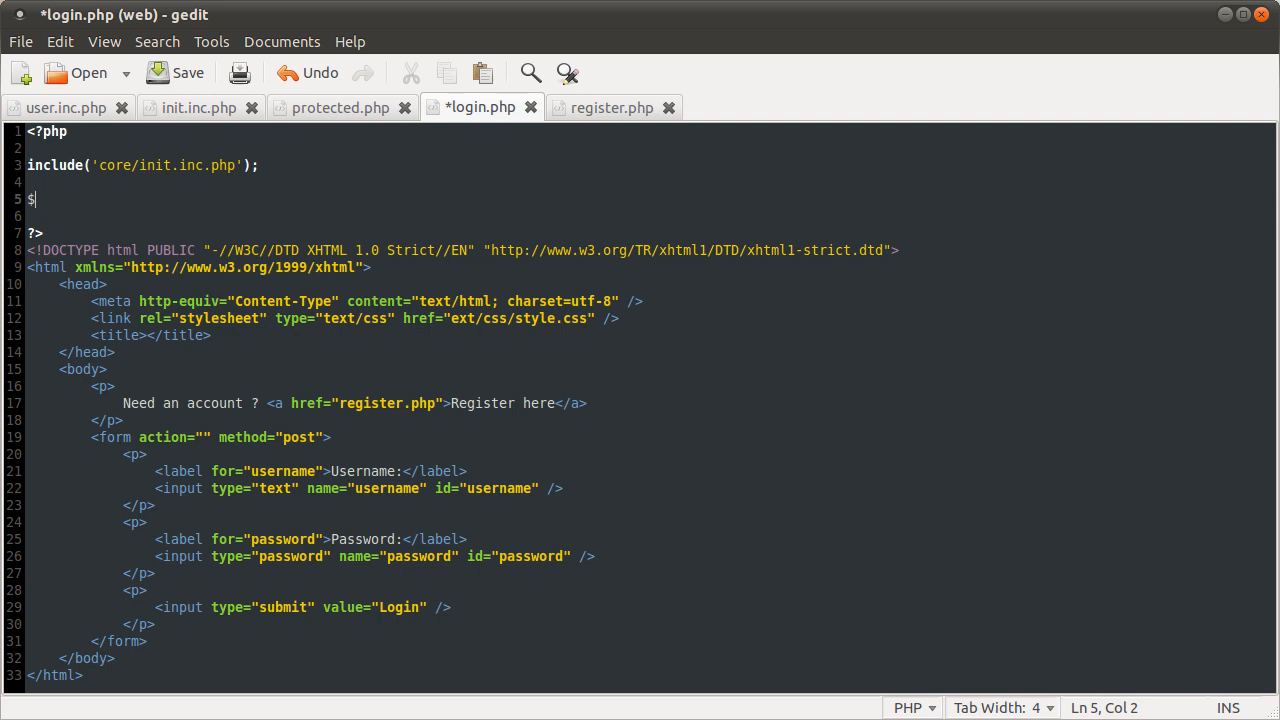
{"action": "type", "text": "errors"}
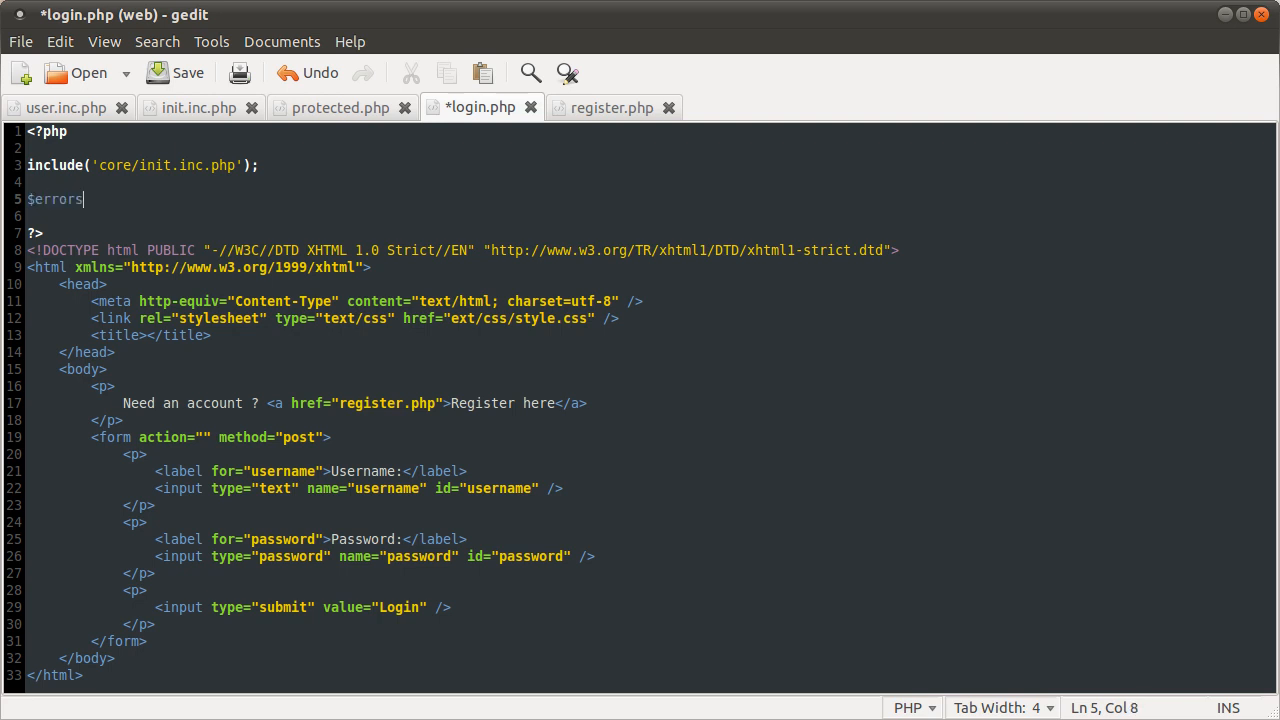
{"action": "type", "text": "= arra"}
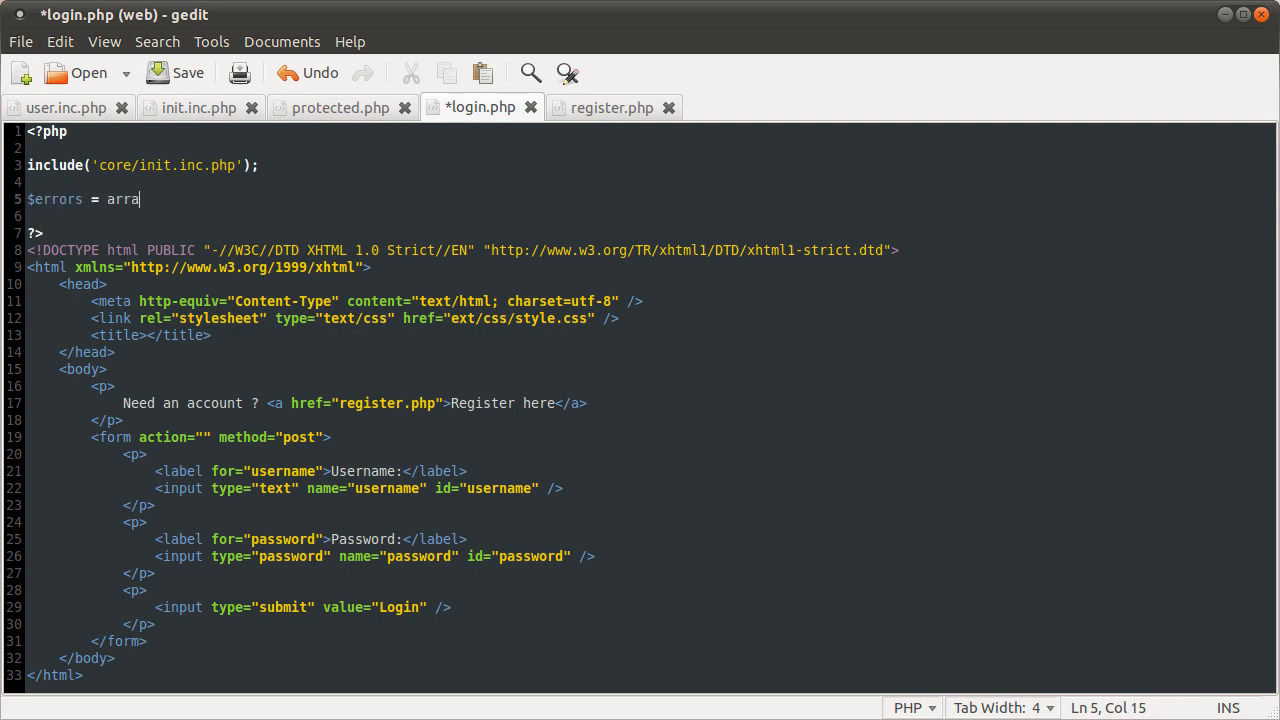
{"action": "key", "text": "ctrl+s"}
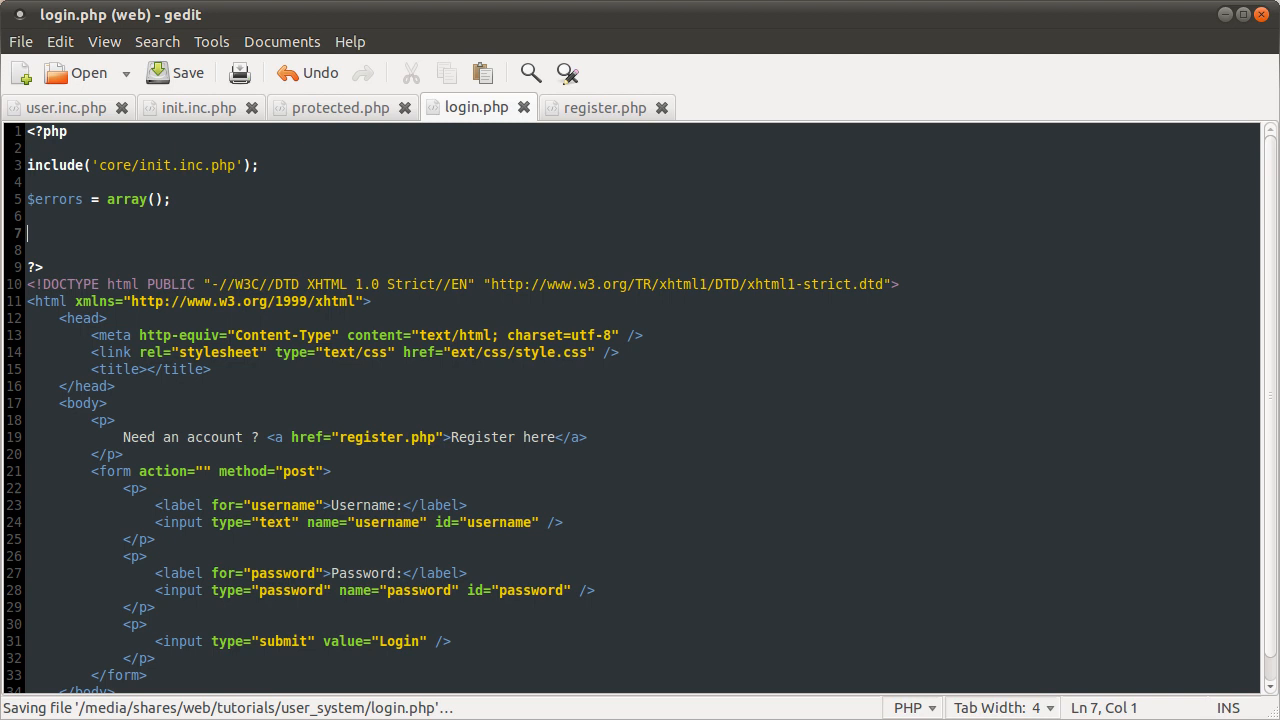
Write an if (isset($_POST['username'], $_POST['password'])) { } block and place the cursor inside.
{"action": "type", "text": "if"}
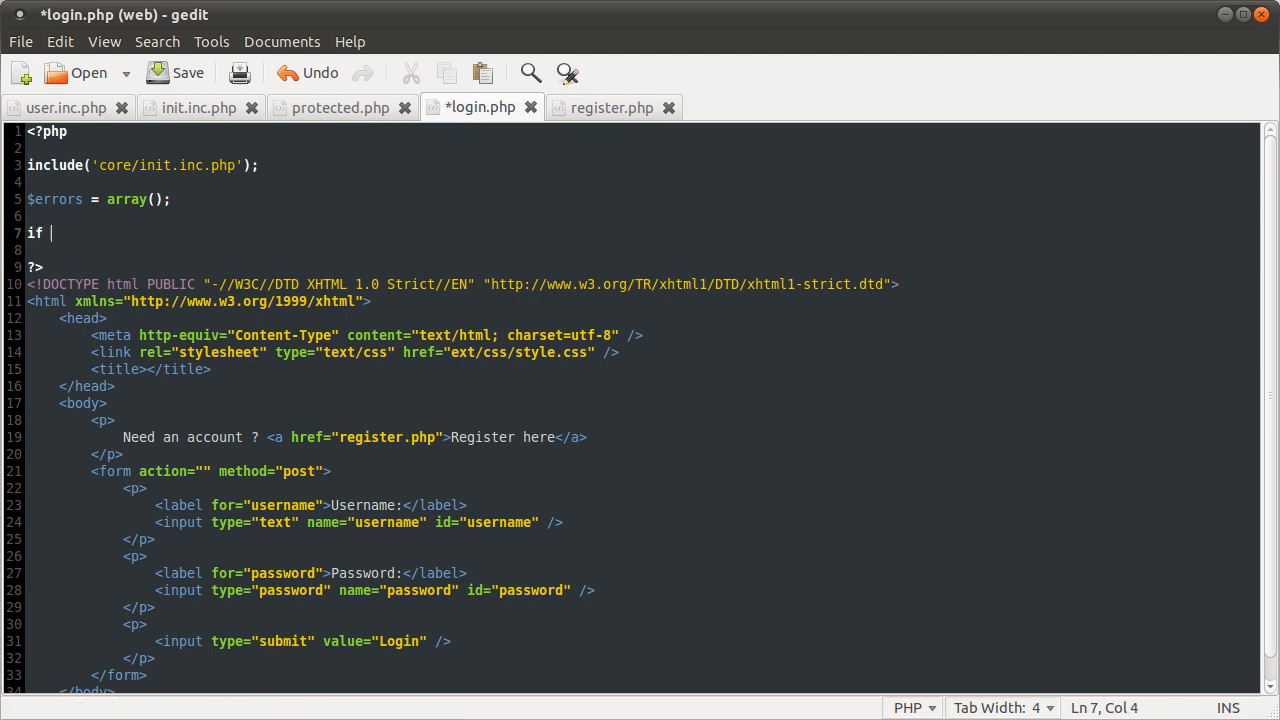
{"action": "type", "text": "(isset("}
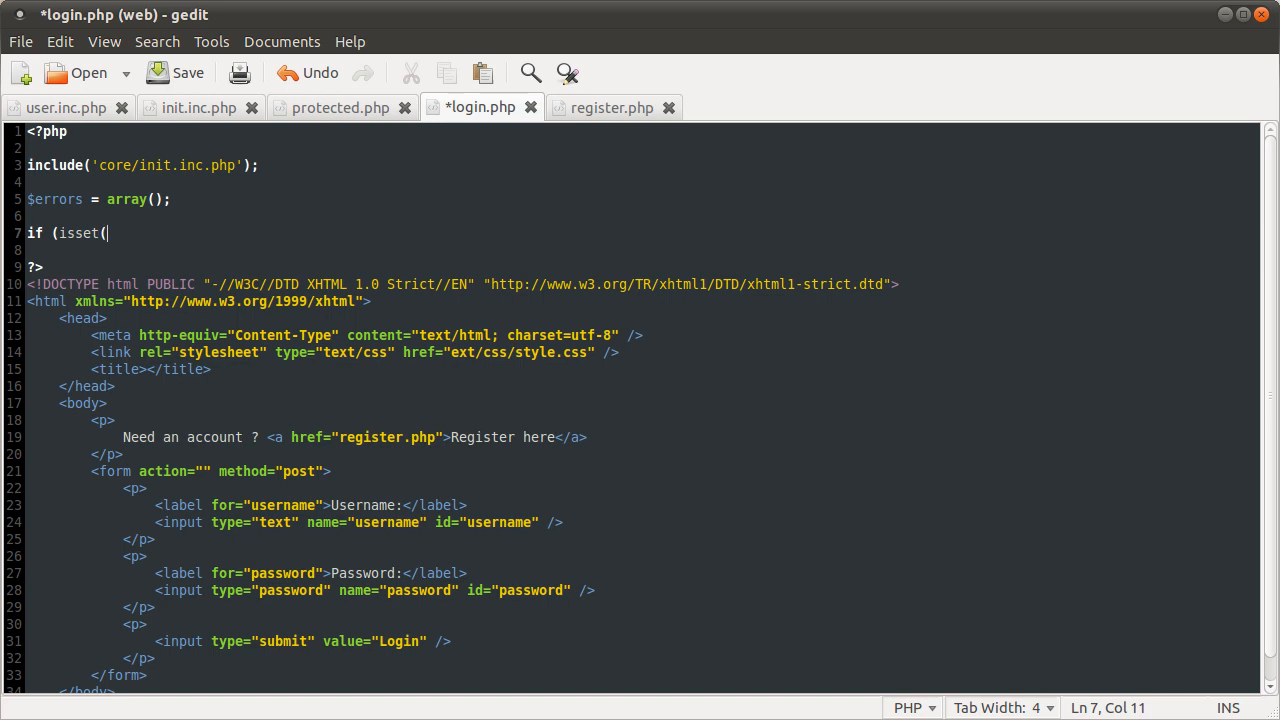
{"action": "type", "text": "$"}
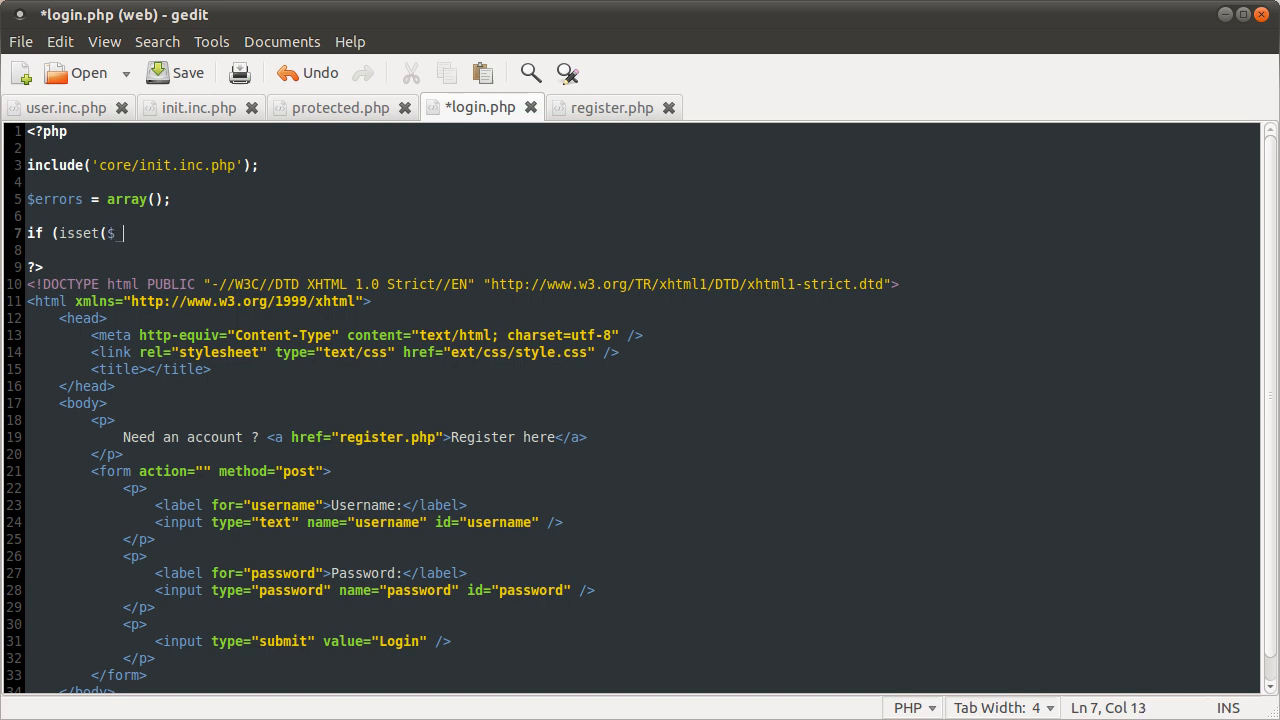
{"action": "type", "text": "_POST["}
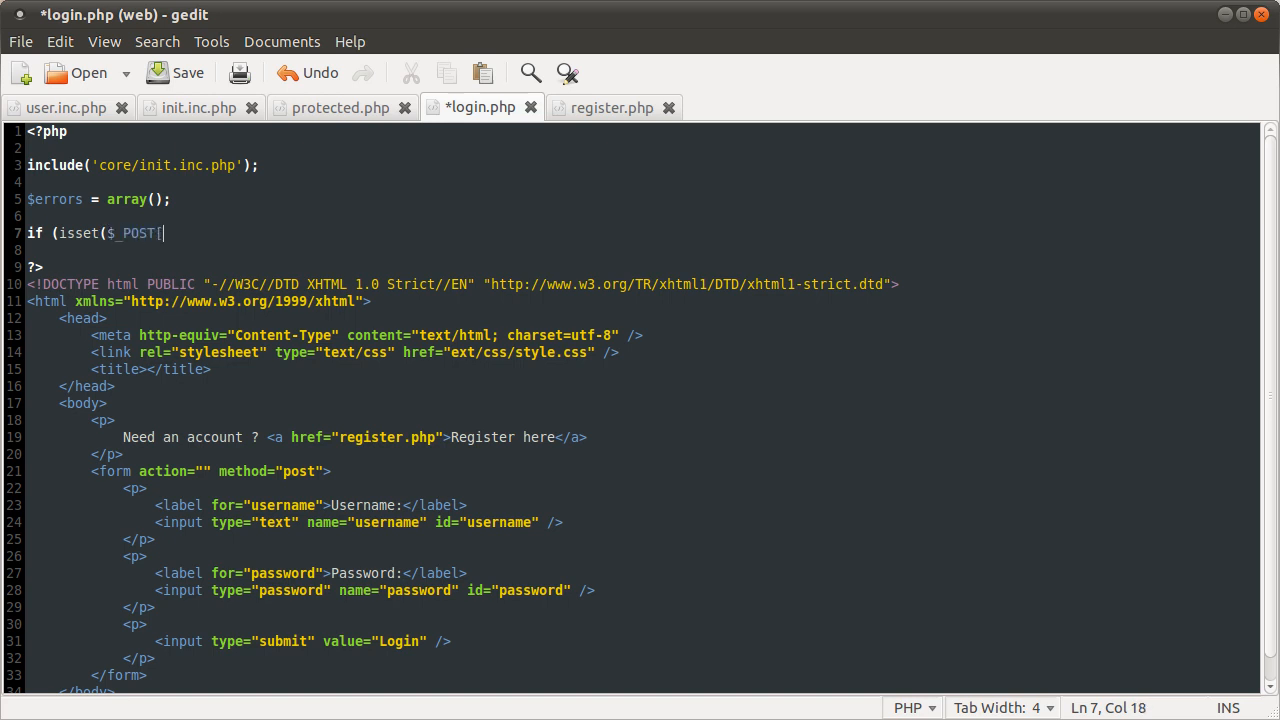
{"action": "type", "text": "'usernmae'],"}
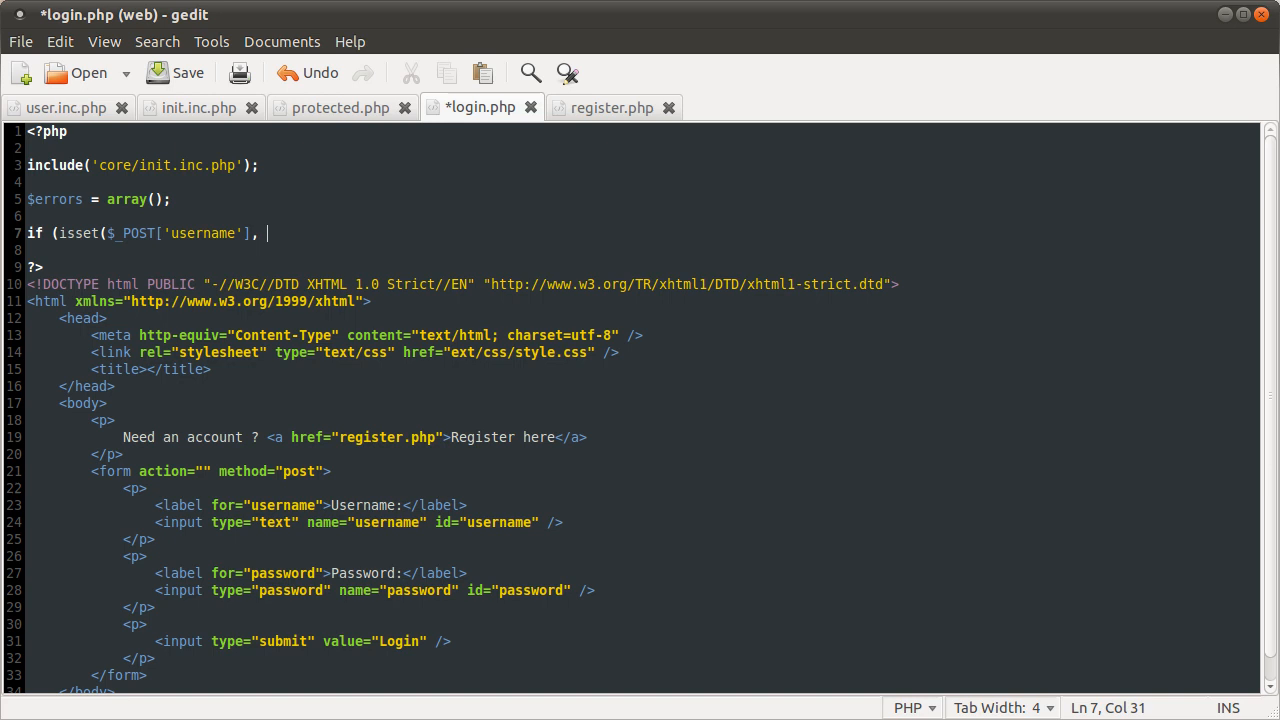
{"action": "type", "text": "$_POST['"}
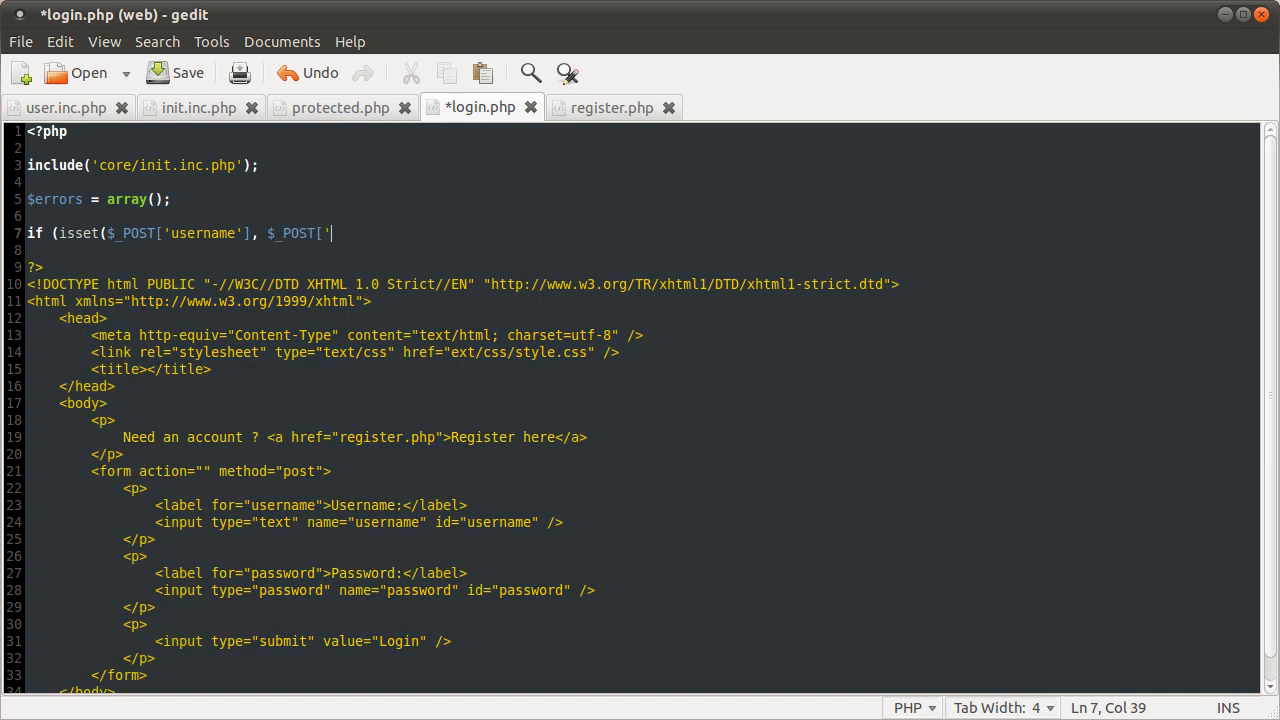
{"action": "type", "text": "password']"}
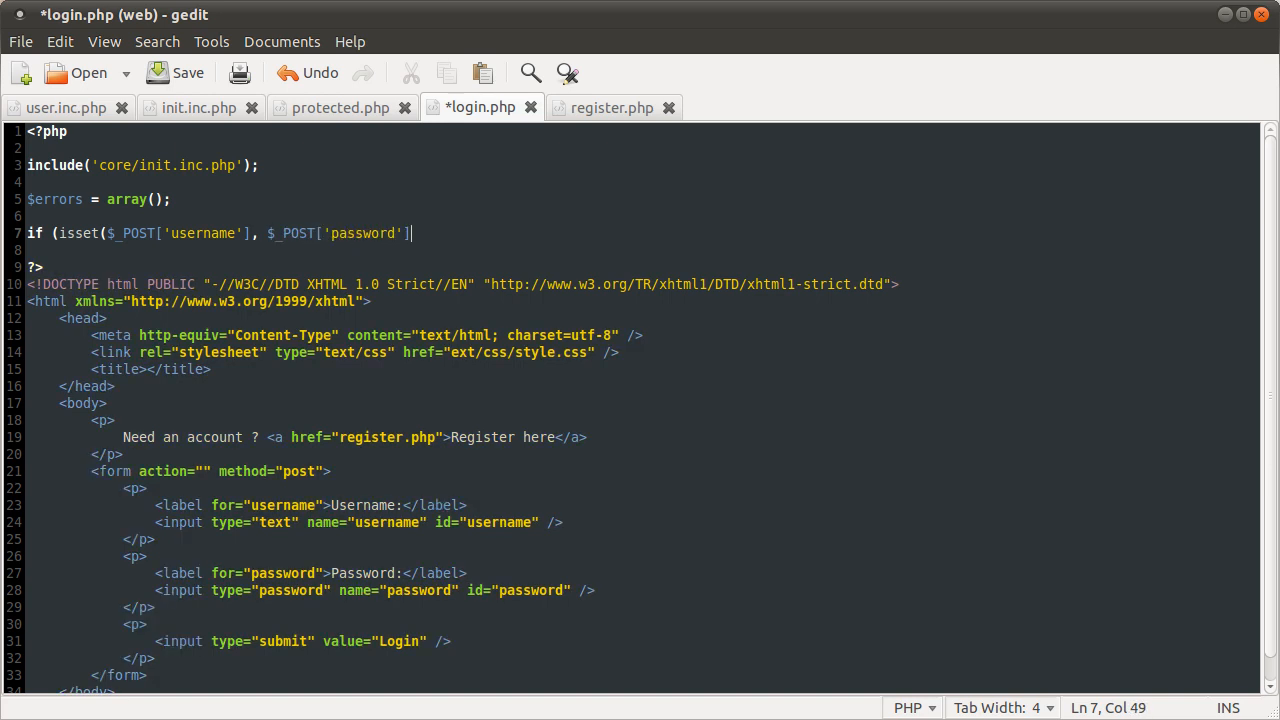
{"action": "type", "text": "){"}
{"action": "type", "text": "}"}
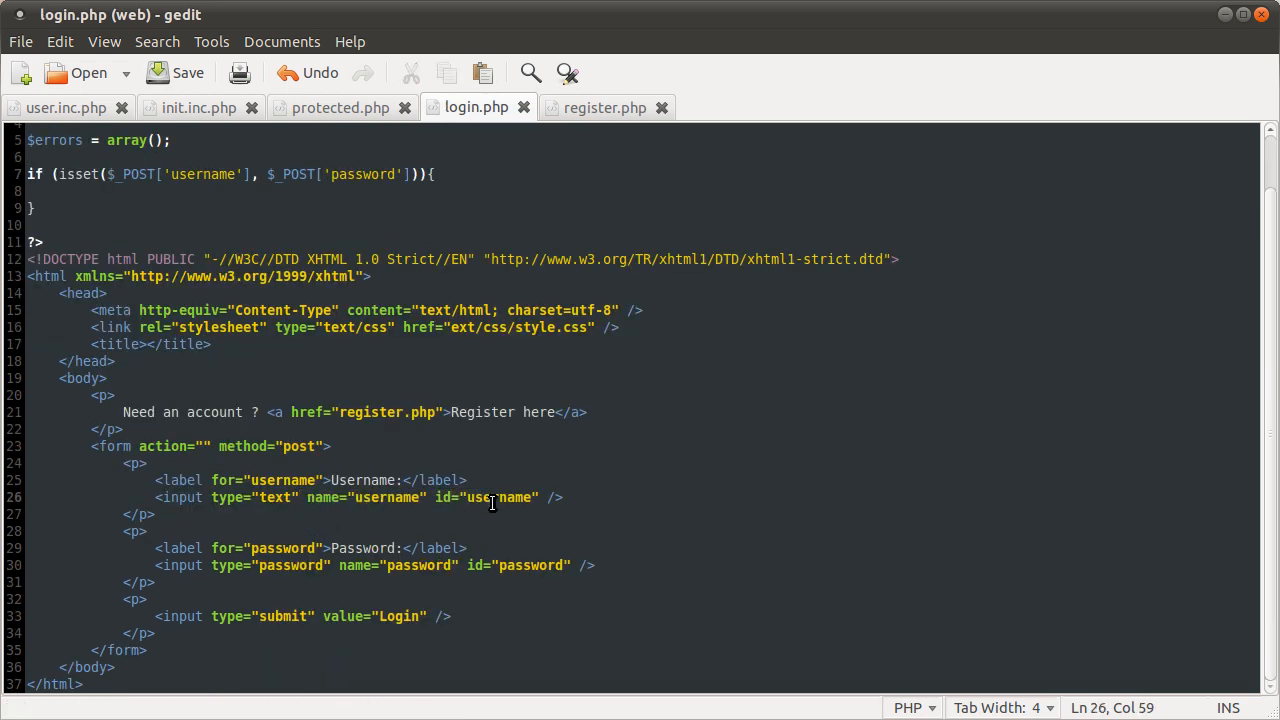
{"action": "left_click", "coordinate": [528, 565]}
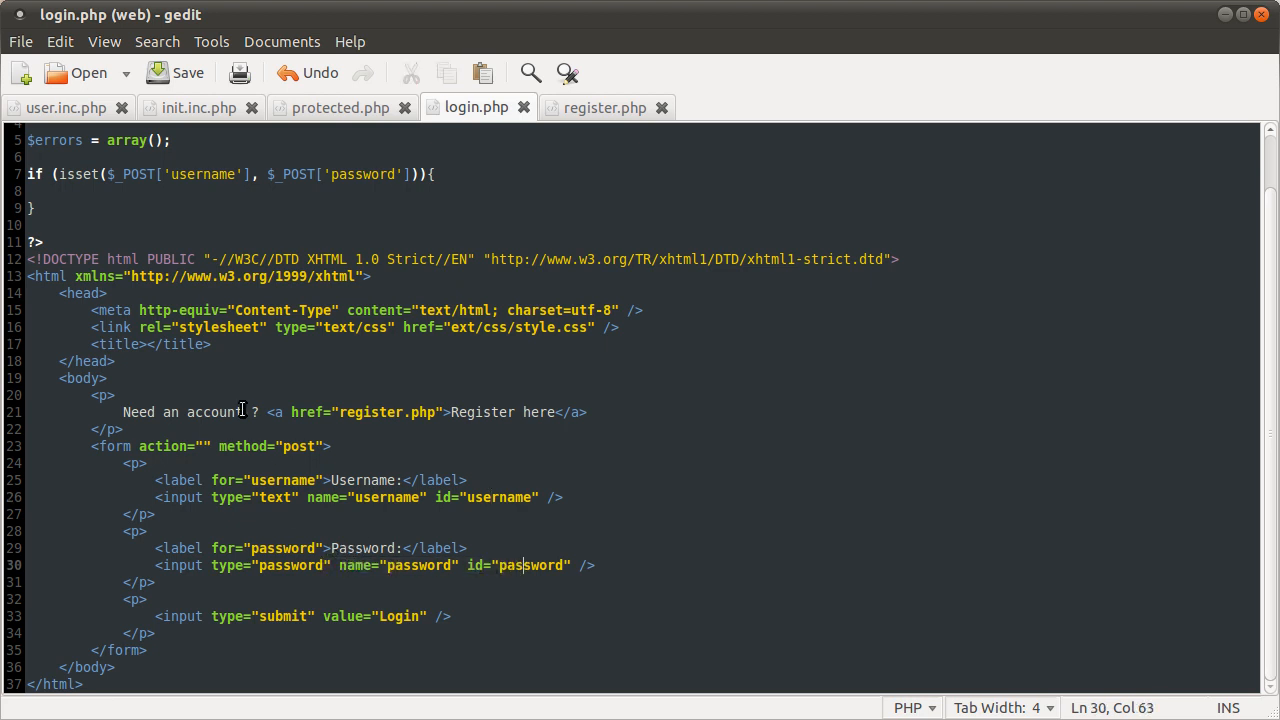
{"action": "scroll", "scroll_direction": "up", "scroll_amount": 3}
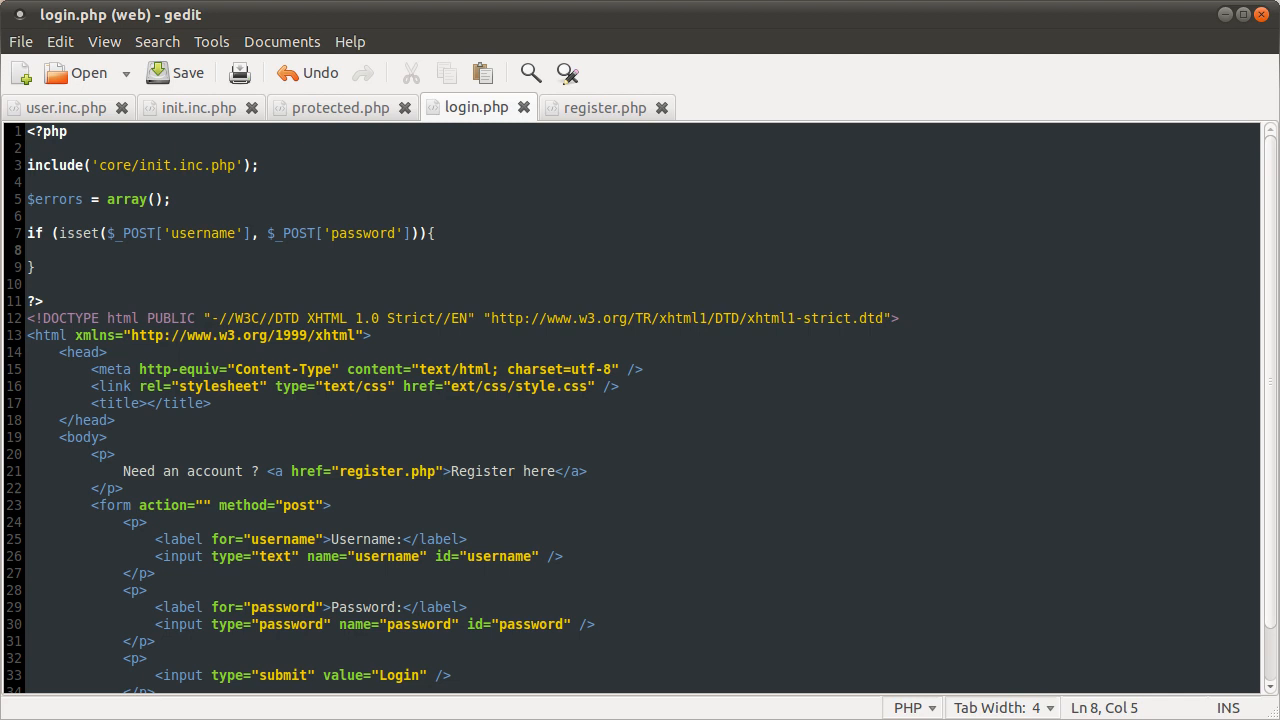
{"action": "left_click", "coordinate": [60, 250]}
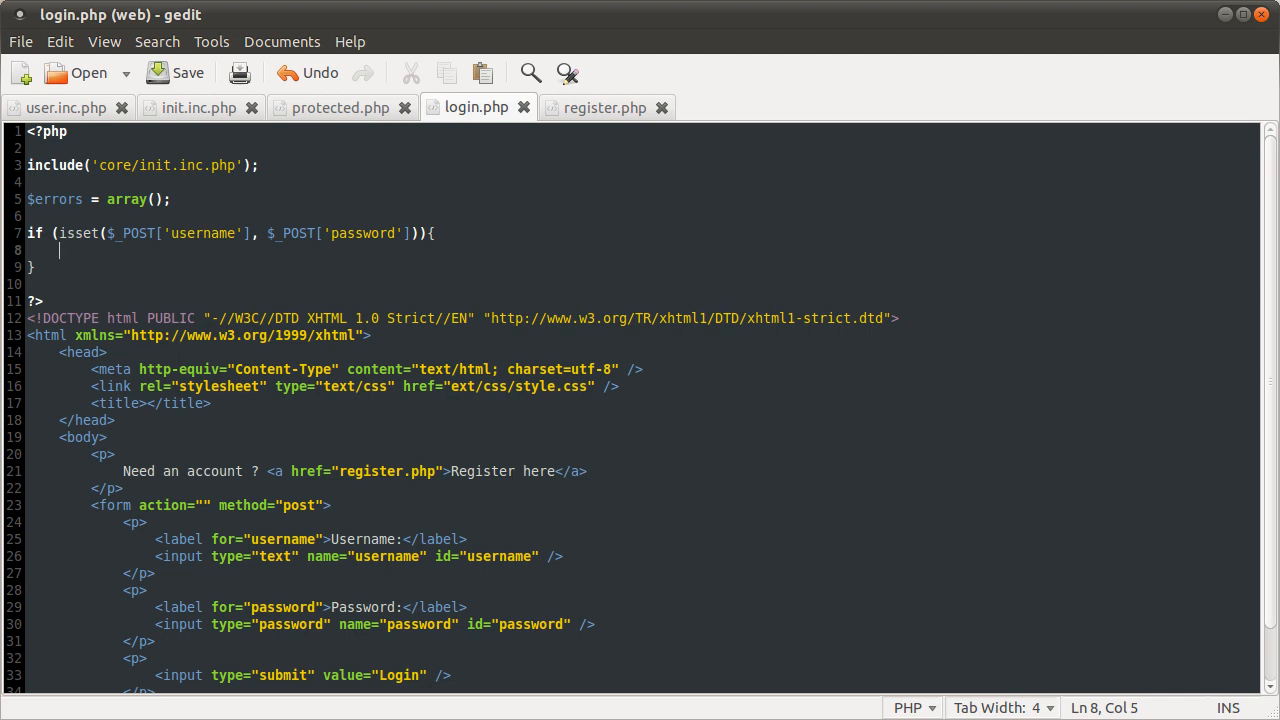
Add if (empty($_POST['username'])) pushing 'The username cannot be empty.' onto $errors.
{"action": "type", "text": "if"}
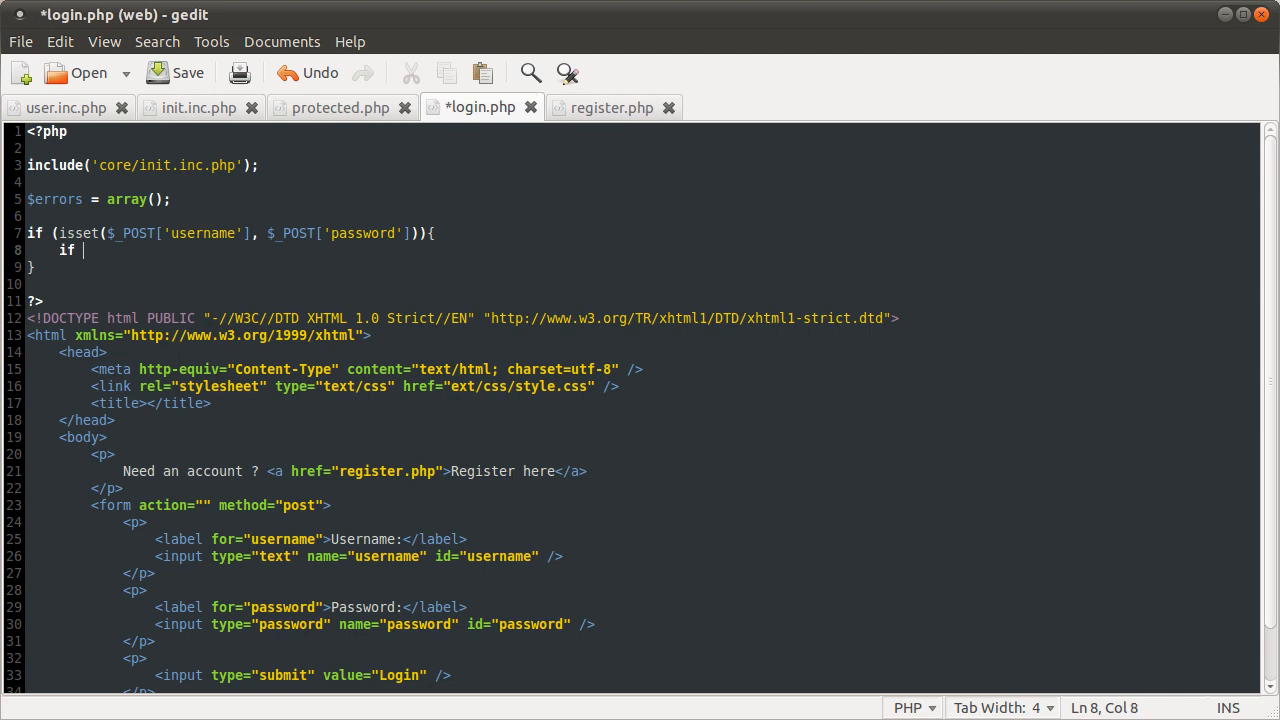
{"action": "type", "text": "("}
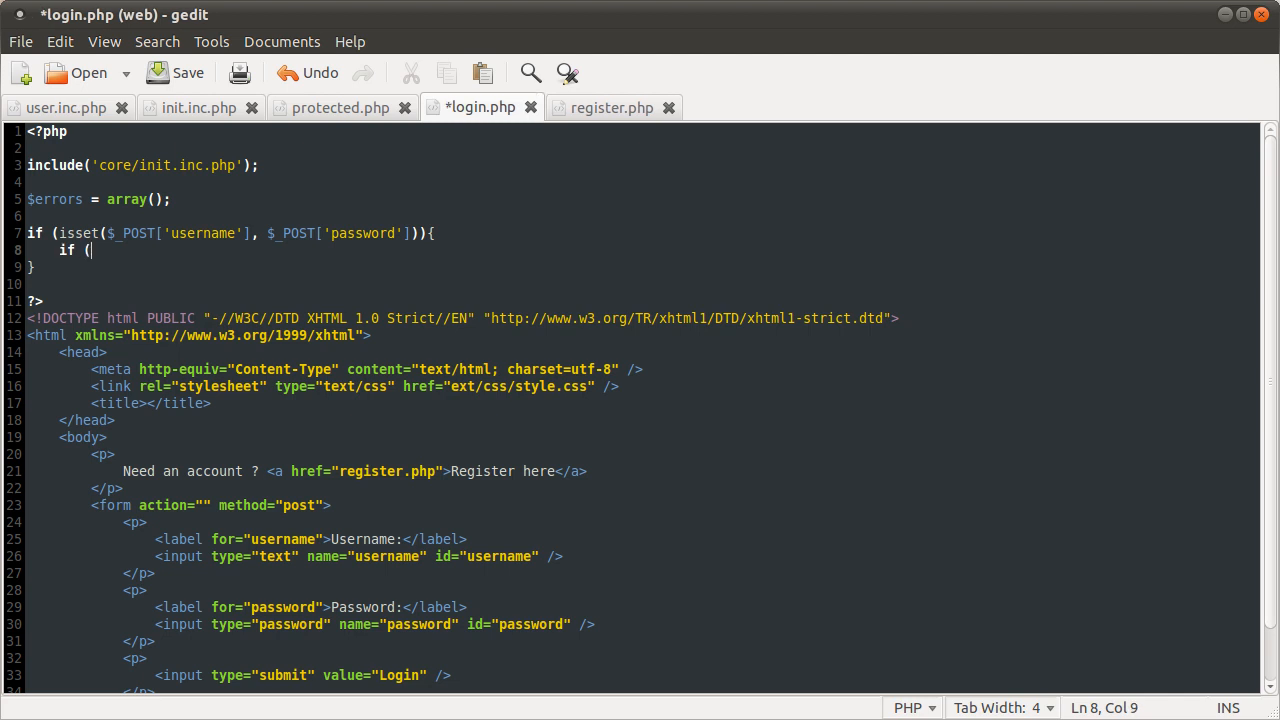
{"action": "type", "text": "empty($"}
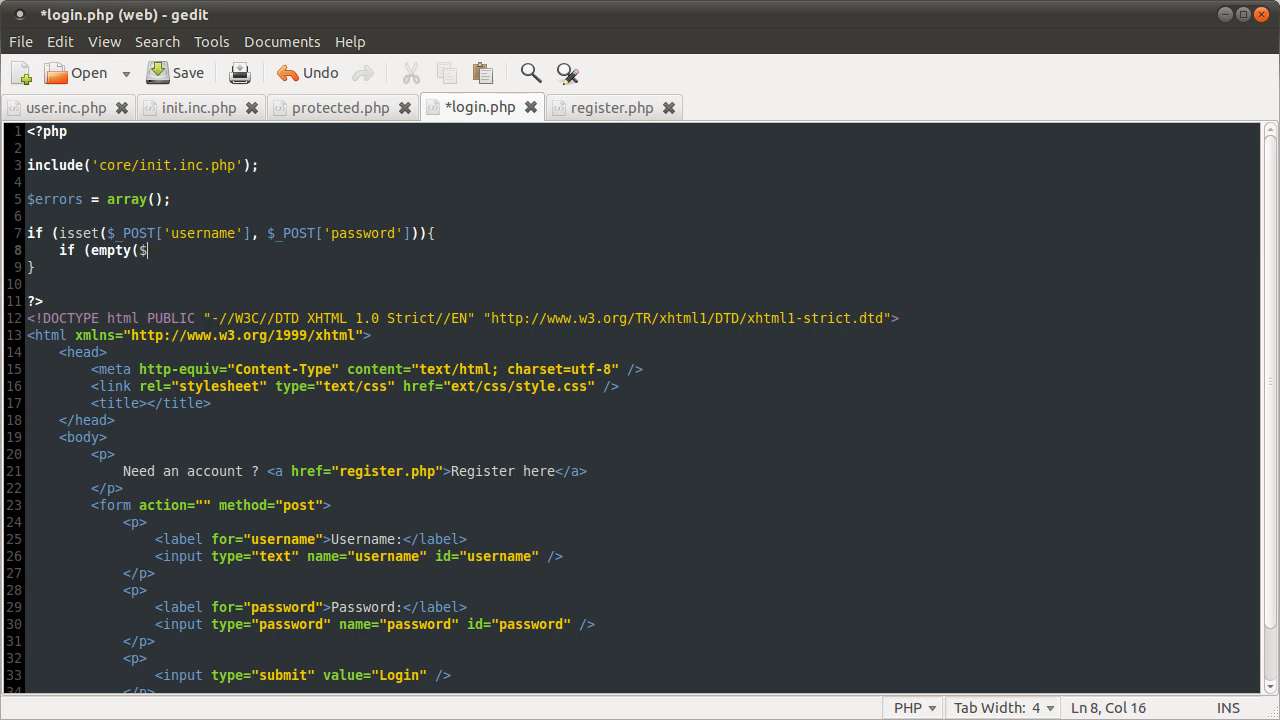
{"action": "type", "text": "_POST['use"}
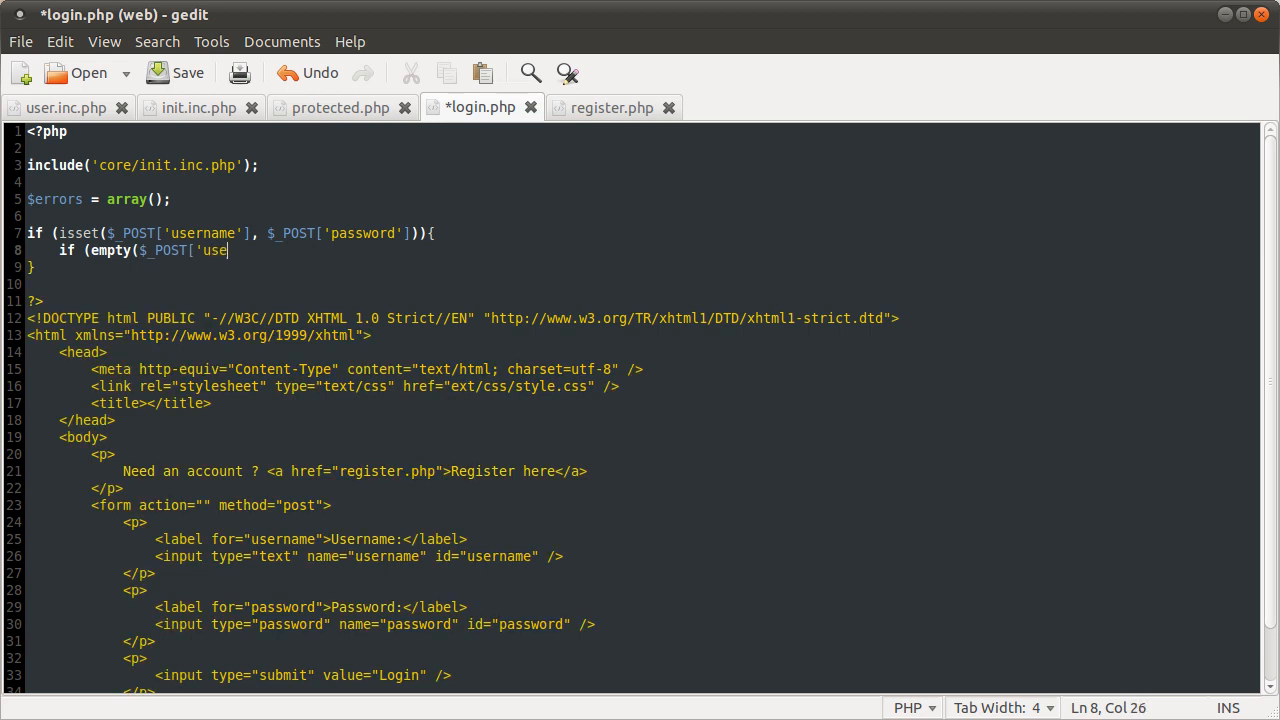
{"action": "type", "text": "rname'"}
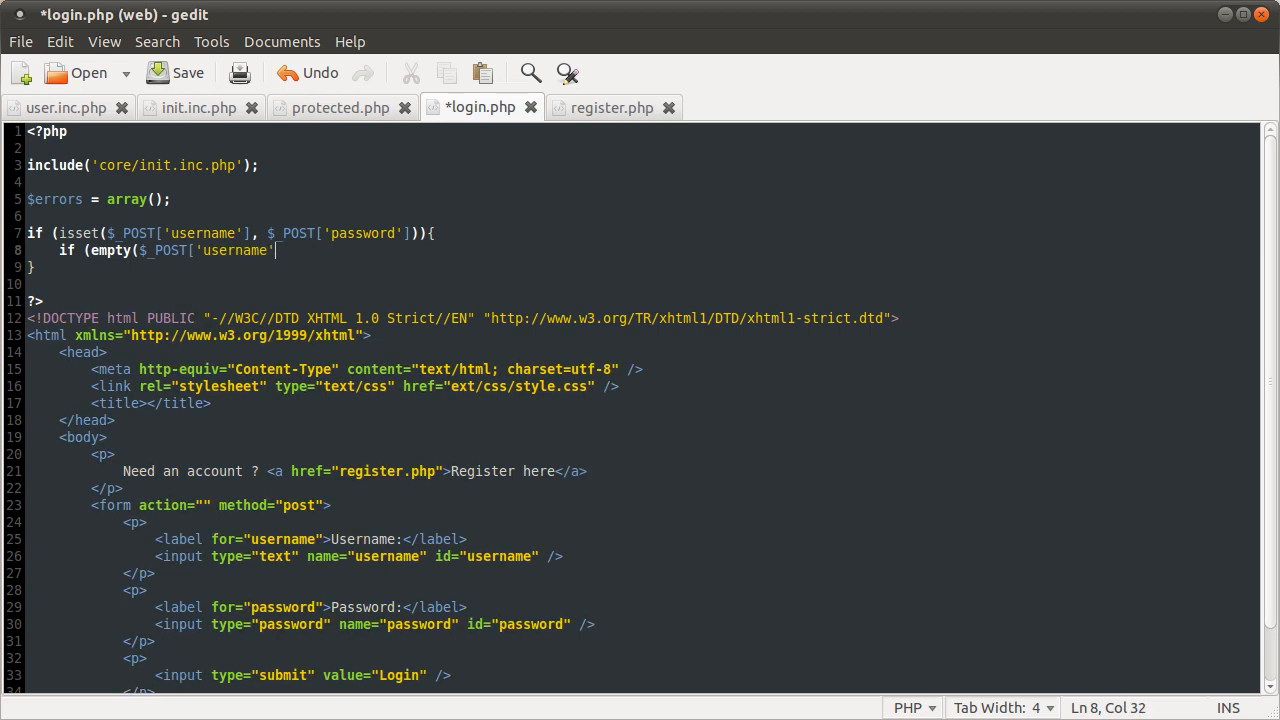
{"action": "type", "text": "])){"}
{"action": "type", "text": "}"}
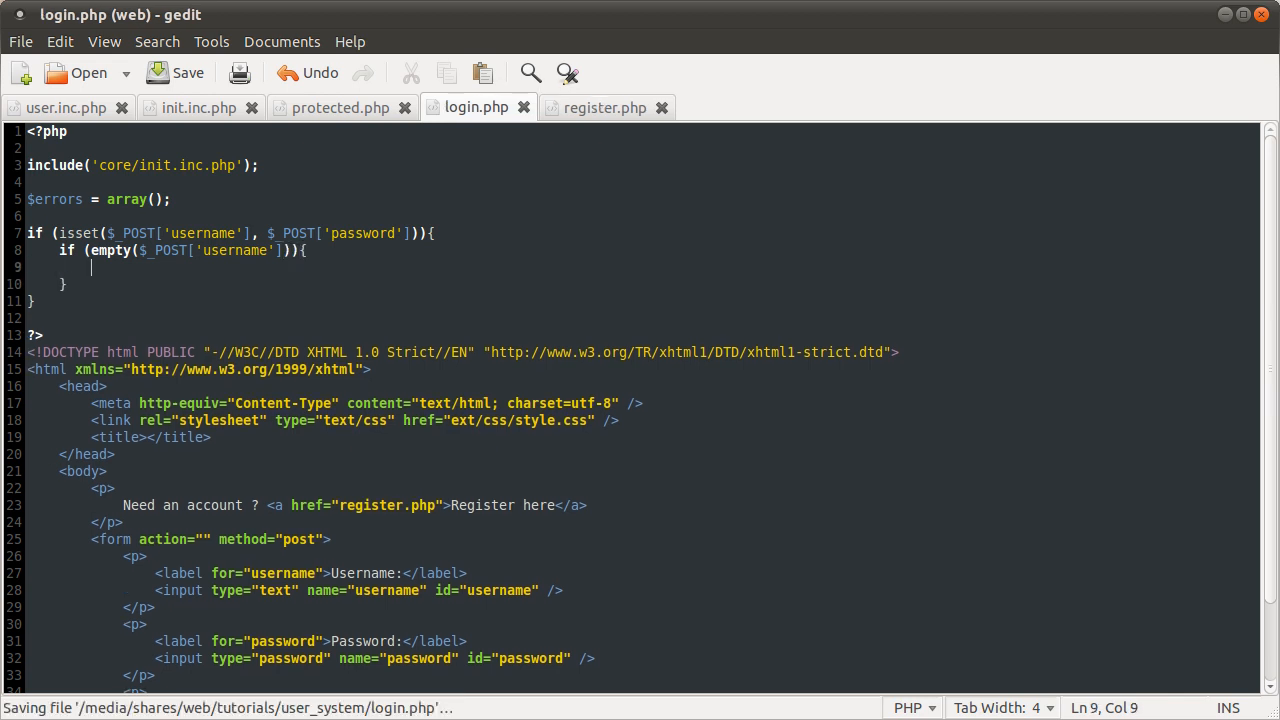
{"action": "type", "text": "$errors[]"}
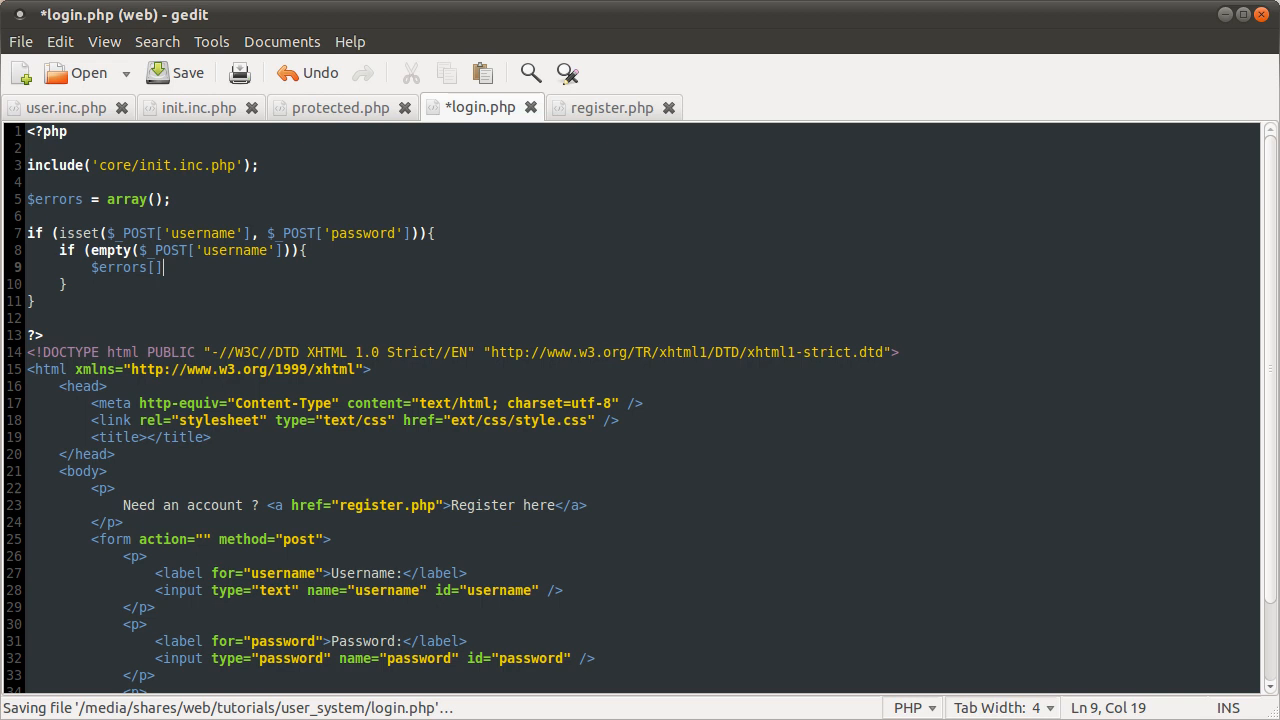
{"action": "type", "text": "= '';"}
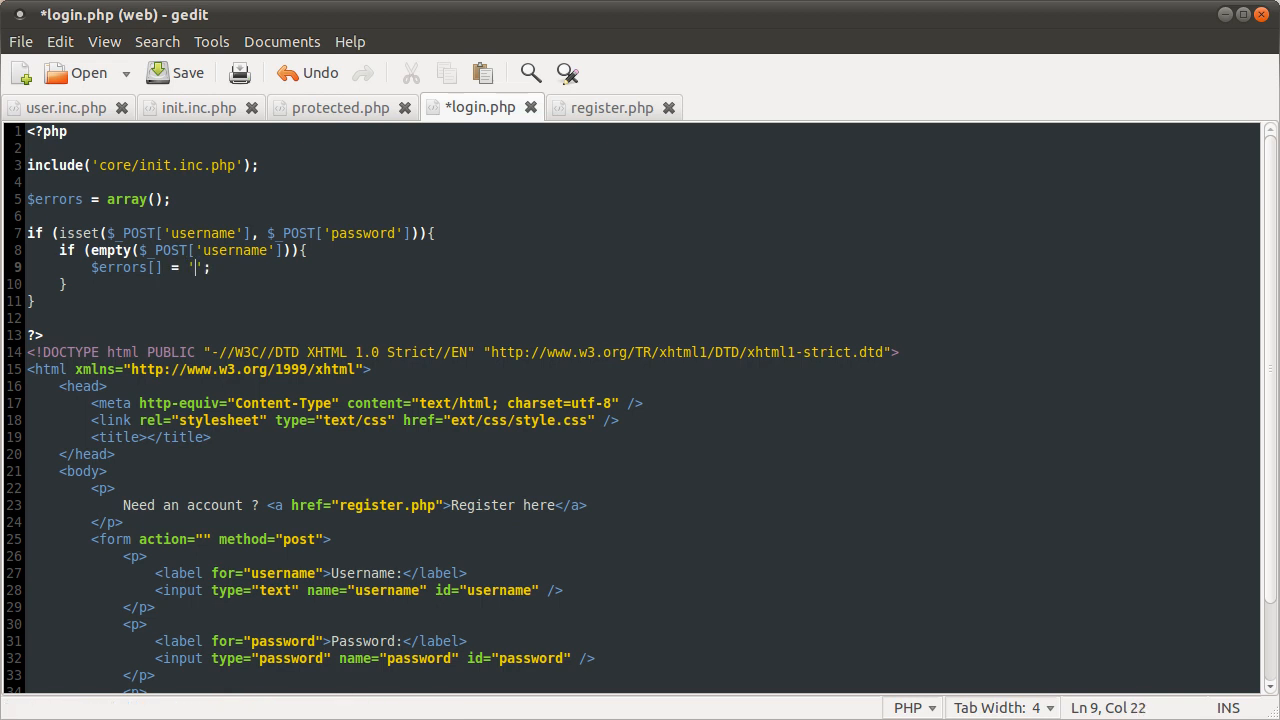
{"action": "type", "text": "The username cannot be empty."}
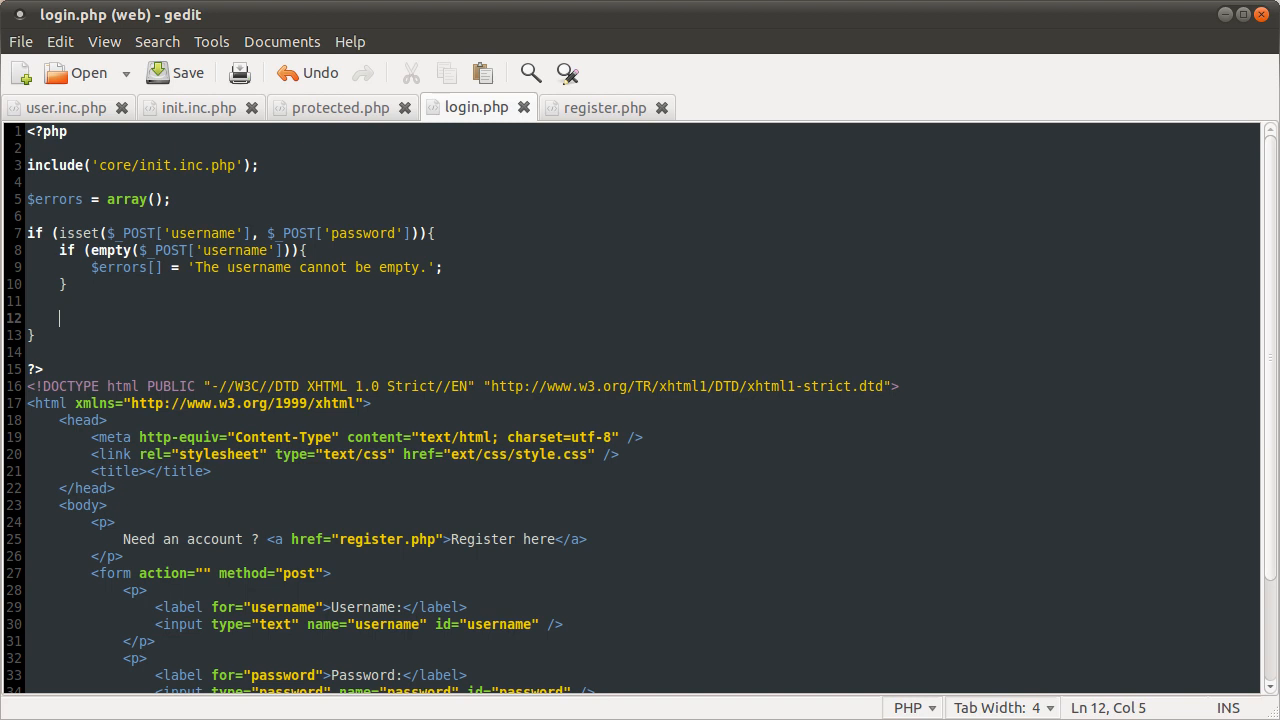
Add if (empty($_POST['password'])) pushing 'The password cannot be empty.' onto $errors, then a new line.
{"action": "type", "text": "if ("}
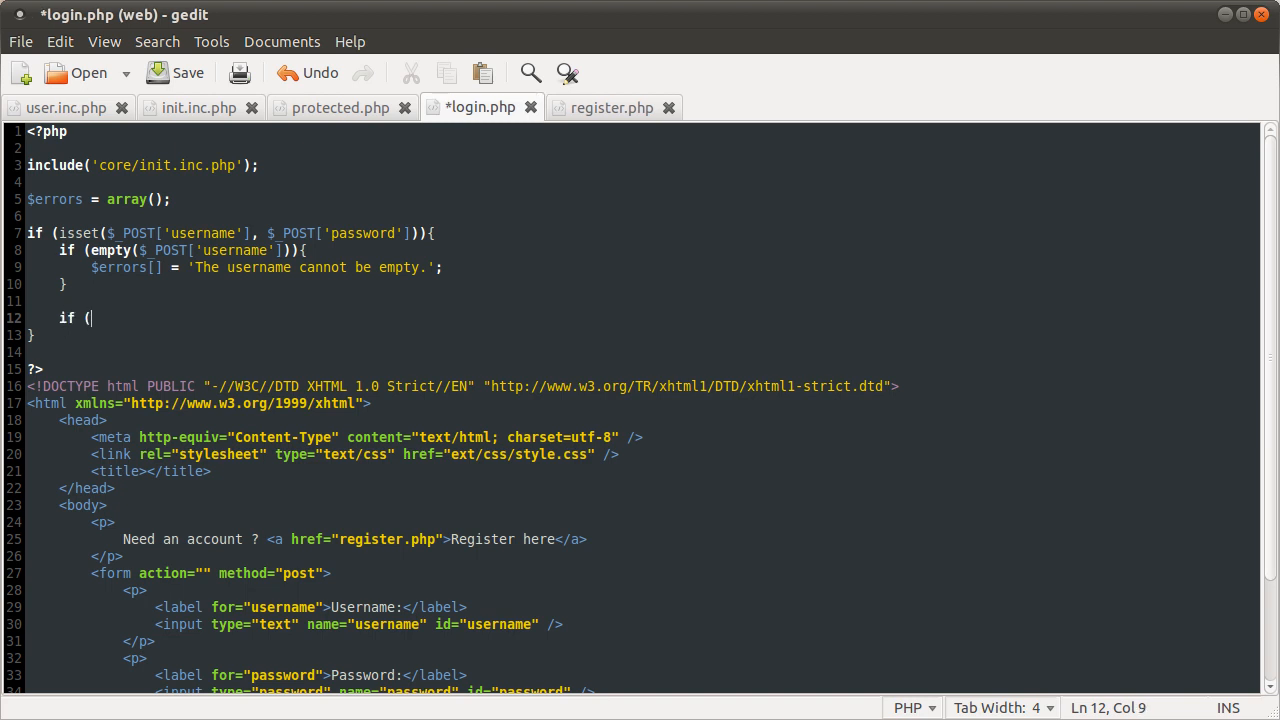
{"action": "type", "text": "empty("}
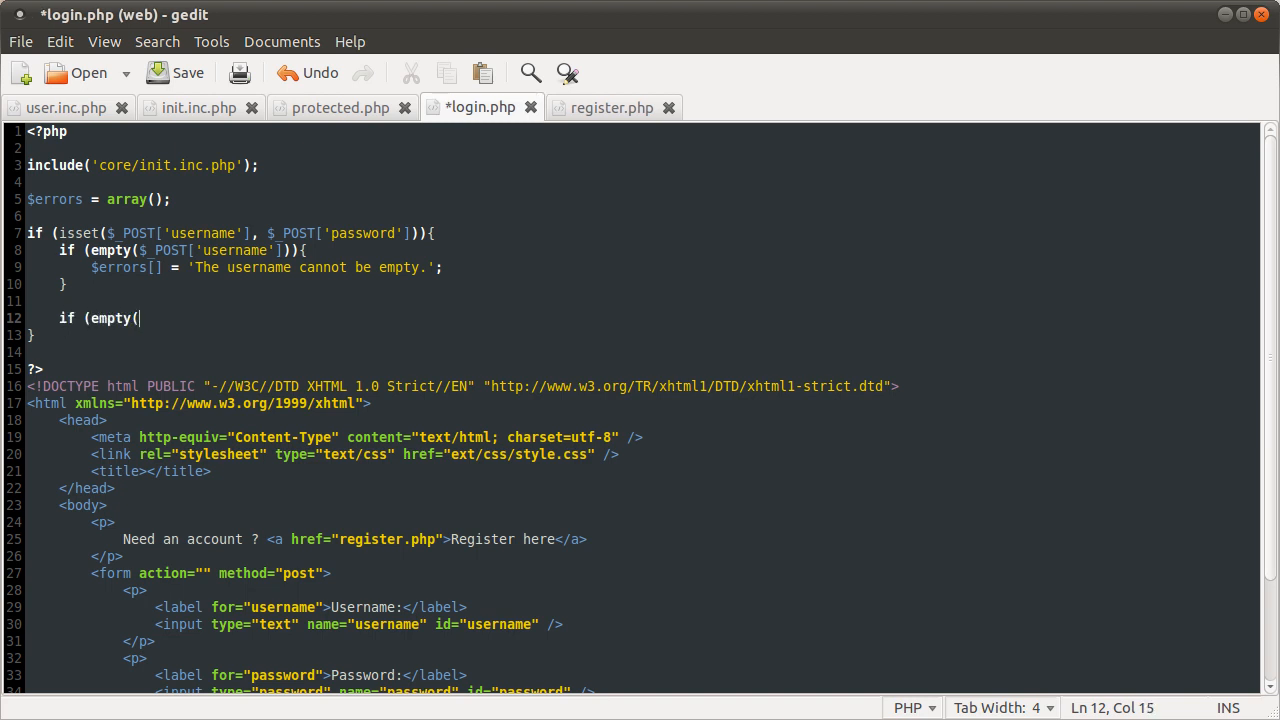
{"action": "type", "text": "$_POST"}
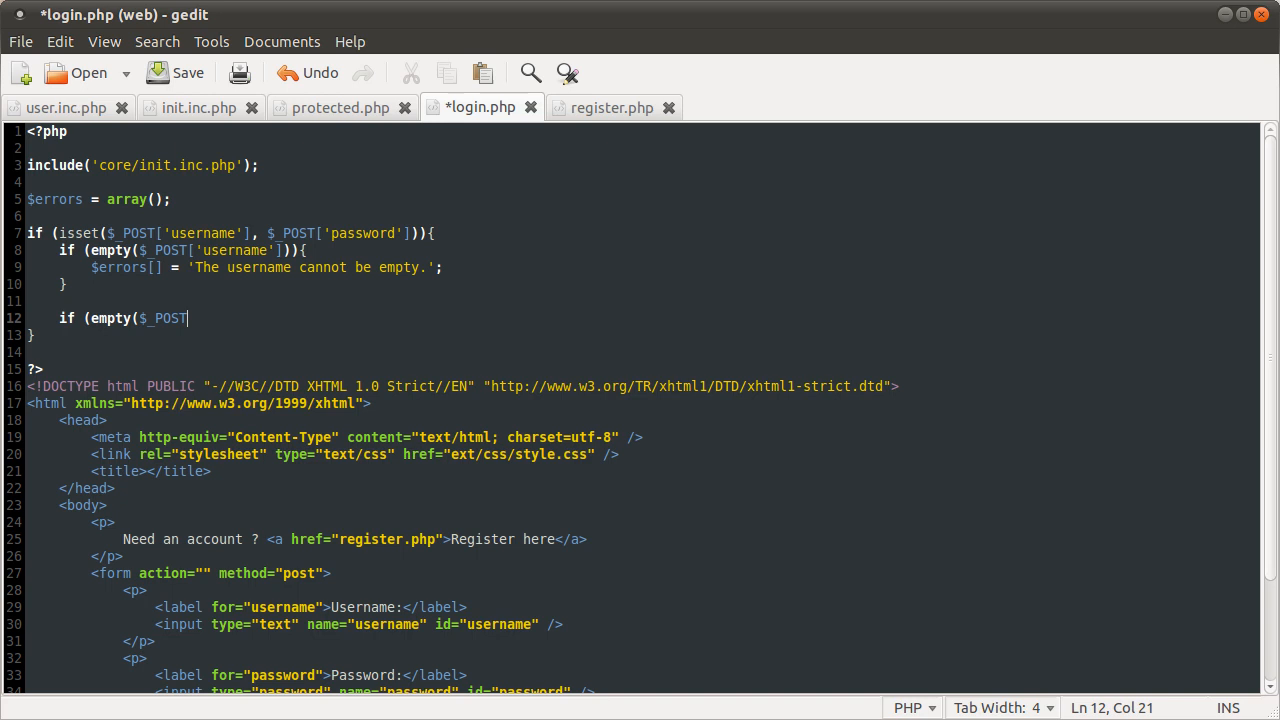
{"action": "type", "text": "['password'])){"}
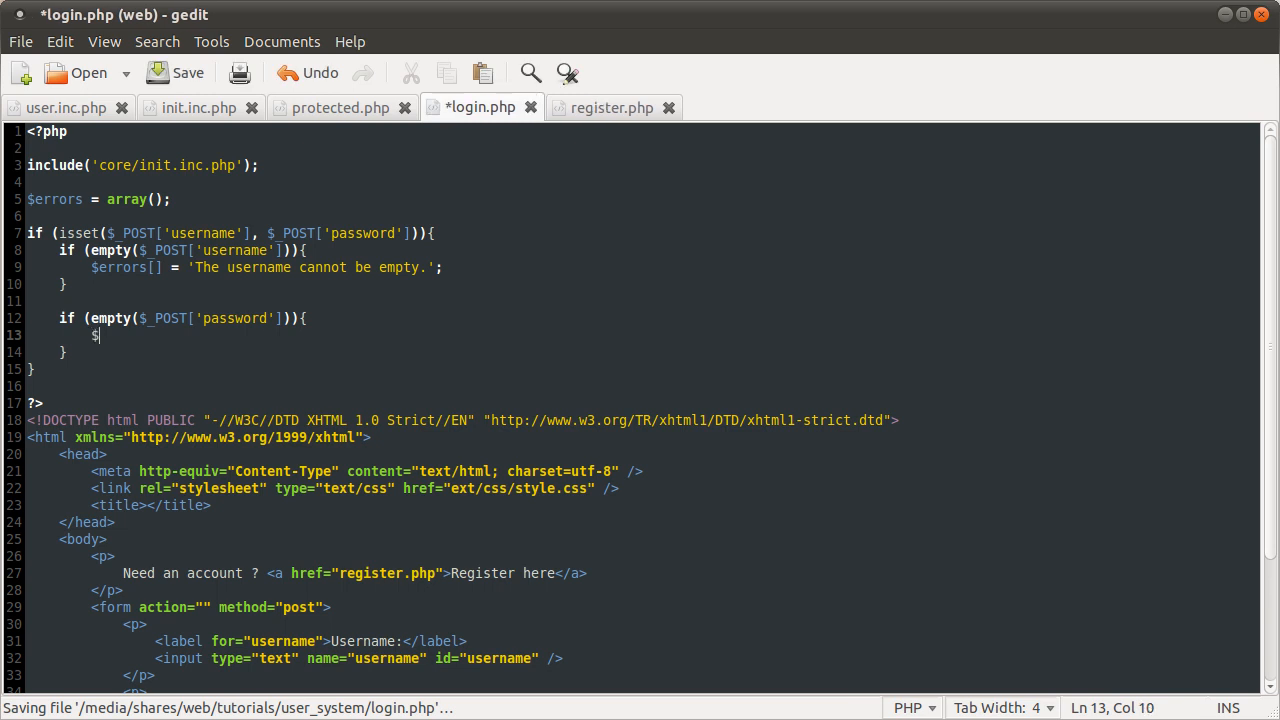
{"action": "type", "text": "errors[] = '"}
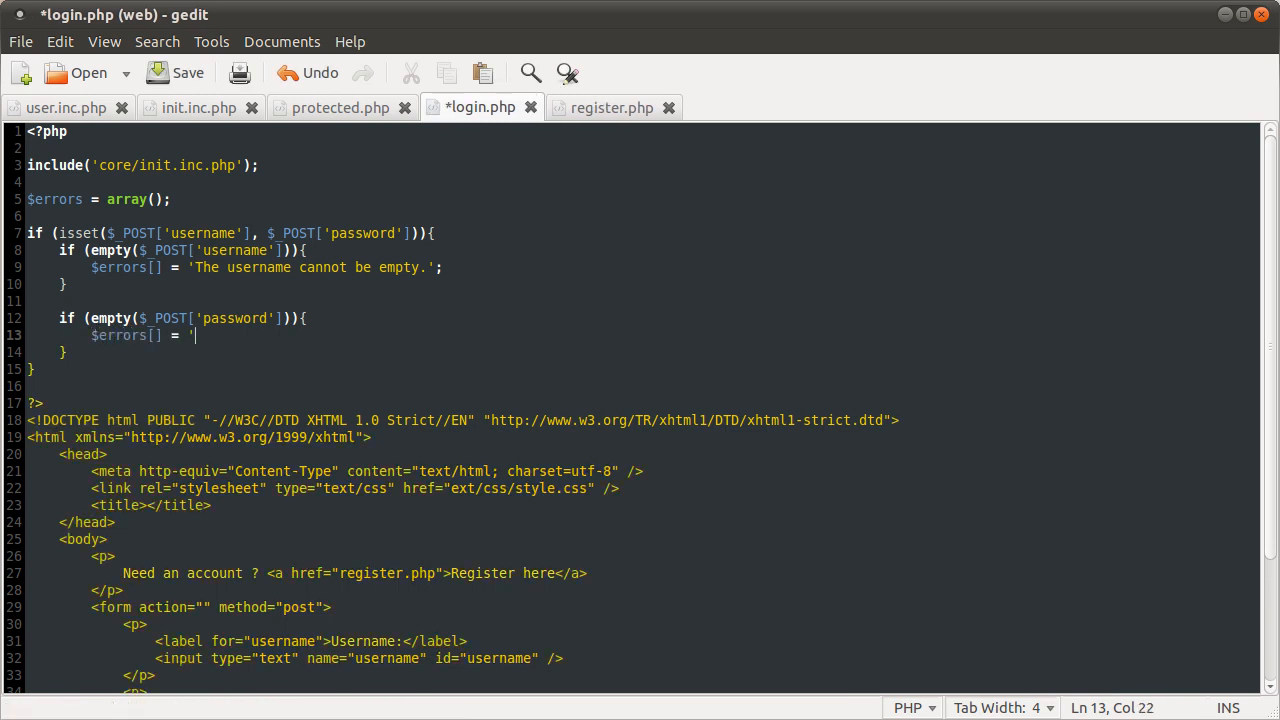
{"action": "type", "text": "';"}
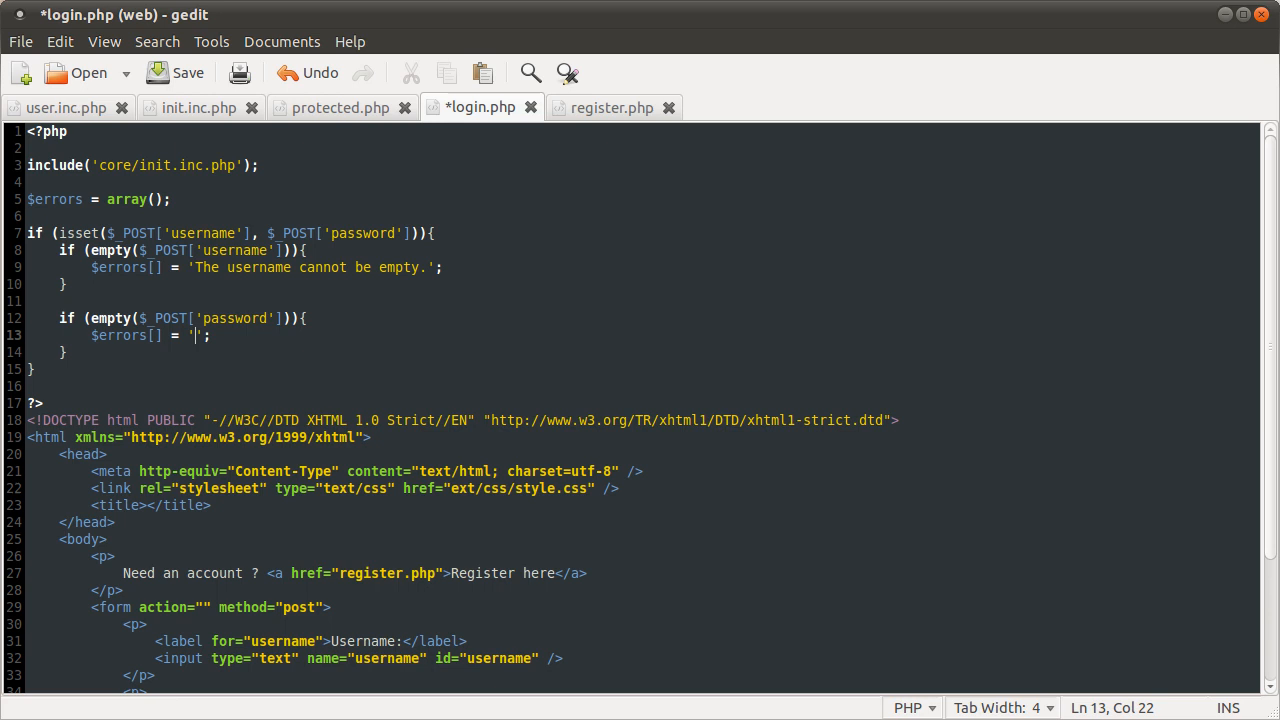
{"action": "type", "text": "The password cannot be emoty"}
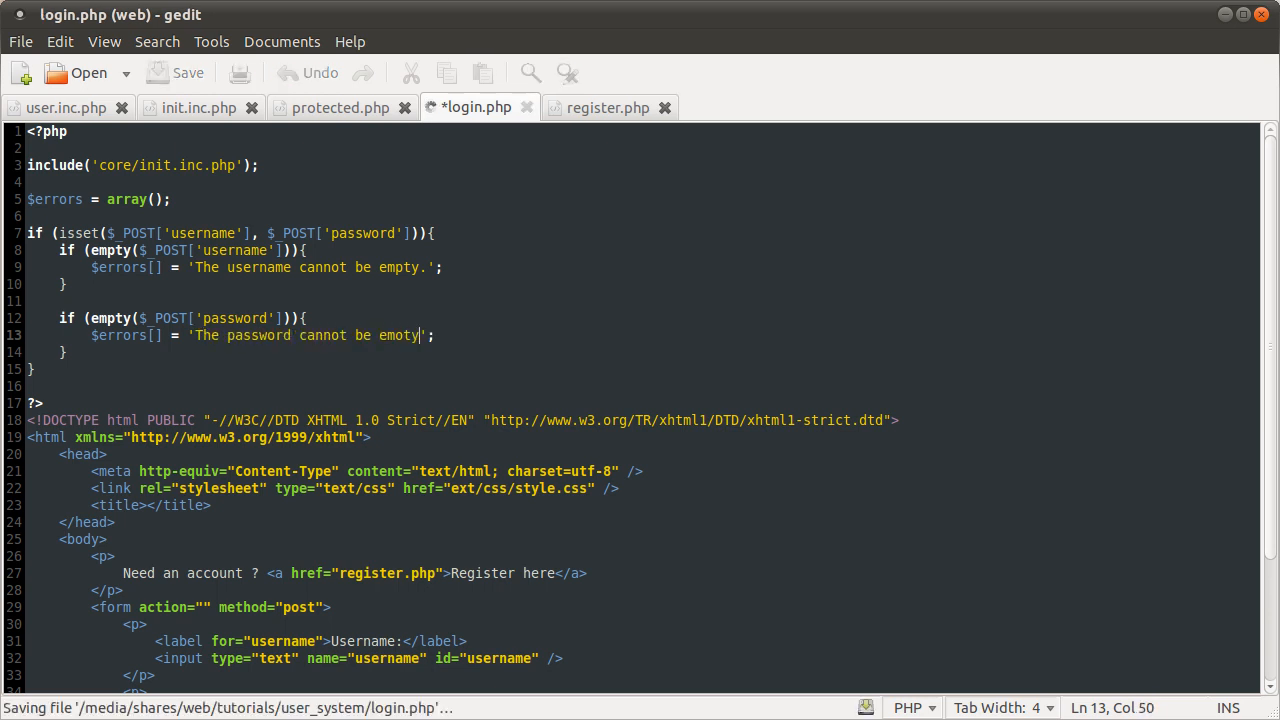
{"action": "key", "text": "BackSpace"}
{"action": "type", "text": "pty."}
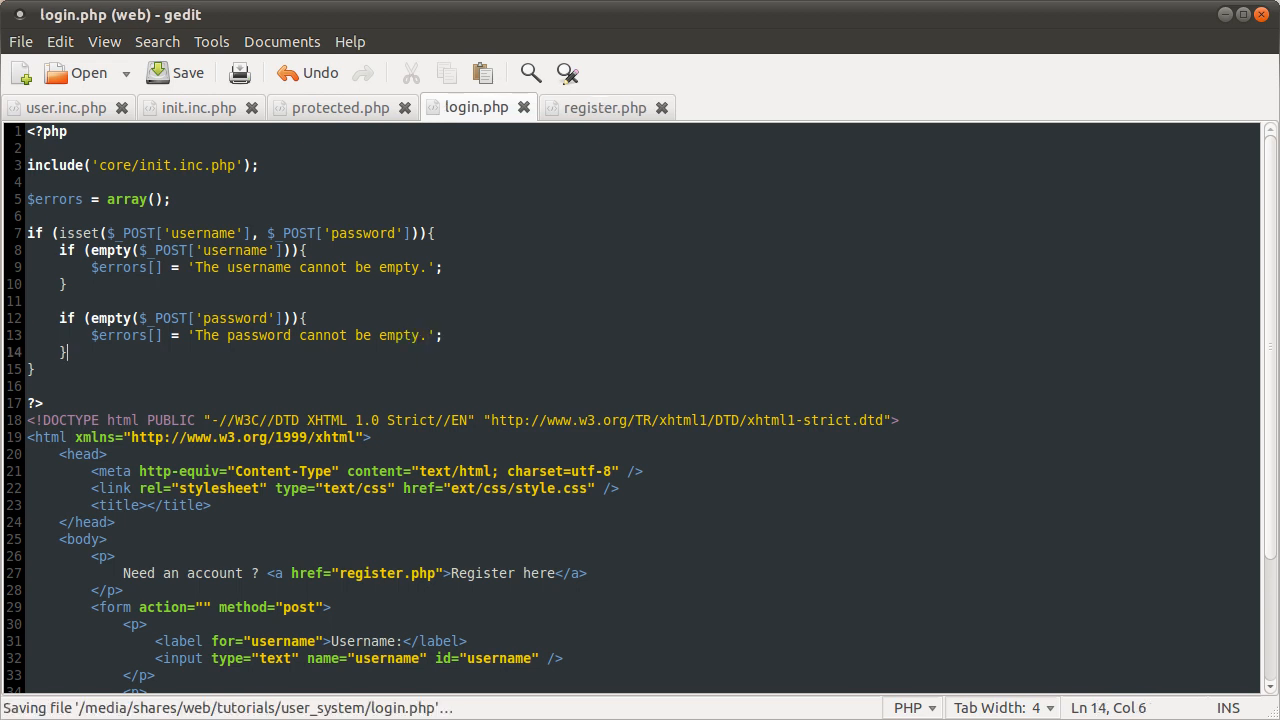
{"action": "key", "text": "Return"}
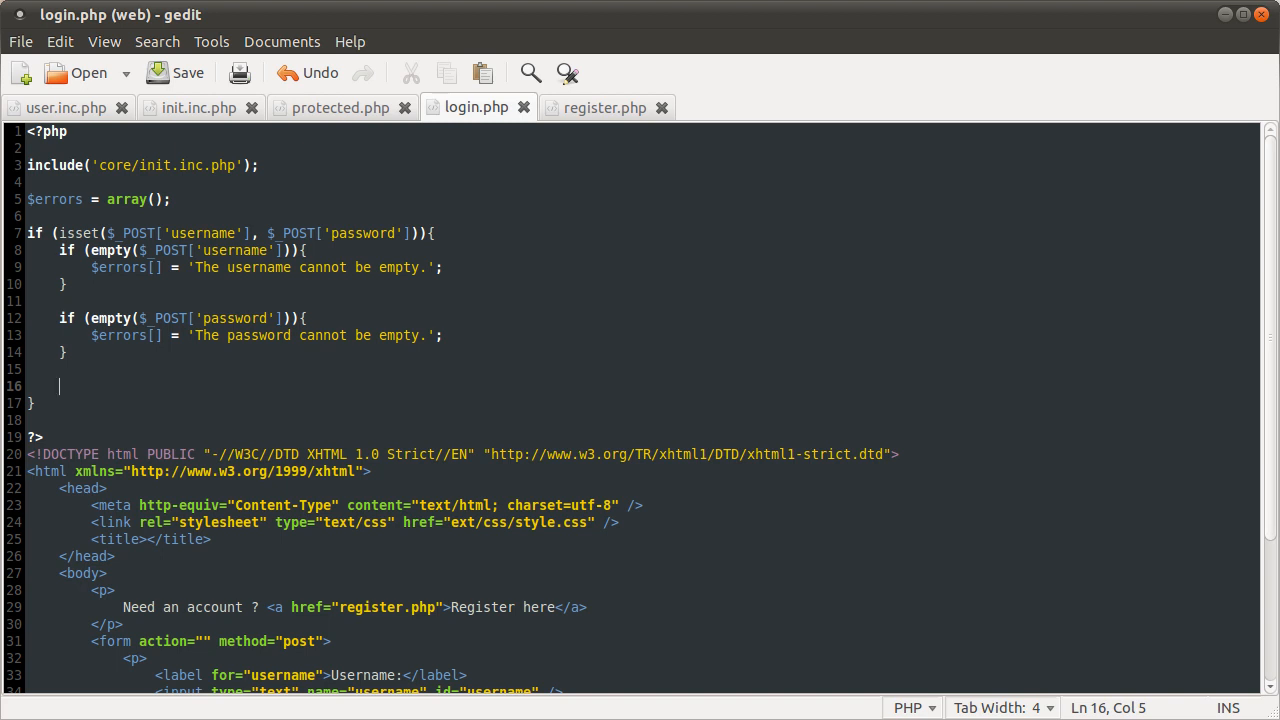
Begin an if (empty($errors)) condition in login.php.
{"action": "type", "text": "if"}
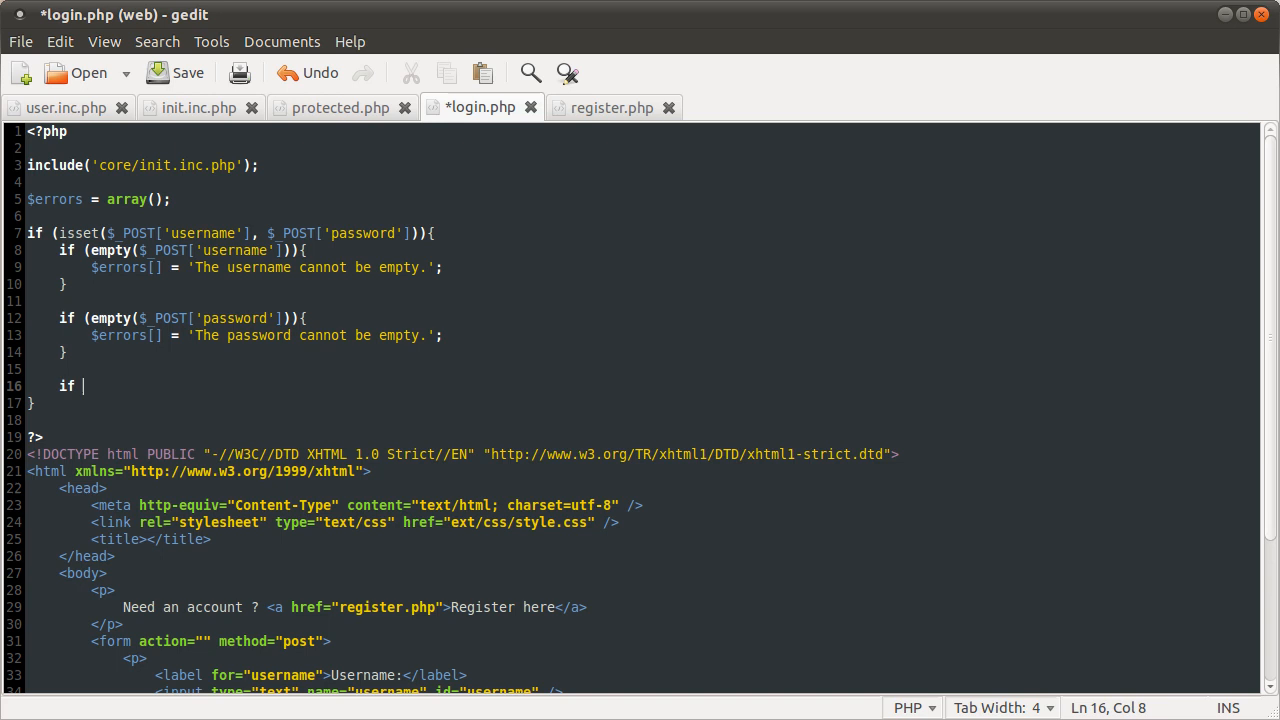
{"action": "type", "text": "(emp"}
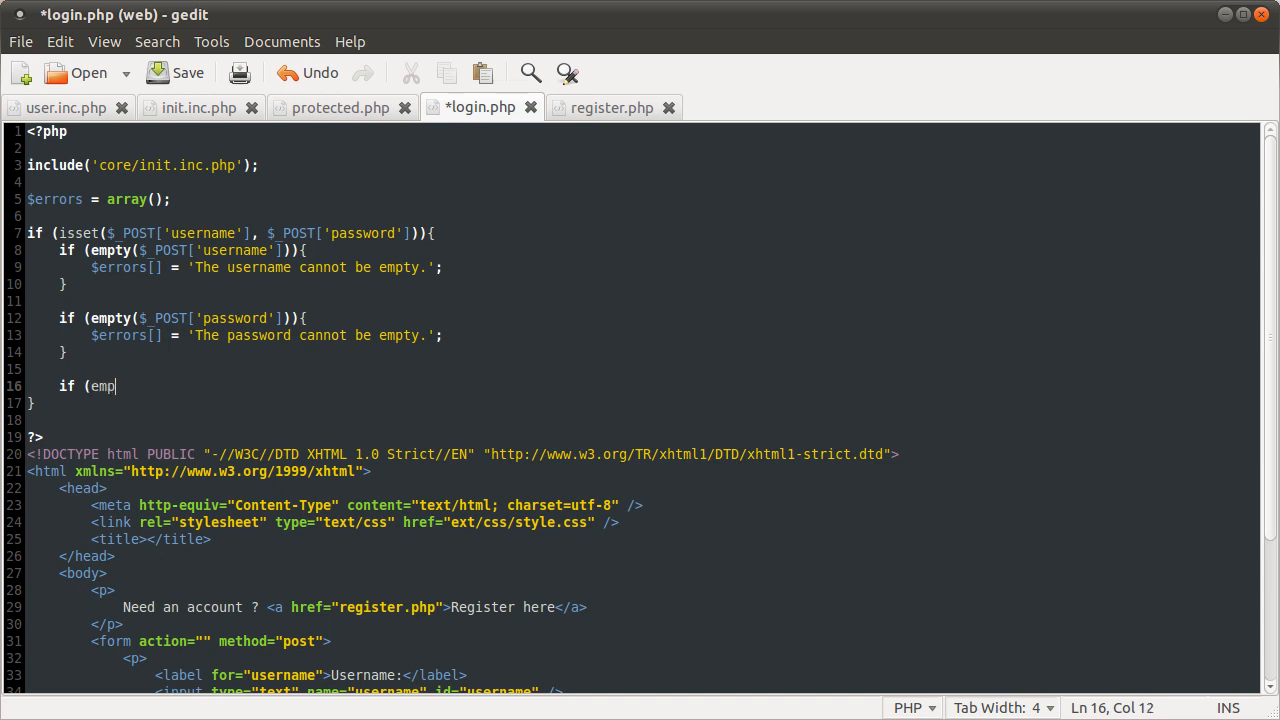
{"action": "type", "text": "ty($er"}
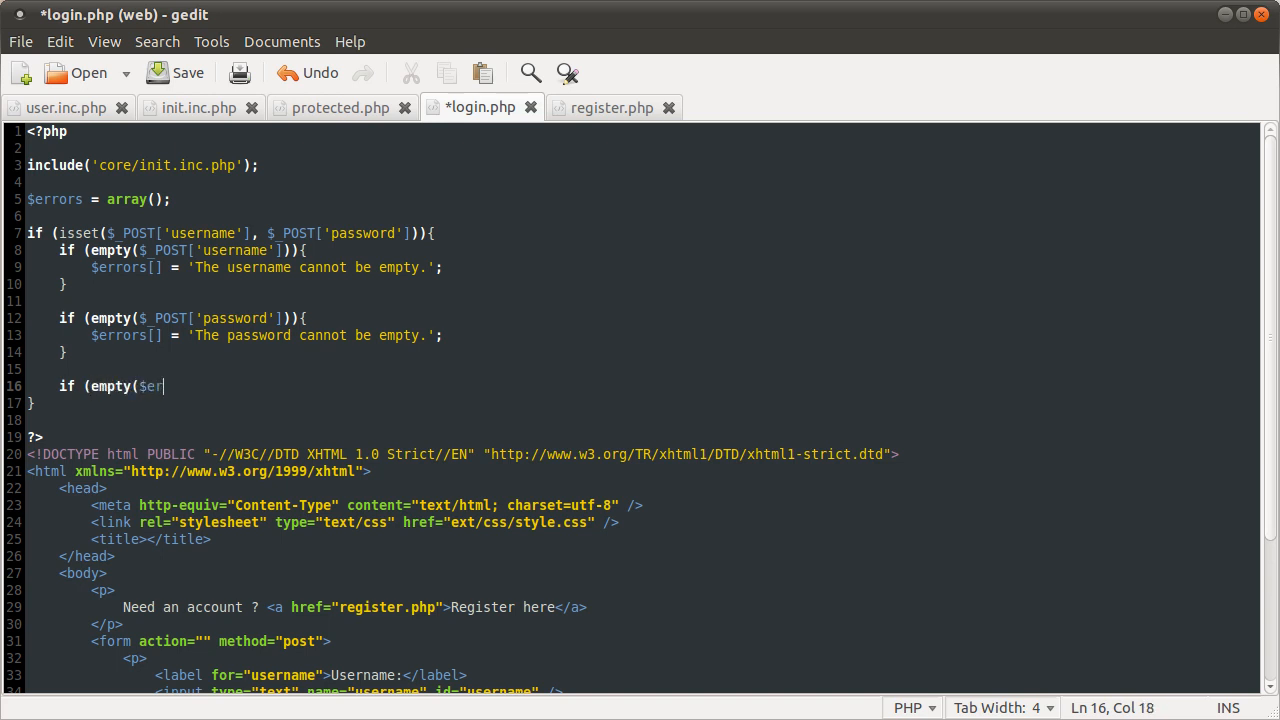
{"action": "type", "text": "rors)"}
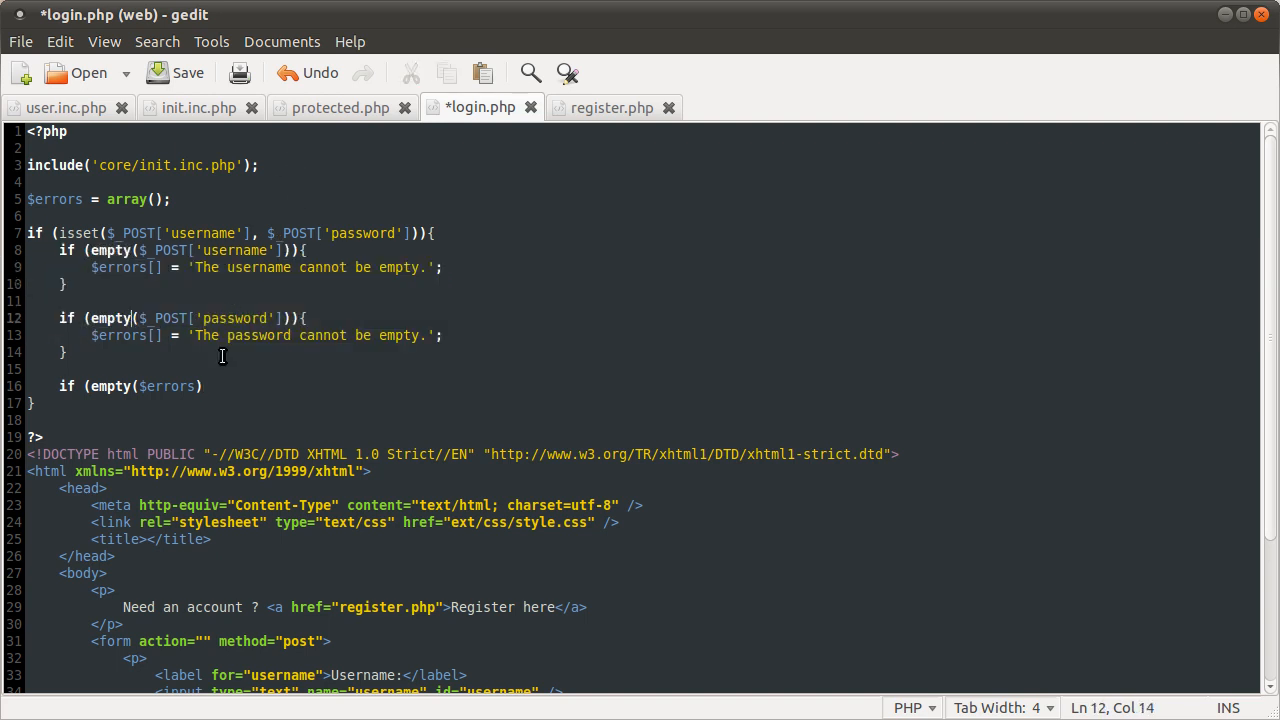
{"action": "left_click", "coordinate": [203, 386]}
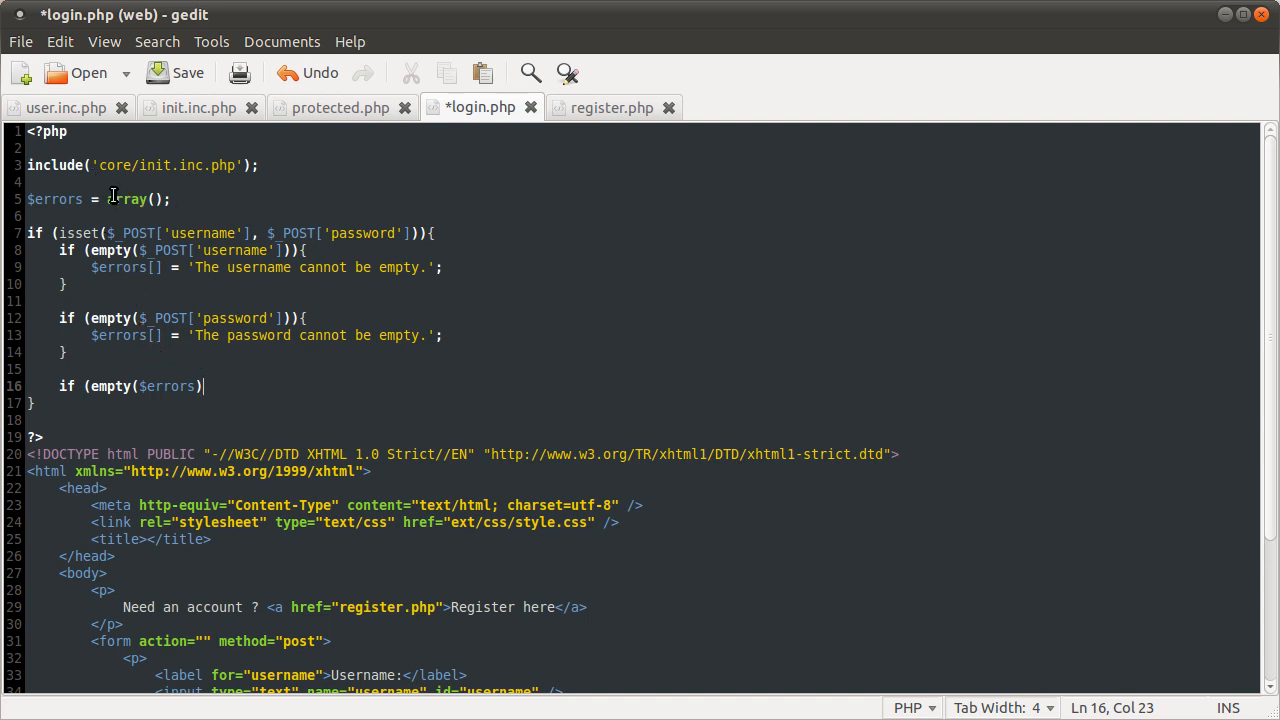
{"action": "mouse_move", "coordinate": [244, 391]}
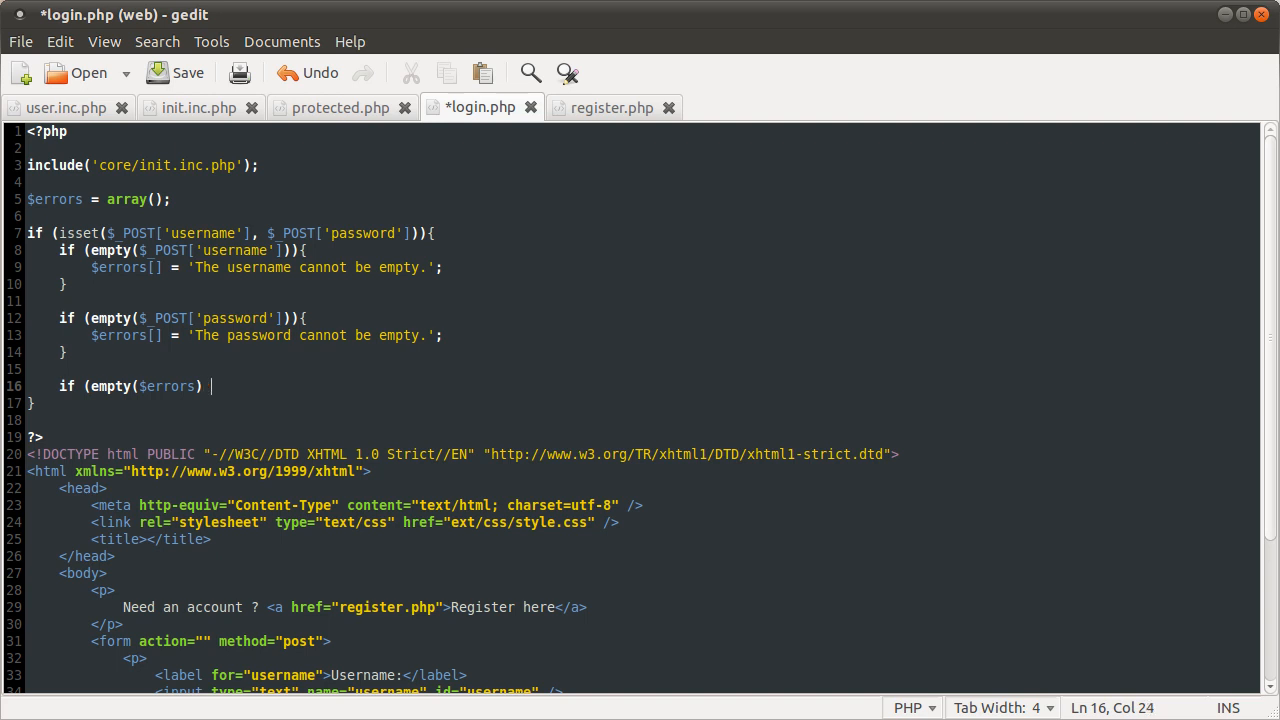
Extend it with && valid_credentials(username, password), add a // log in comment and an else branch.
{"action": "type", "text": "&& val"}
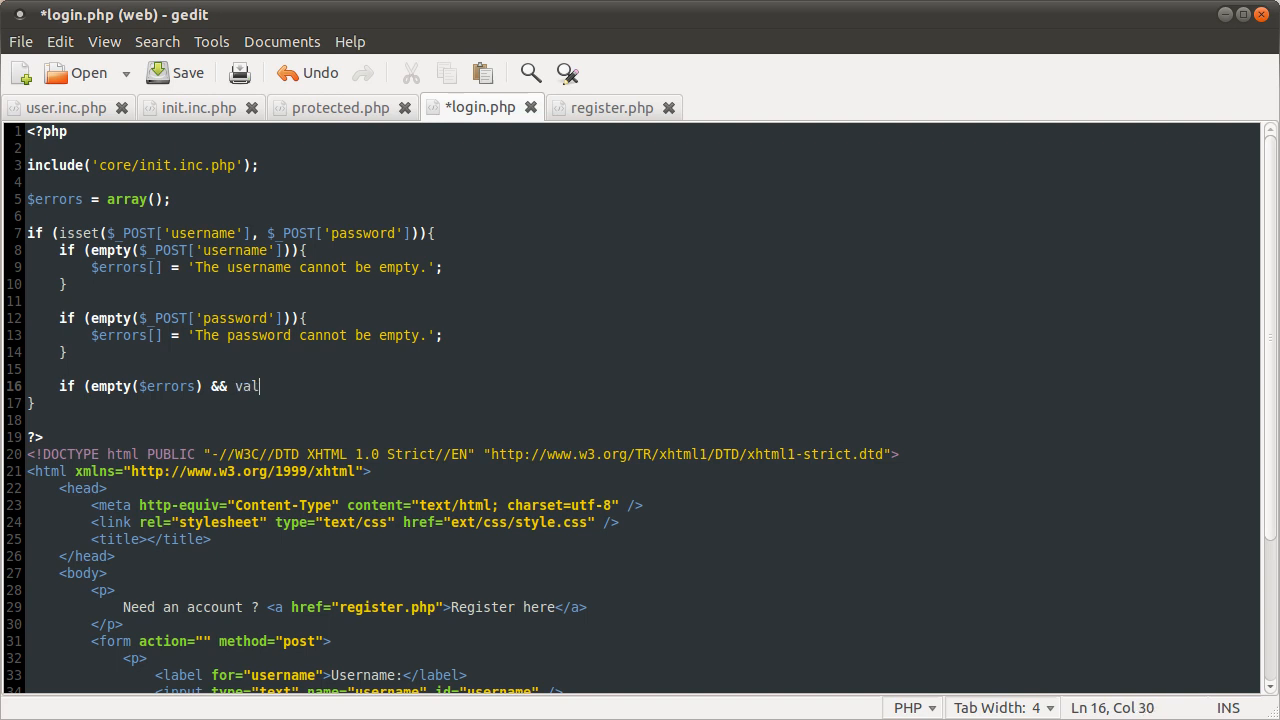
{"action": "type", "text": "id_credenti"}
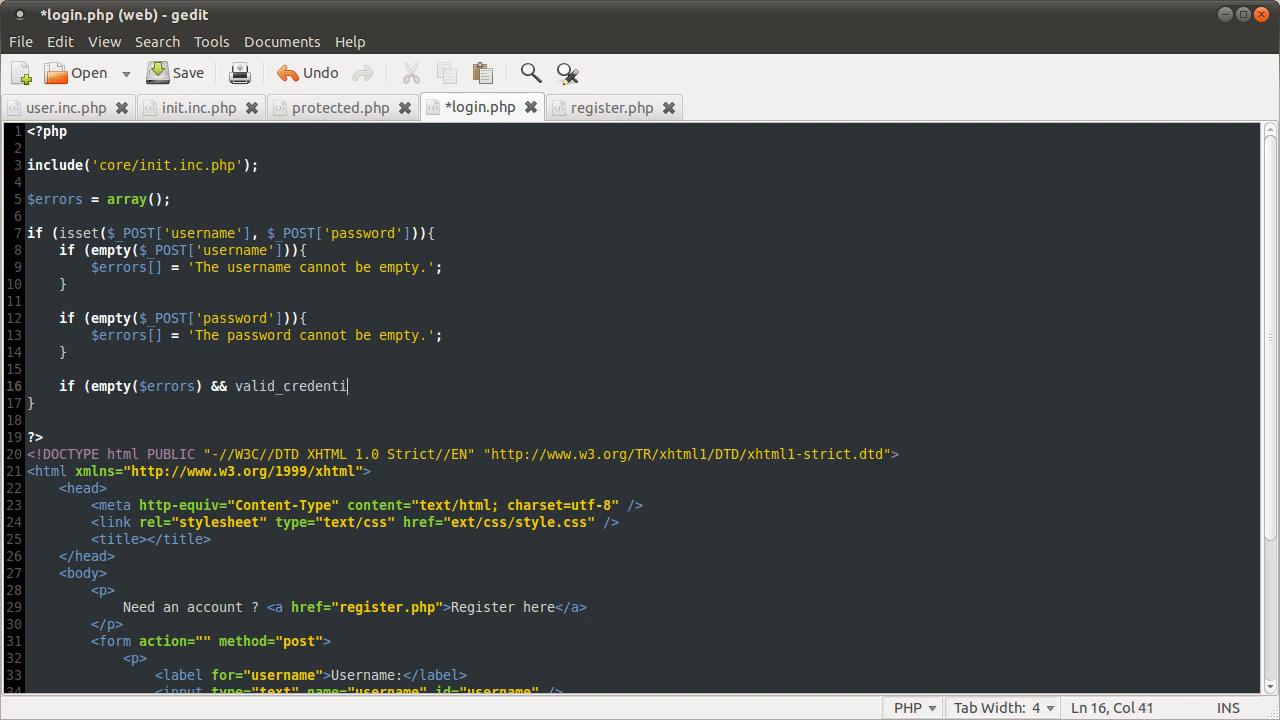
{"action": "type", "text": "als"}
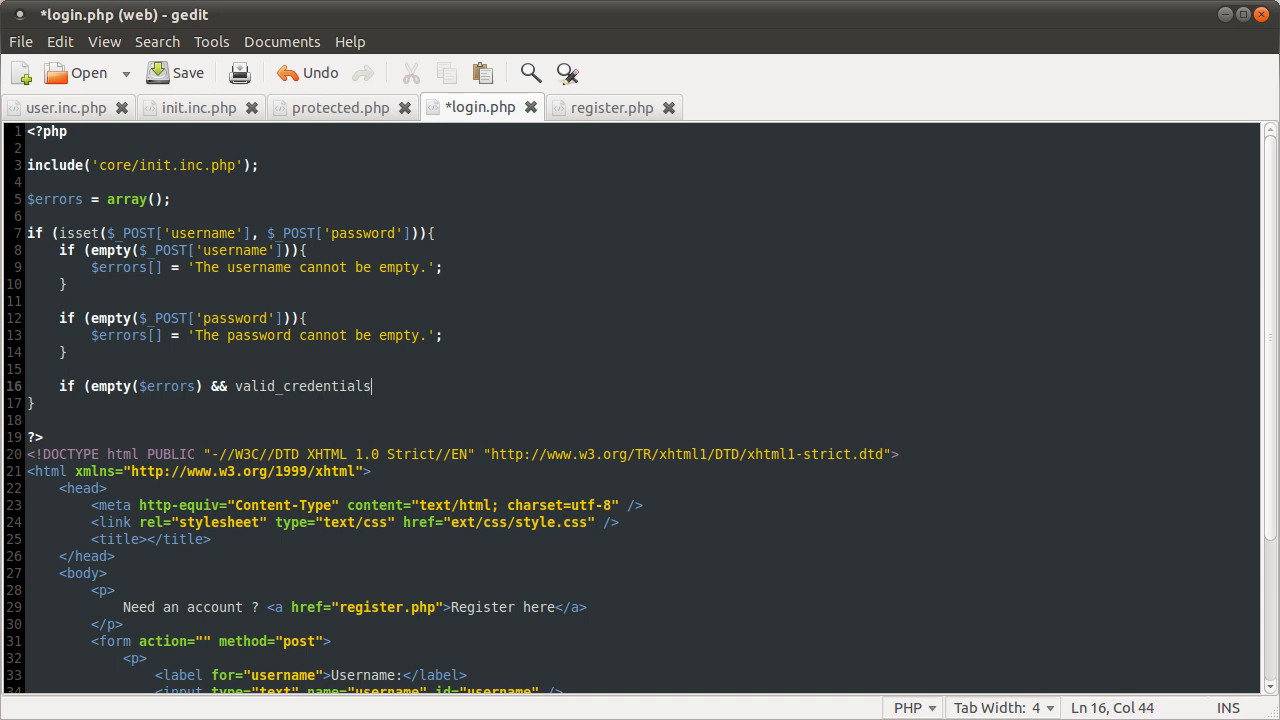
{"action": "type", "text": "($_POST"}
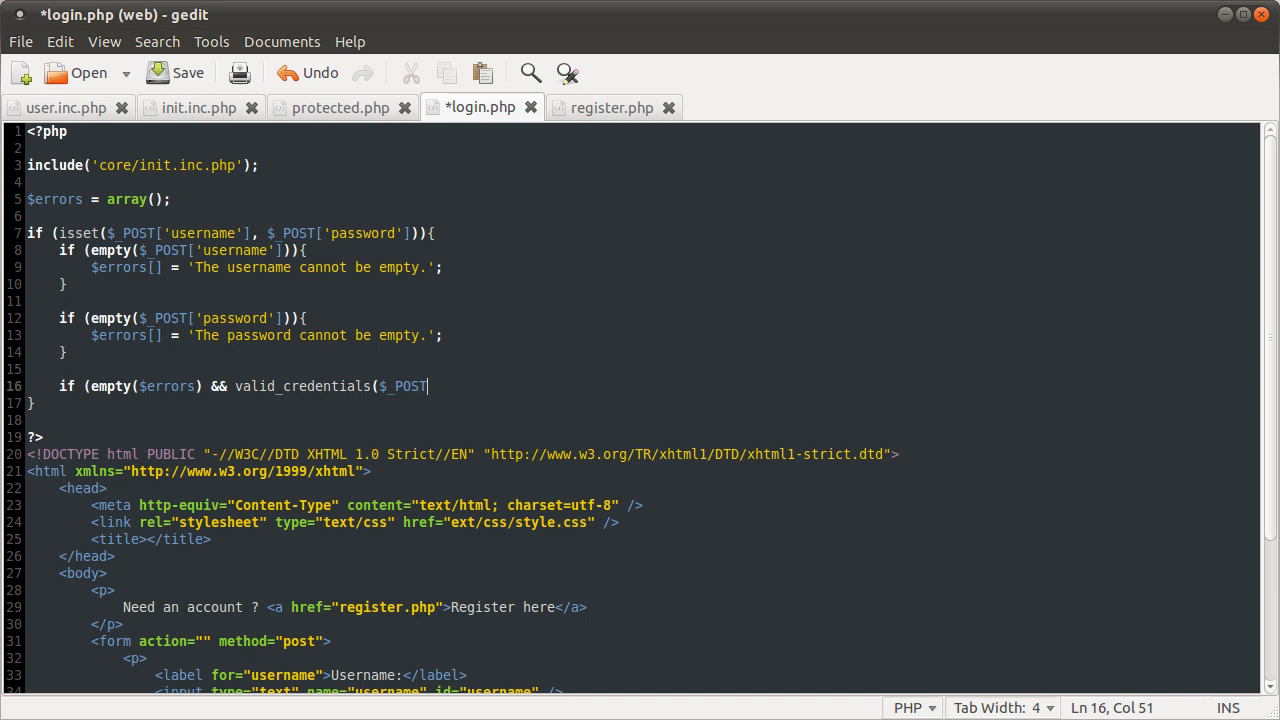
{"action": "type", "text": "['username'],"}
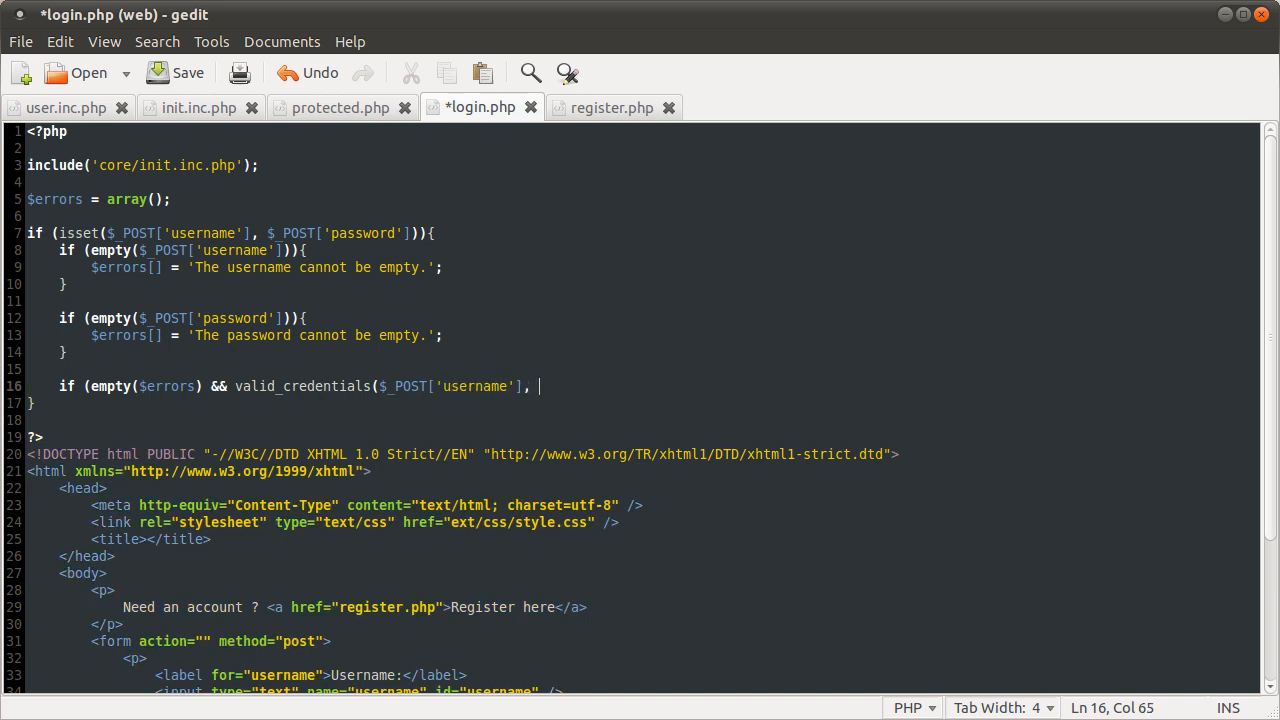
{"action": "type", "text": "$_POST['password'"}
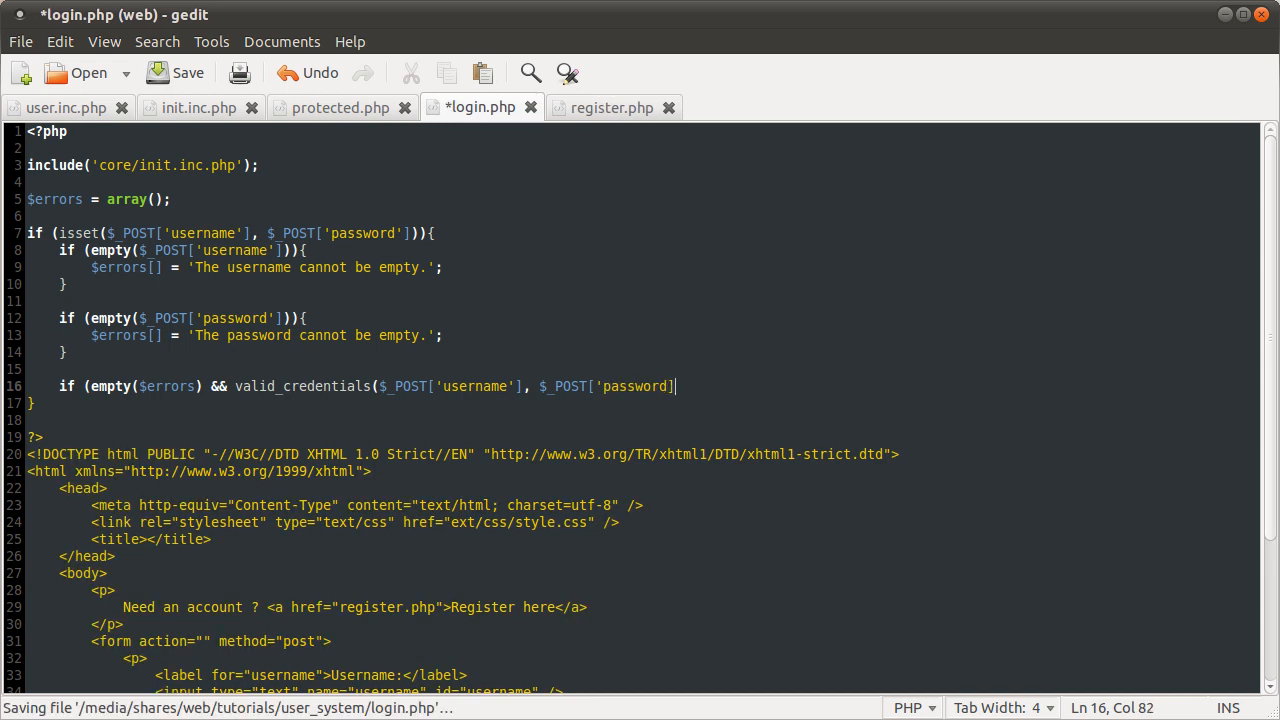
{"action": "type", "text": ")){"}
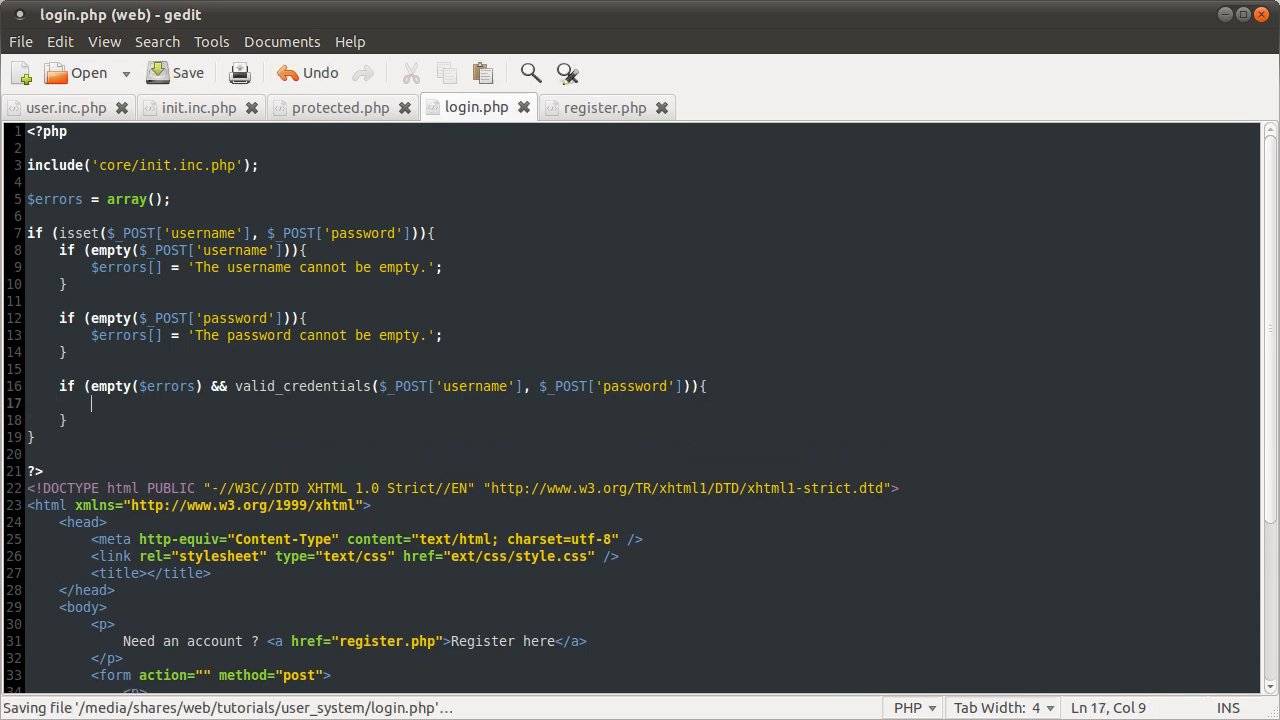
{"action": "mouse_move", "coordinate": [237, 388]}
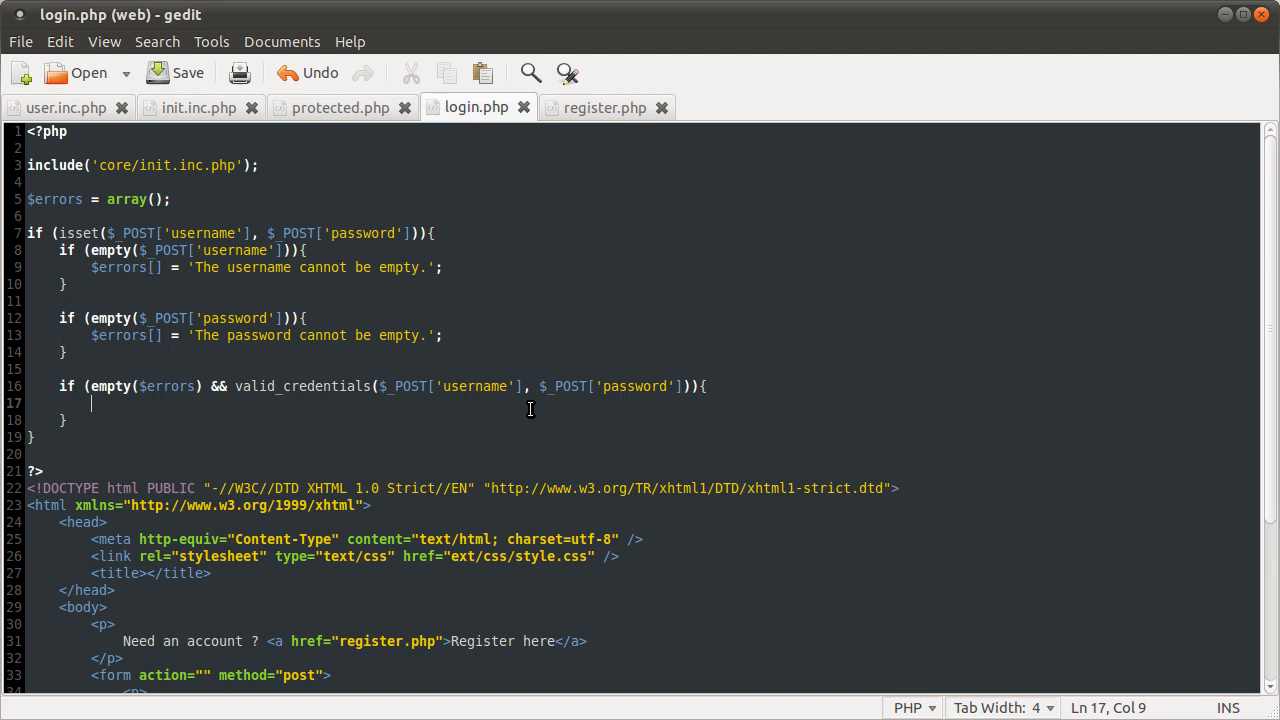
{"action": "mouse_move", "coordinate": [236, 416]}
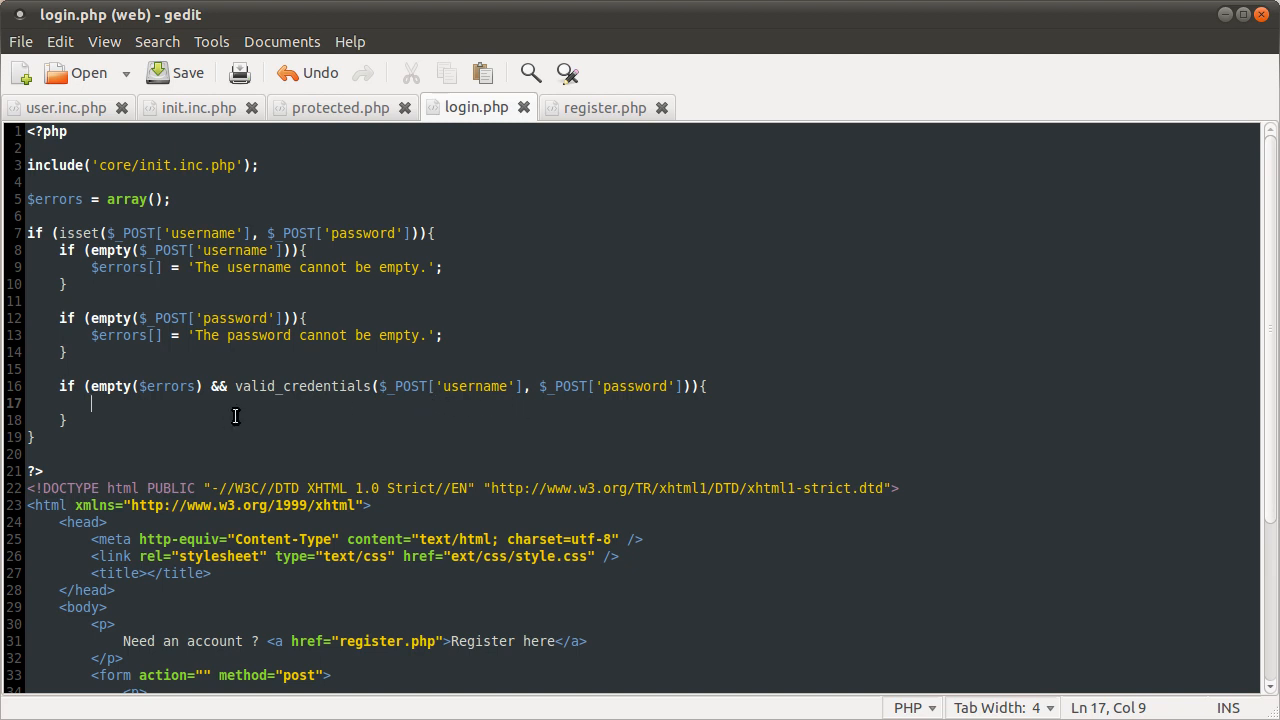
{"action": "type", "text": "// log in"}
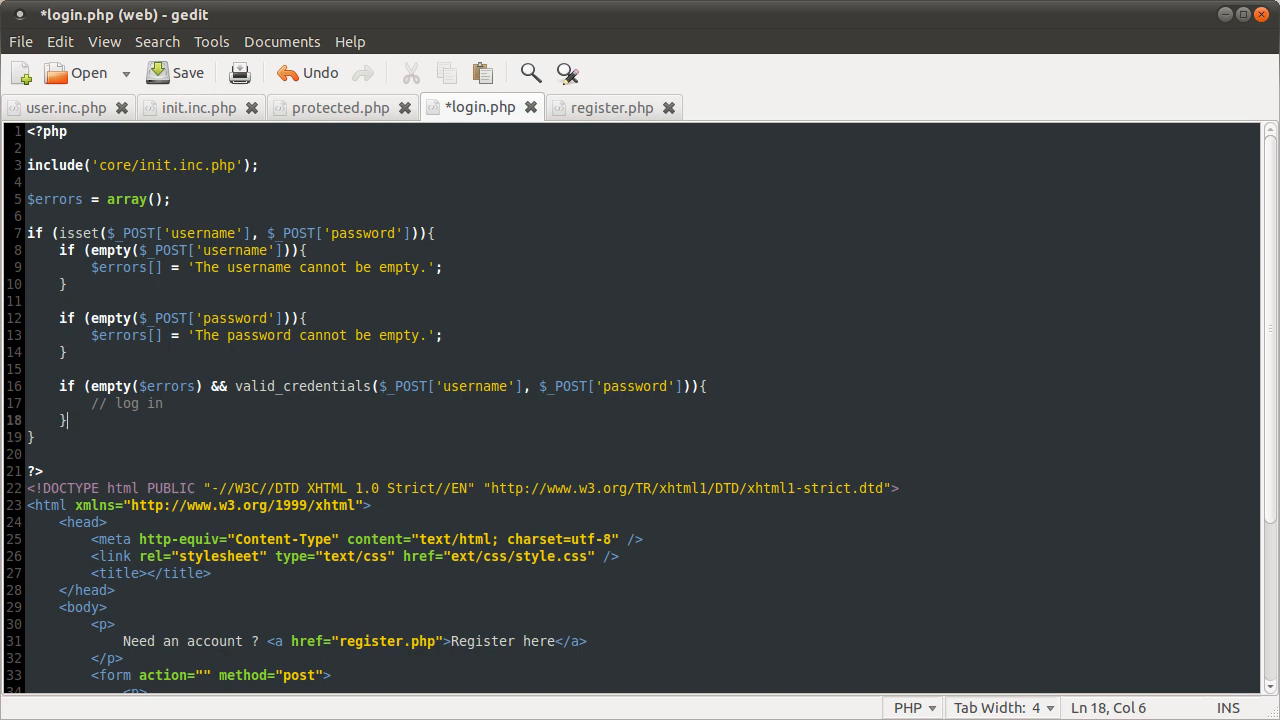
{"action": "type", "text": "else{"}
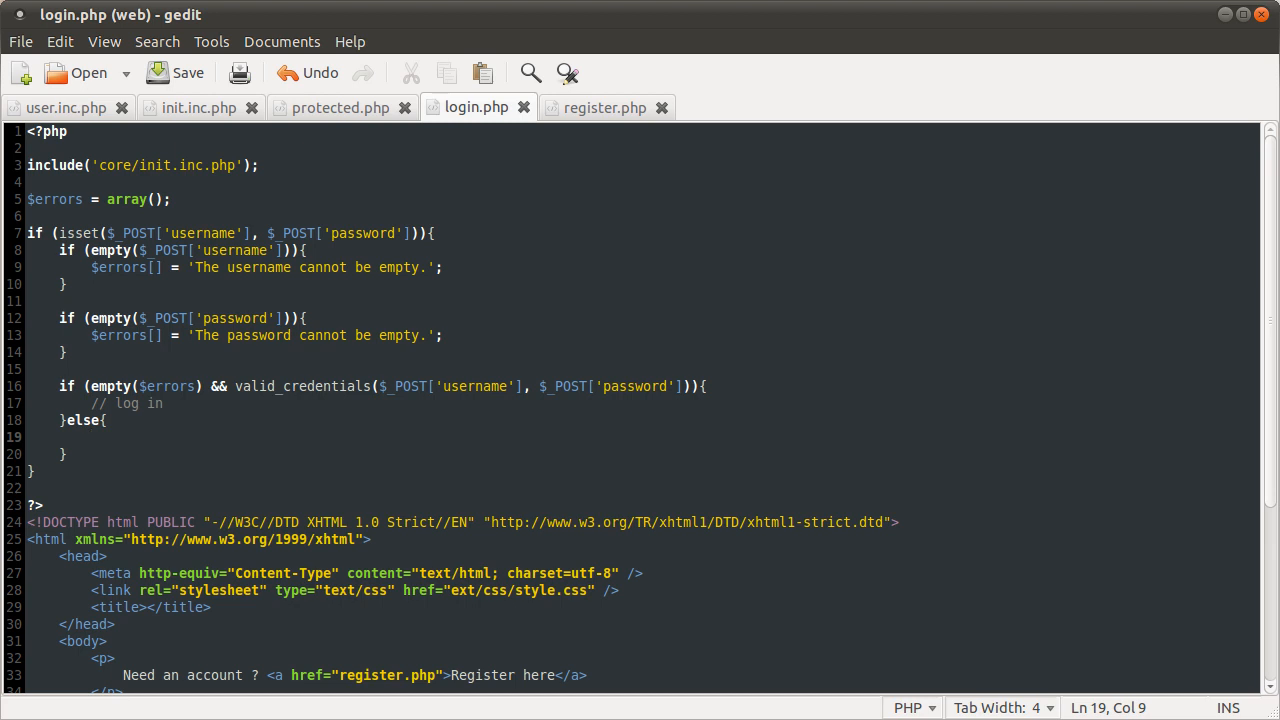
Put $errors[] = ''; in the else branch and select the valid_credentials call on line 16.
{"action": "type", "text": "$"}
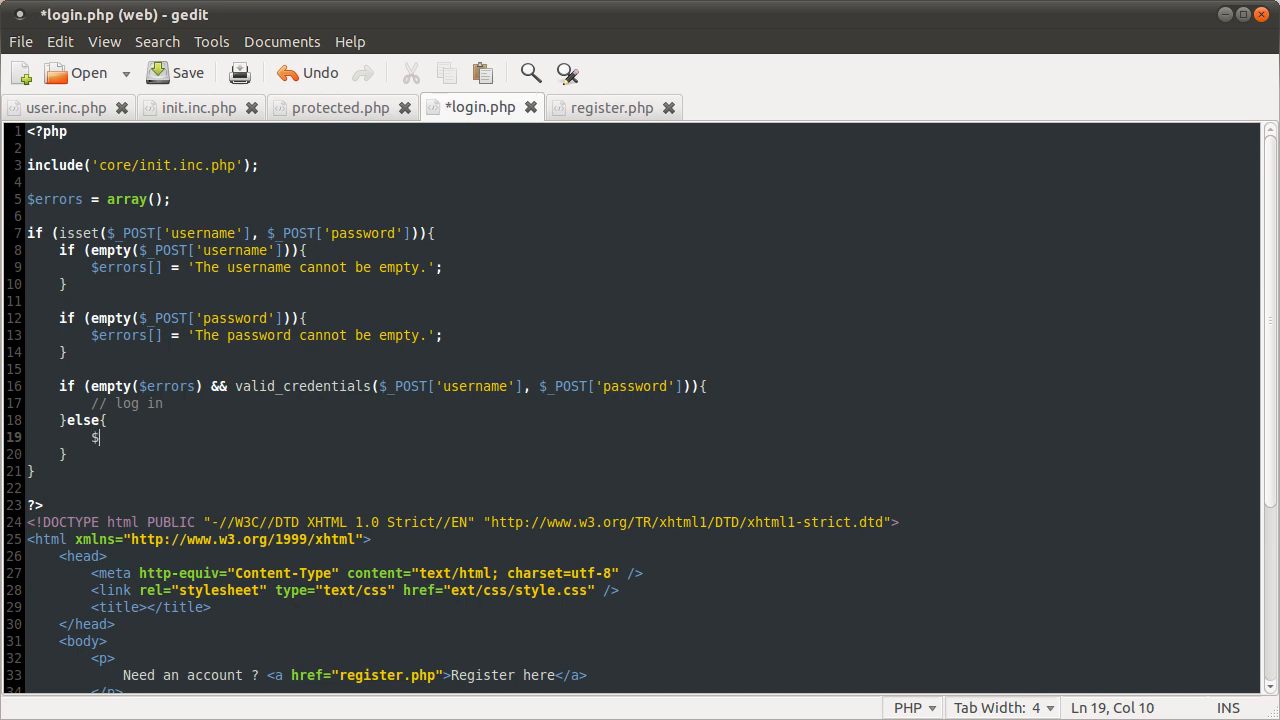
{"action": "type", "text": "errors"}
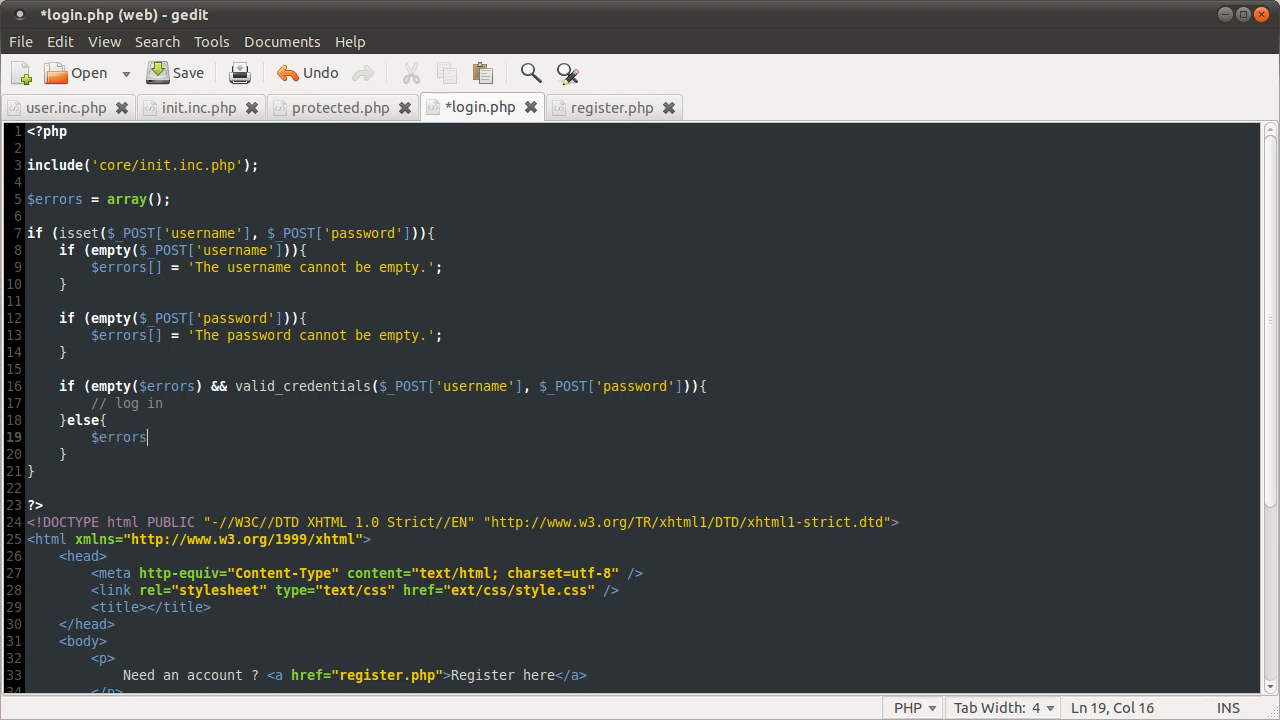
{"action": "type", "text": "[] = '';"}
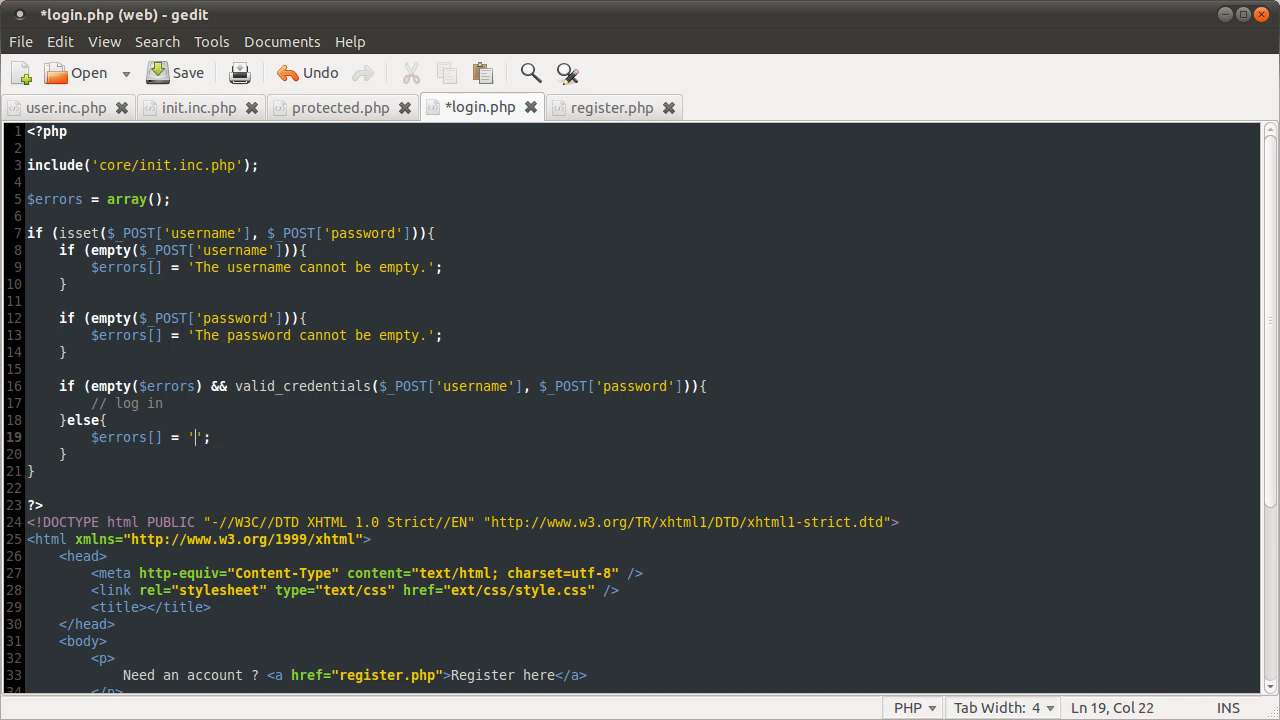
{"action": "mouse_move", "coordinate": [238, 382]}
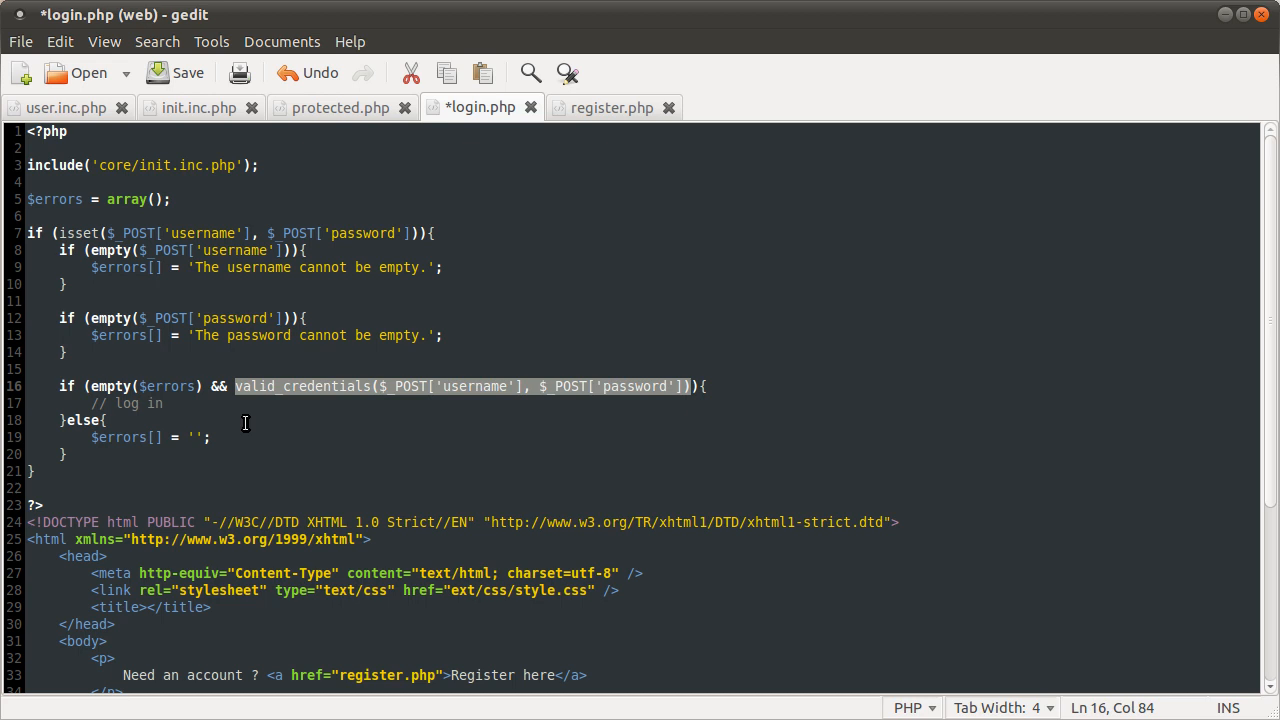
{"action": "mouse_move", "coordinate": [228, 437]}
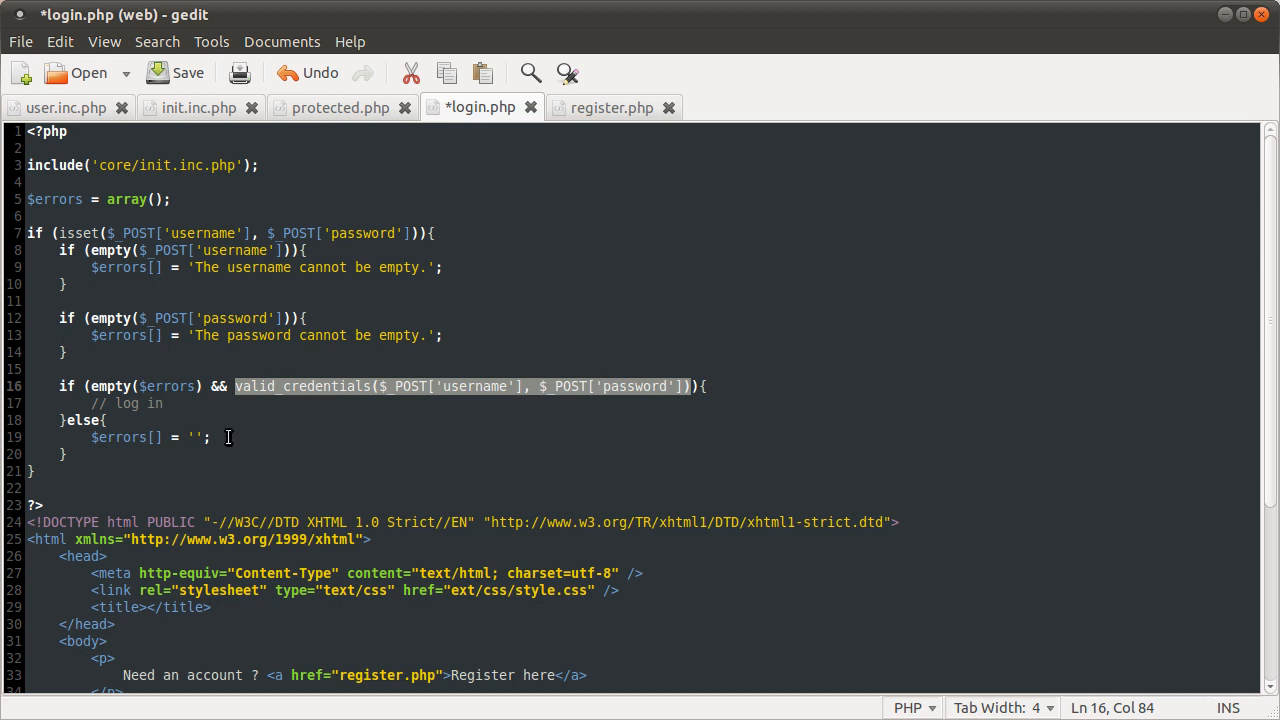
{"action": "left_click", "coordinate": [246, 429]}
{"action": "type", "text": " === "}
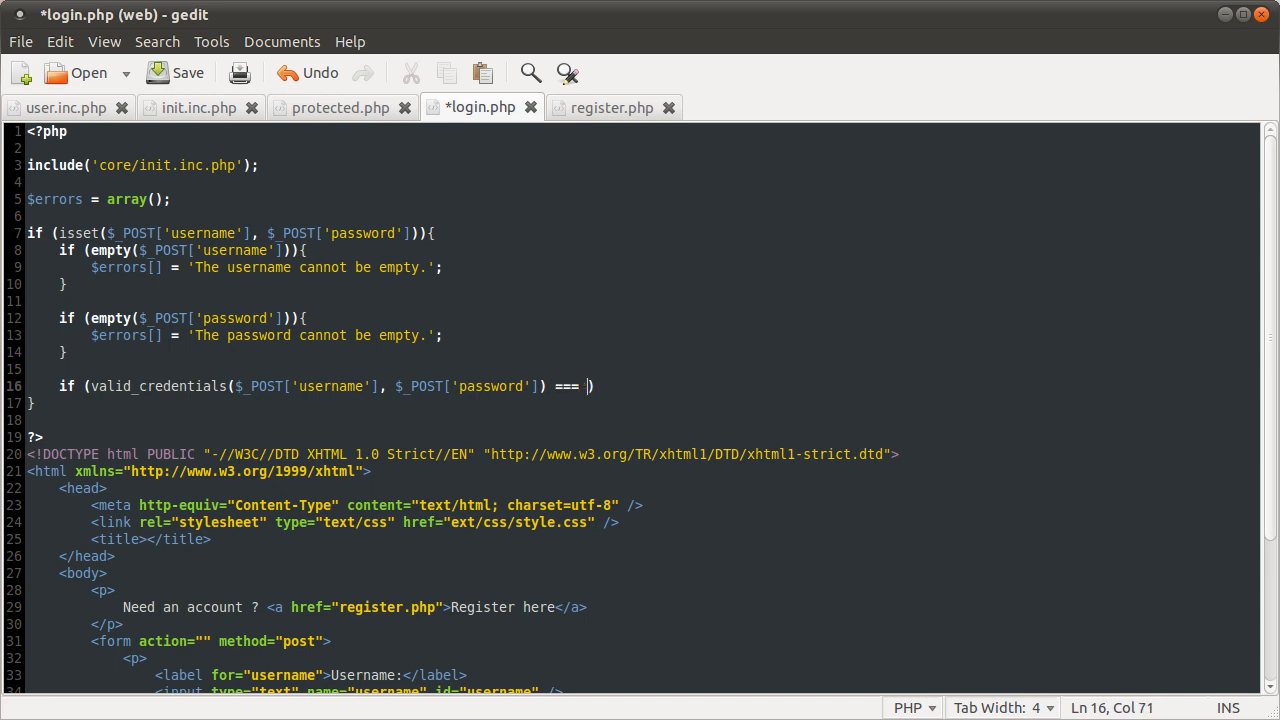
Check valid_credentials(...) === false, adding 'Username / Password incorrect.' to $errors, and save.
{"action": "type", "text": "false)"}
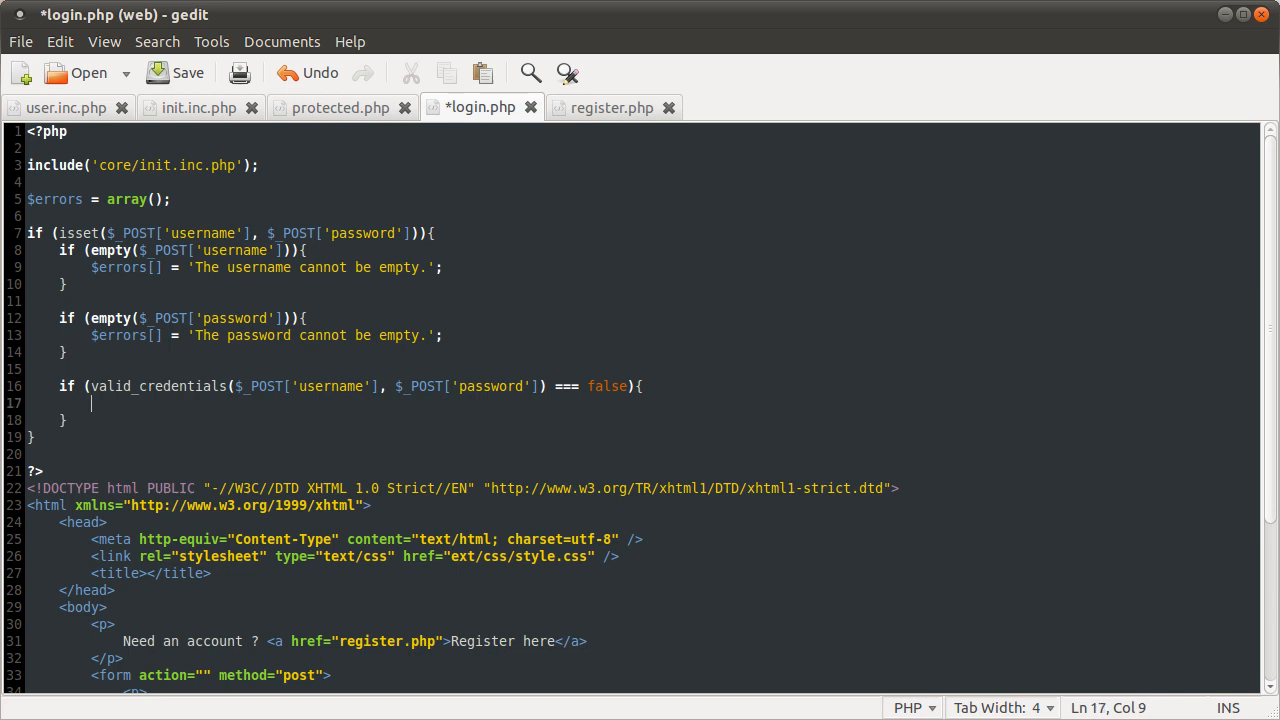
{"action": "type", "text": "$errors[] = '';"}
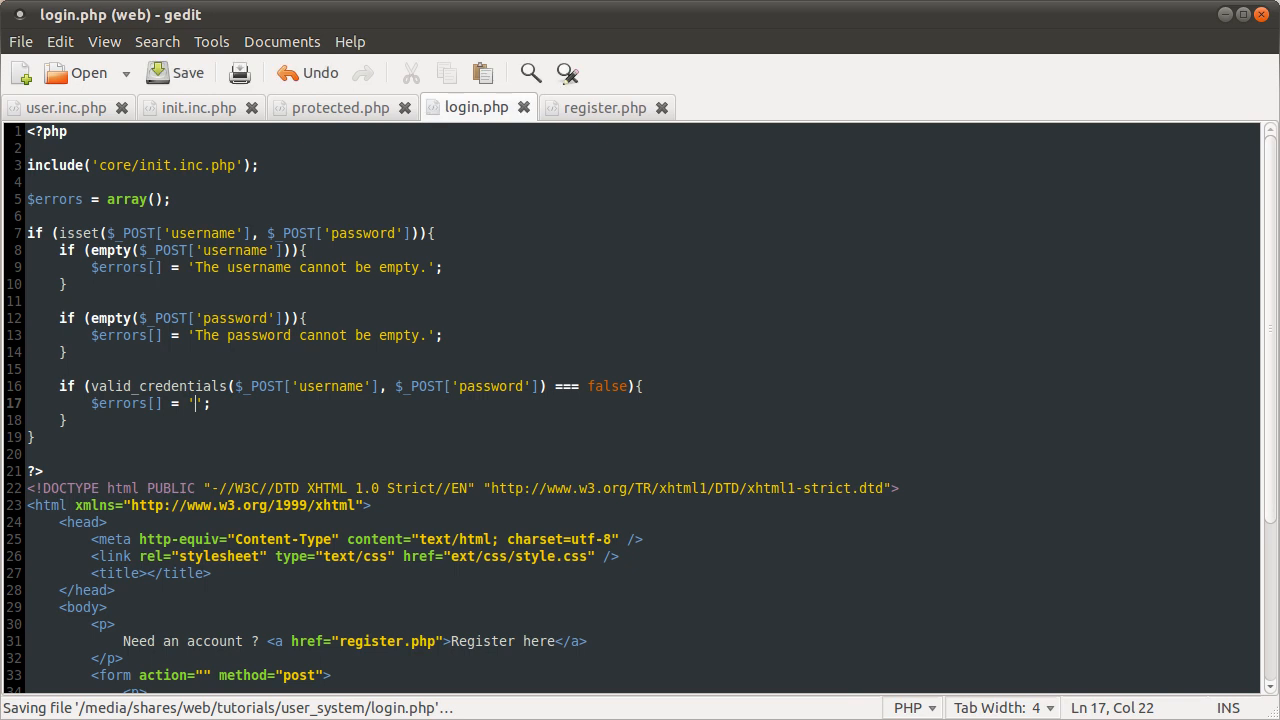
{"action": "type", "text": "Usernm,ae"}
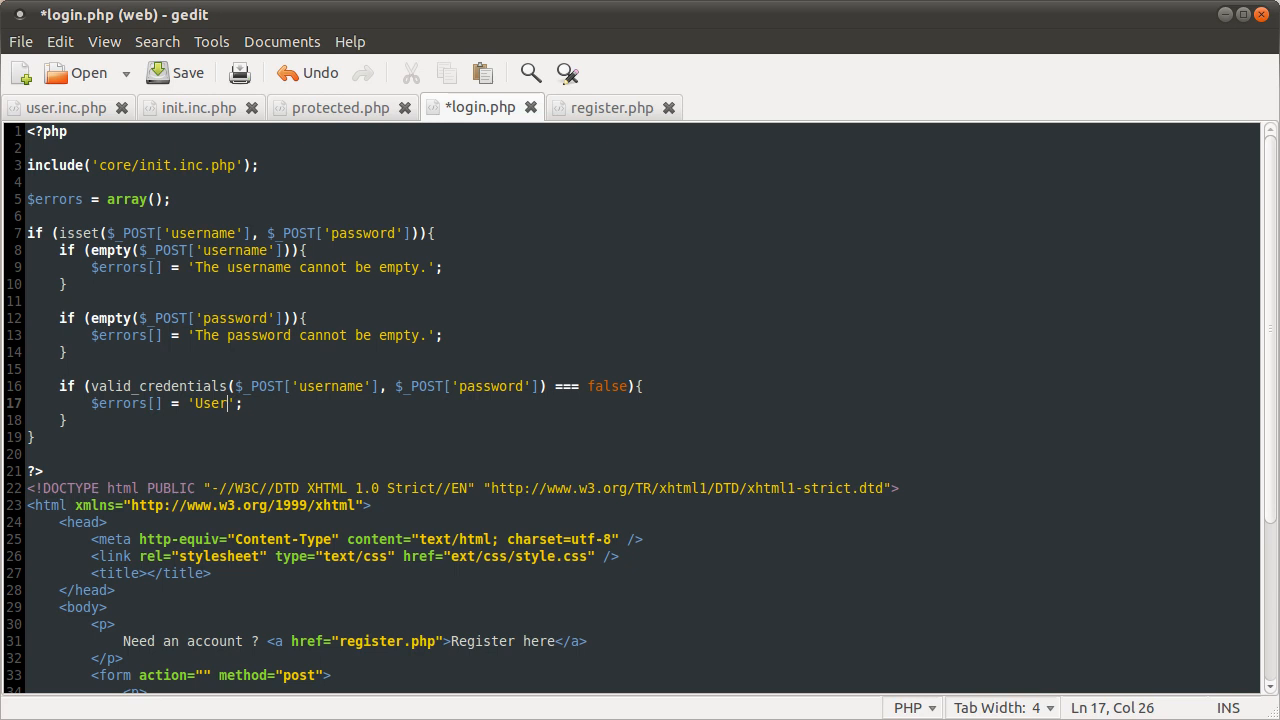
{"action": "type", "text": "name / Pass"}
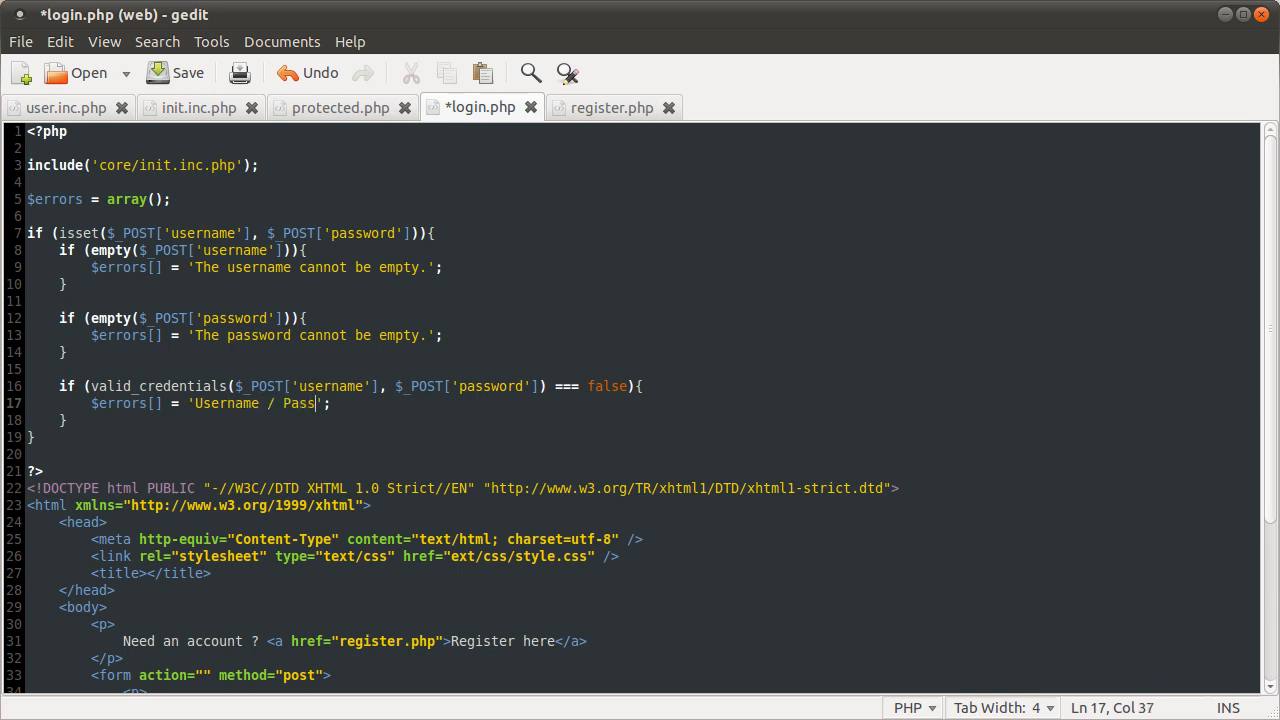
{"action": "type", "text": "word incorrec"}
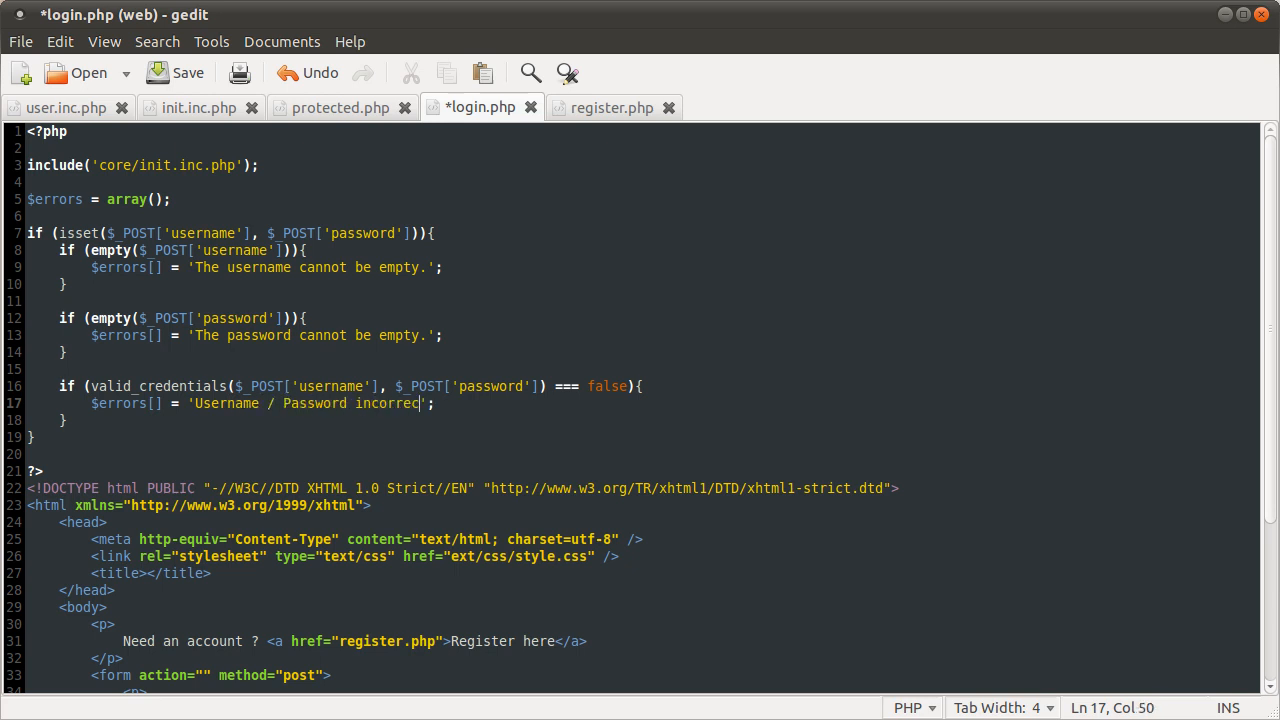
{"action": "key", "text": "ctrl+s"}
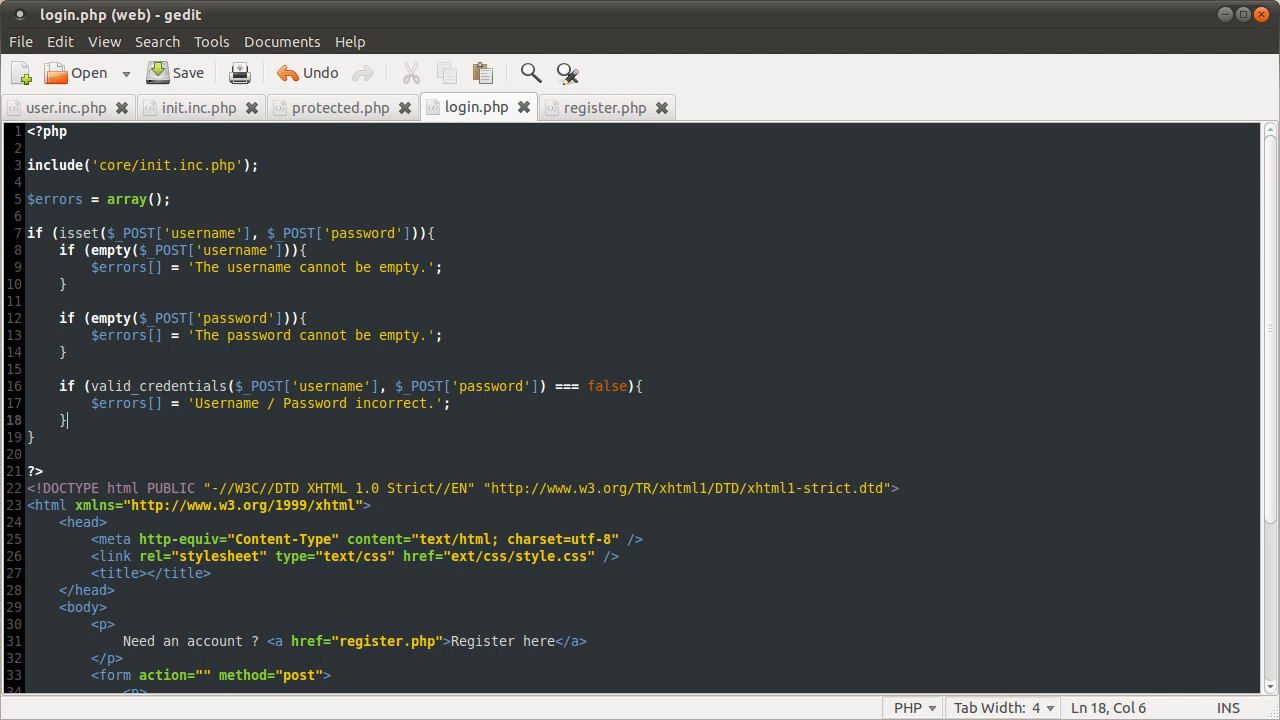
Insert a blank line after the credentials block's closing brace on line 18.
{"action": "left_click", "coordinate": [280, 391]}
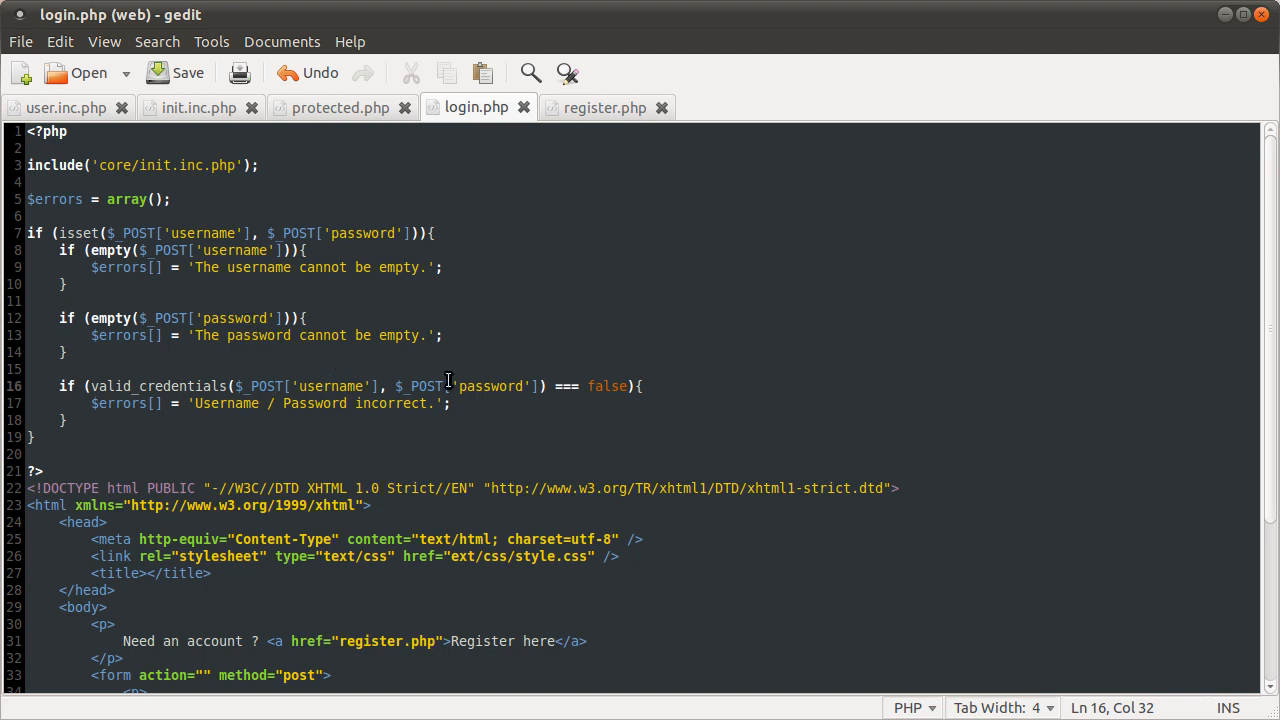
{"action": "mouse_move", "coordinate": [434, 433]}
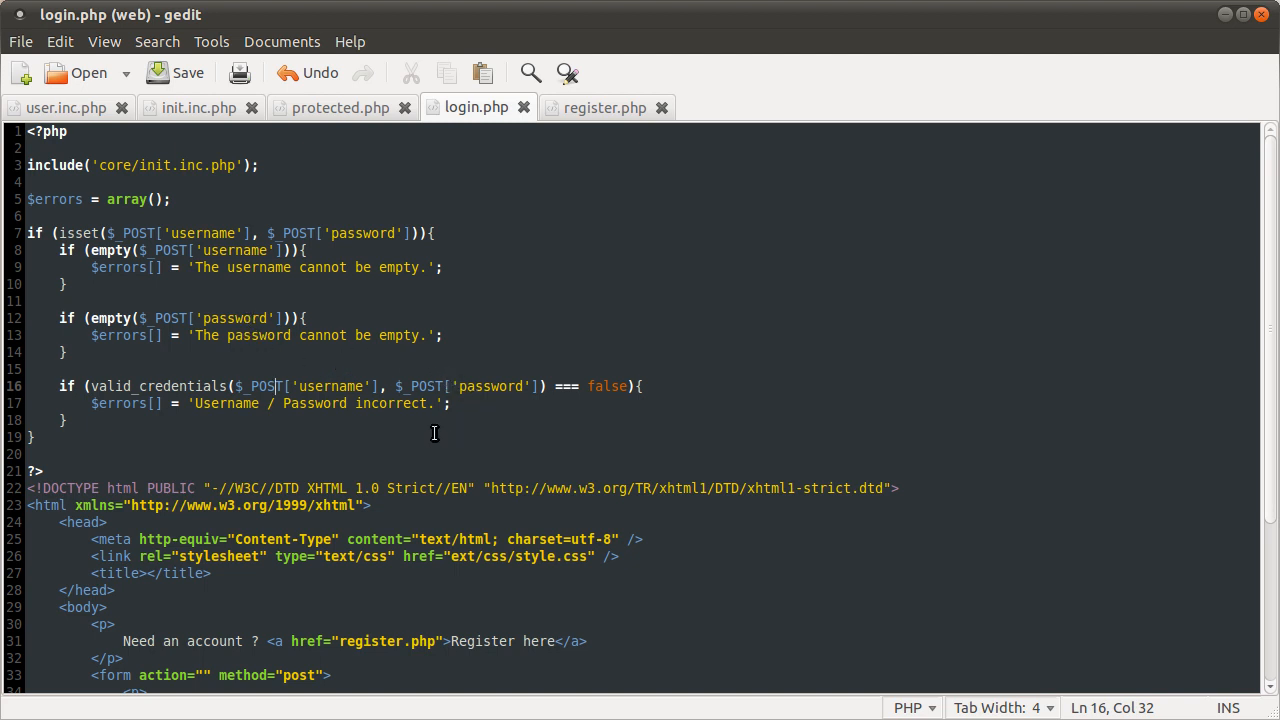
{"action": "mouse_move", "coordinate": [370, 422]}
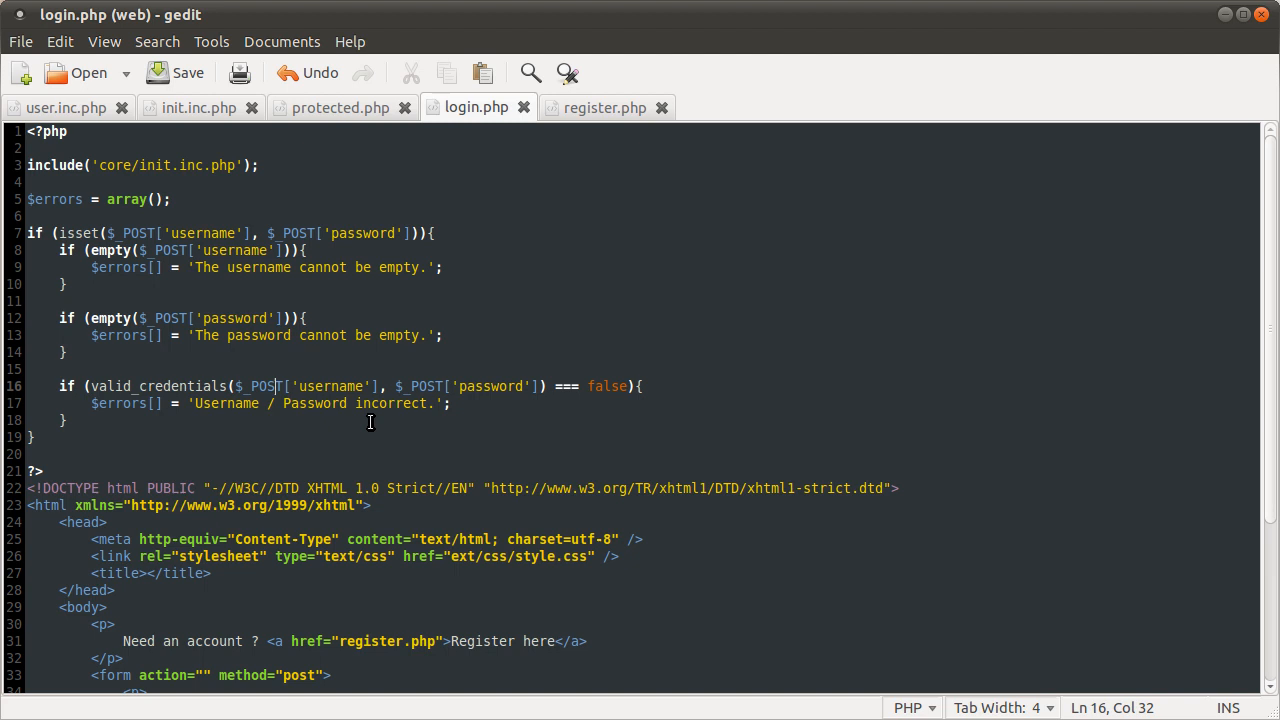
{"action": "left_click", "coordinate": [555, 475]}
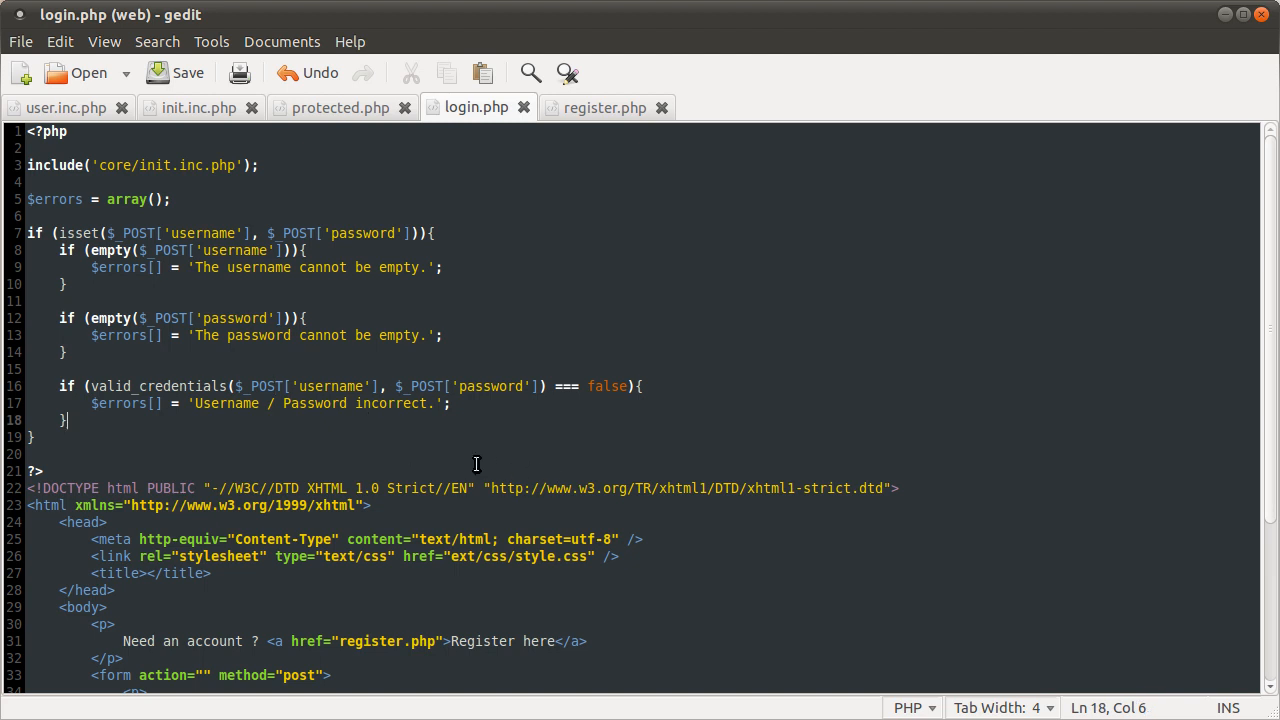
{"action": "mouse_move", "coordinate": [423, 415]}
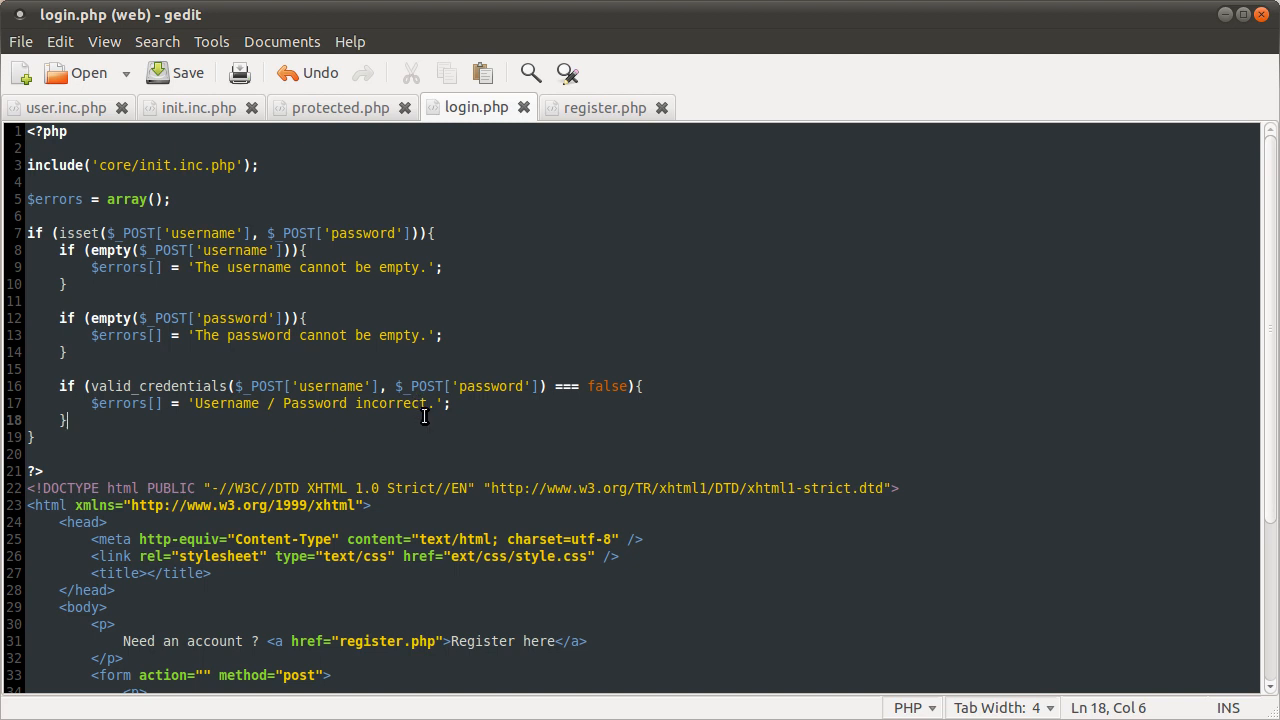
{"action": "key", "text": "Return"}
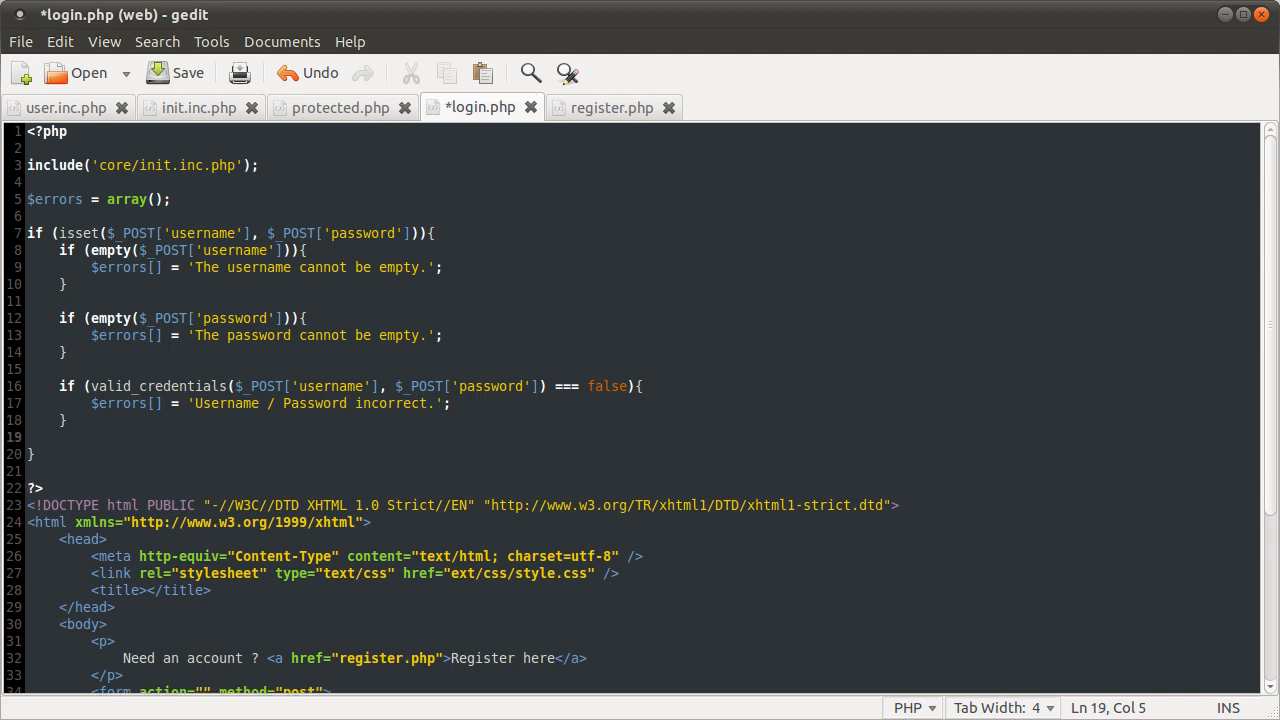
Add an if (empty($errors)) block below the credentials check in login.php and save.
{"action": "key", "text": "Return"}
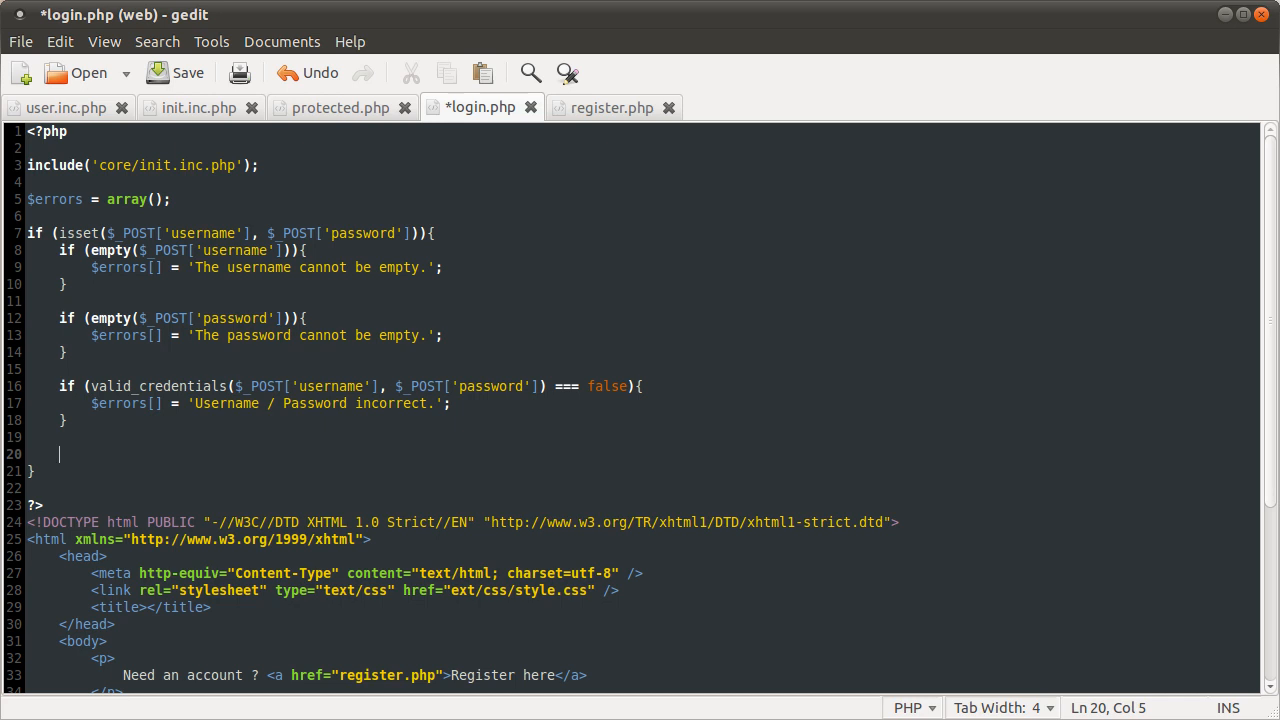
{"action": "type", "text": "if (e"}
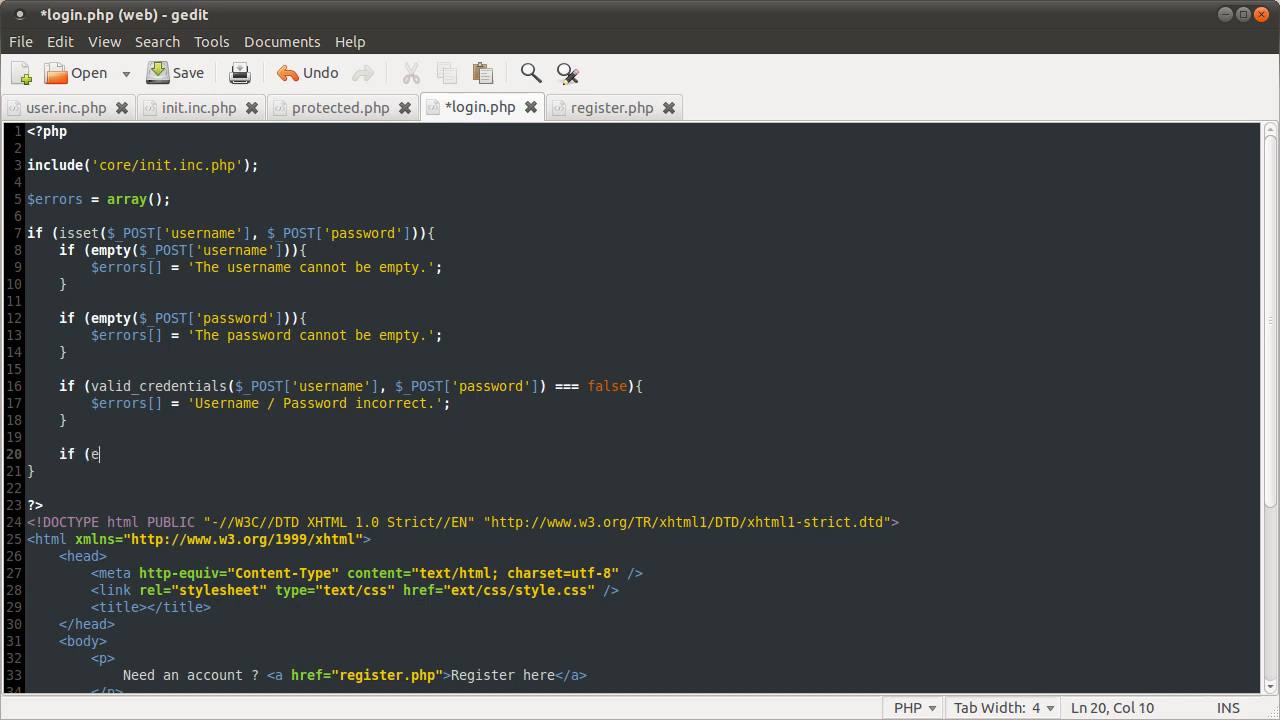
{"action": "type", "text": "mpty($errors)){"}
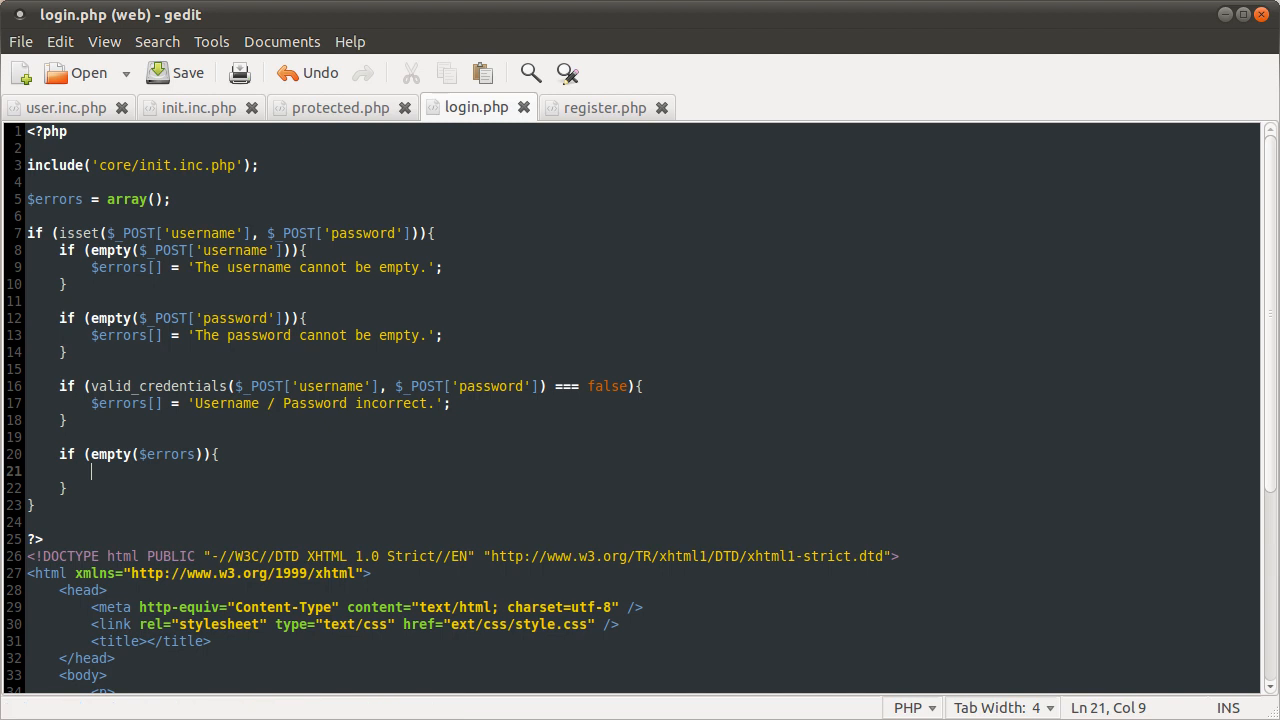
{"action": "mouse_move", "coordinate": [340, 386]}
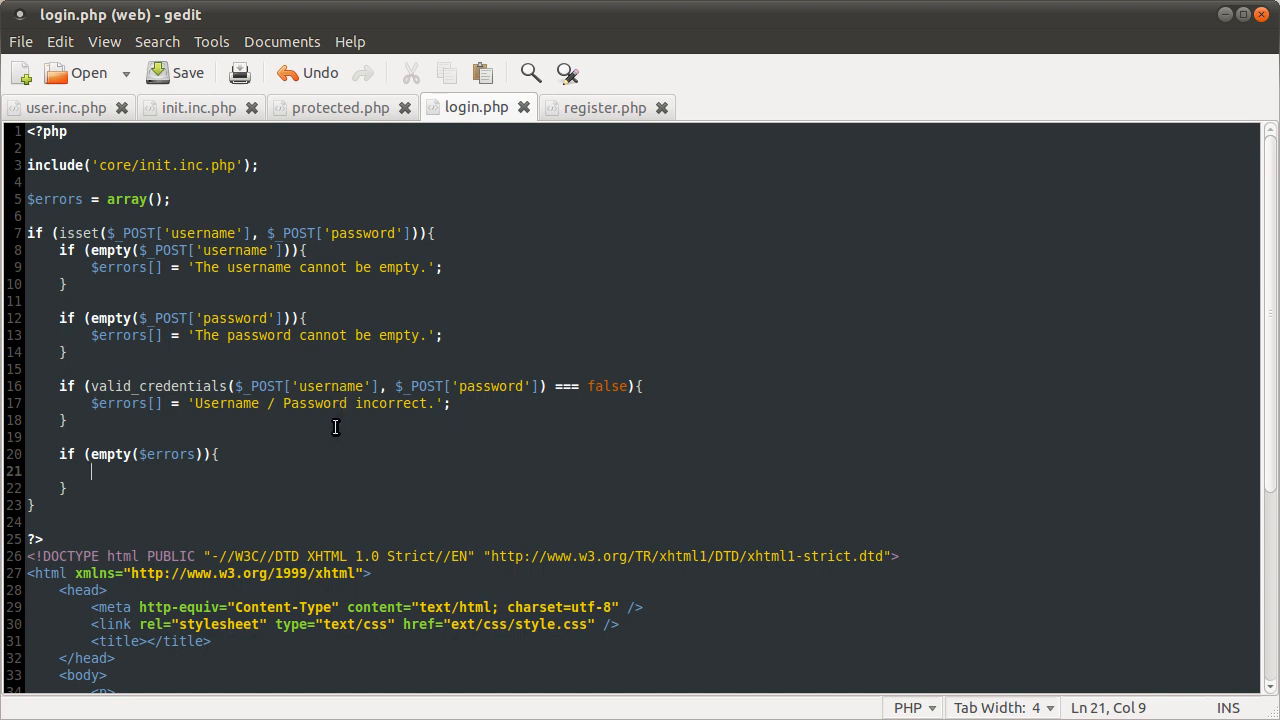
{"action": "mouse_move", "coordinate": [223, 467]}
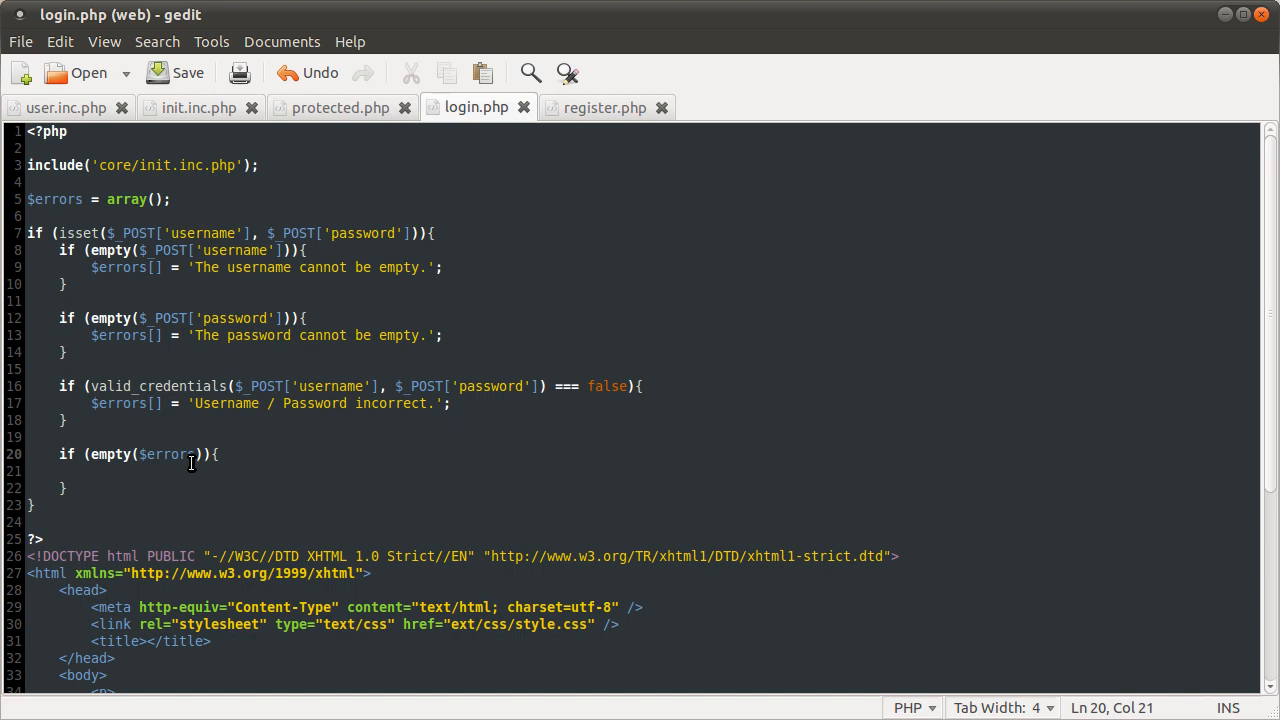
{"action": "key", "text": "Return"}
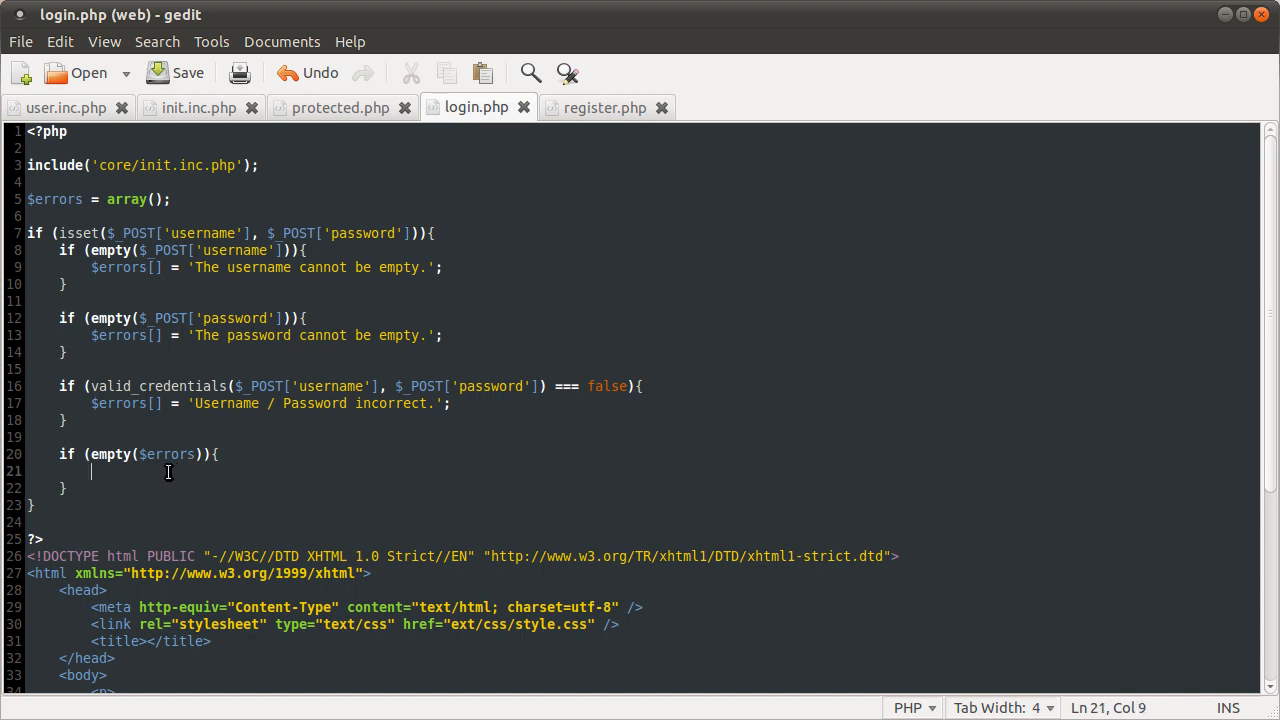
{"action": "mouse_move", "coordinate": [180, 471]}
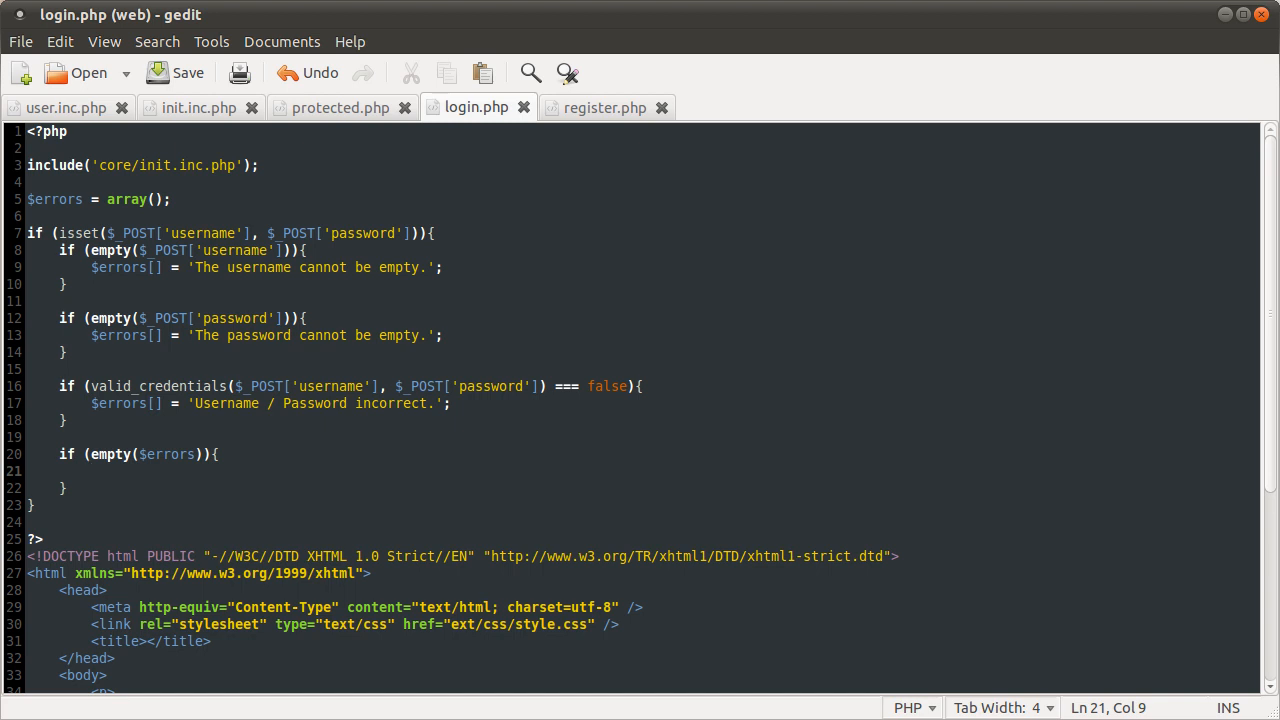
Inside the block, set $_SESSION['username'] to htmlentities($_POST['username']).
{"action": "type", "text": "$_"}
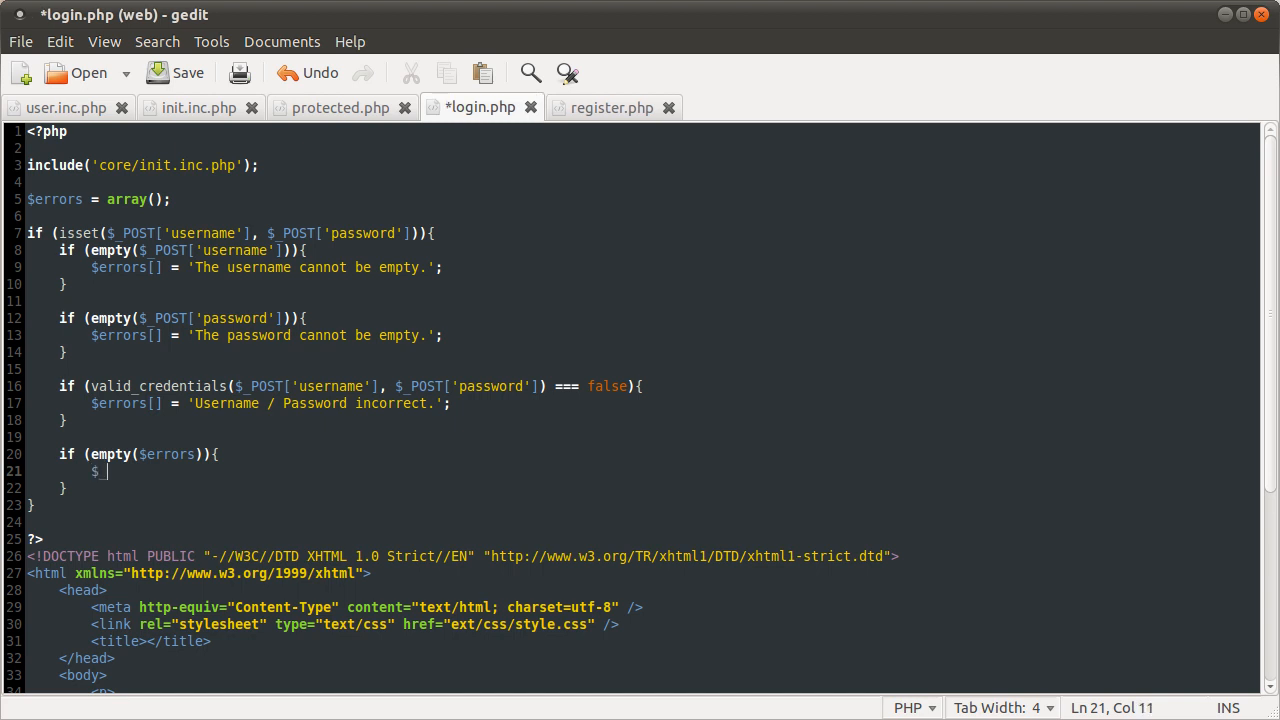
{"action": "type", "text": "SESSION['"}
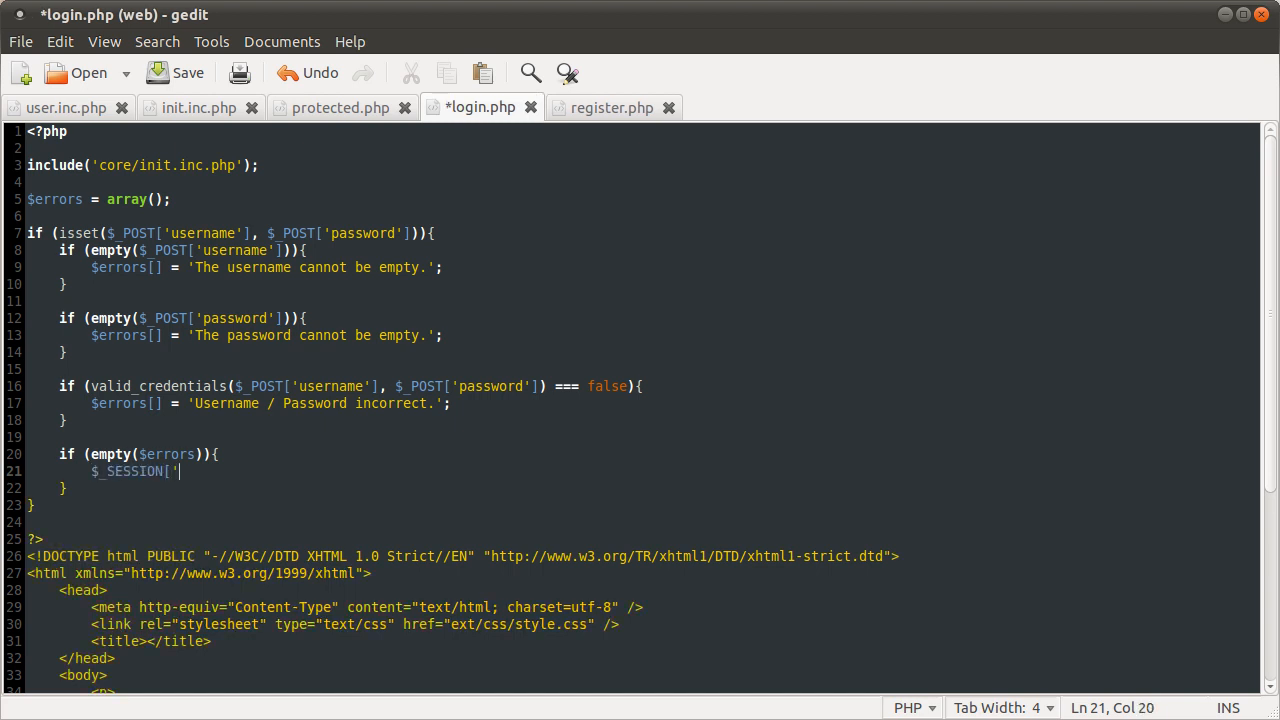
{"action": "type", "text": "usernmae'] ="}
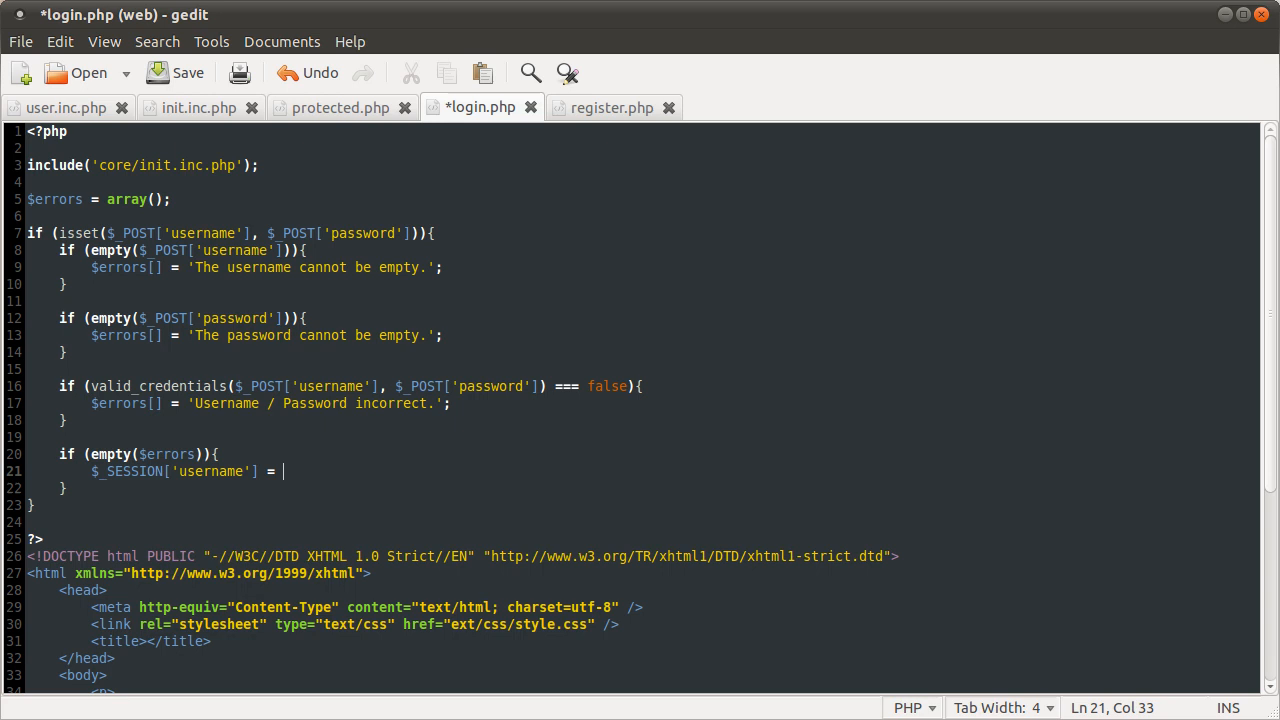
{"action": "type", "text": "htmlentit"}
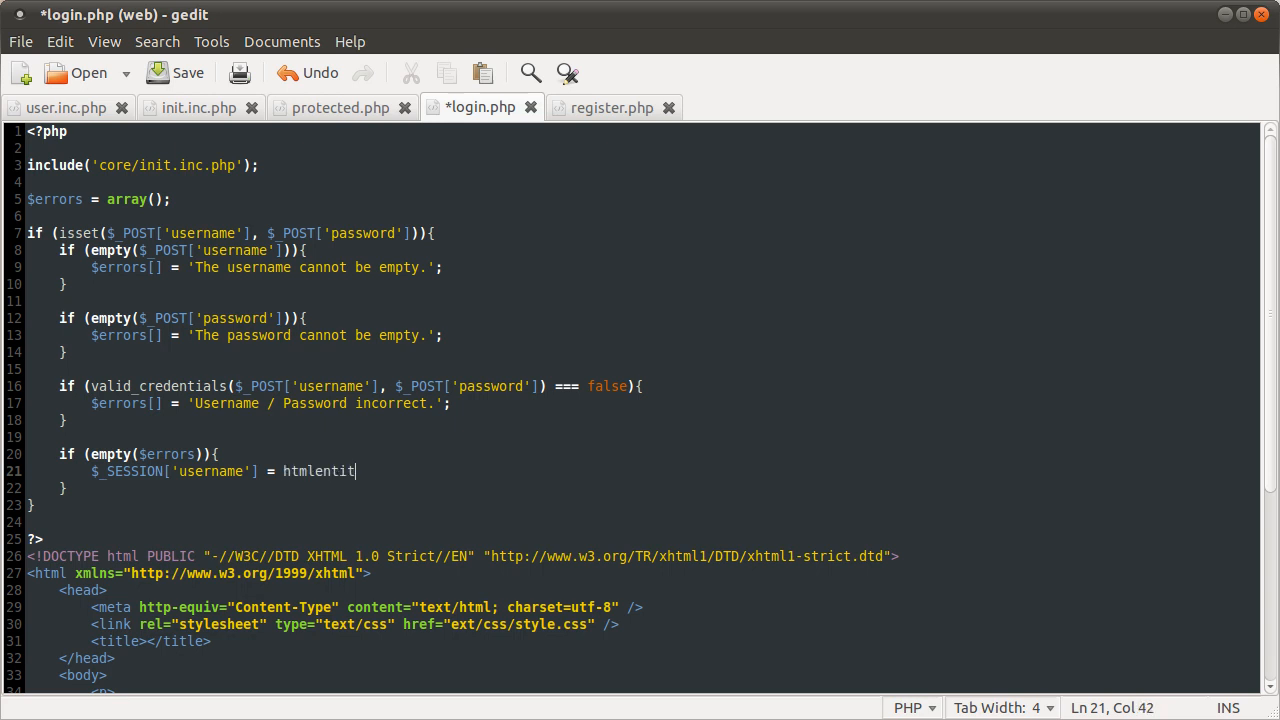
{"action": "type", "text": "ies"}
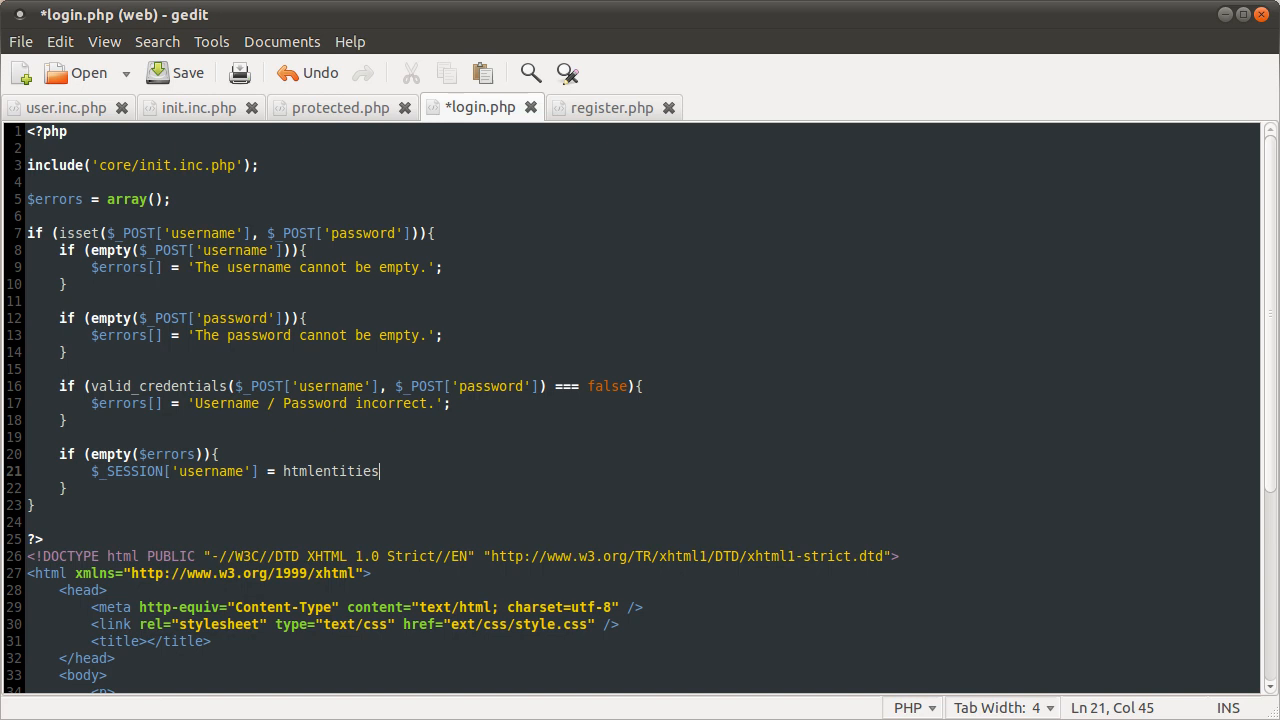
{"action": "type", "text": "($_POST"}
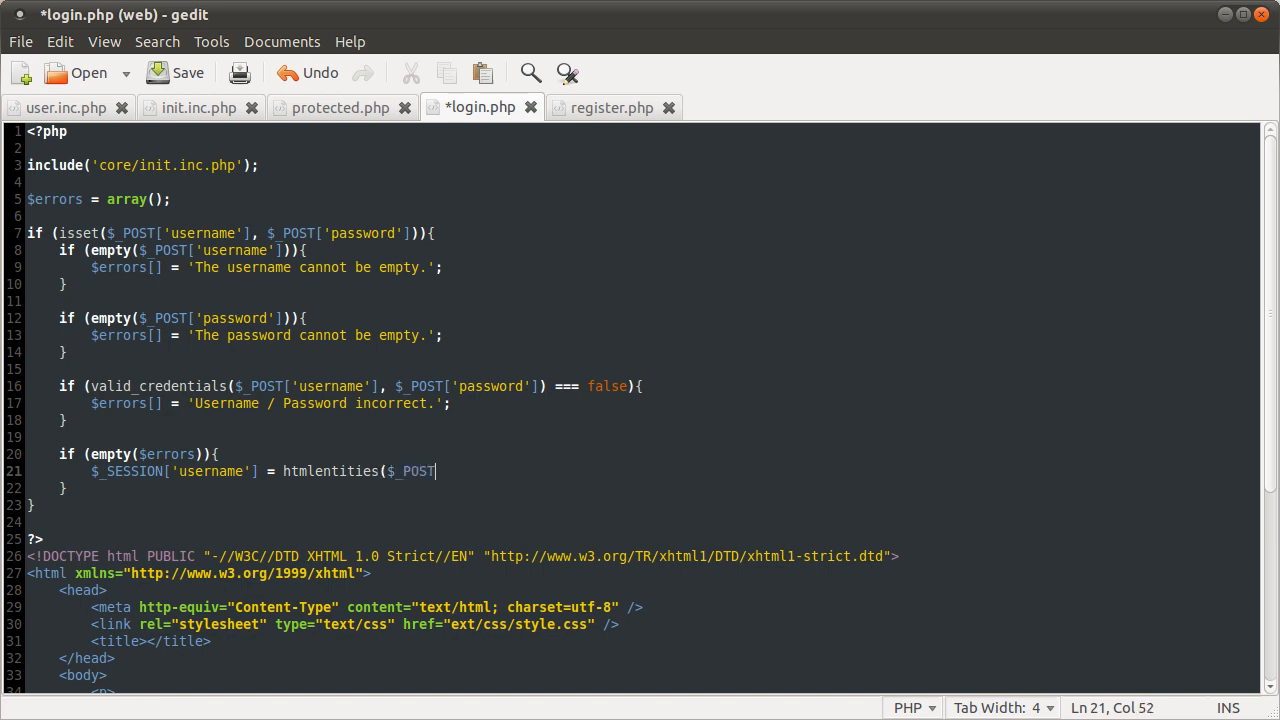
{"action": "type", "text": "['user"}
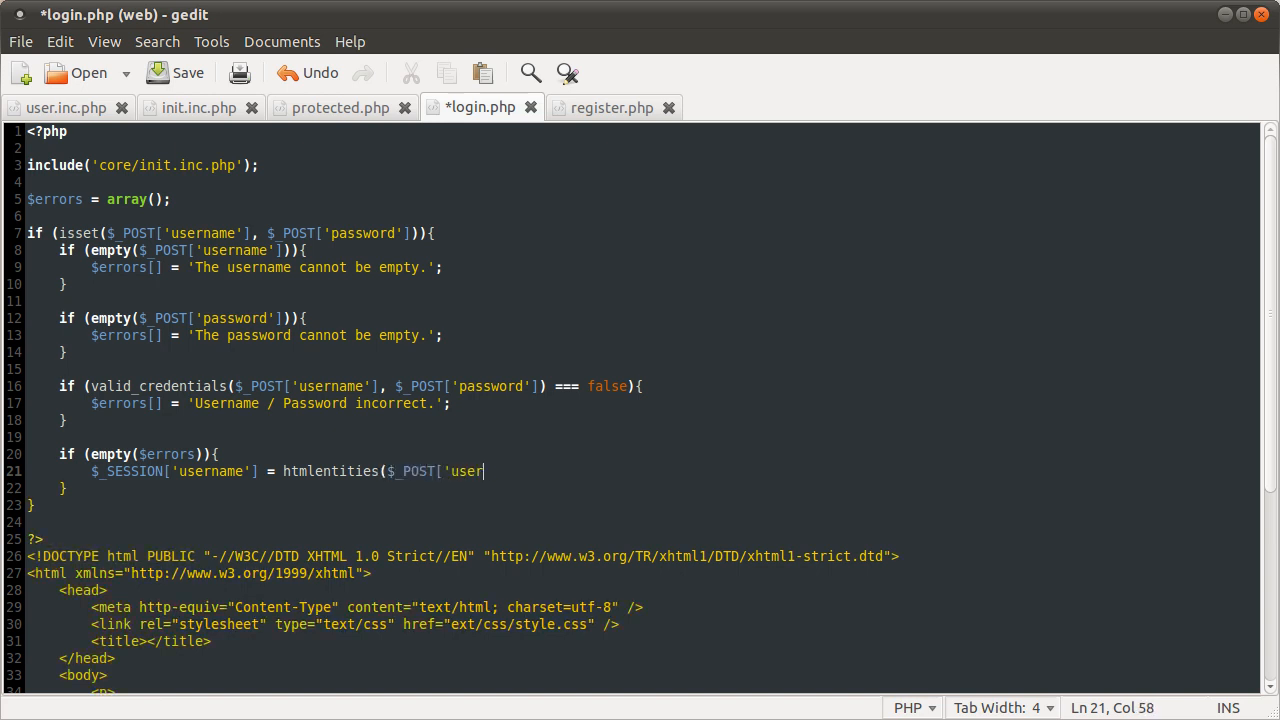
{"action": "type", "text": "name']);"}
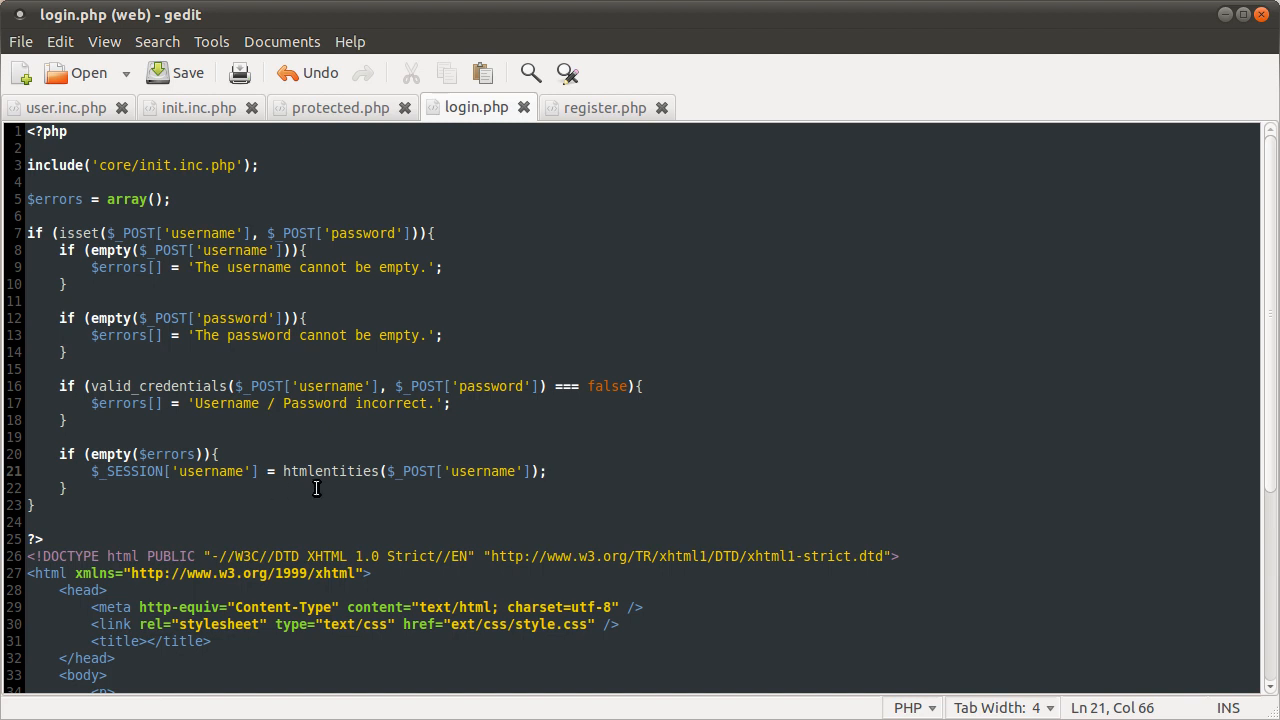
{"action": "double_click", "coordinate": [330, 471]}
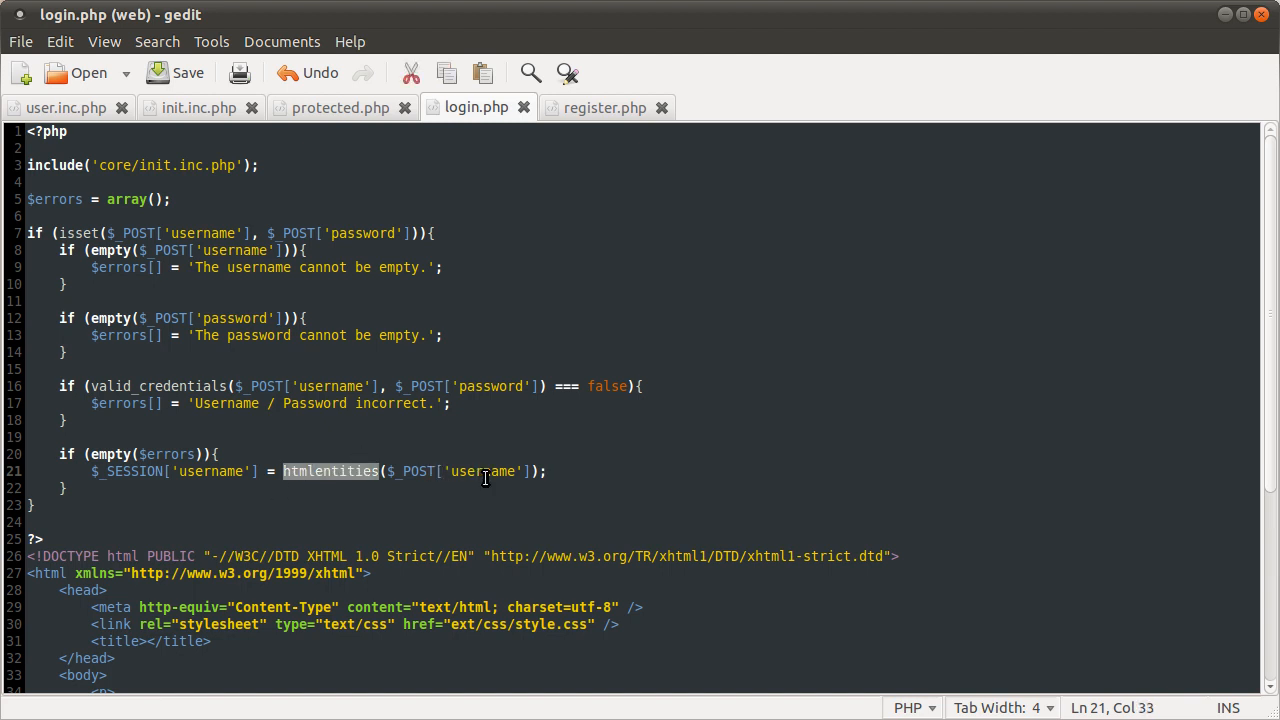
{"action": "left_click", "coordinate": [546, 471]}
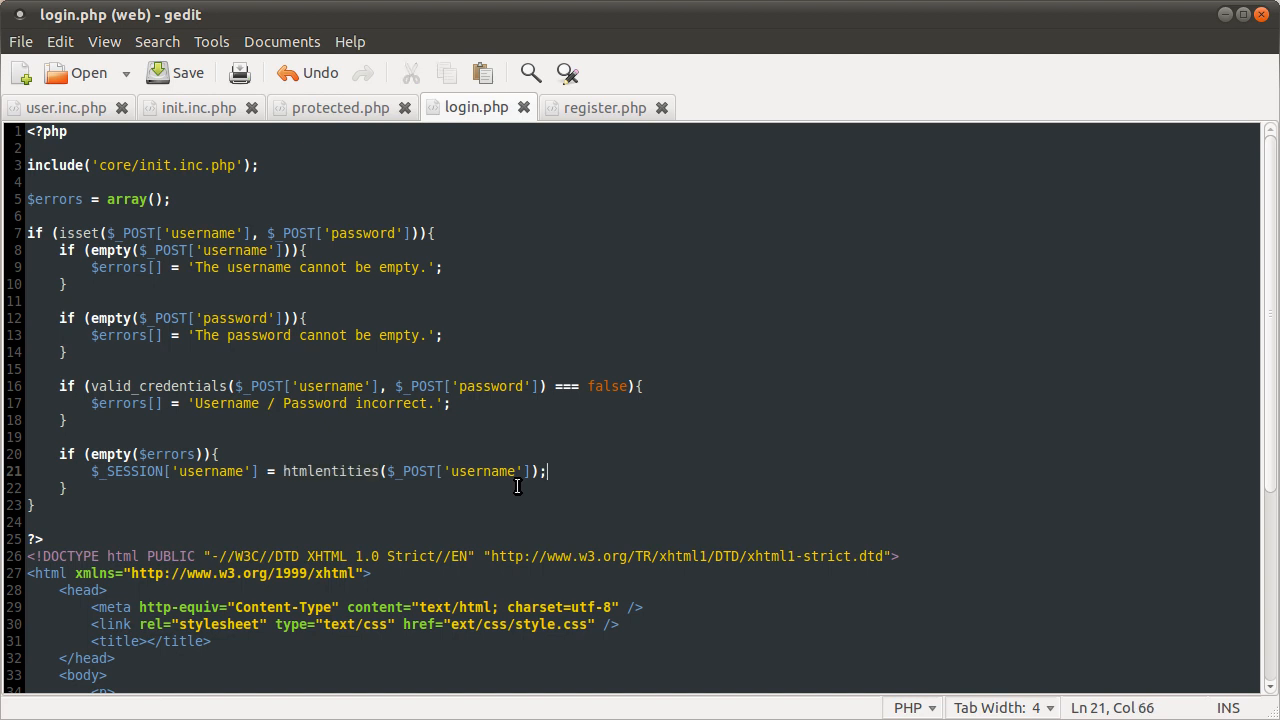
Add header('Location: protected.php') and die() below the session assignment.
{"action": "key", "text": "Return"}
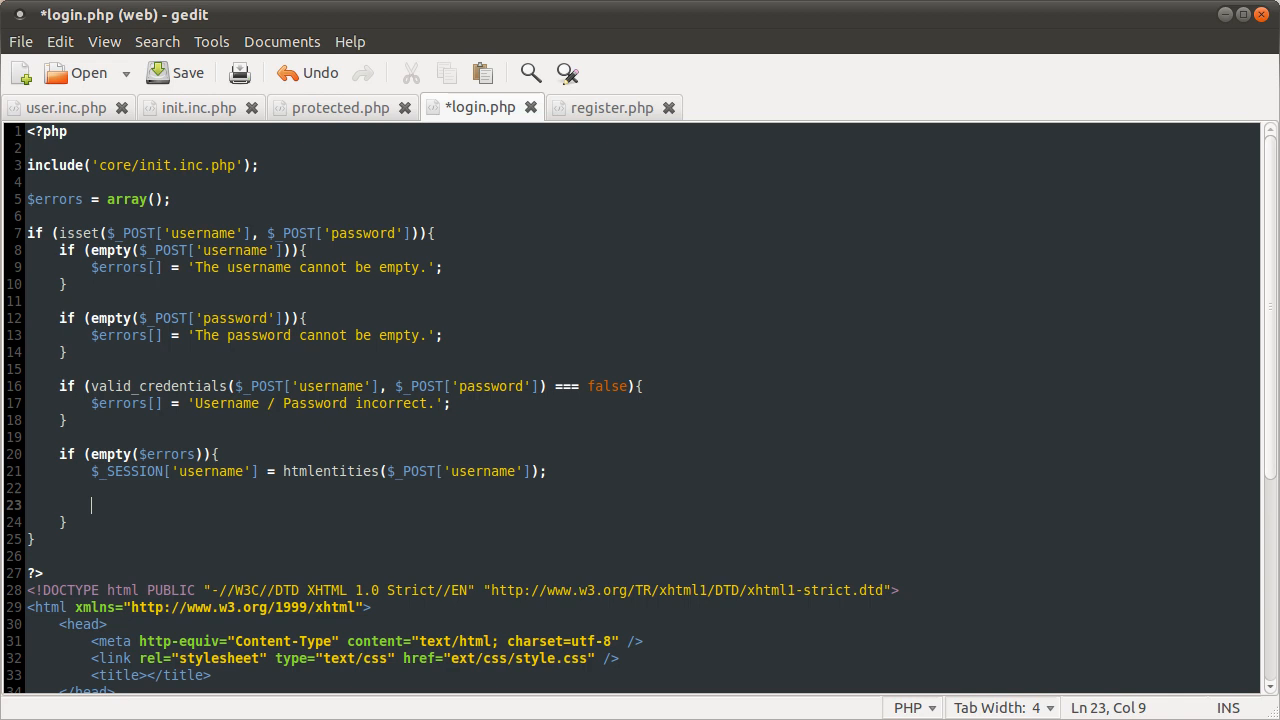
{"action": "type", "text": "/"}
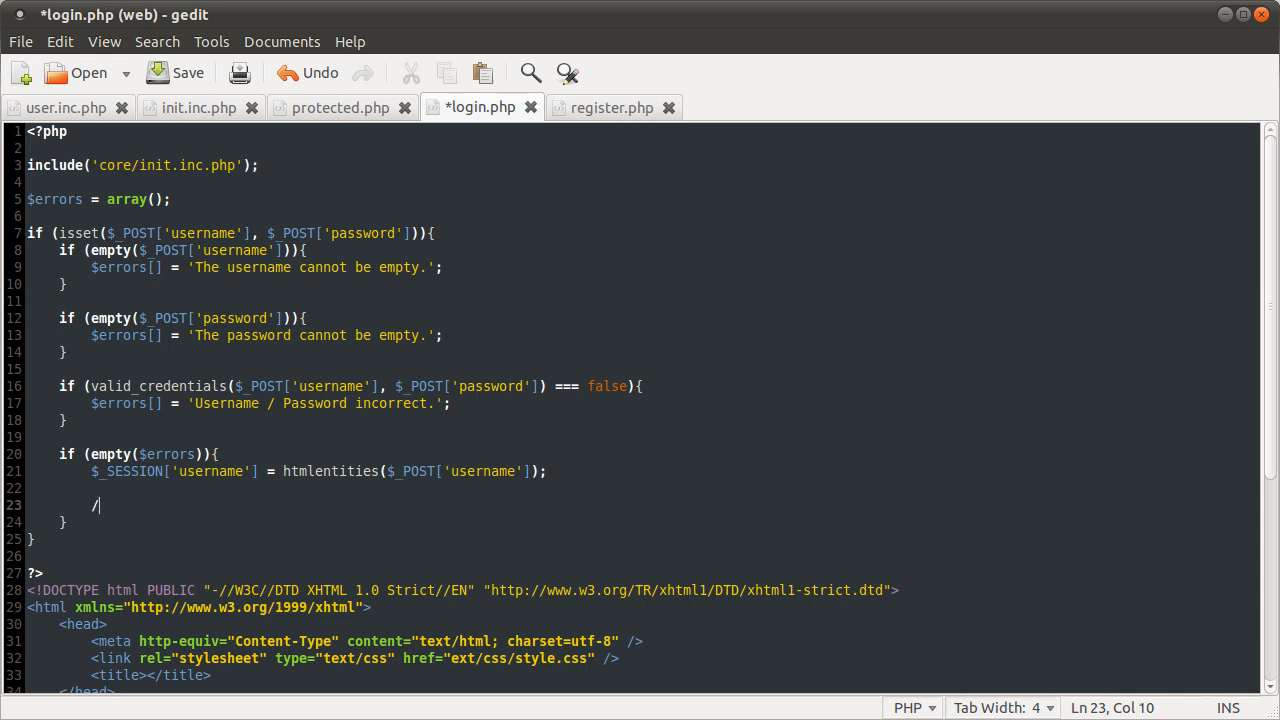
{"action": "key", "text": "BackSpace"}
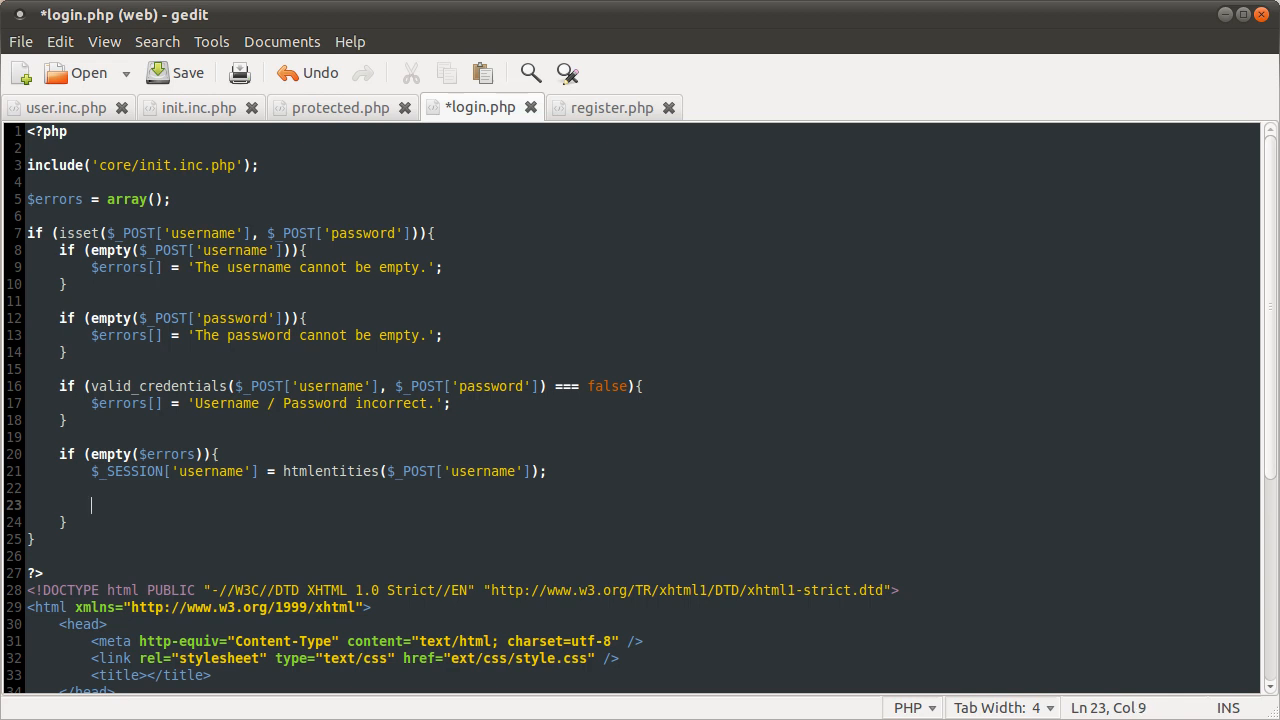
{"action": "type", "text": "header();"}
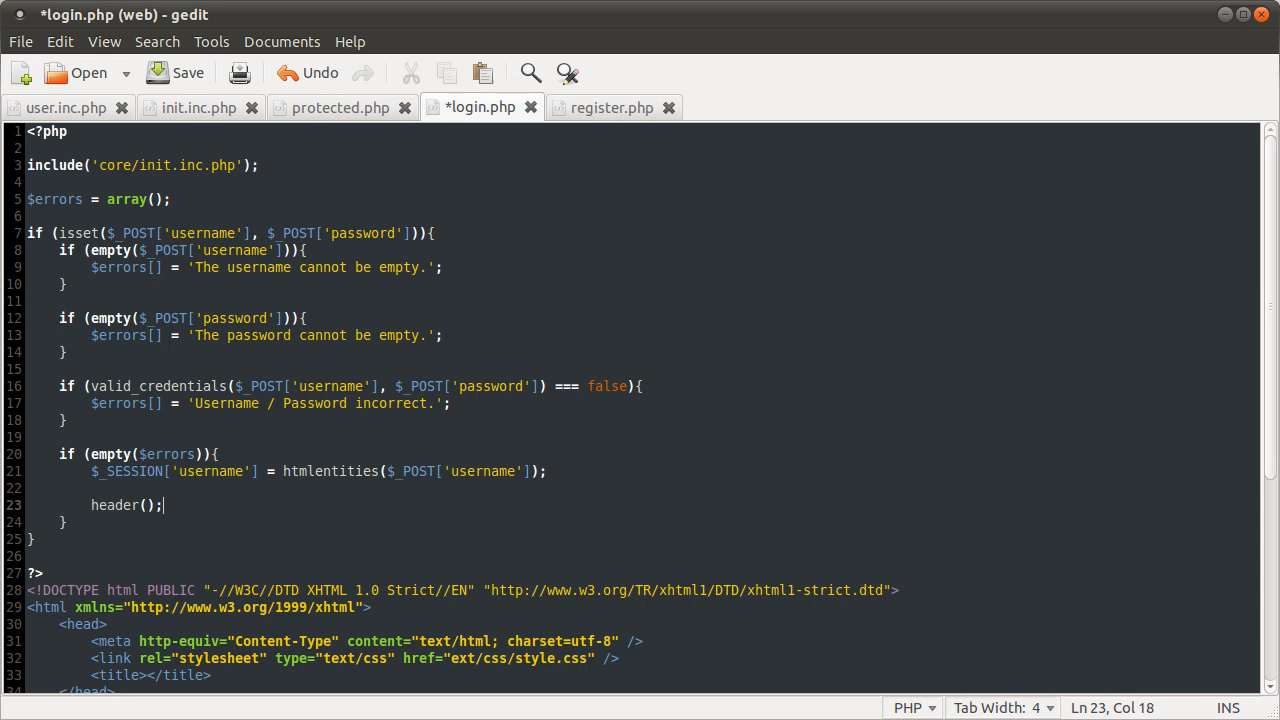
{"action": "type", "text": "''"}
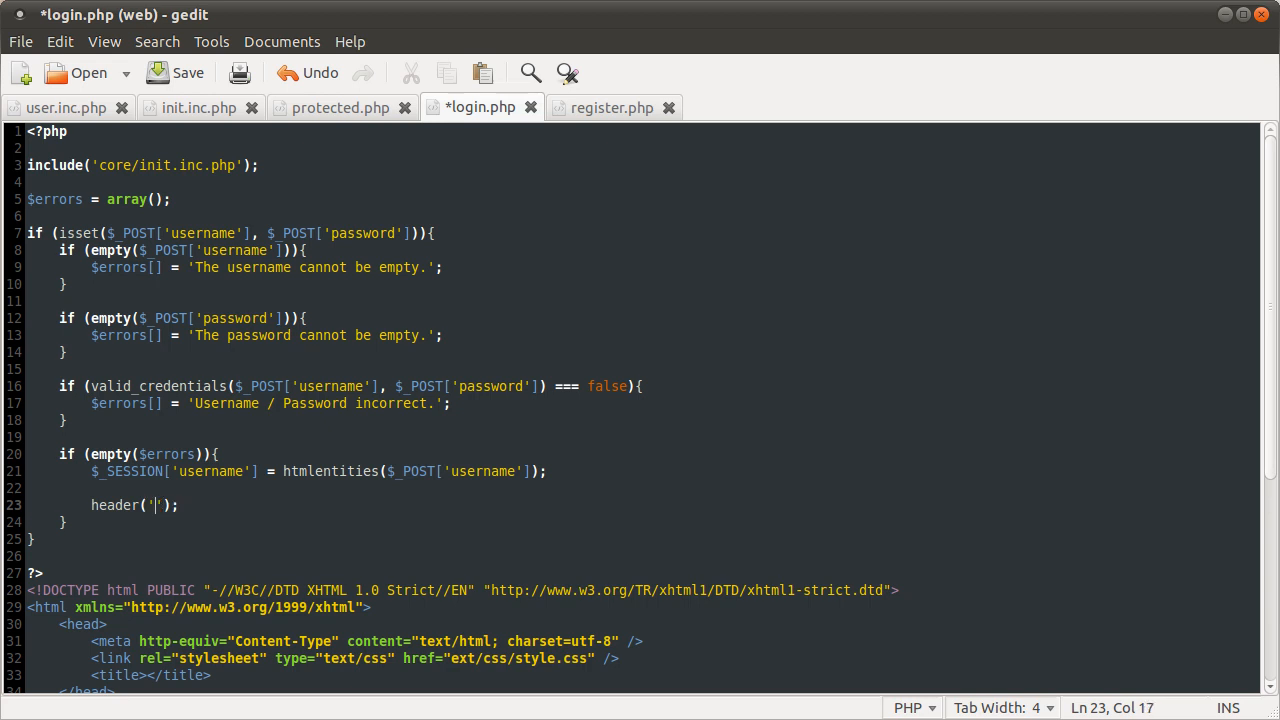
{"action": "type", "text": "Location:L"}
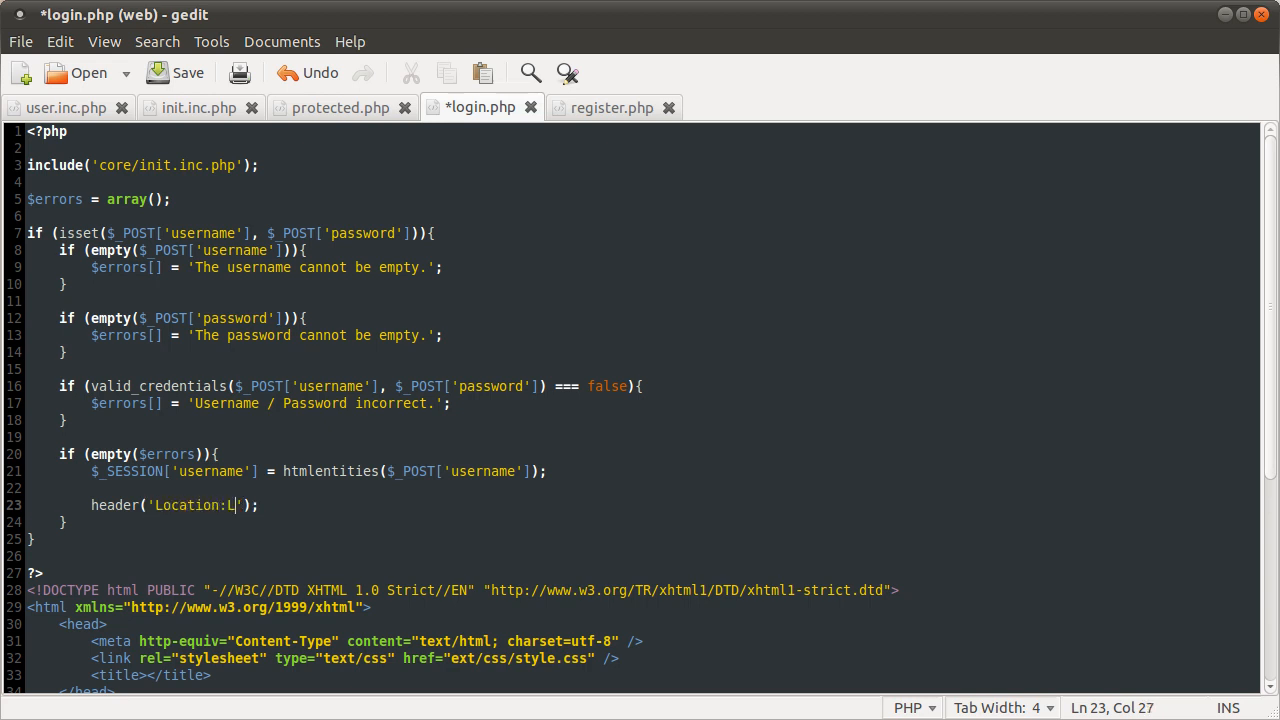
{"action": "type", "text": "protected.php"}
{"action": "type", "text": "die();"}
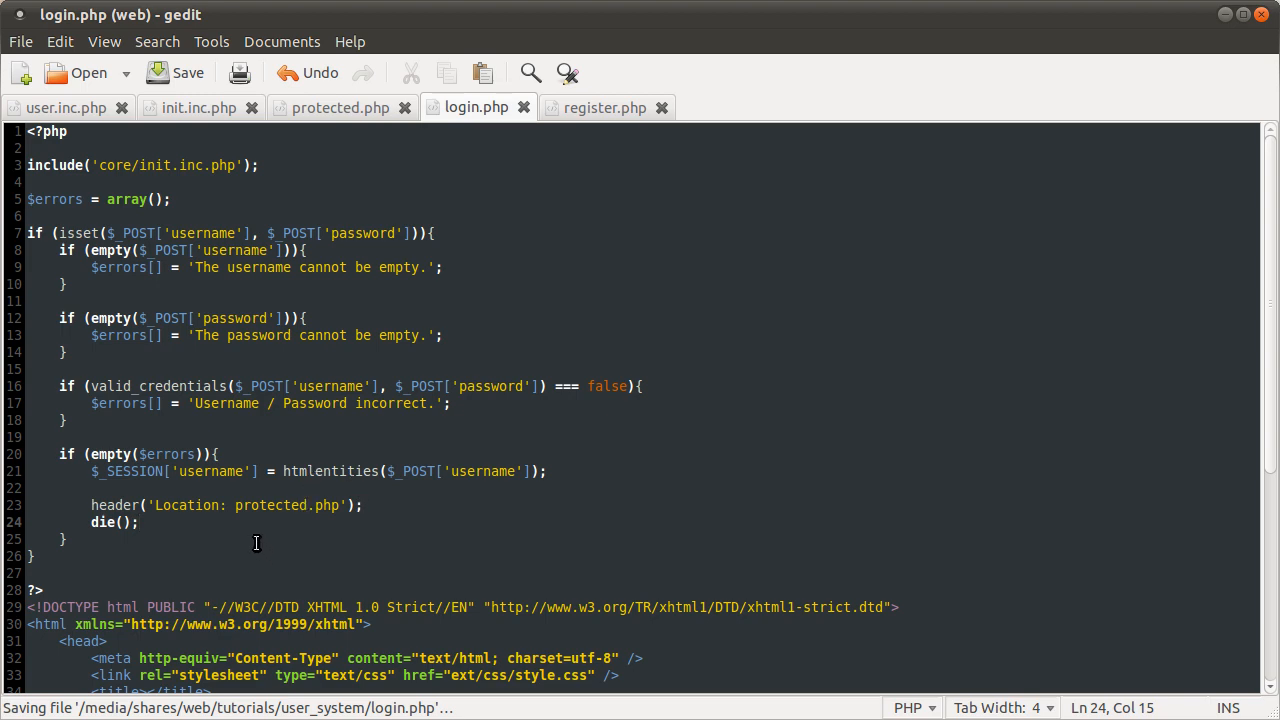
{"action": "scroll", "scroll_direction": "down", "scroll_amount": 3}
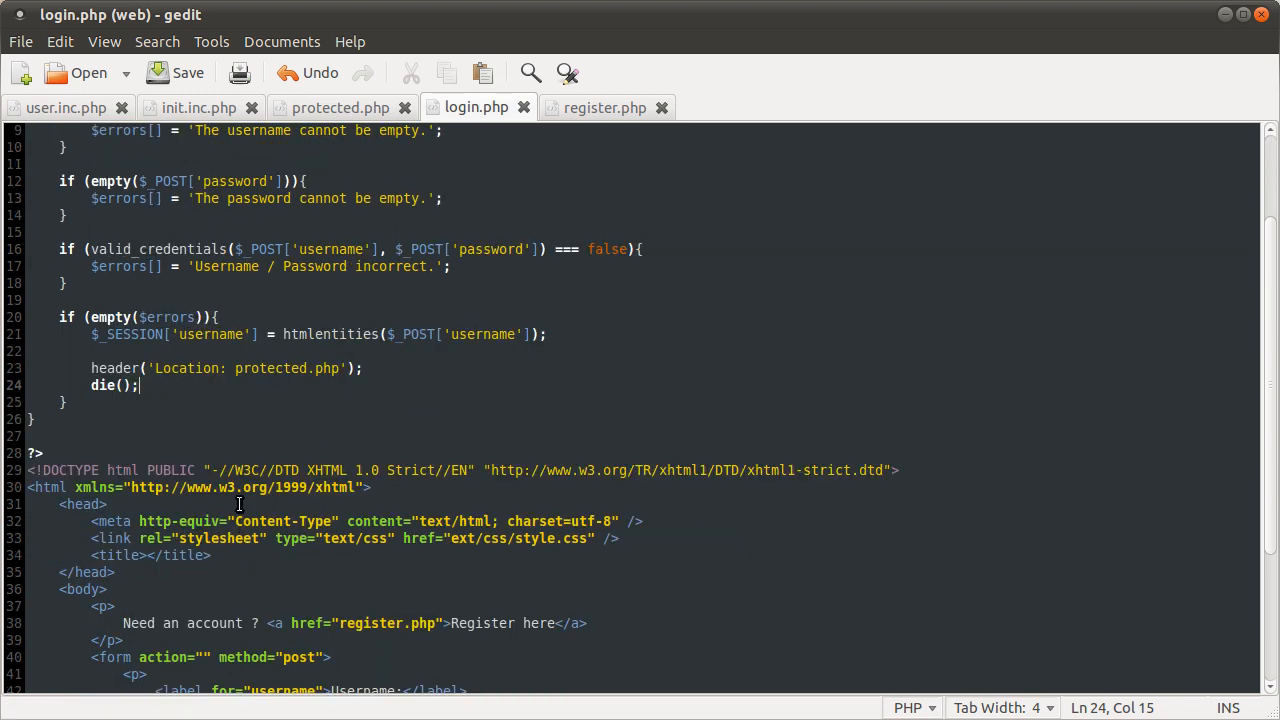
{"action": "scroll", "scroll_direction": "up", "scroll_amount": 3}
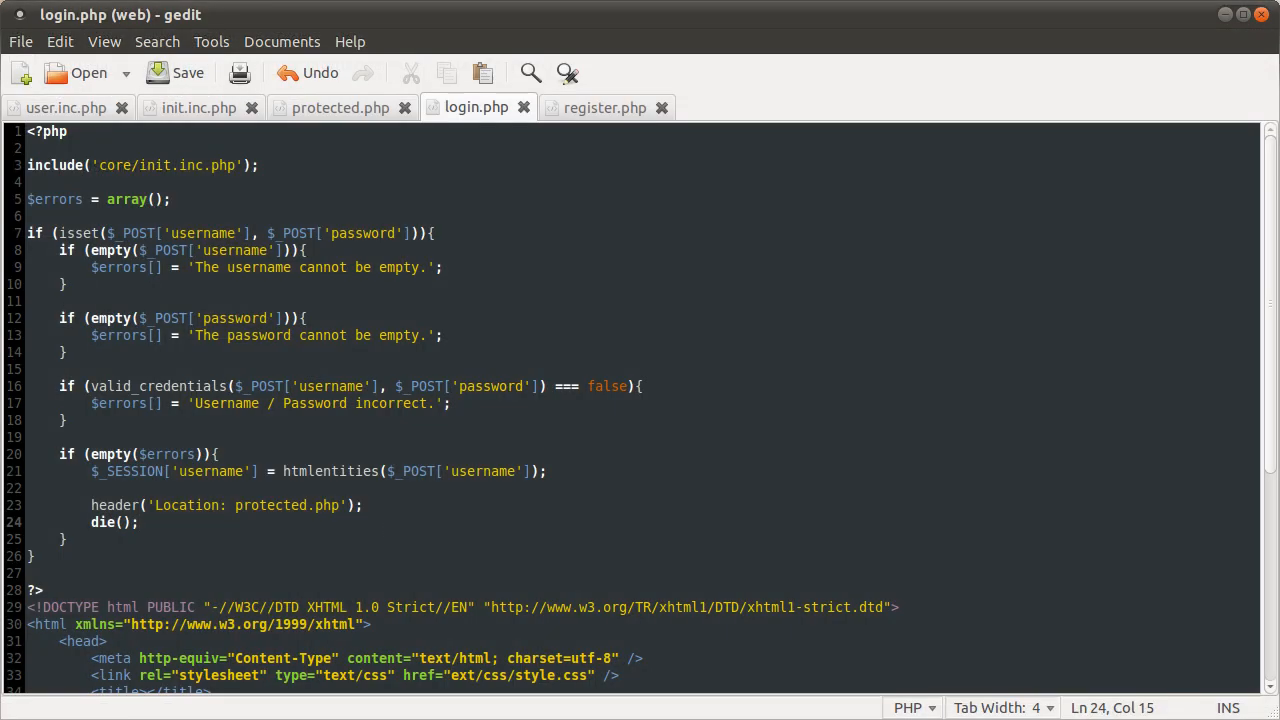
{"action": "scroll", "scroll_direction": "down", "scroll_amount": 3}
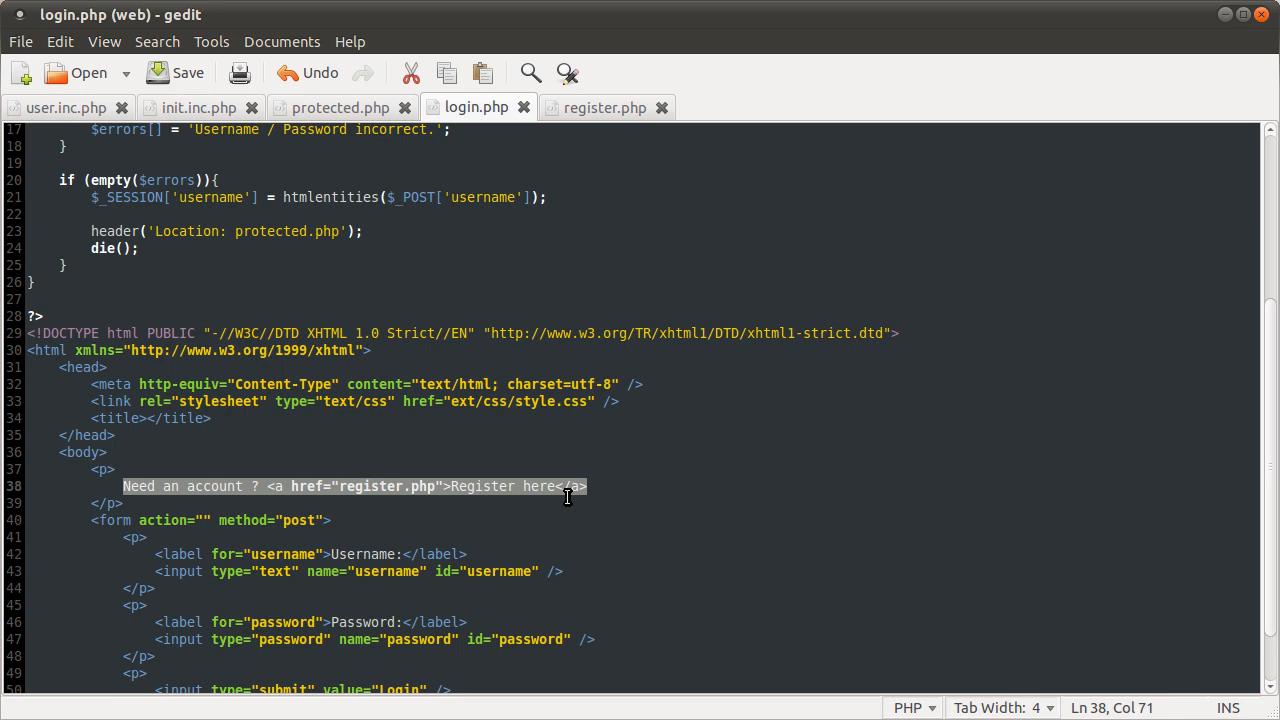
{"action": "scroll", "scroll_direction": "down", "scroll_amount": 3}
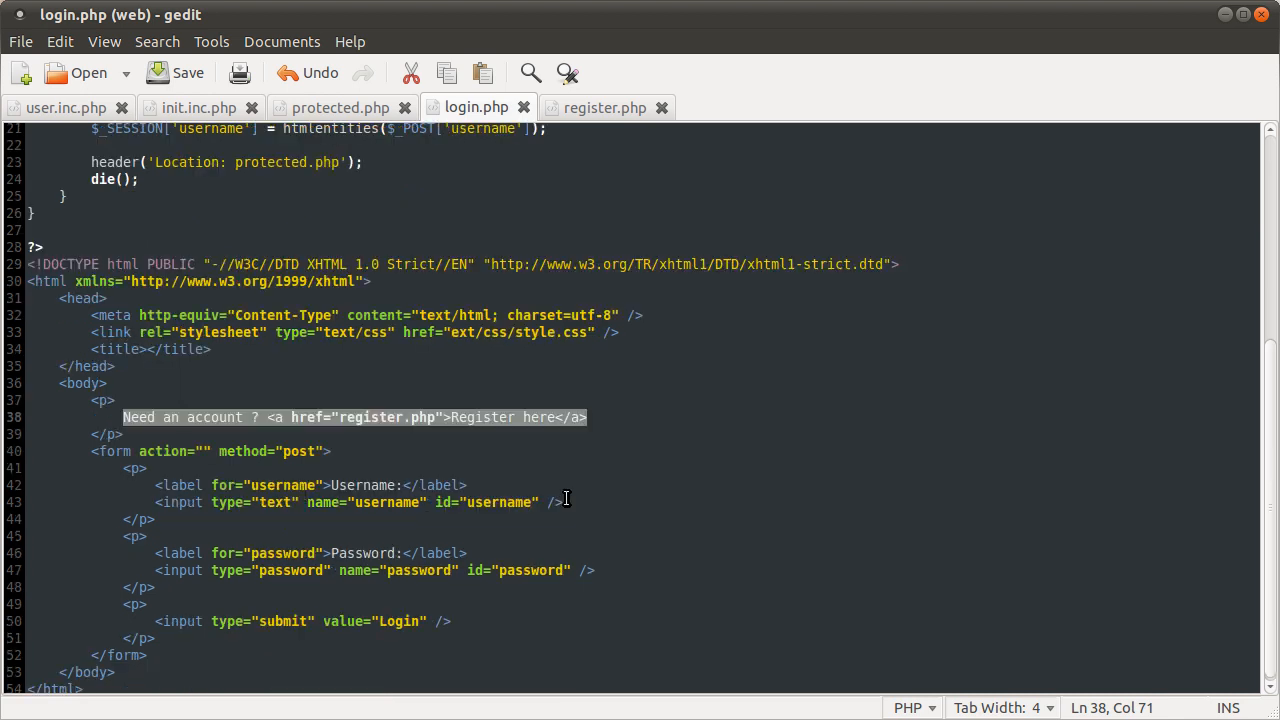
{"action": "left_click", "coordinate": [538, 502]}
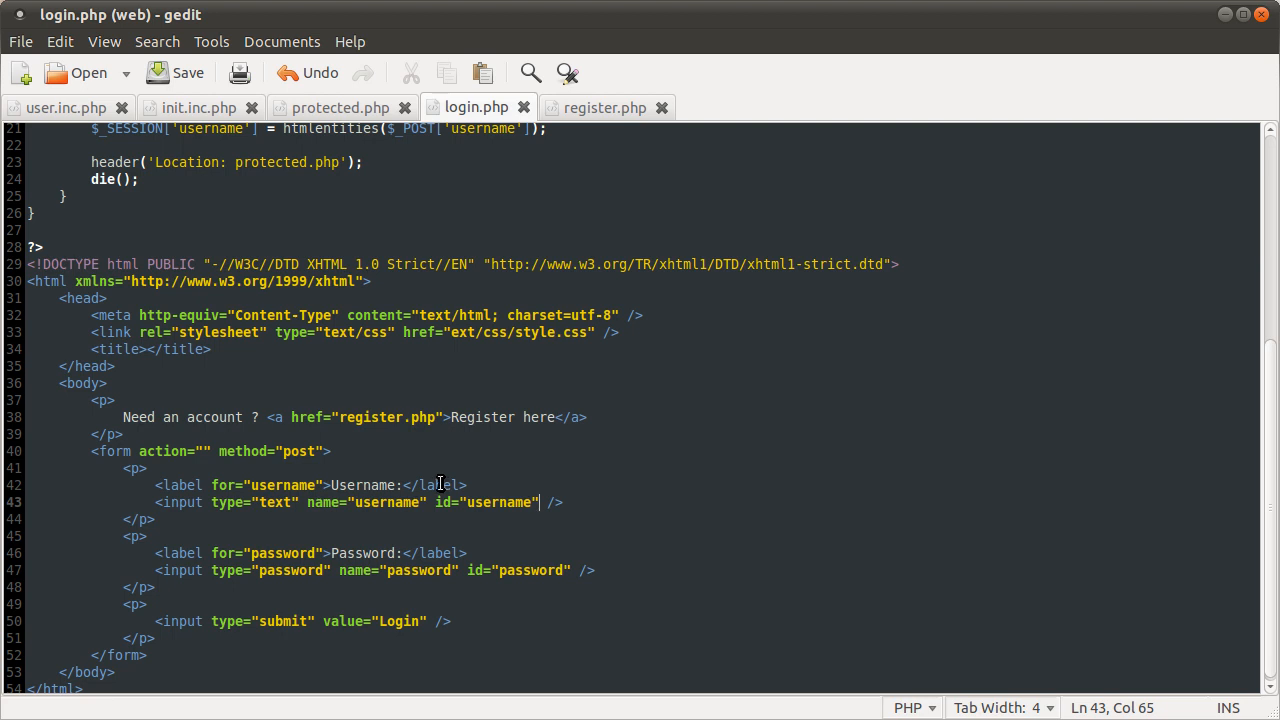
{"action": "mouse_move", "coordinate": [360, 229]}
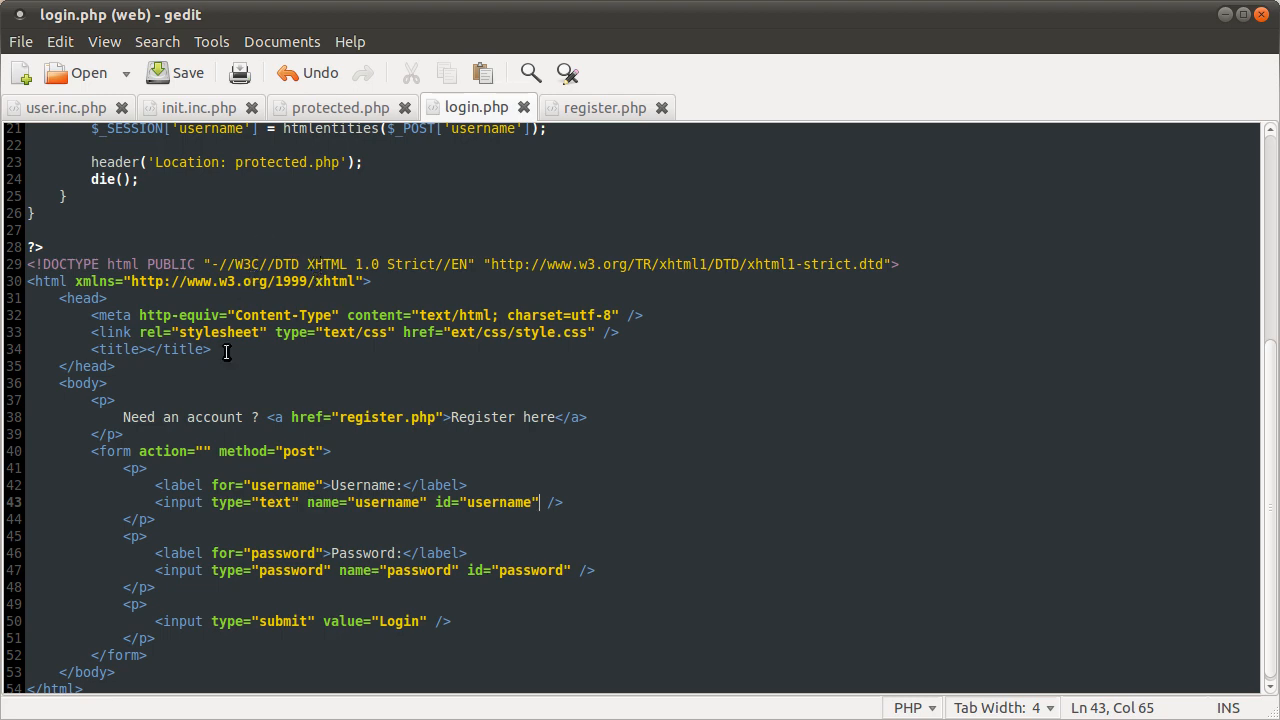
{"action": "mouse_move", "coordinate": [600, 118]}
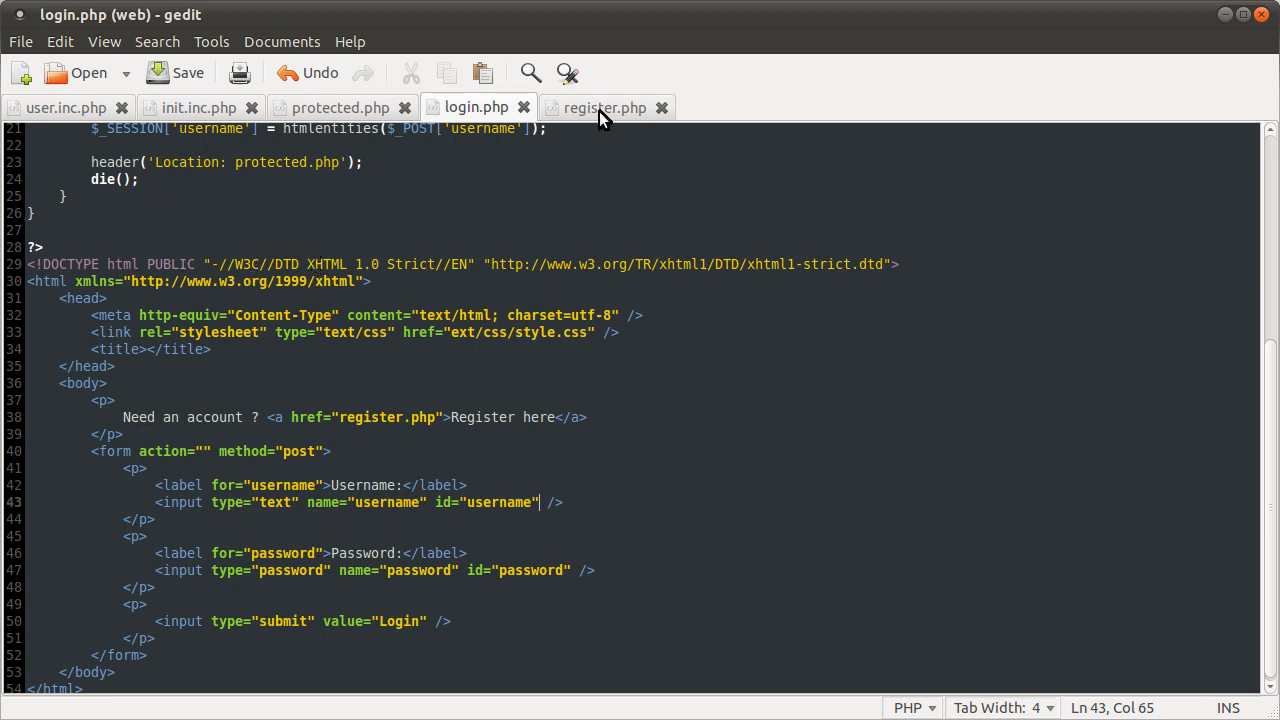
Copy register.php's username value attribute into login.php's username input.
{"action": "left_click", "coordinate": [600, 107]}
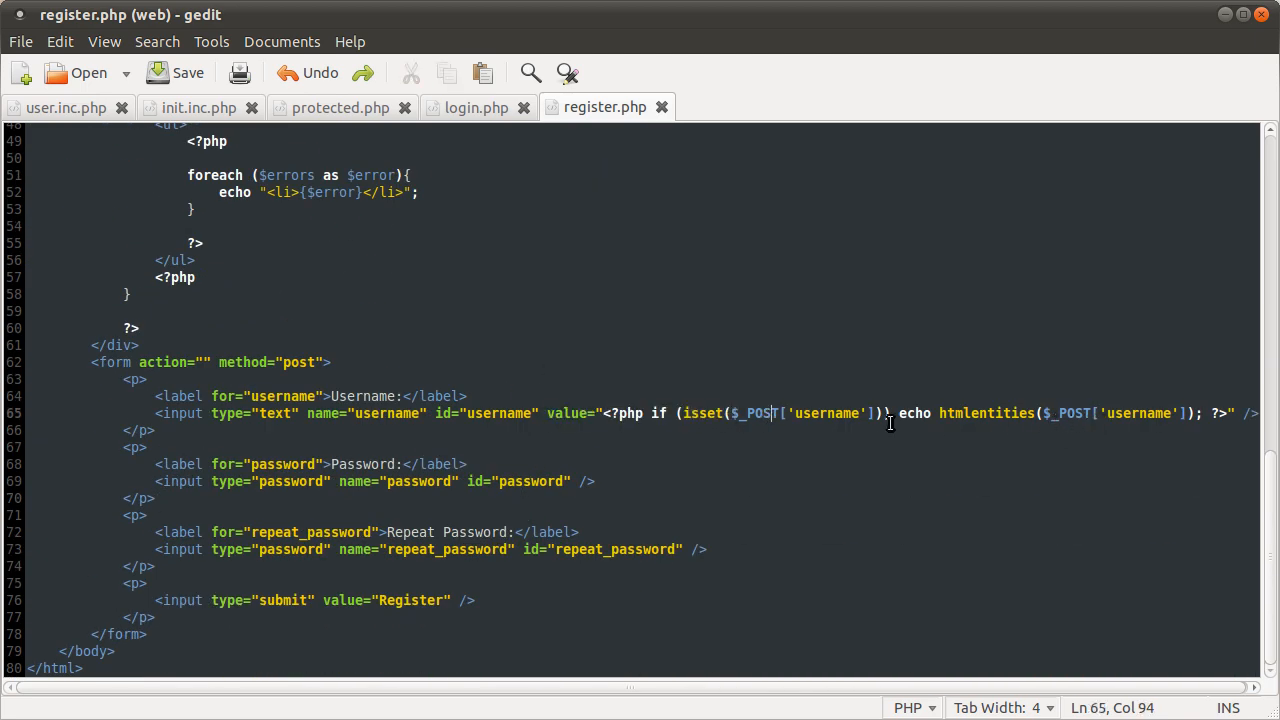
{"action": "left_click_drag", "start_coordinate": [546, 413], "coordinate": [1200, 413]}
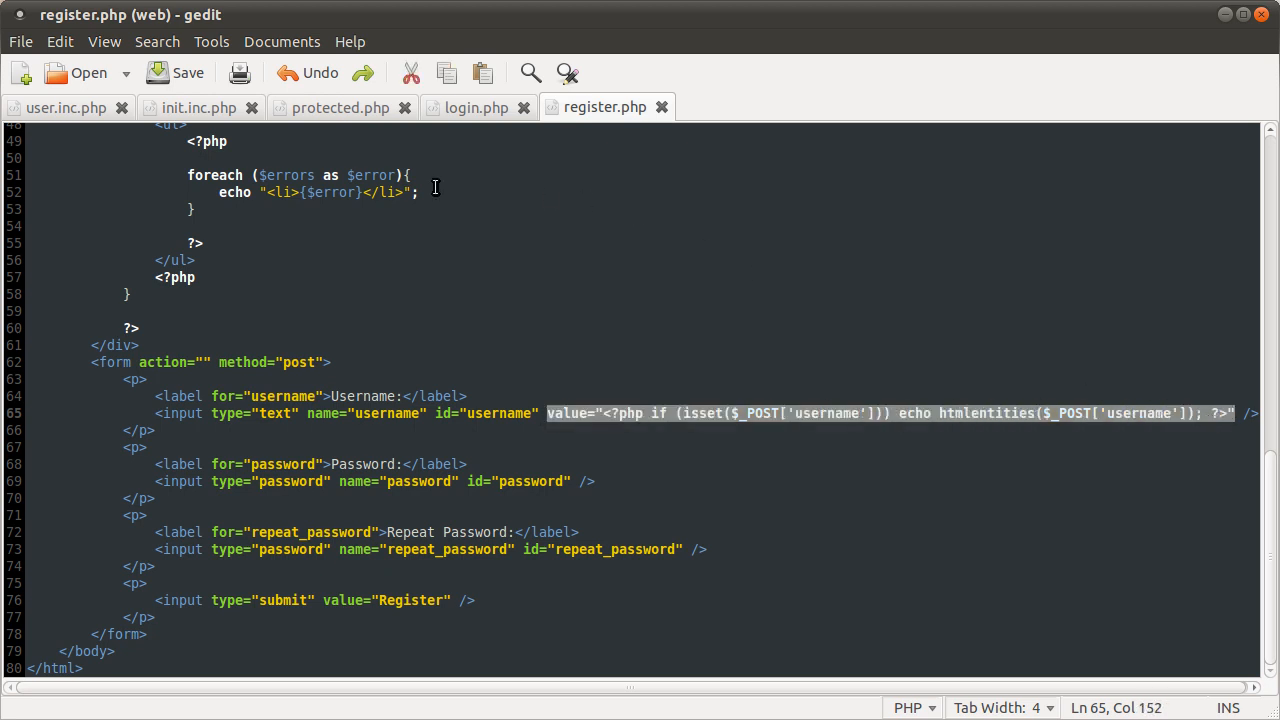
{"action": "left_click", "coordinate": [472, 107]}
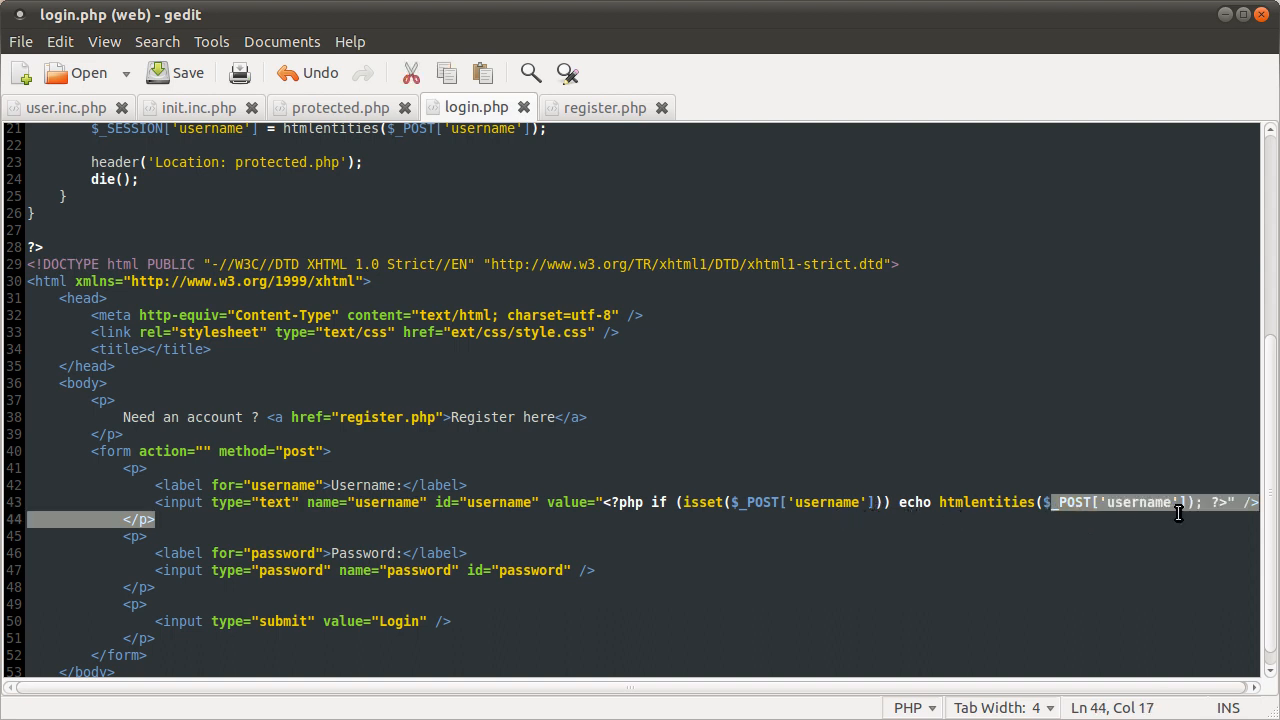
{"action": "left_click", "coordinate": [683, 470]}
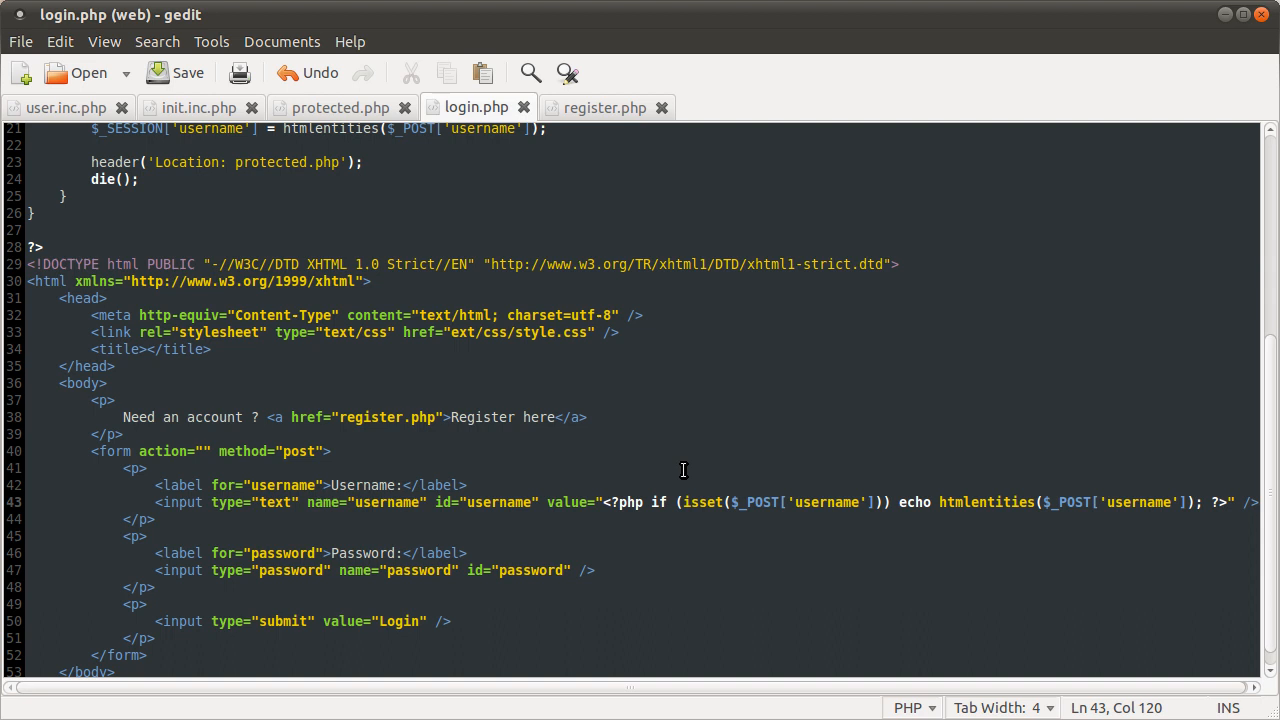
{"action": "mouse_move", "coordinate": [490, 455]}
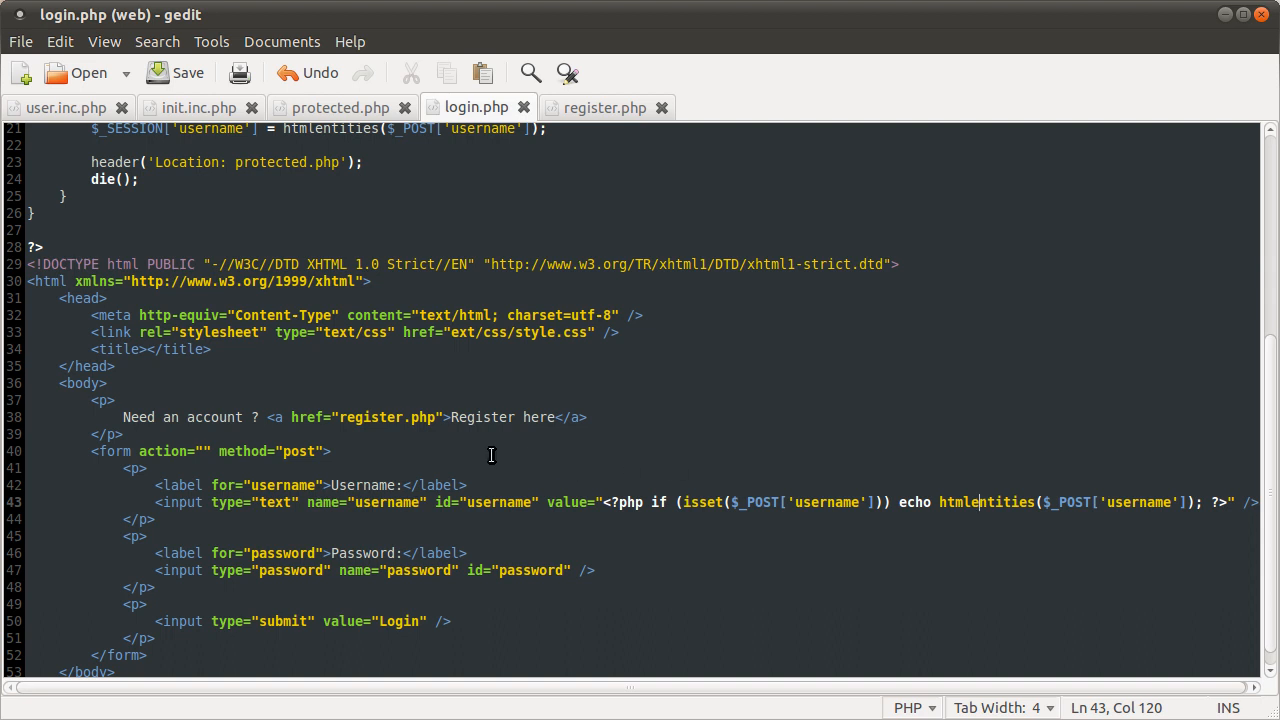
{"action": "mouse_move", "coordinate": [466, 469]}
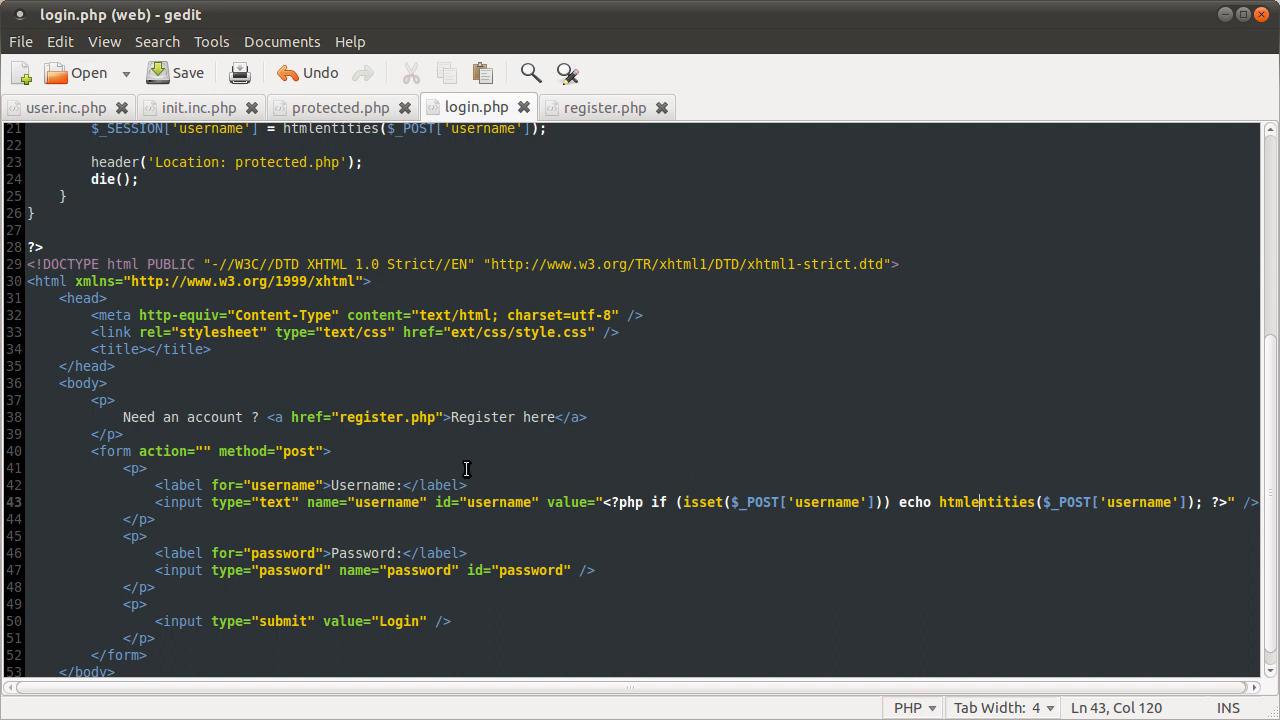
{"action": "scroll", "scroll_direction": "up", "scroll_amount": 3}
{"action": "type", "text": "div"}
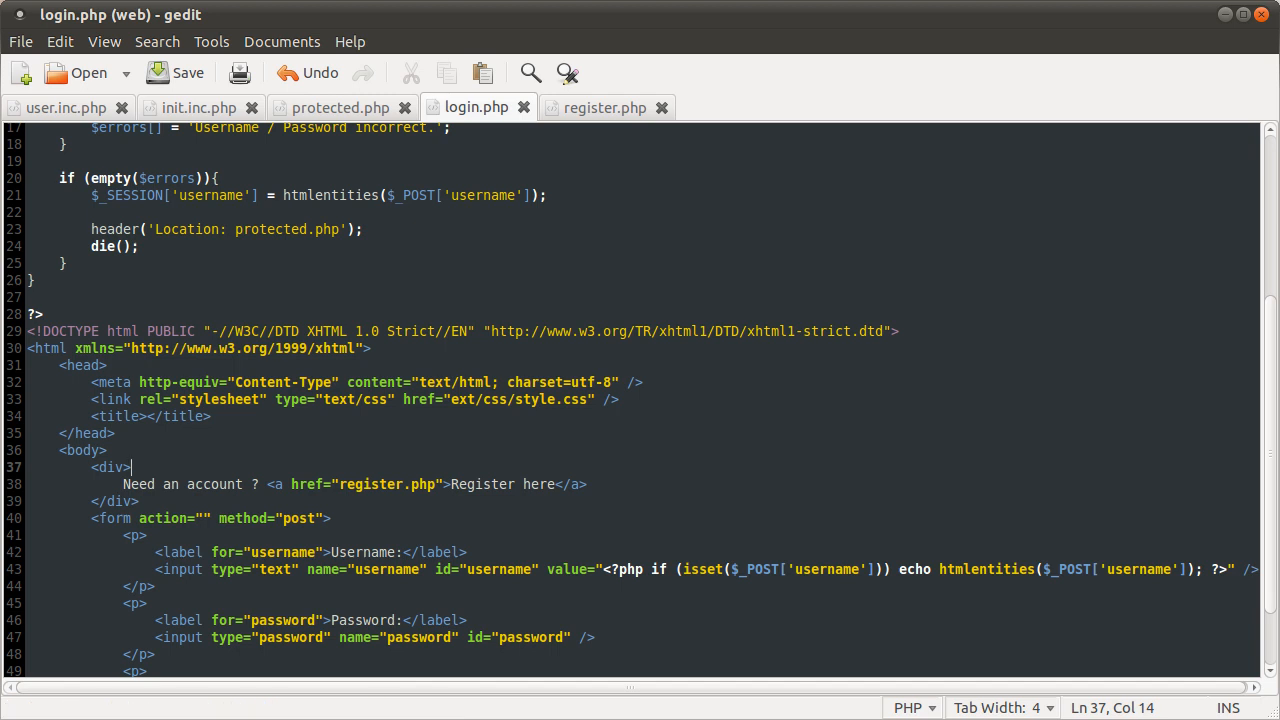
Insert a PHP if (empty($errors) === false) / else block that echoes the register link.
{"action": "key", "text": "Return"}
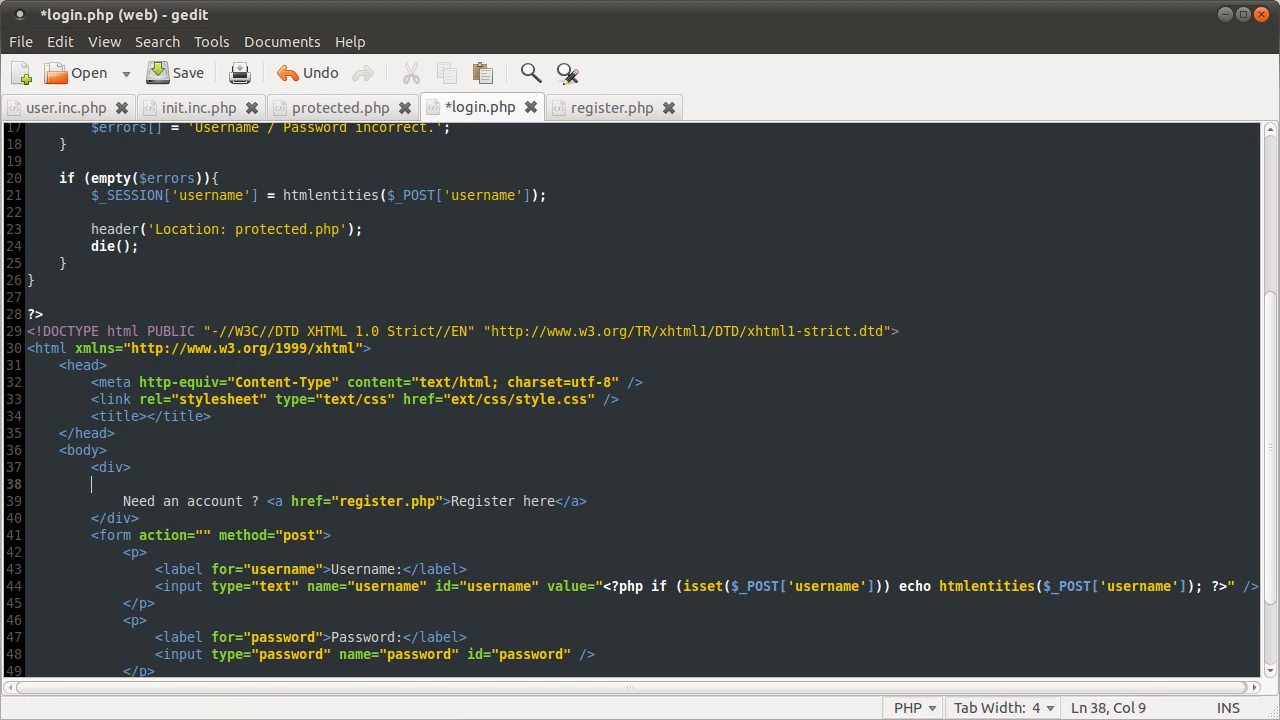
{"action": "type", "text": "<?php"}
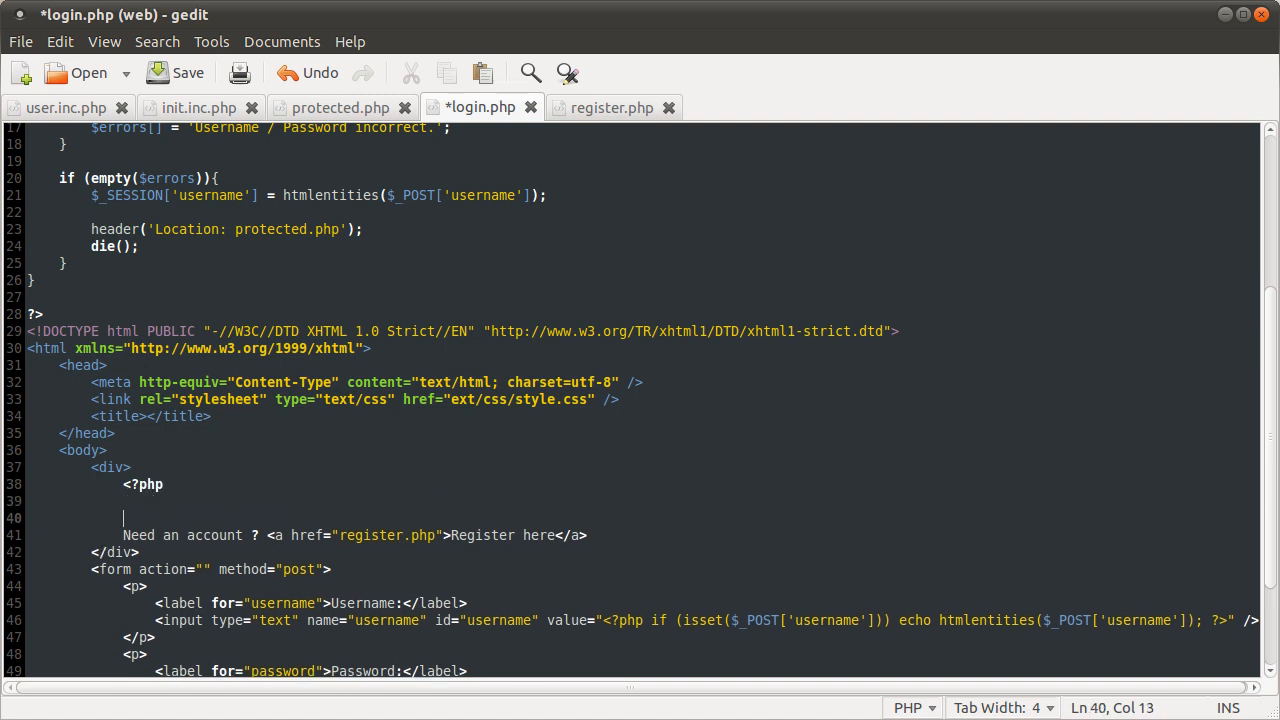
{"action": "type", "text": "if"}
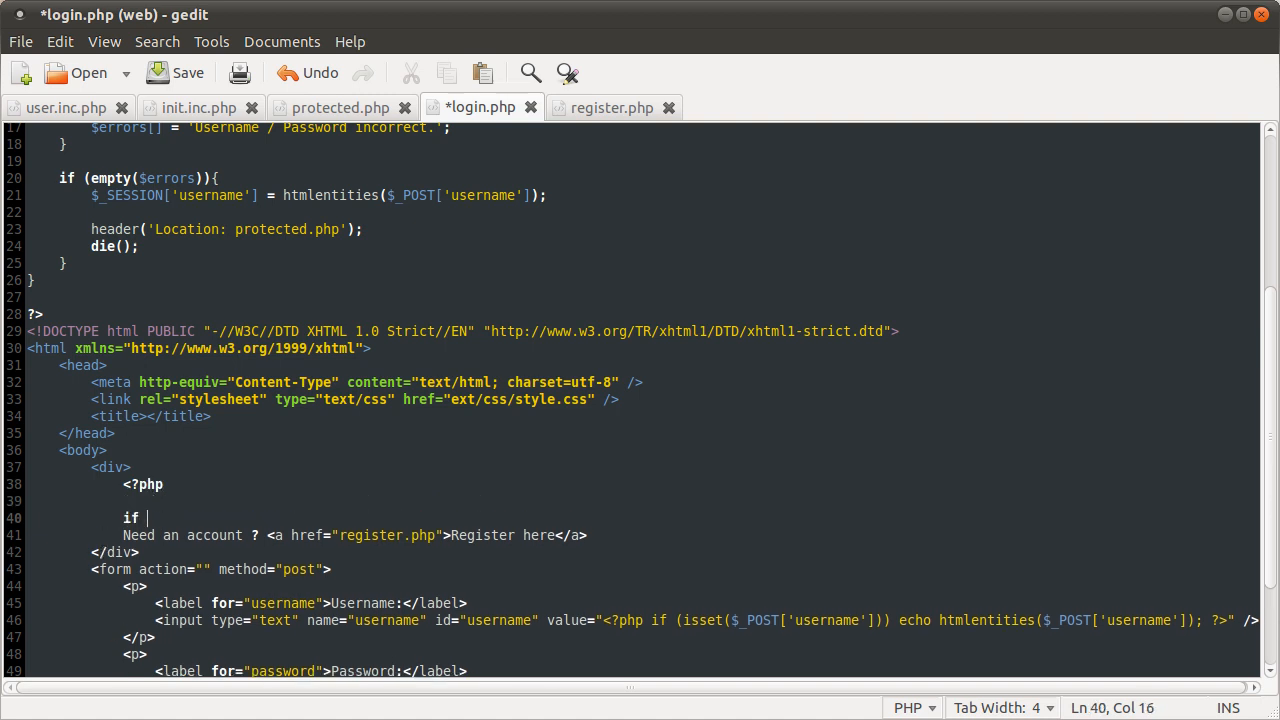
{"action": "type", "text": "("}
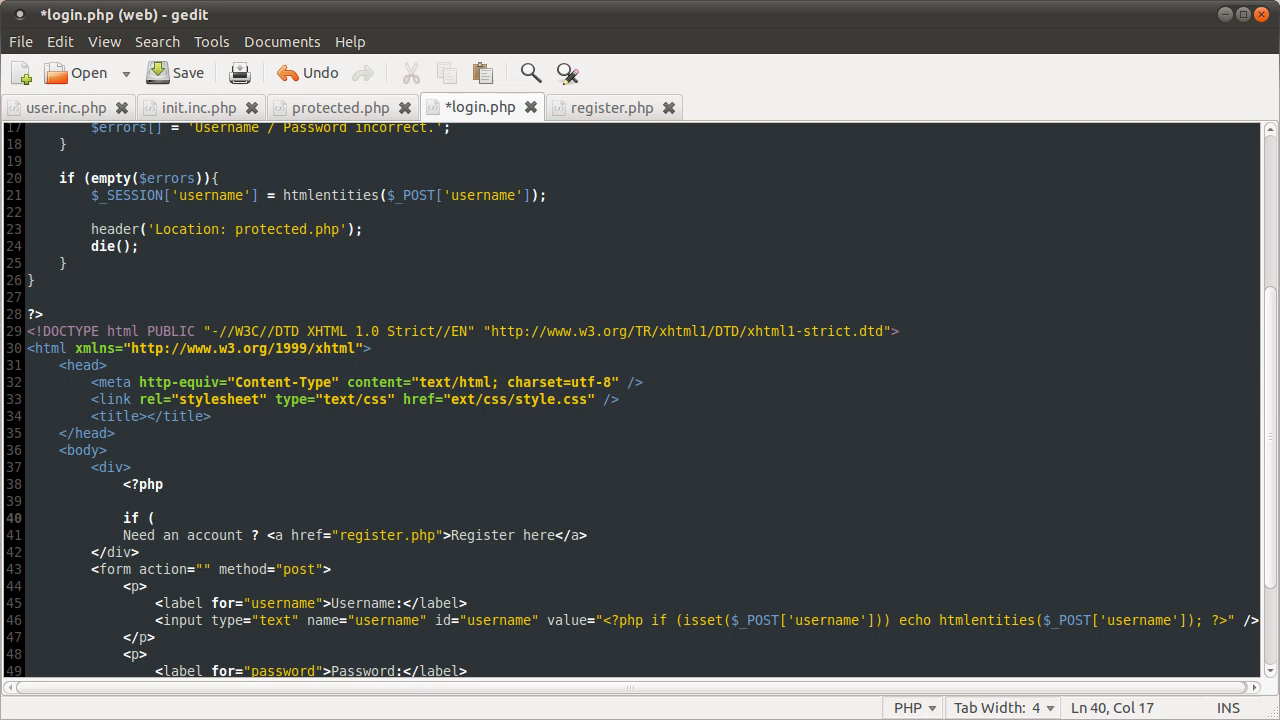
{"action": "type", "text": "empty"}
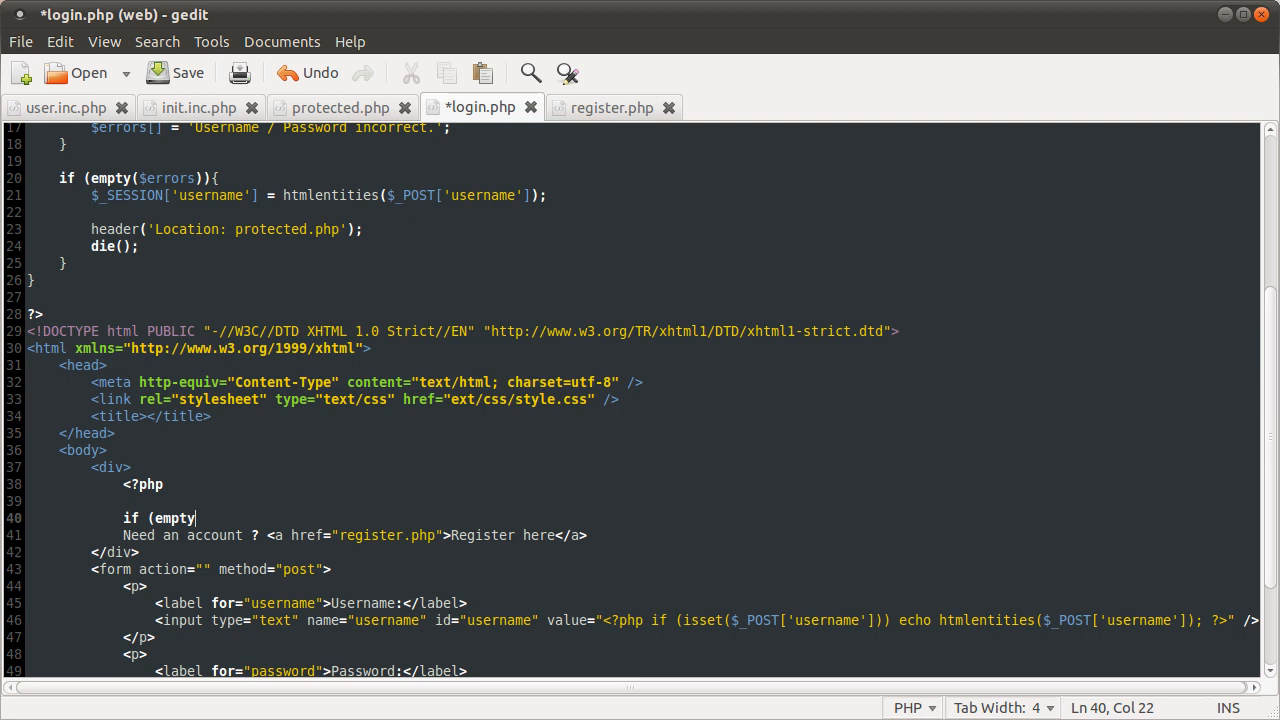
{"action": "type", "text": "($errors"}
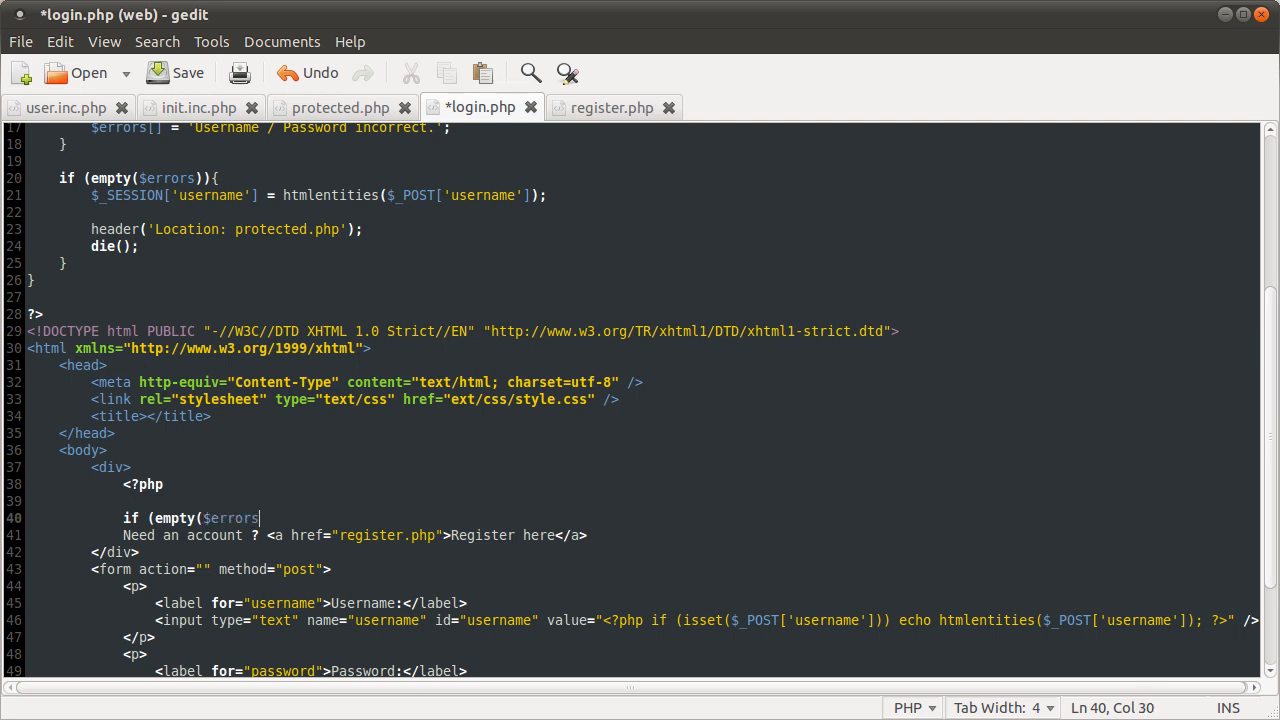
{"action": "type", "text": ") === false){"}
{"action": "type", "text": "}"}
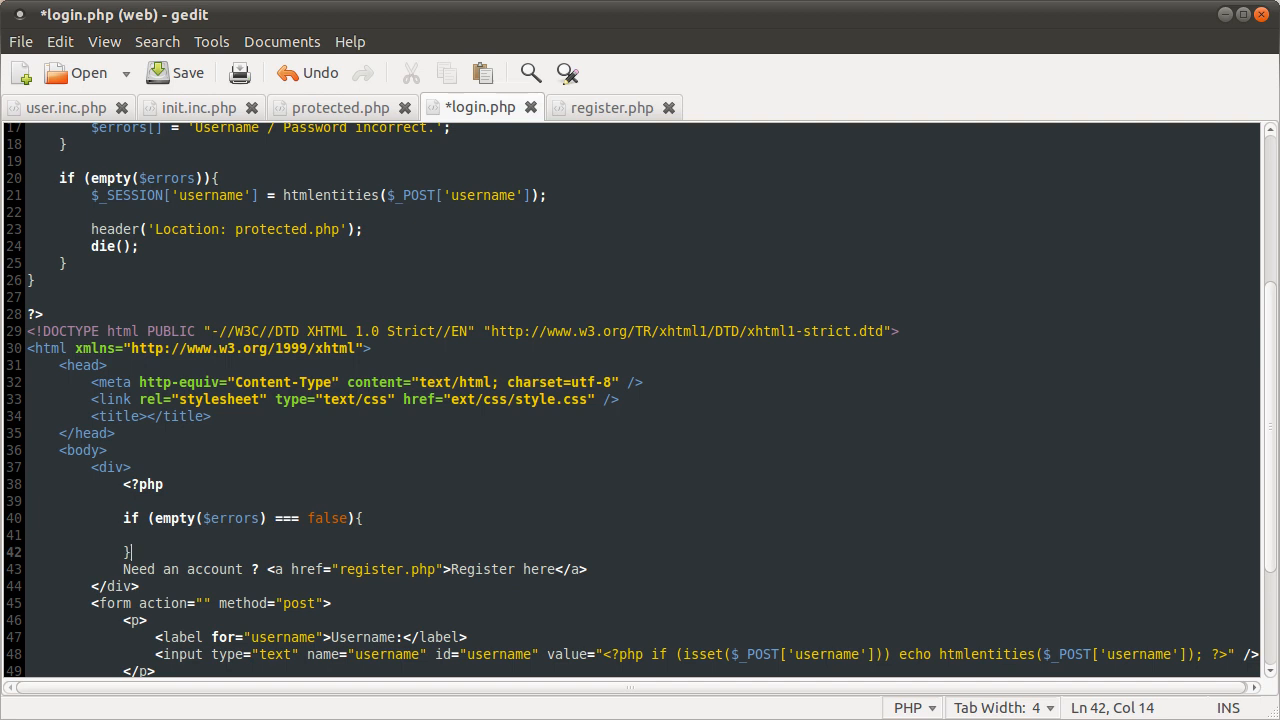
{"action": "type", "text": "e;se{"}
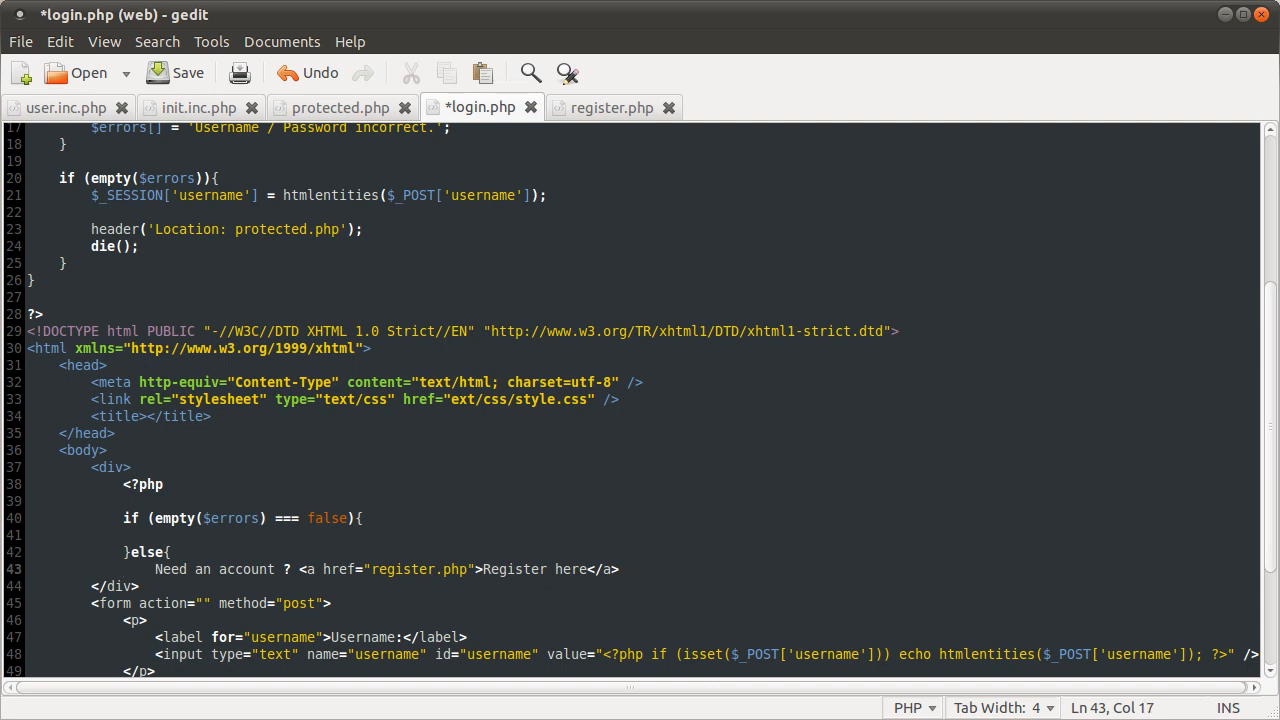
{"action": "type", "text": "ec"}
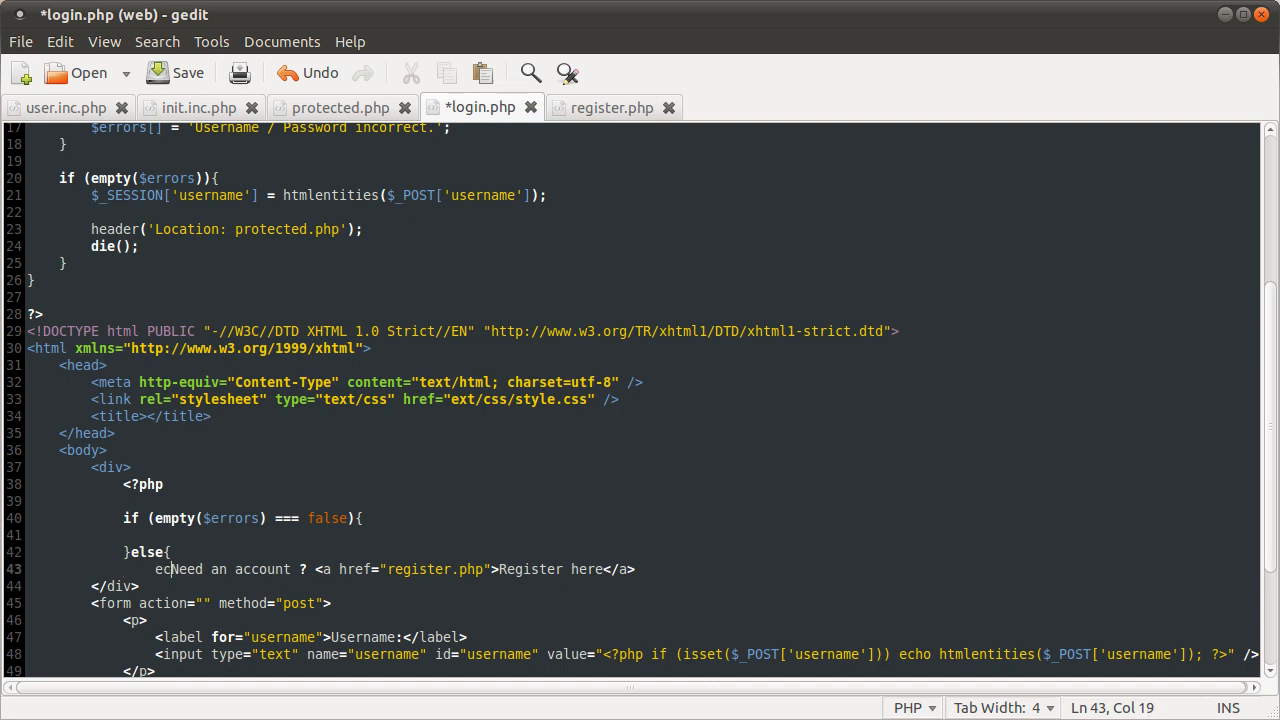
{"action": "type", "text": "ho '"}
{"action": "type", "text": "?>"}
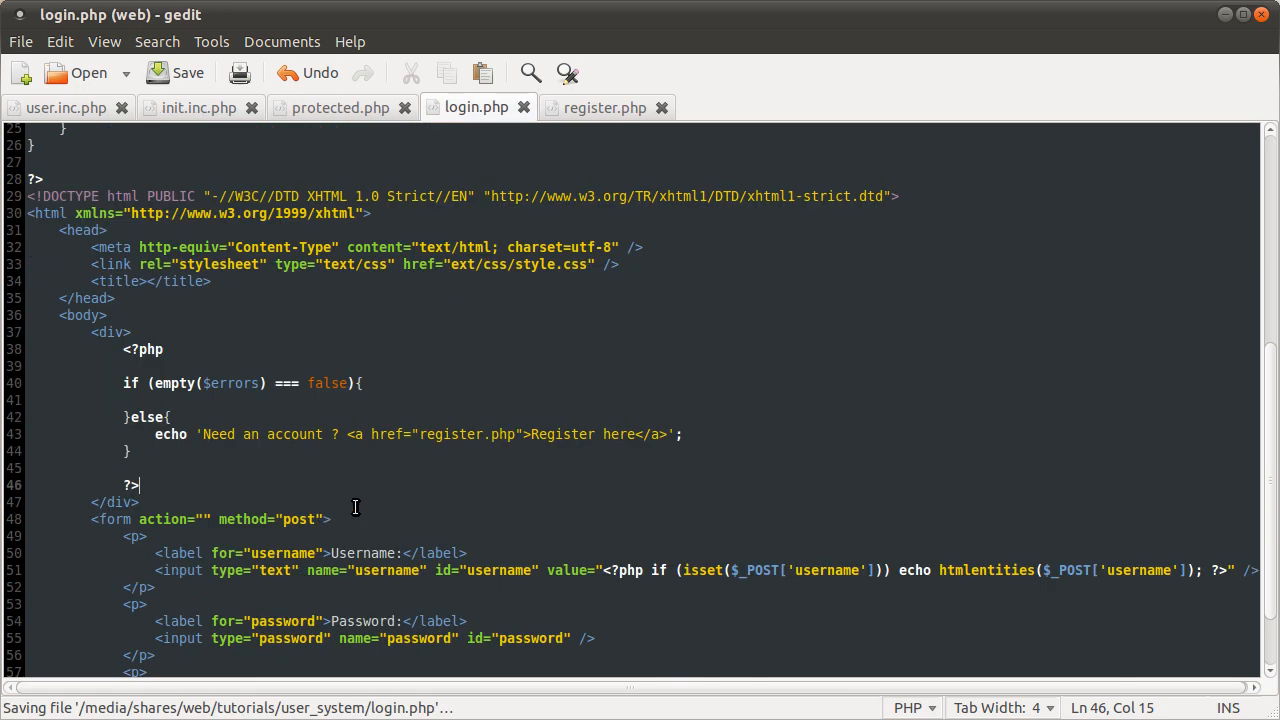
{"action": "left_click", "coordinate": [147, 536]}
{"action": "type", "text": "?>"}
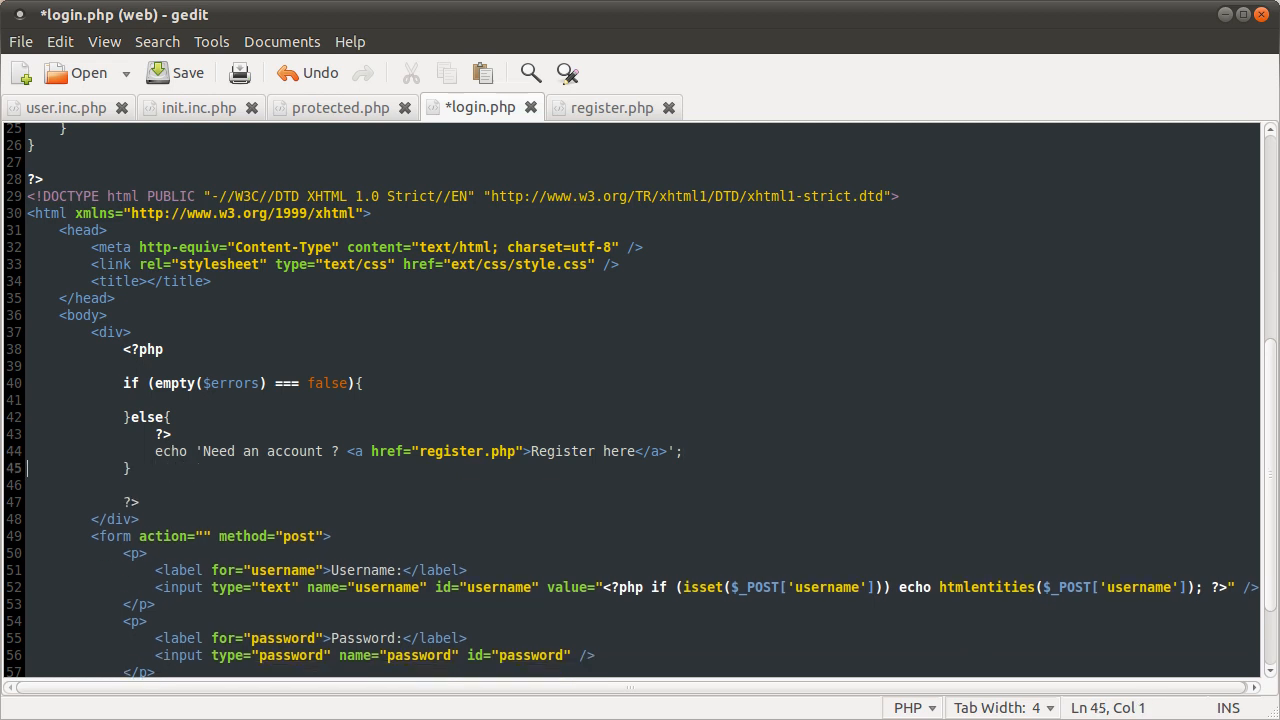
{"action": "left_click", "coordinate": [175, 72]}
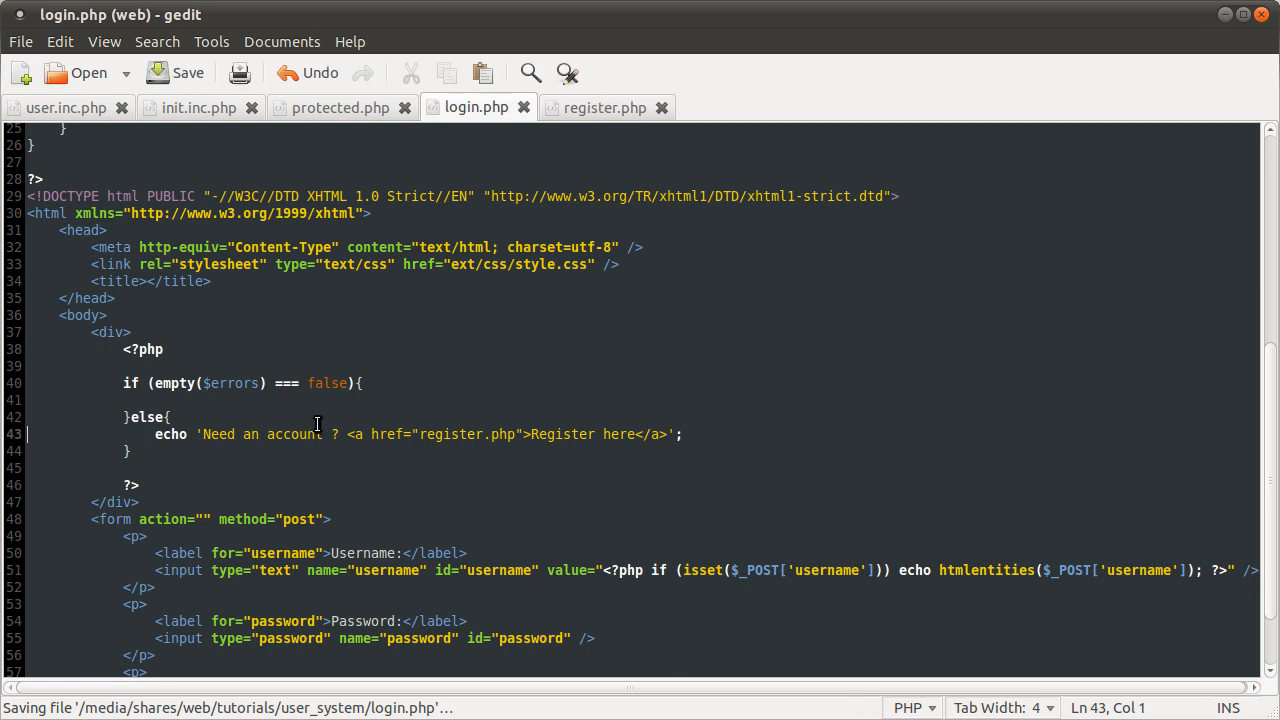
{"action": "left_click", "coordinate": [341, 405]}
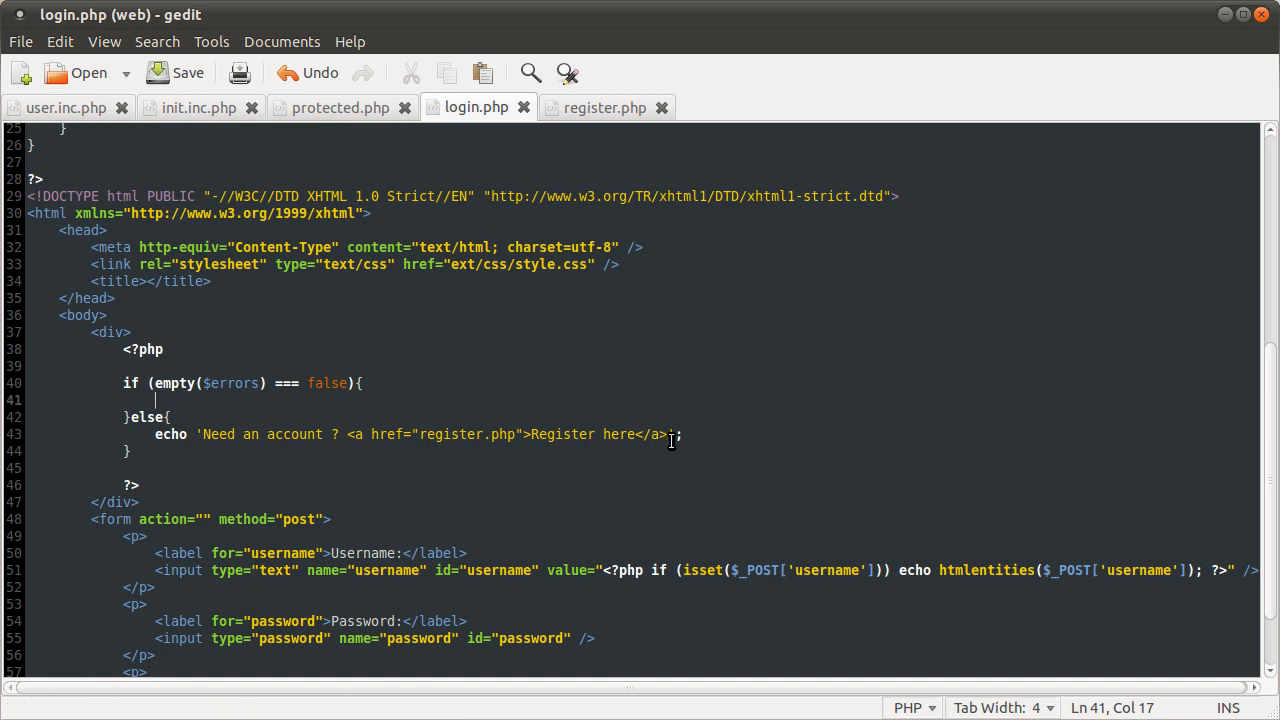
{"action": "left_click", "coordinate": [267, 453]}
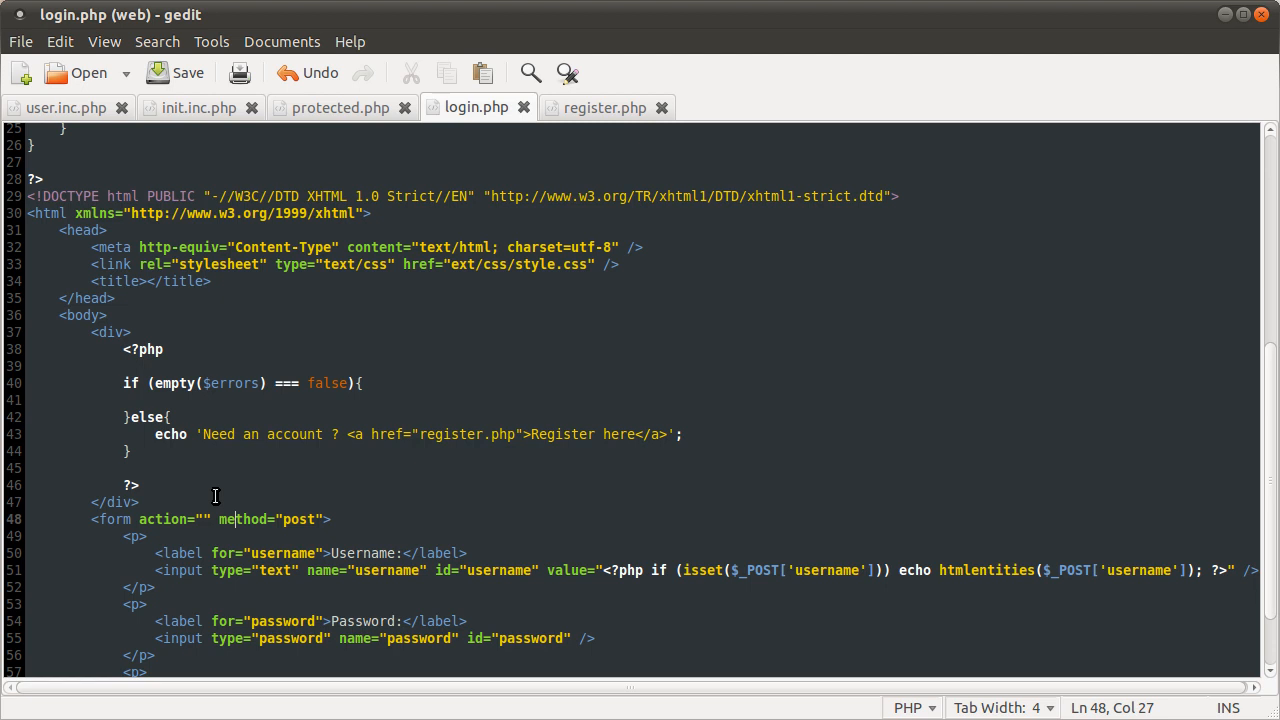
{"action": "left_click", "coordinate": [228, 400]}
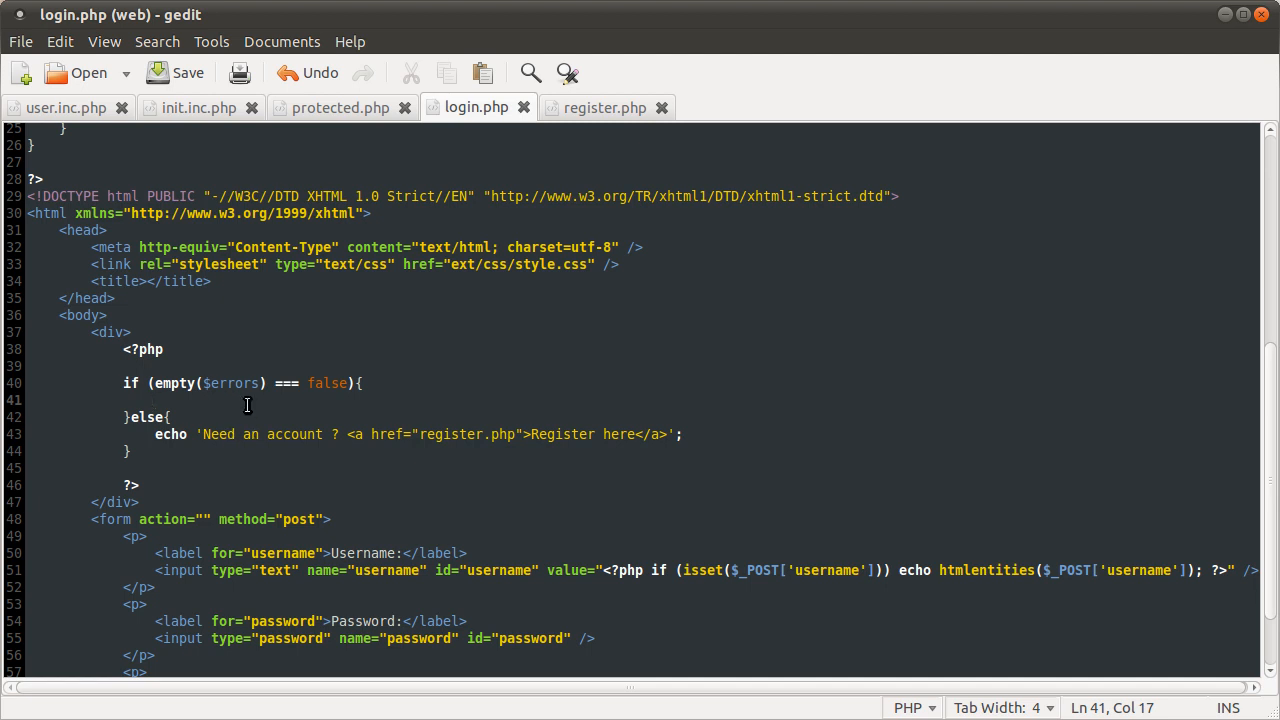
{"action": "left_click", "coordinate": [154, 400]}
{"action": "type", "text": "?>"}
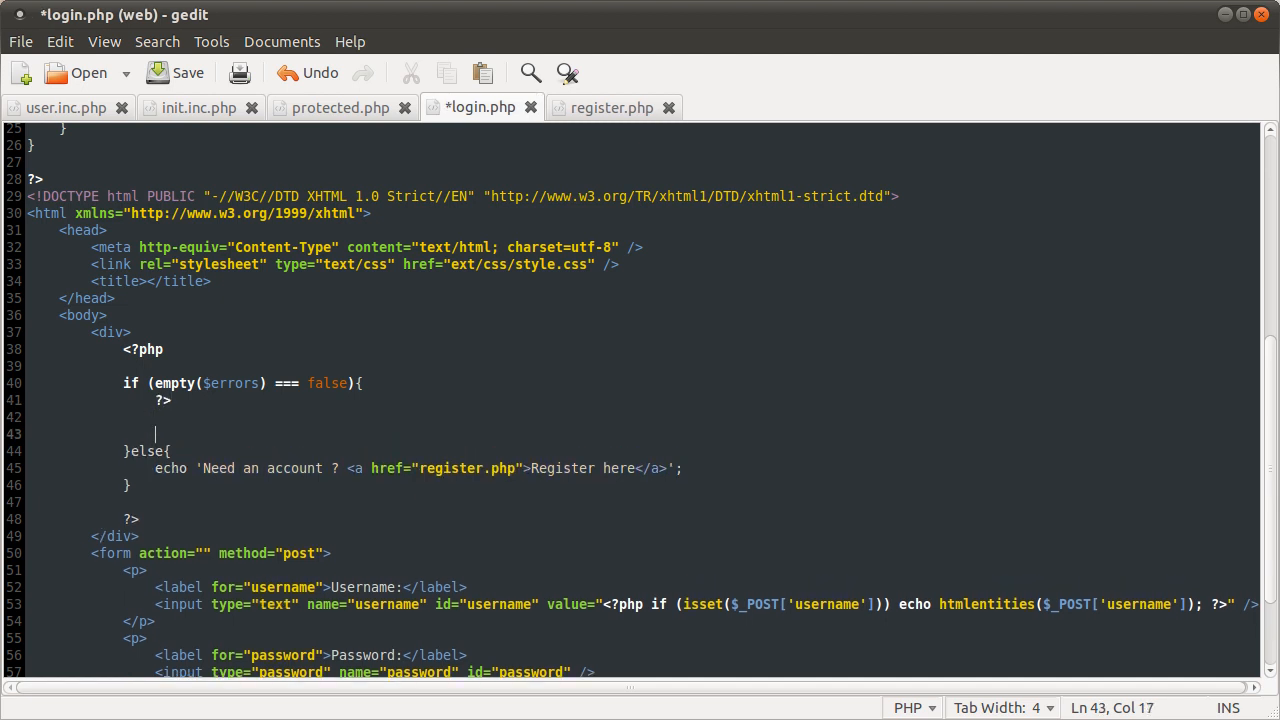
In the if branch, add a <ul> with a foreach over $errors echoing <li></li>.
{"action": "type", "text": "<?php"}
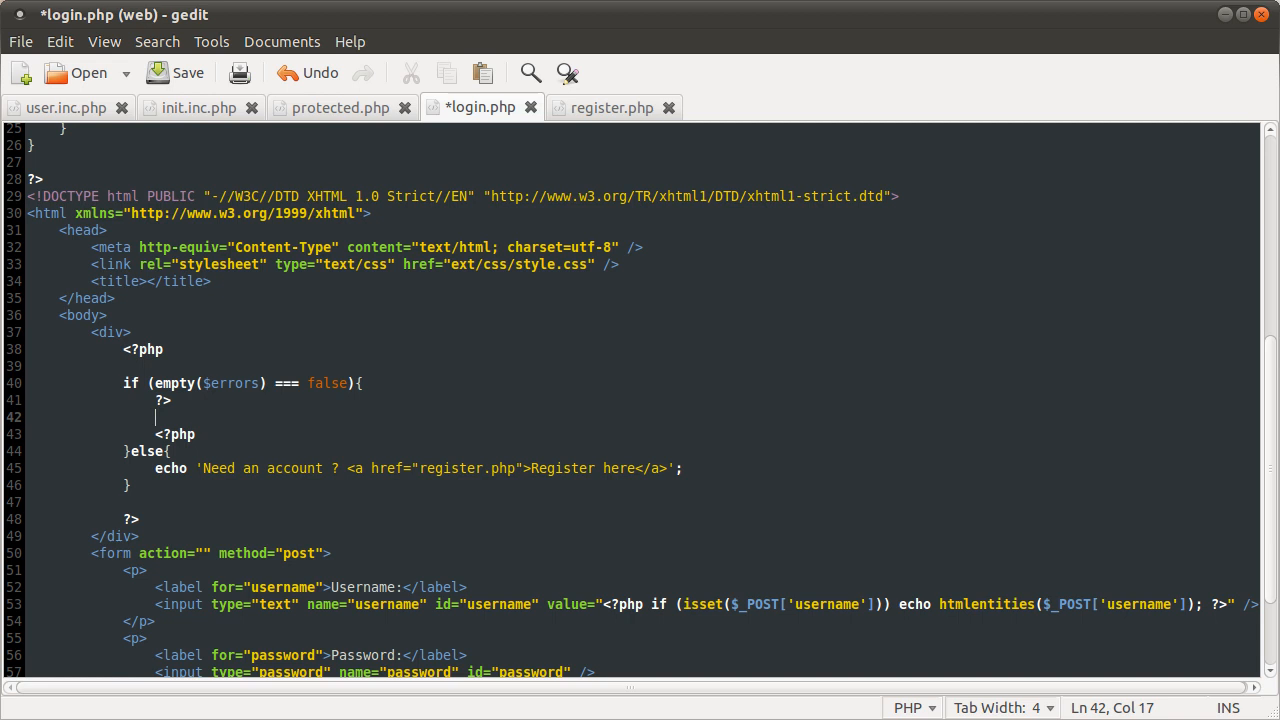
{"action": "type", "text": "<ul>"}
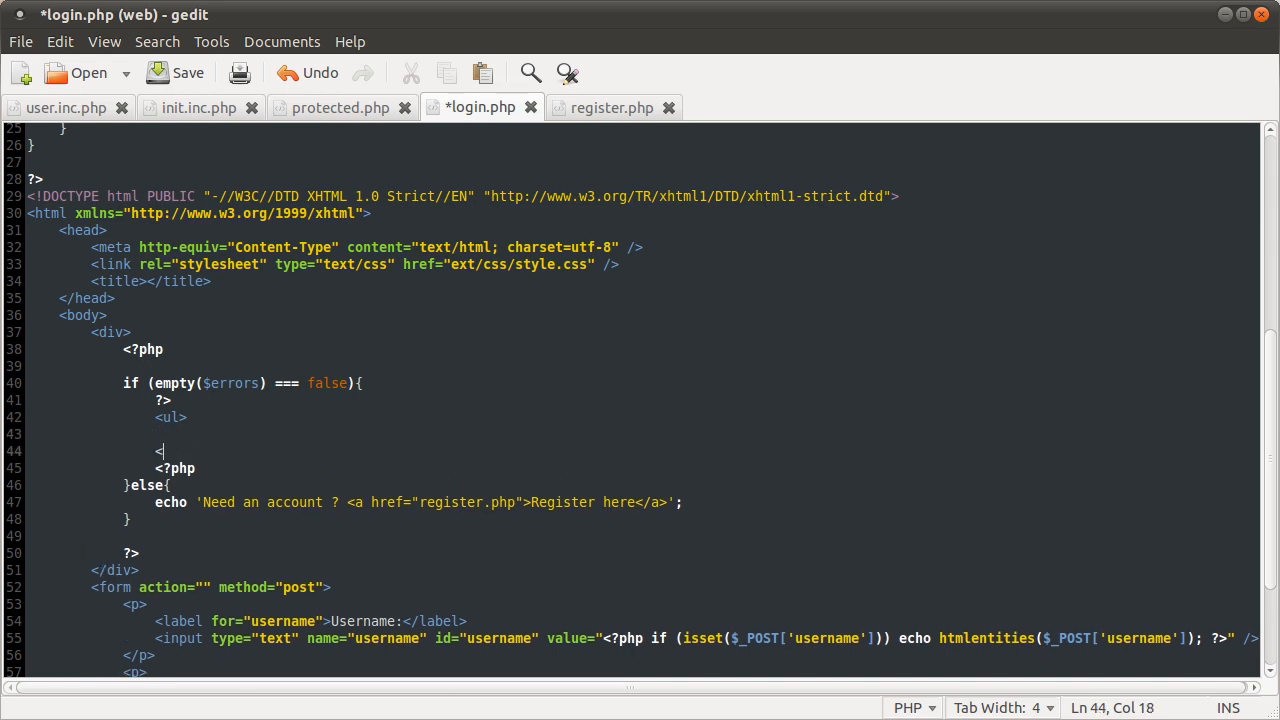
{"action": "type", "text": "/ul>"}
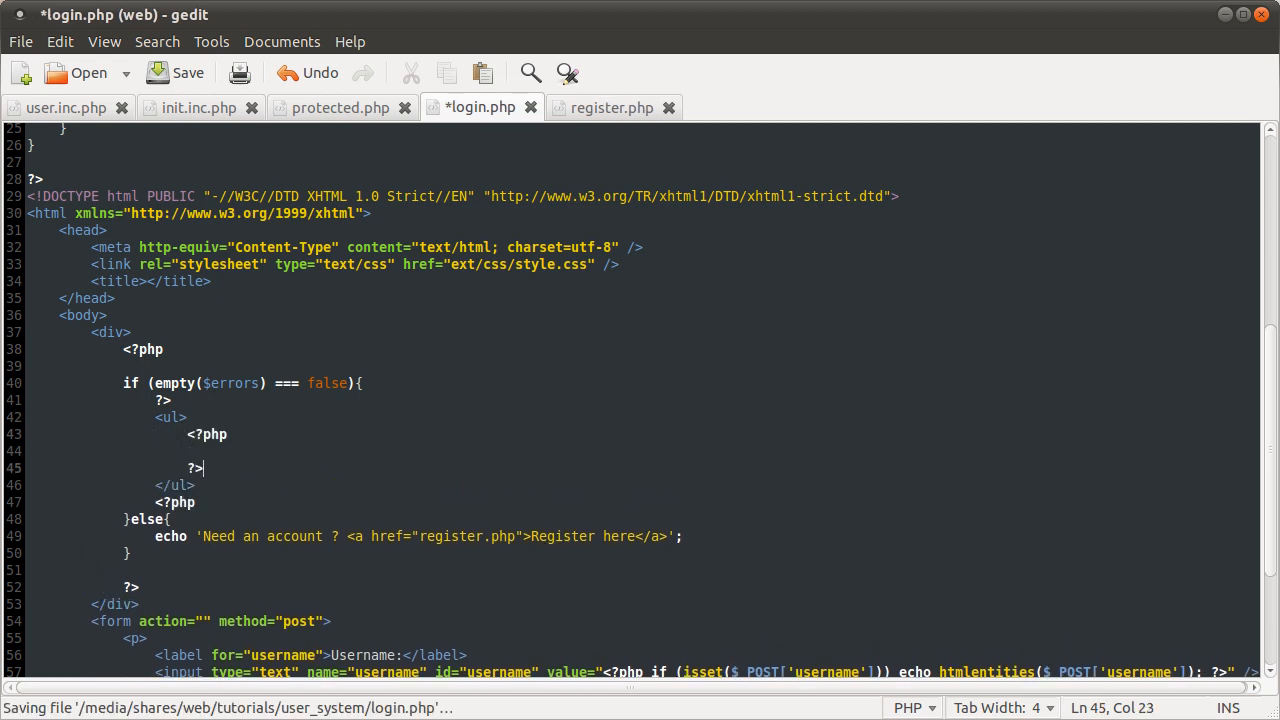
{"action": "type", "text": "foreacc"}
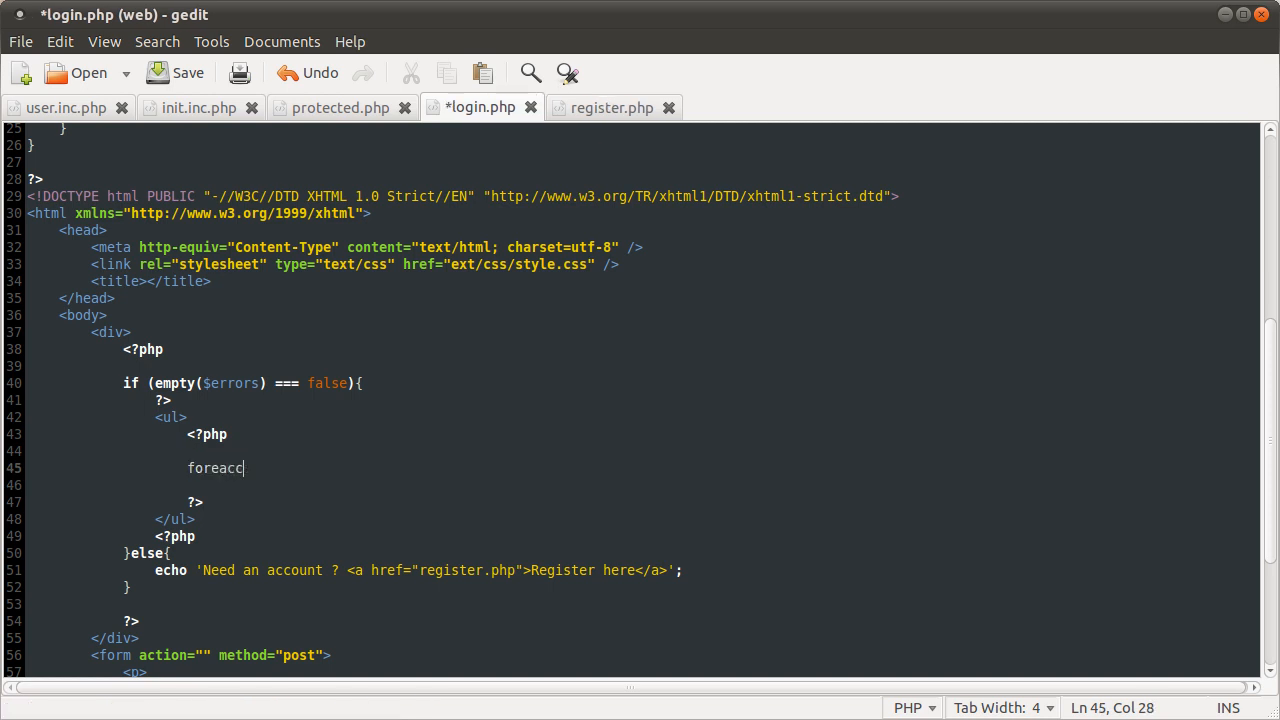
{"action": "key", "text": "BackSpace"}
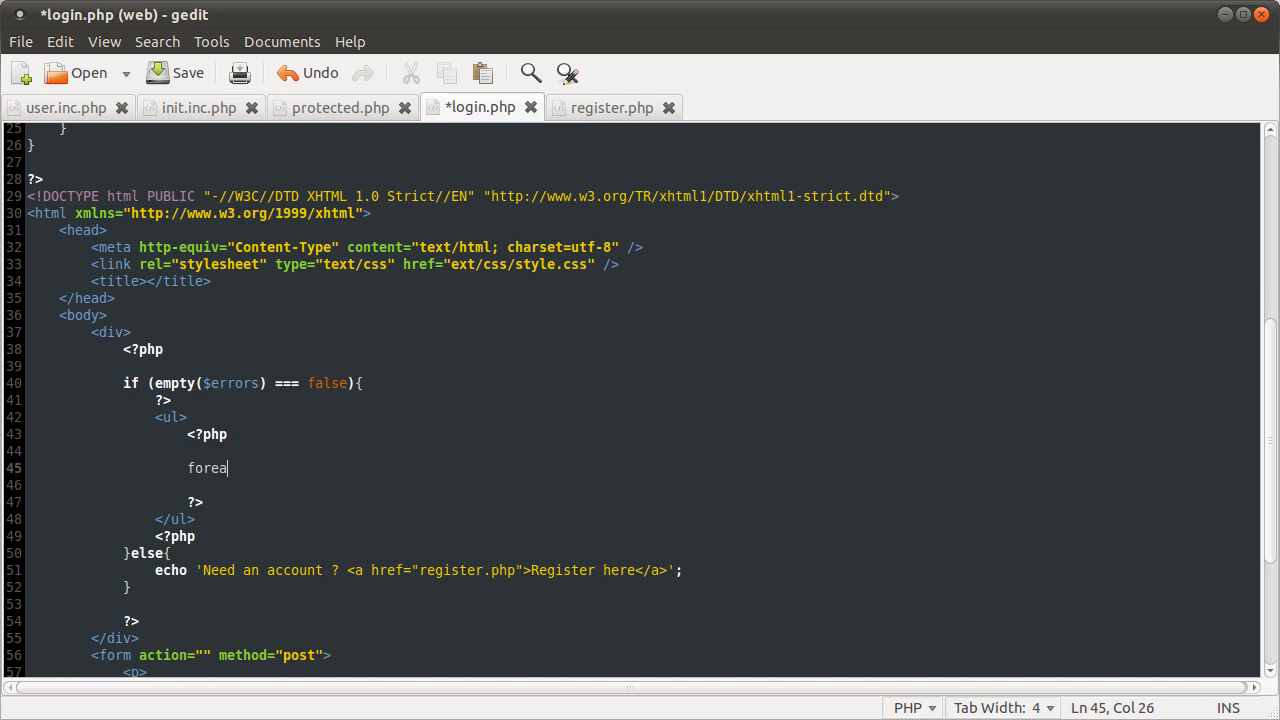
{"action": "type", "text": "ch"}
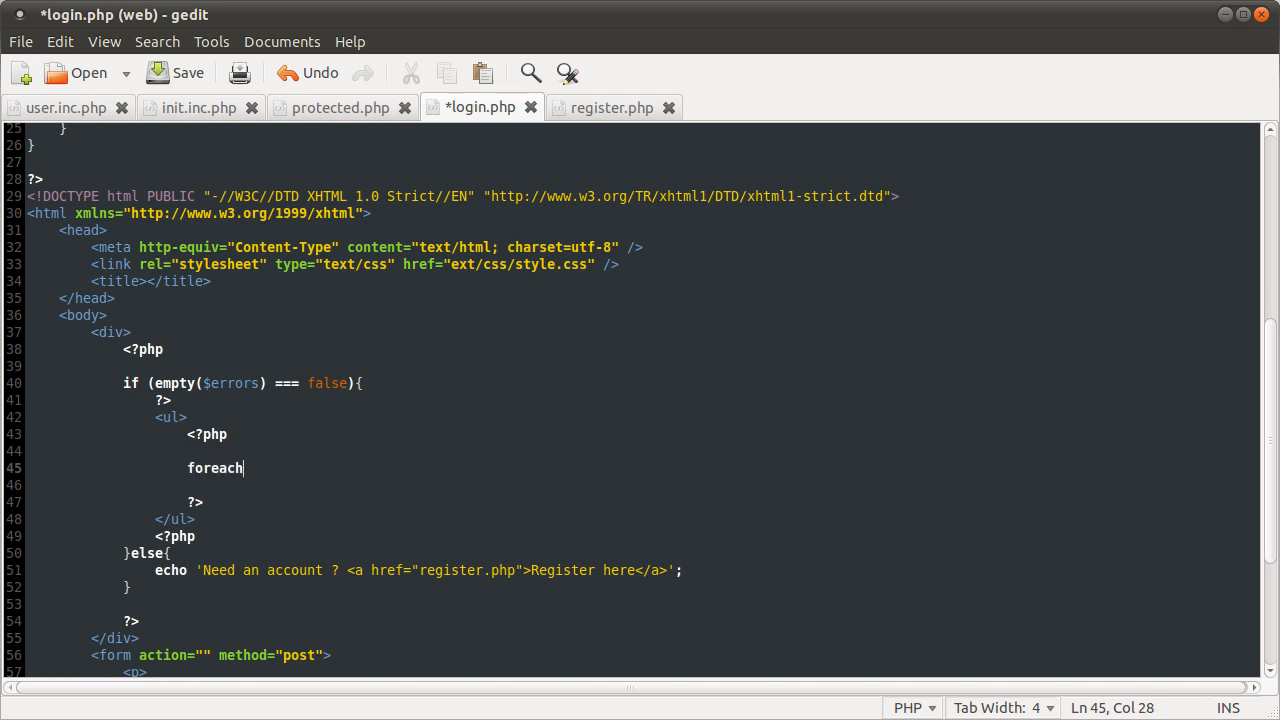
{"action": "type", "text": "($errrors as"}
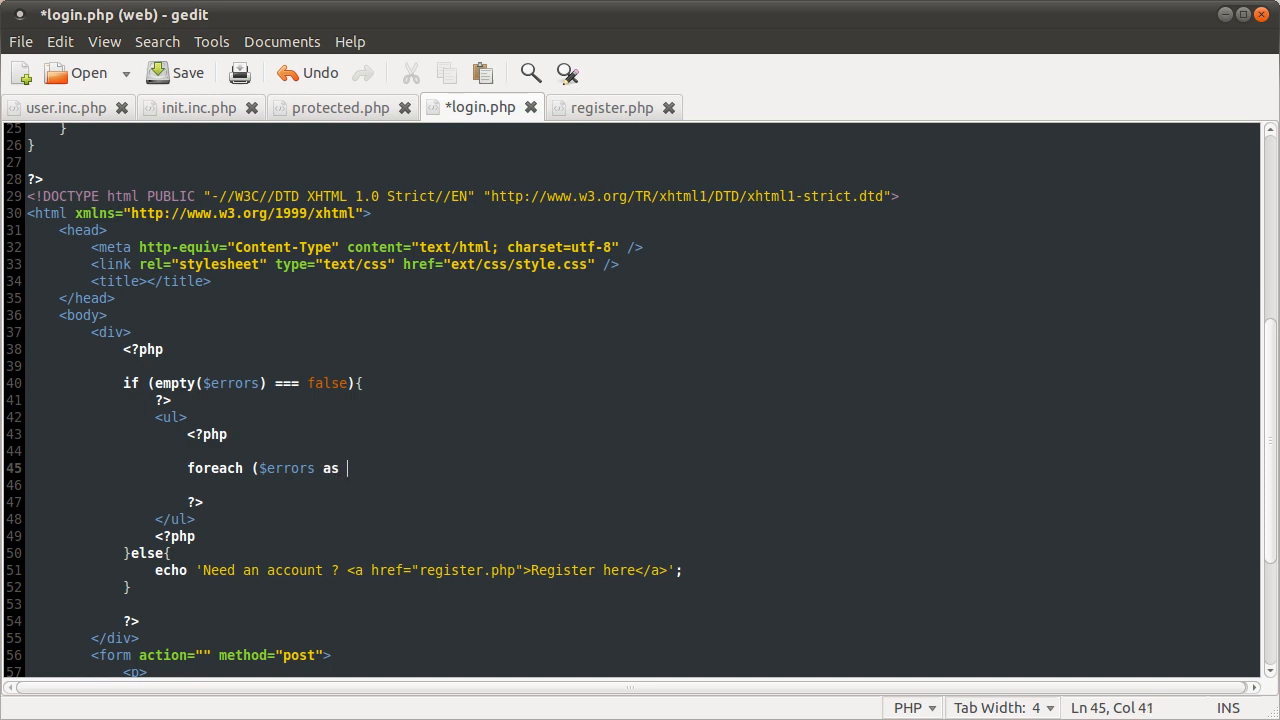
{"action": "type", "text": "$error){"}
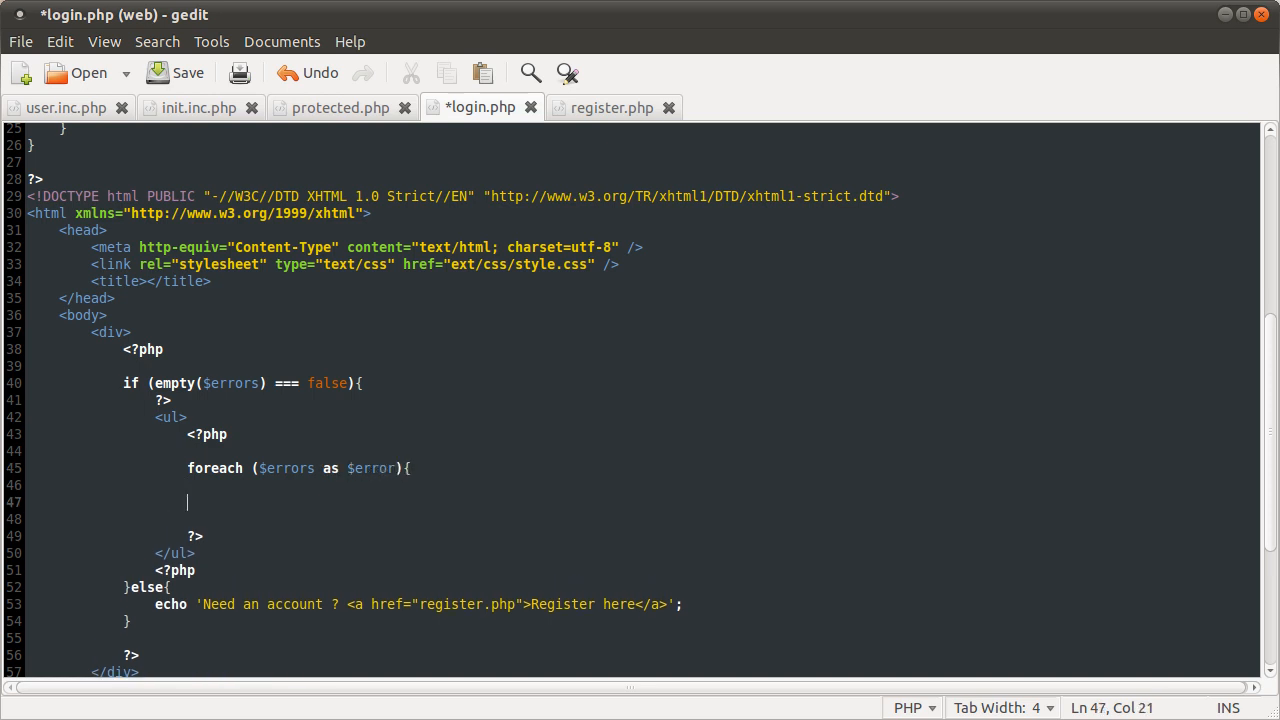
{"action": "type", "text": "echo \"\";"}
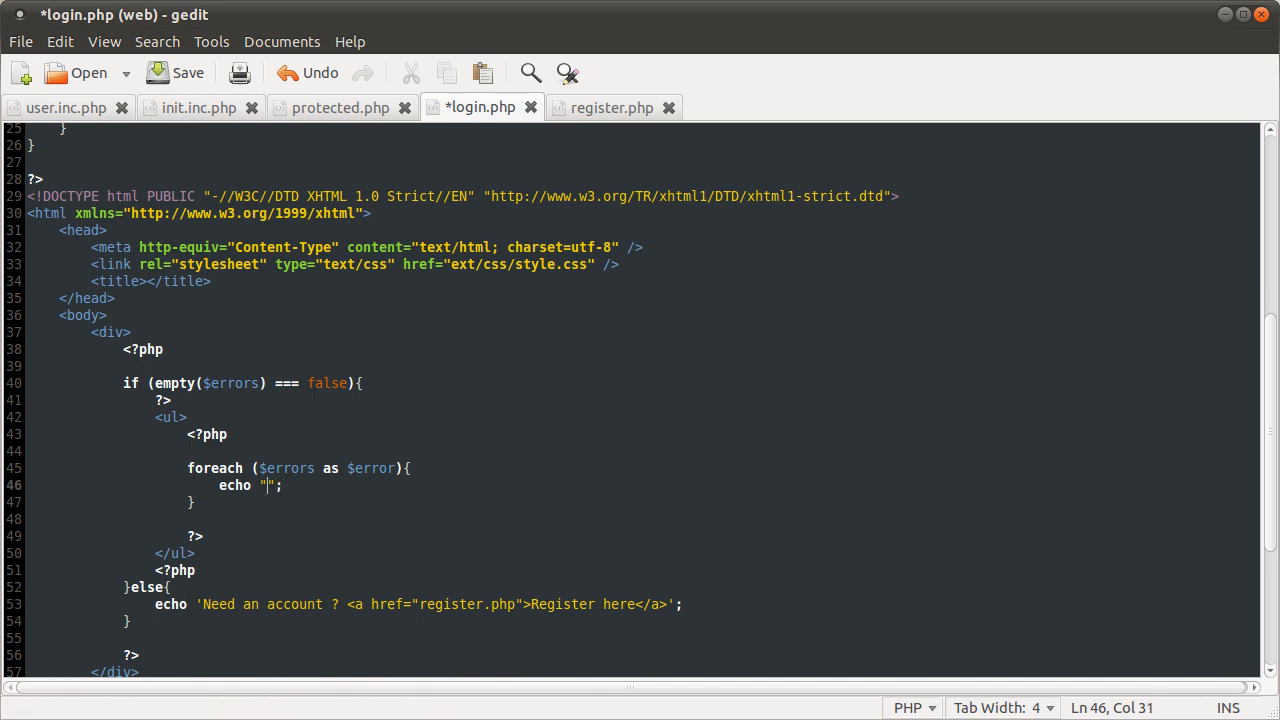
{"action": "type", "text": "<li>"}
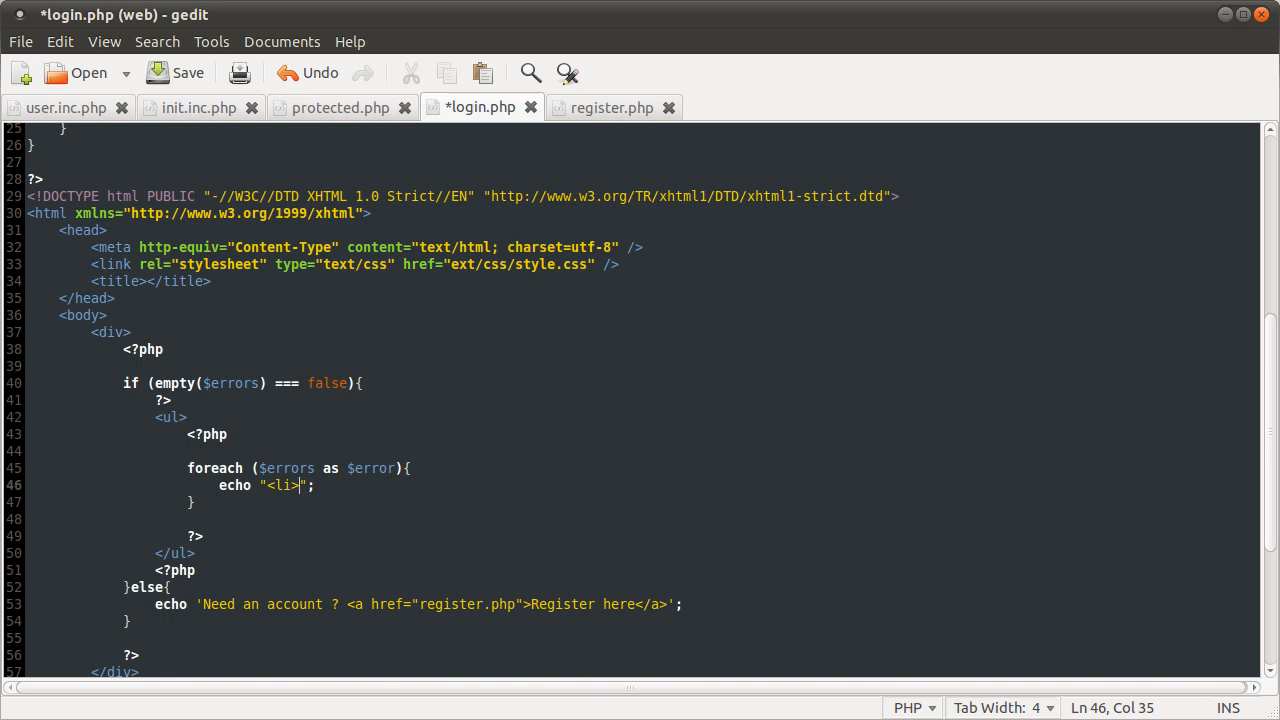
{"action": "type", "text": "</li>"}
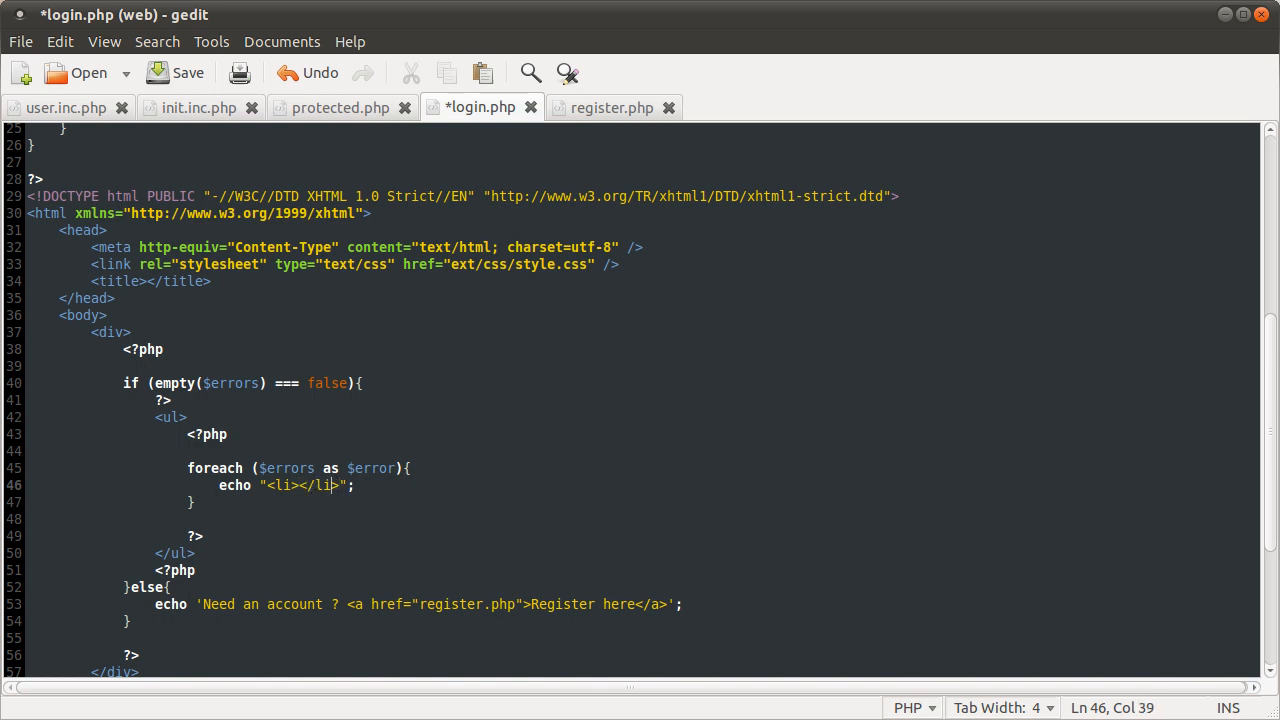
{"action": "type", "text": "{}"}
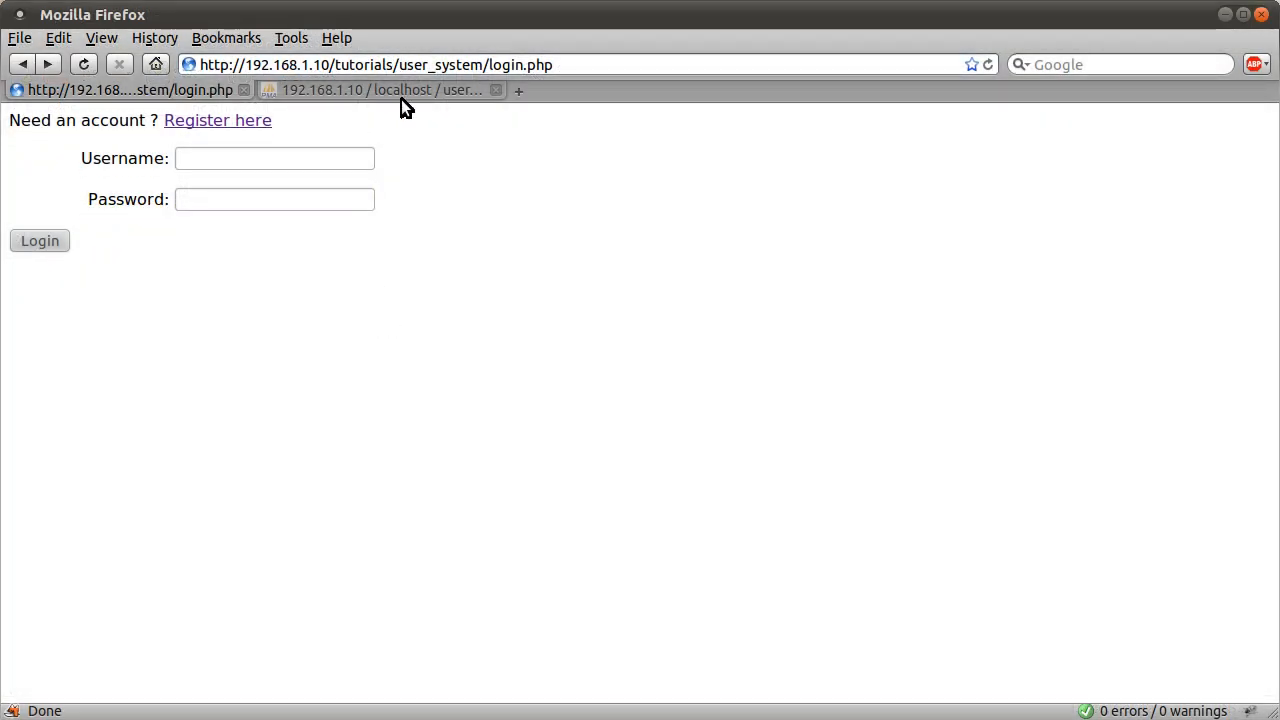
Submit the empty login form to show the three bulleted error messages.
{"action": "left_click", "coordinate": [39, 240]}
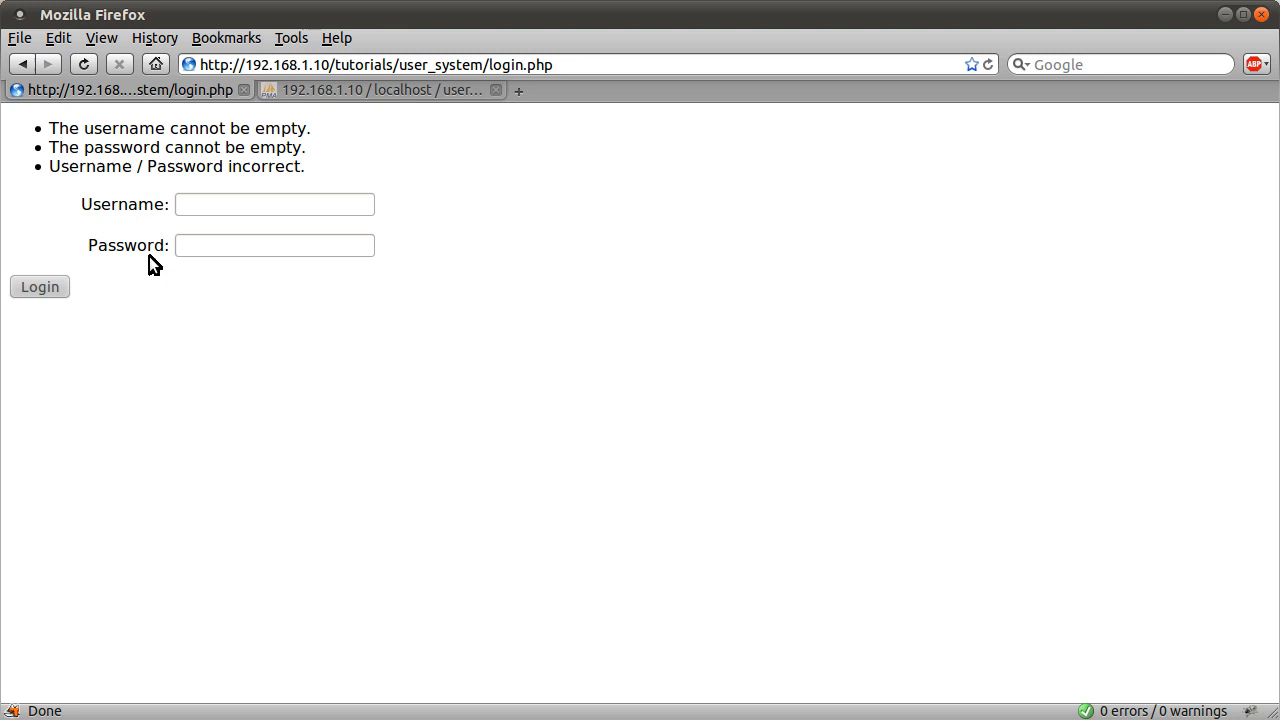
{"action": "mouse_move", "coordinate": [320, 170]}
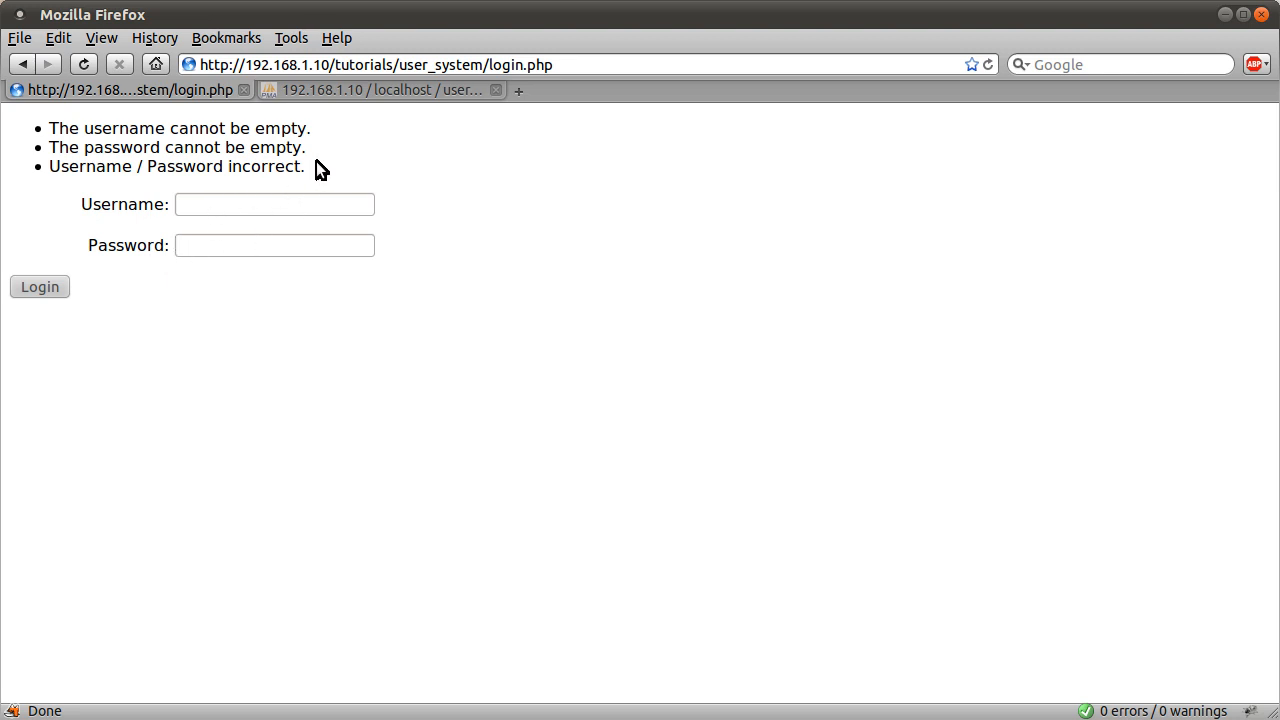
{"action": "mouse_move", "coordinate": [348, 172]}
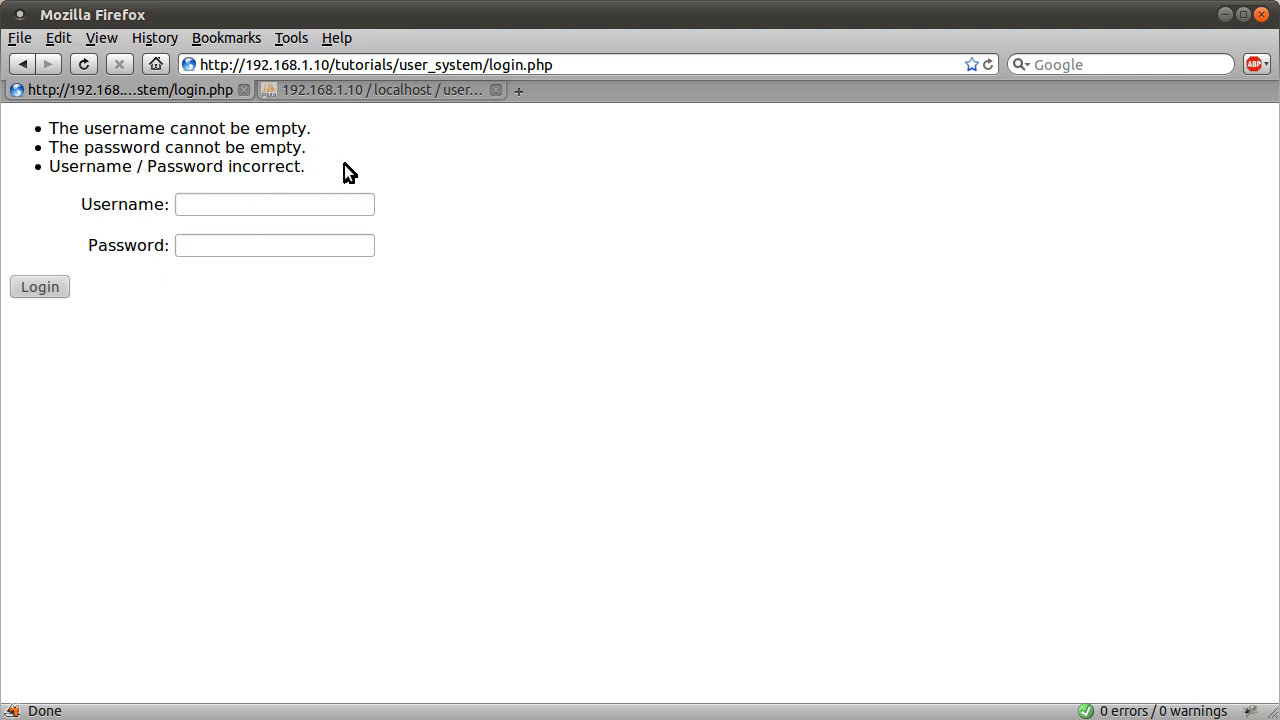
{"action": "mouse_move", "coordinate": [355, 168]}
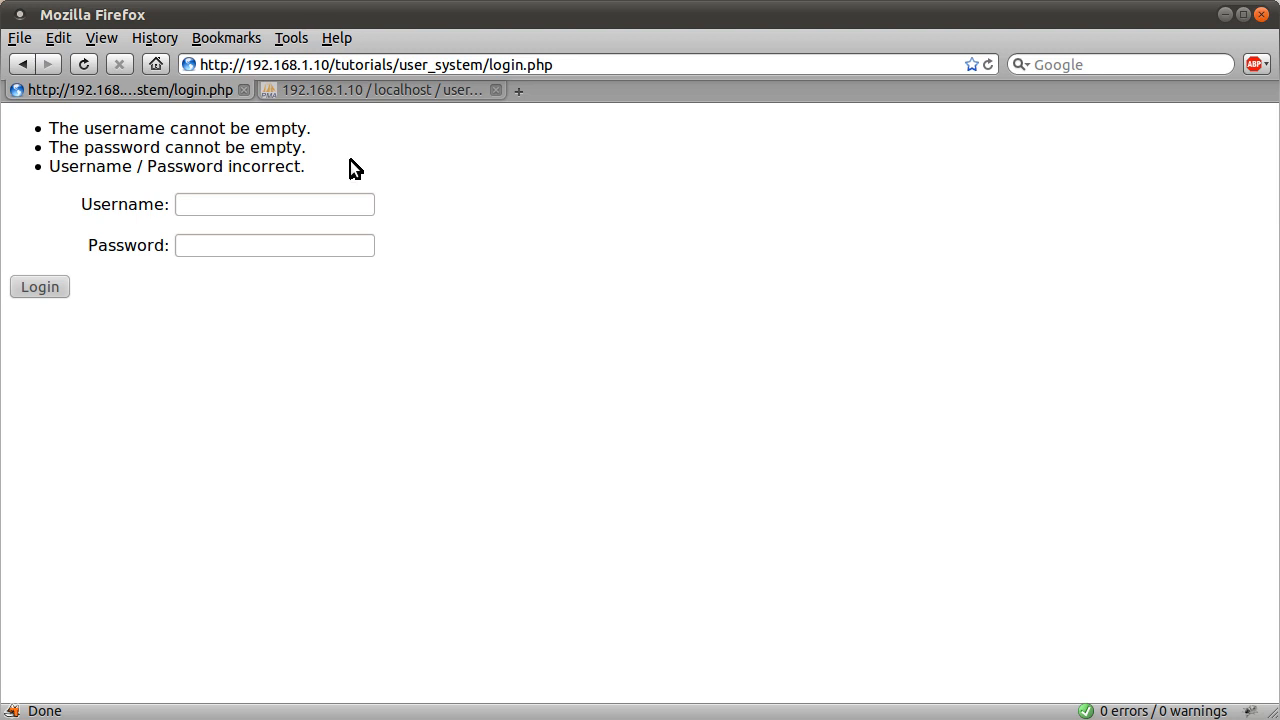
{"action": "left_click_drag", "start_coordinate": [51, 128], "coordinate": [293, 166]}
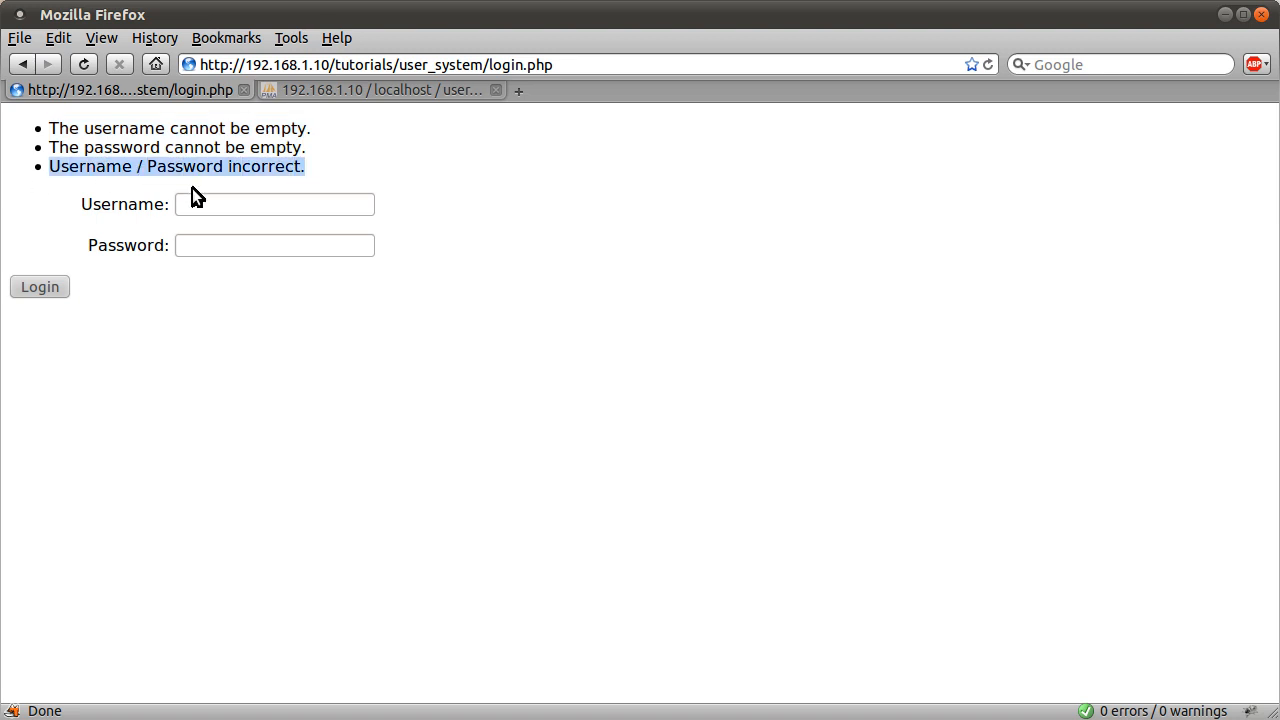
{"action": "mouse_move", "coordinate": [331, 190]}
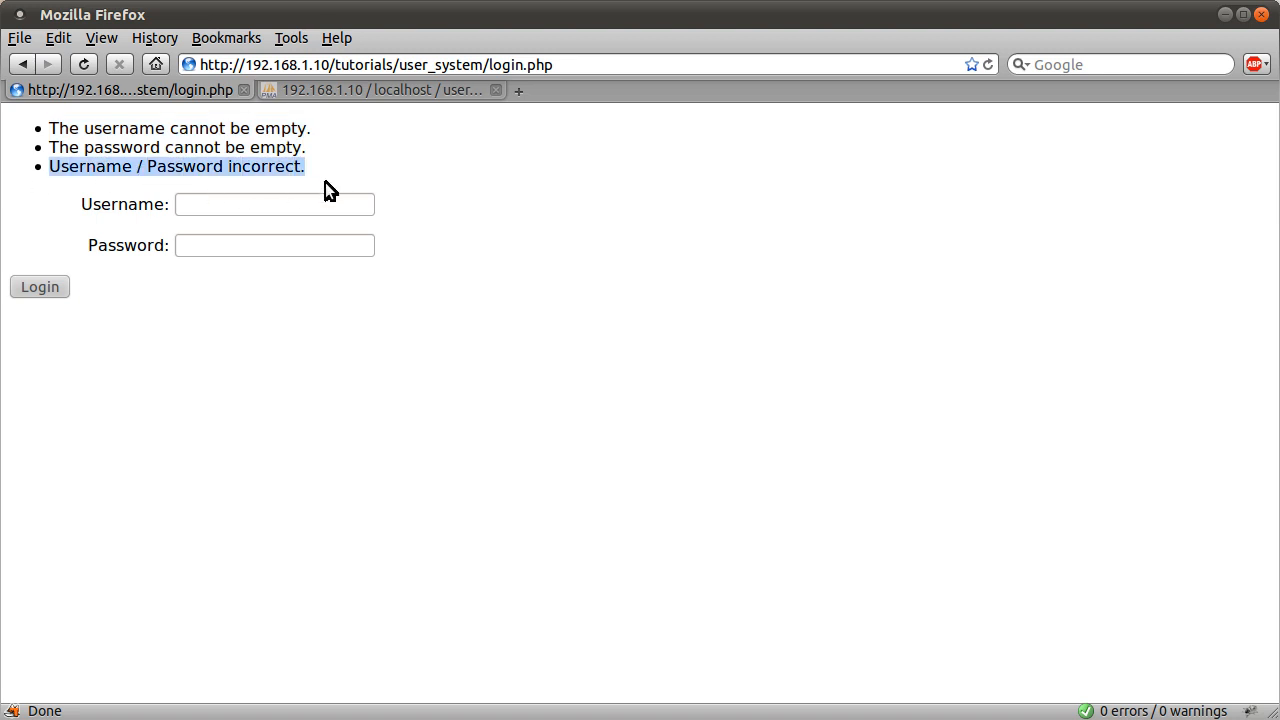
{"action": "mouse_move", "coordinate": [415, 211]}
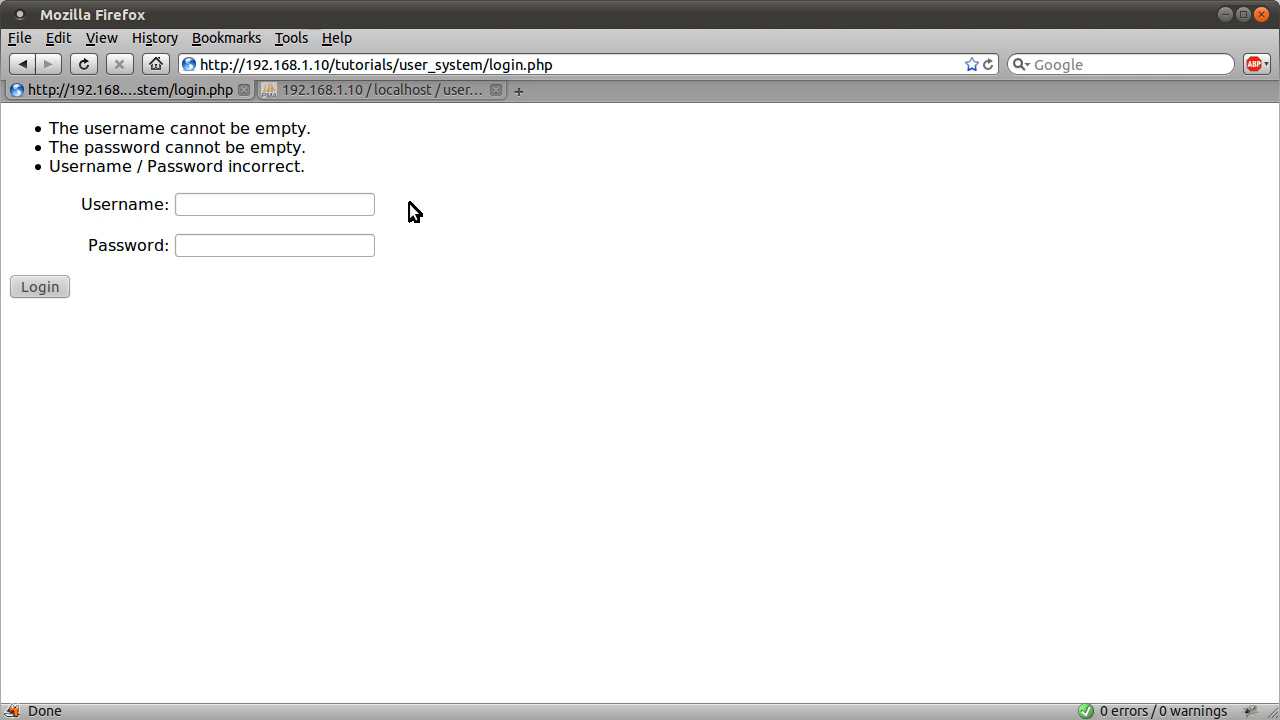
{"action": "mouse_move", "coordinate": [389, 232]}
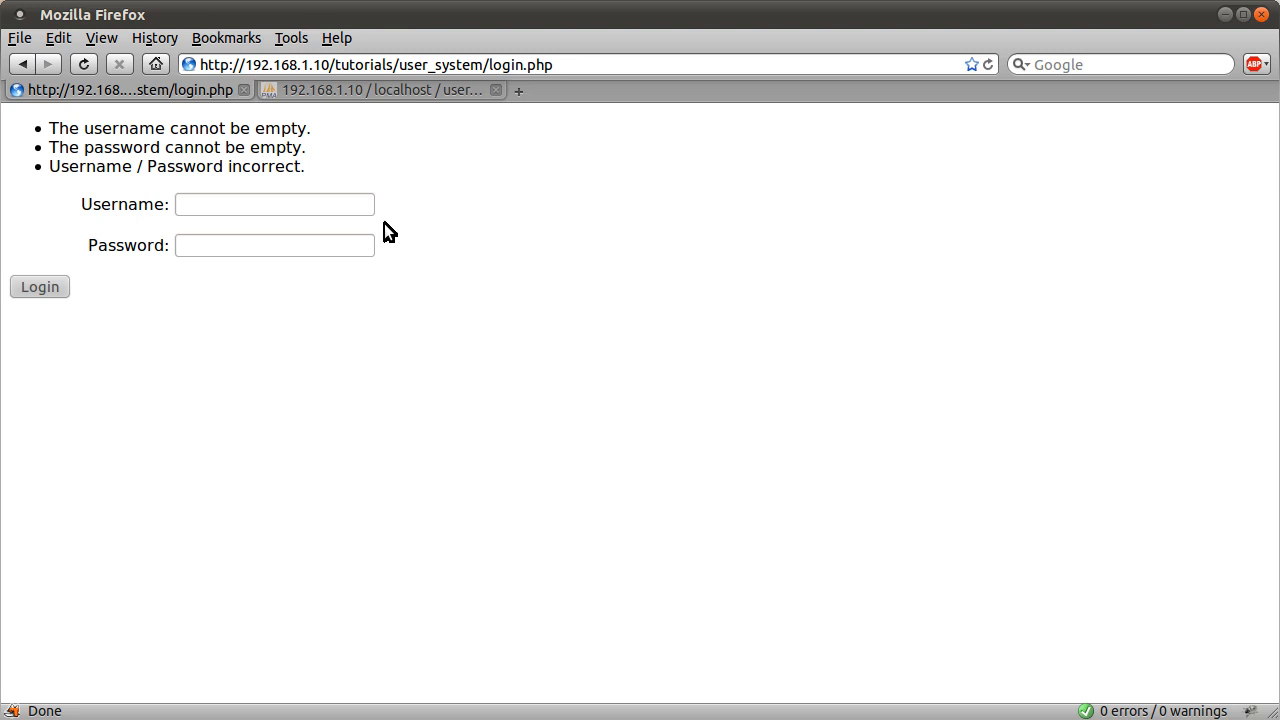
{"action": "mouse_move", "coordinate": [393, 208]}
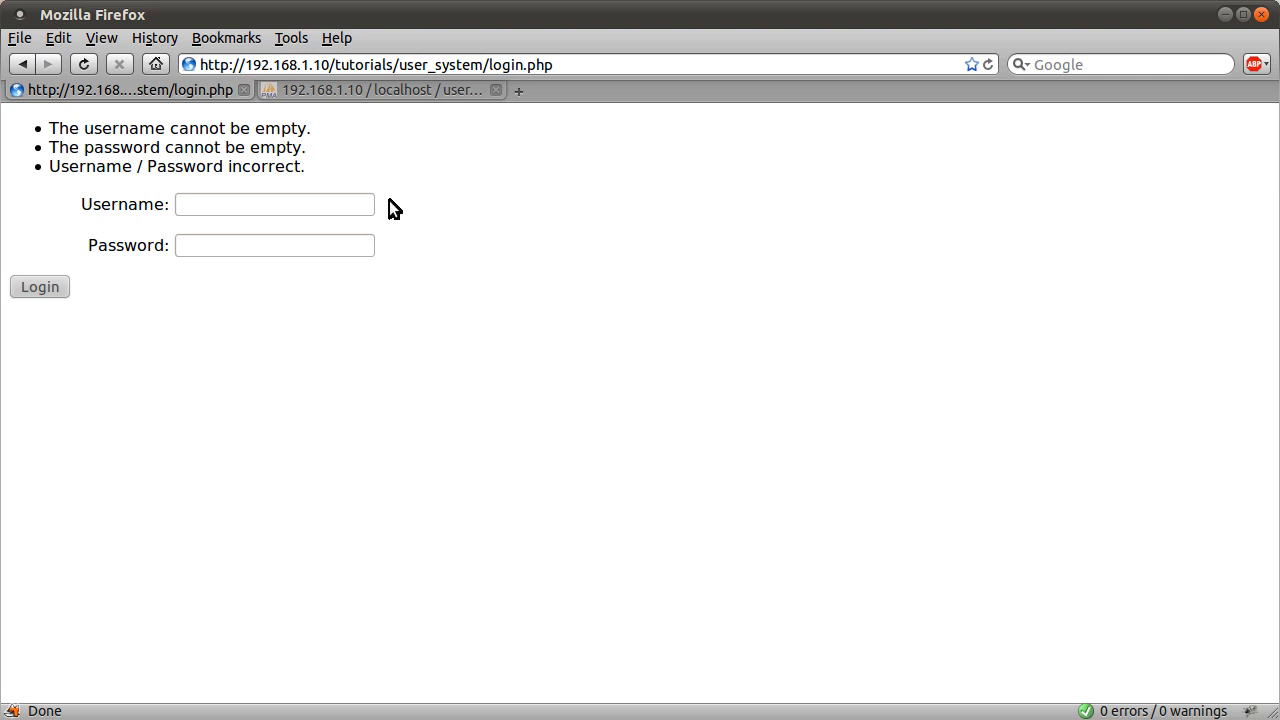
{"action": "mouse_move", "coordinate": [390, 180]}
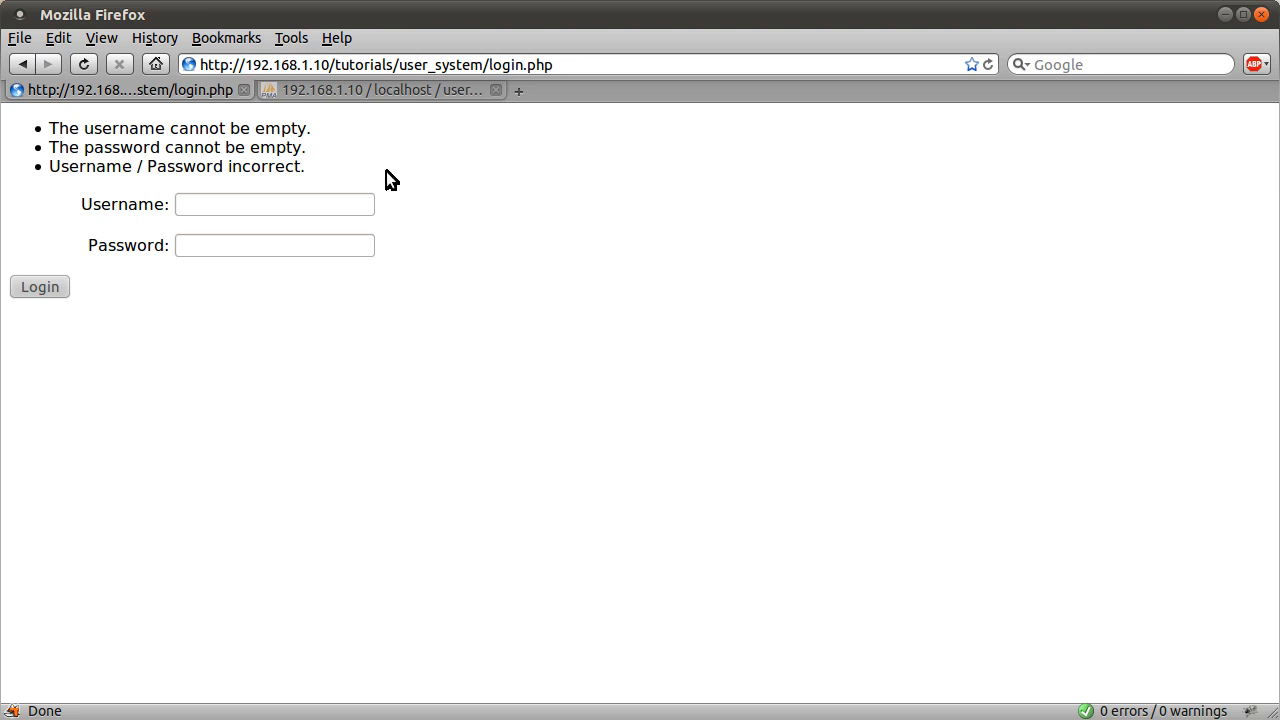
{"action": "left_click", "coordinate": [274, 204]}
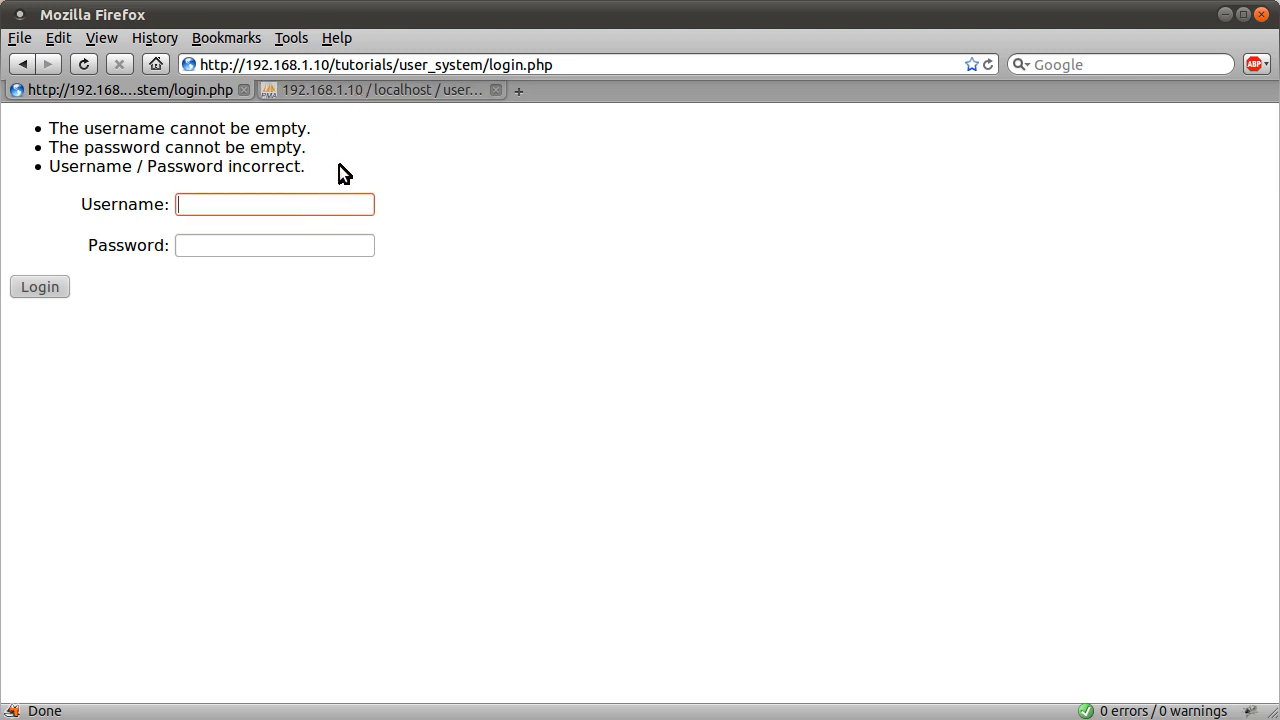
Log in with the test account to reach 'You are logged in as test'.
{"action": "type", "text": "test"}
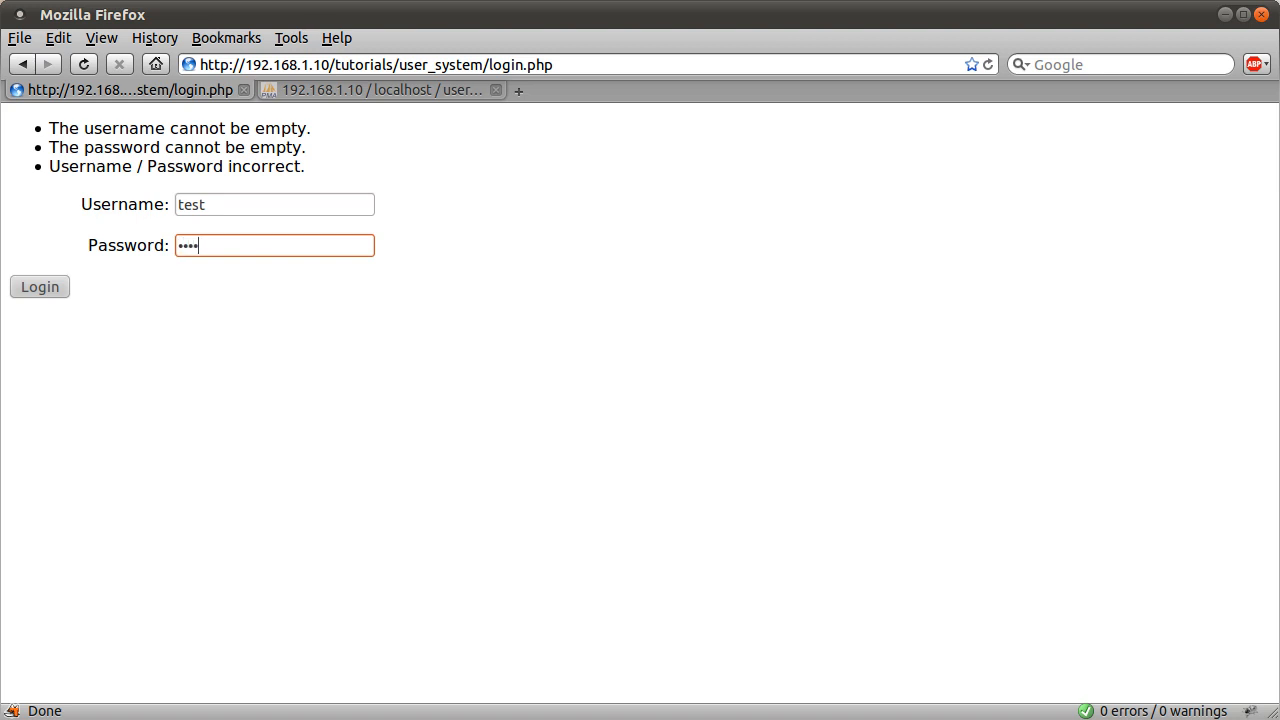
{"action": "left_click", "coordinate": [39, 286]}
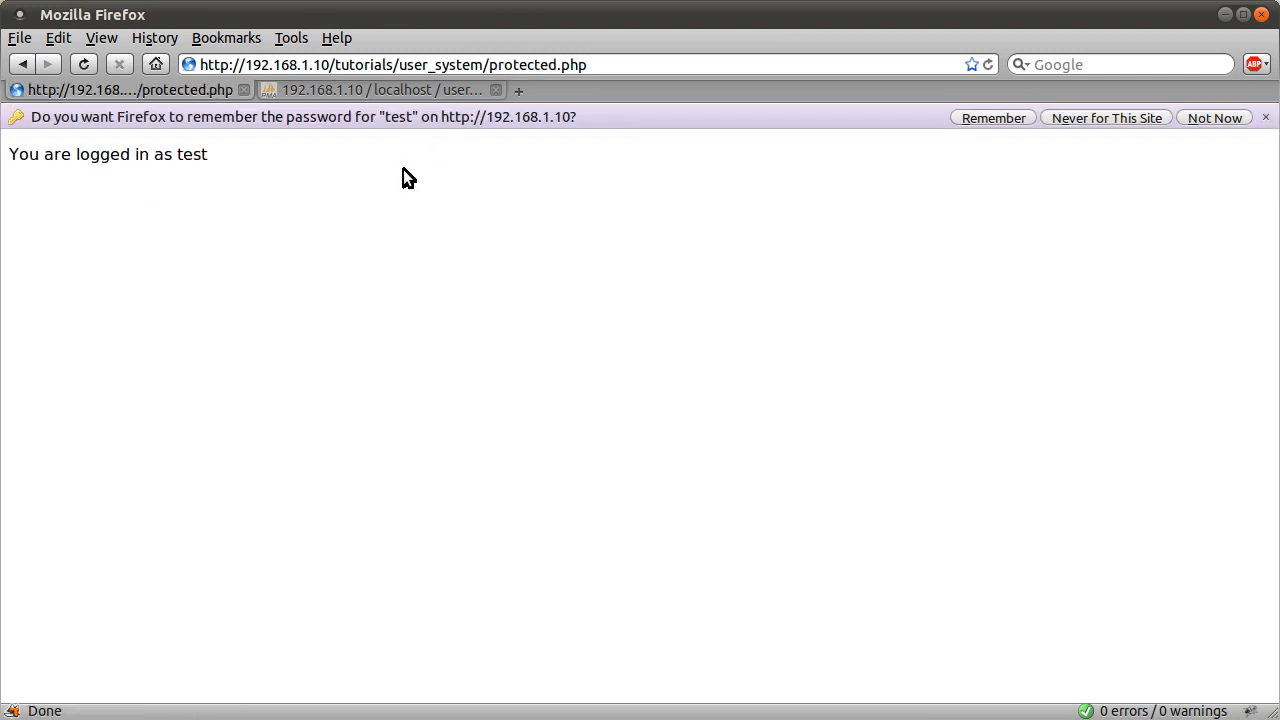
{"action": "mouse_move", "coordinate": [526, 183]}
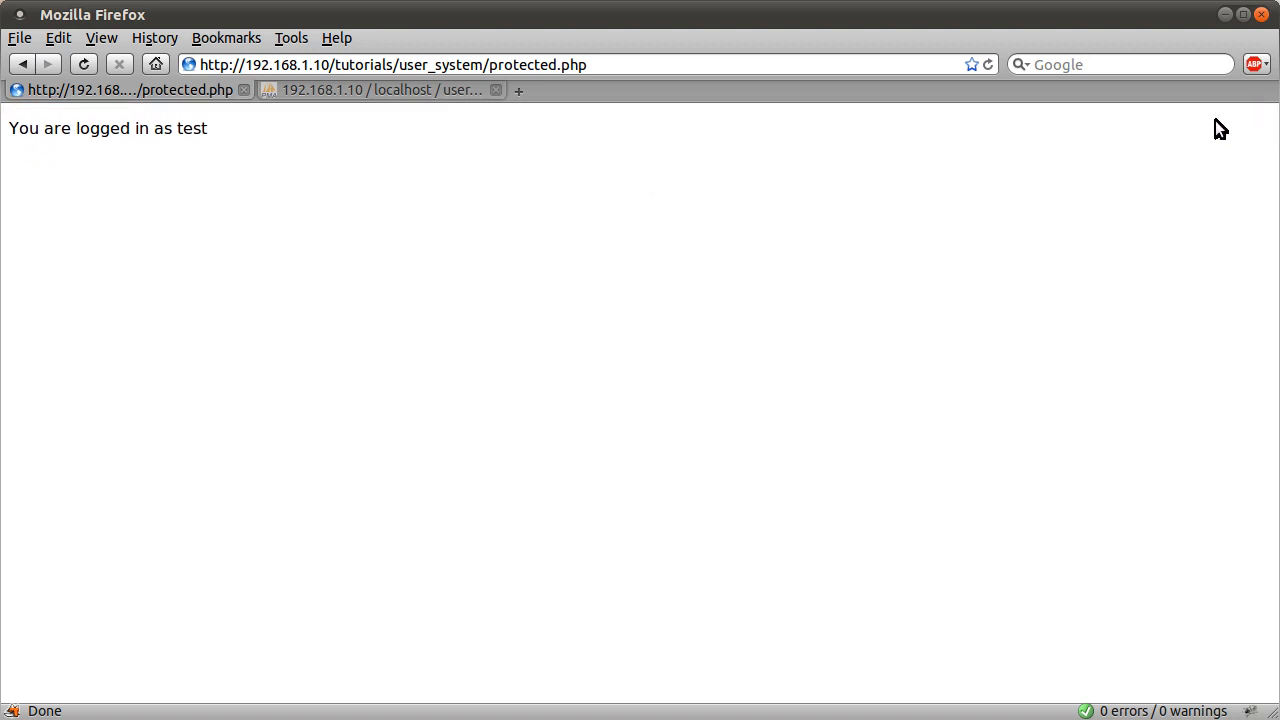
{"action": "mouse_move", "coordinate": [562, 82]}
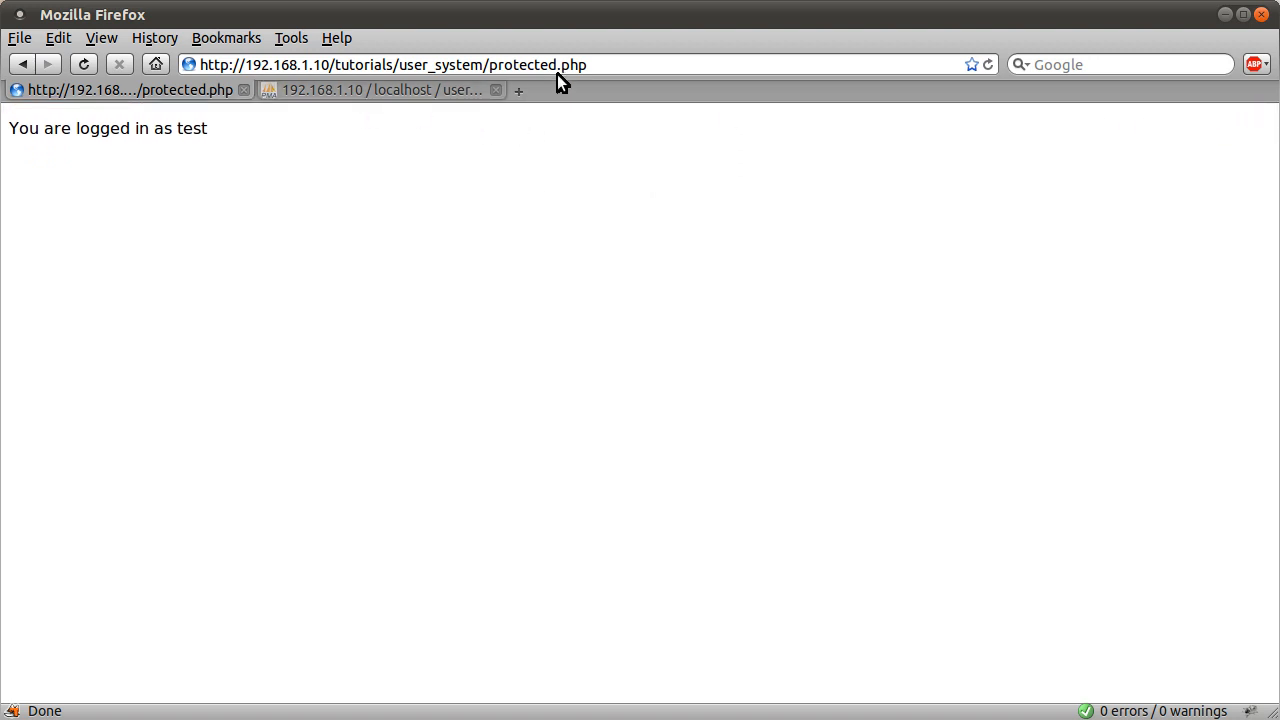
{"action": "mouse_move", "coordinate": [449, 249]}
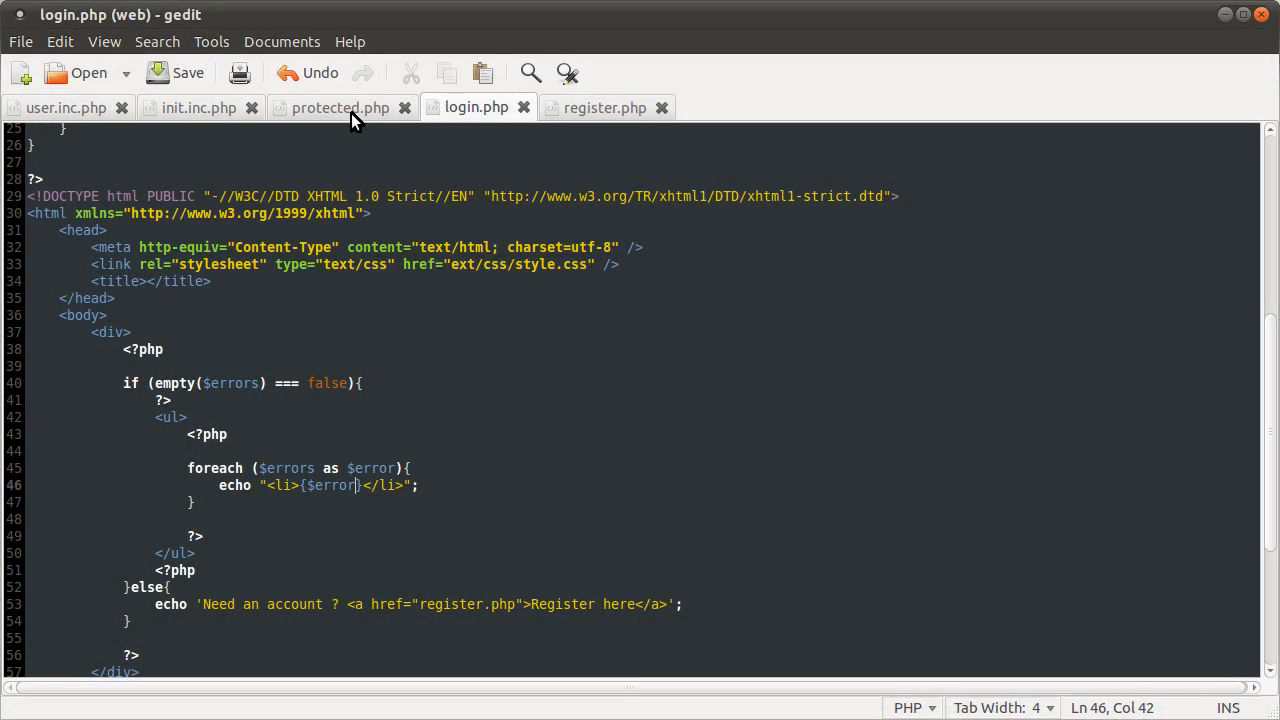
In protected.php, add <p><a href="logout.php">Logout ?</a></p> below the logged-in paragraph.
{"action": "left_click", "coordinate": [340, 107]}
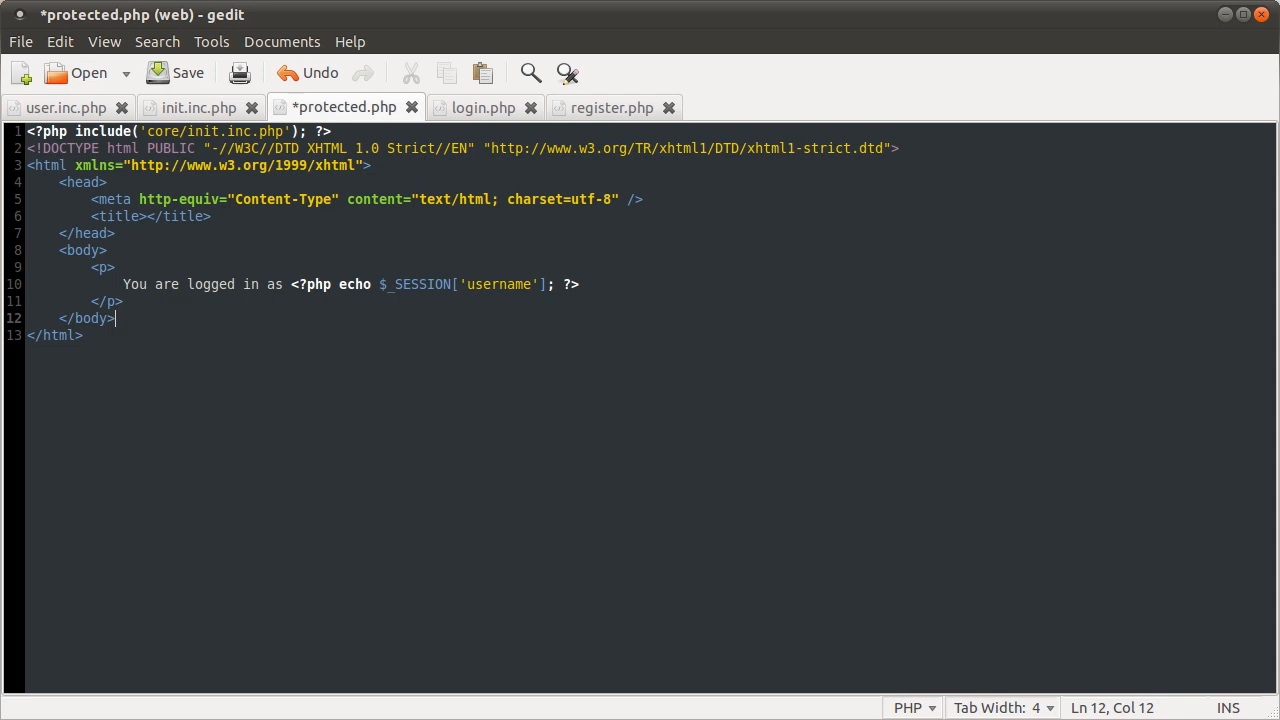
{"action": "type", "text": "<p>"}
{"action": "type", "text": "</"}
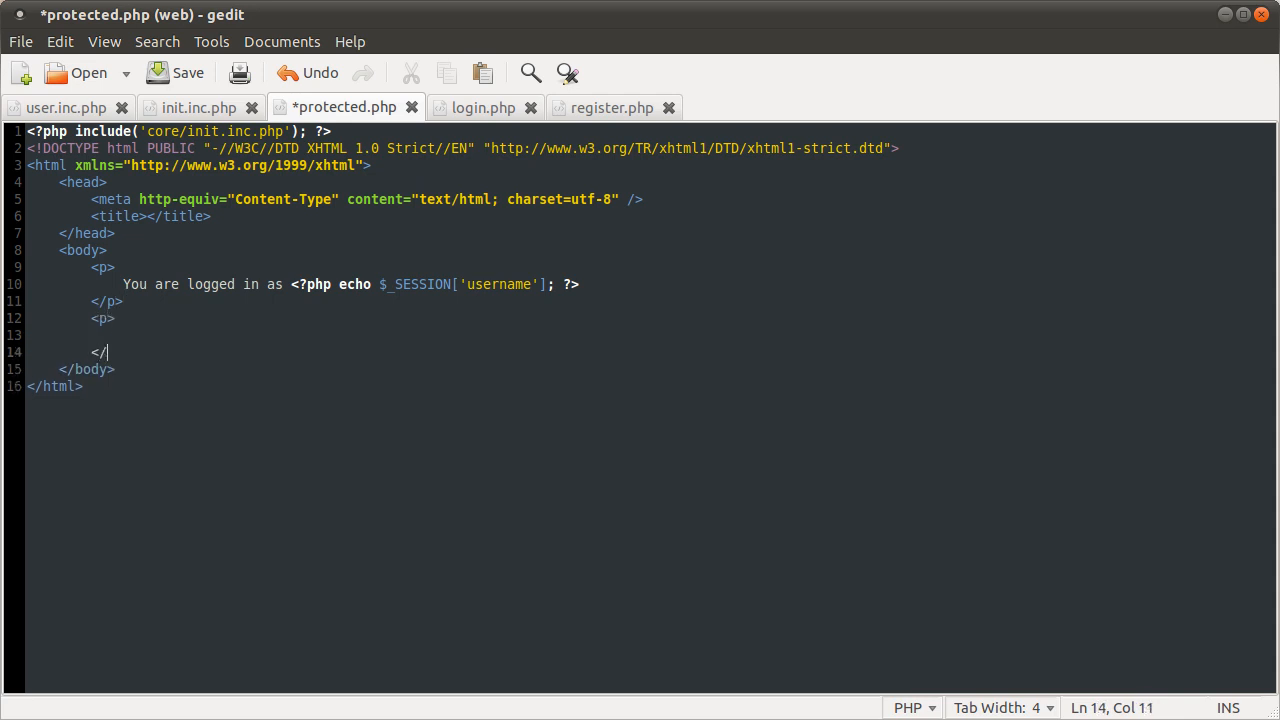
{"action": "type", "text": "<a href=\"log"}
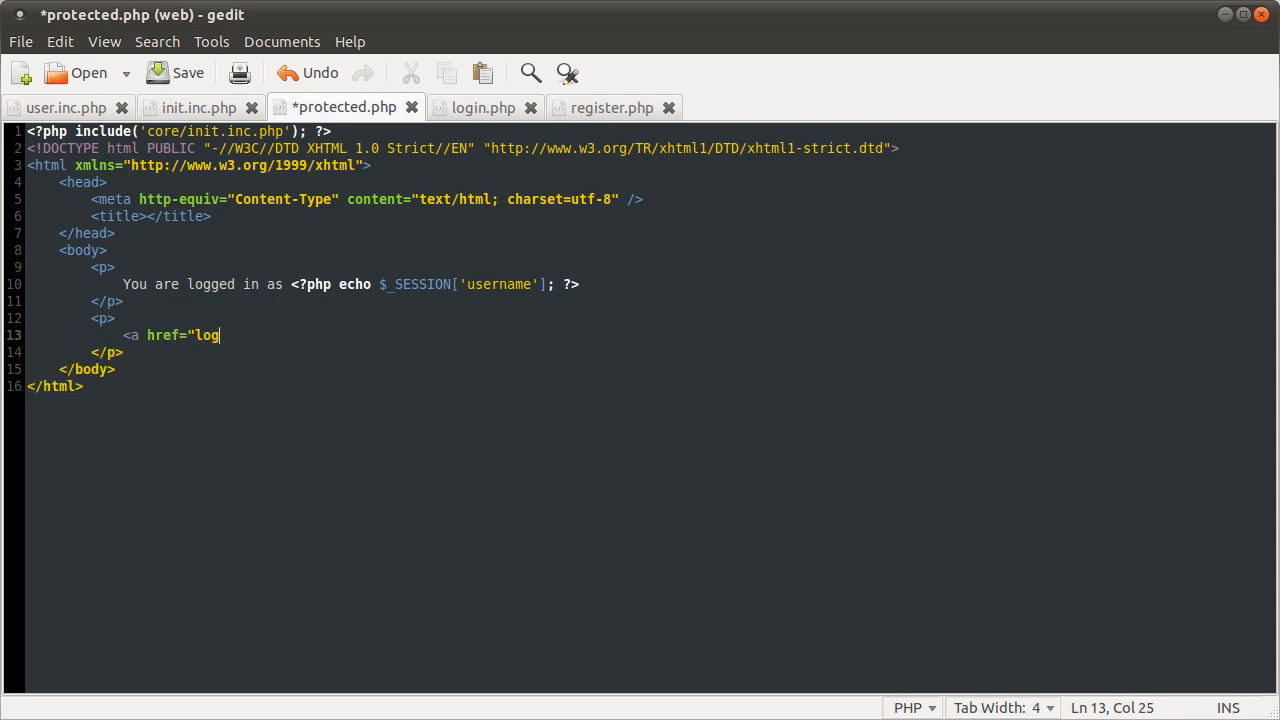
{"action": "type", "text": "out.php\""}
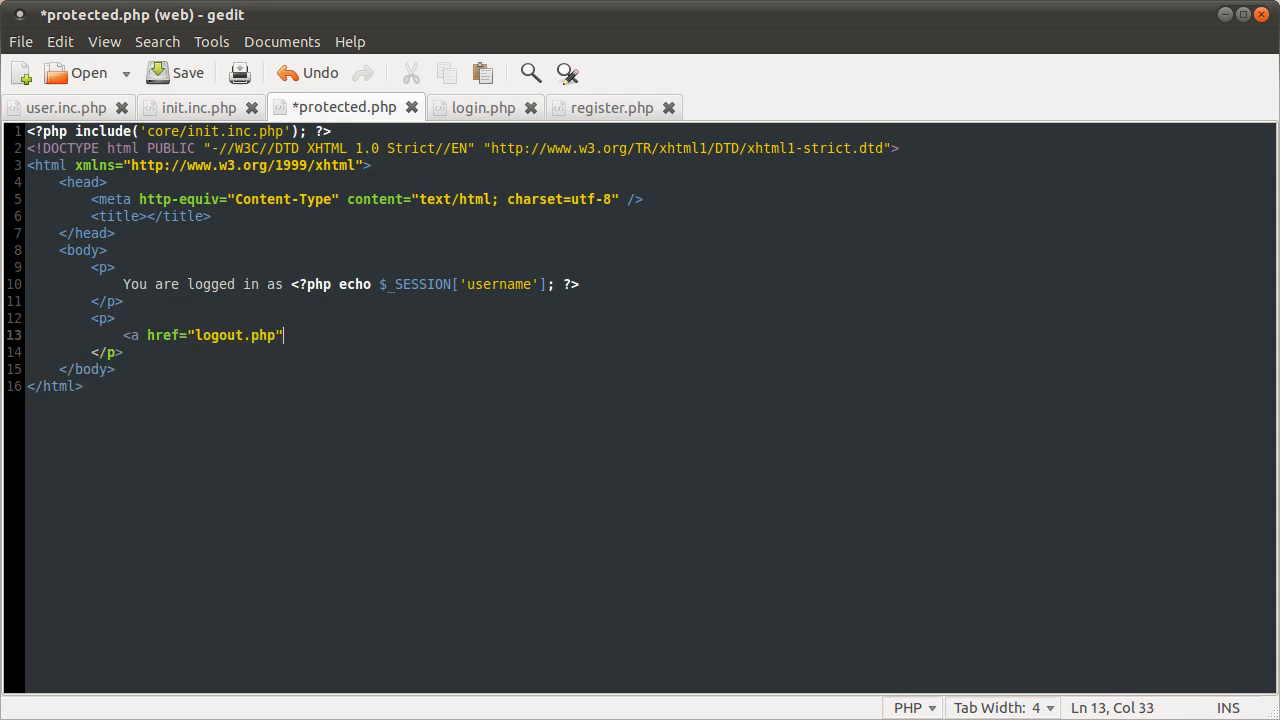
{"action": "type", "text": ">Logou"}
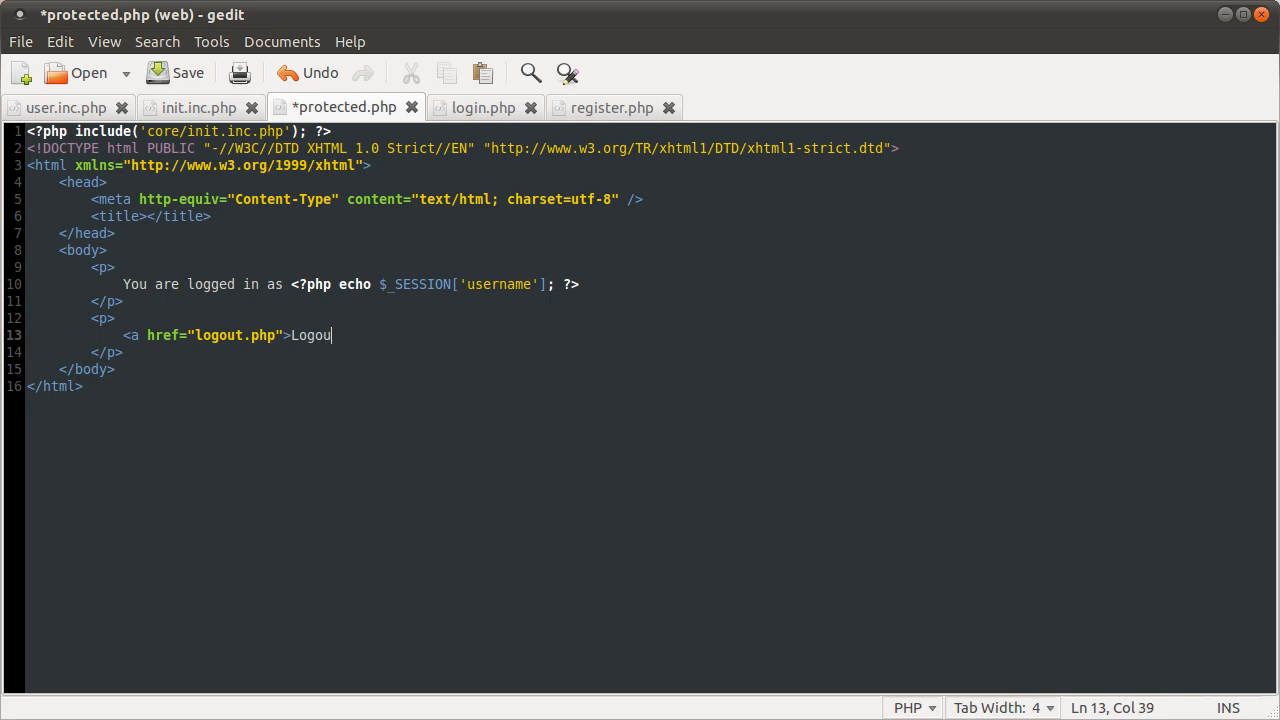
{"action": "type", "text": "?</a"}
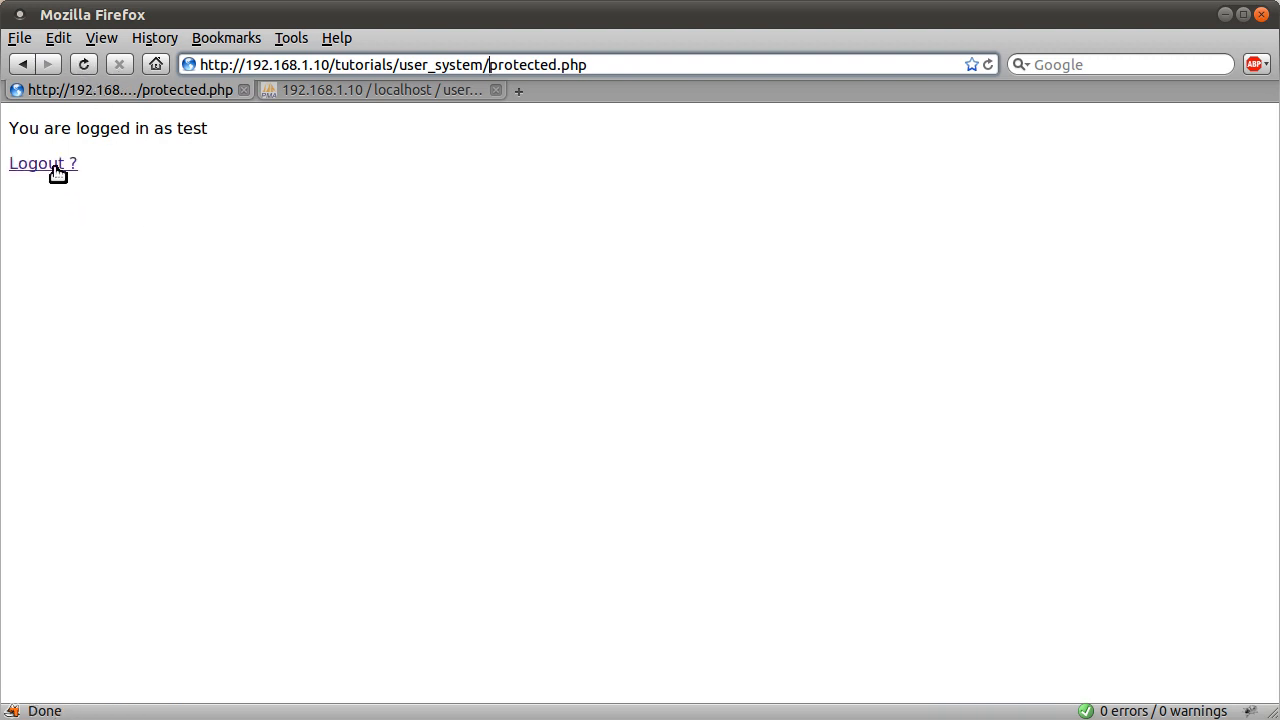
Log out and register a new account named Simon, declining to save the password.
{"action": "left_click", "coordinate": [35, 163]}
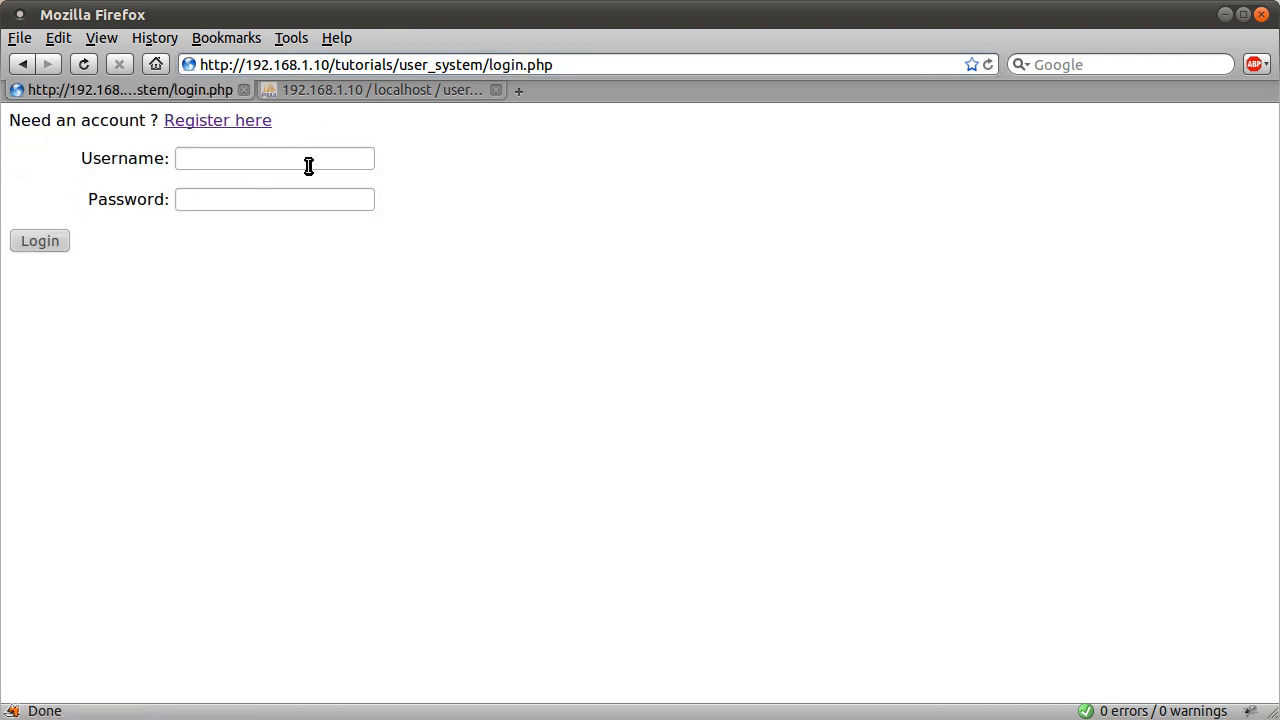
{"action": "left_click", "coordinate": [217, 120]}
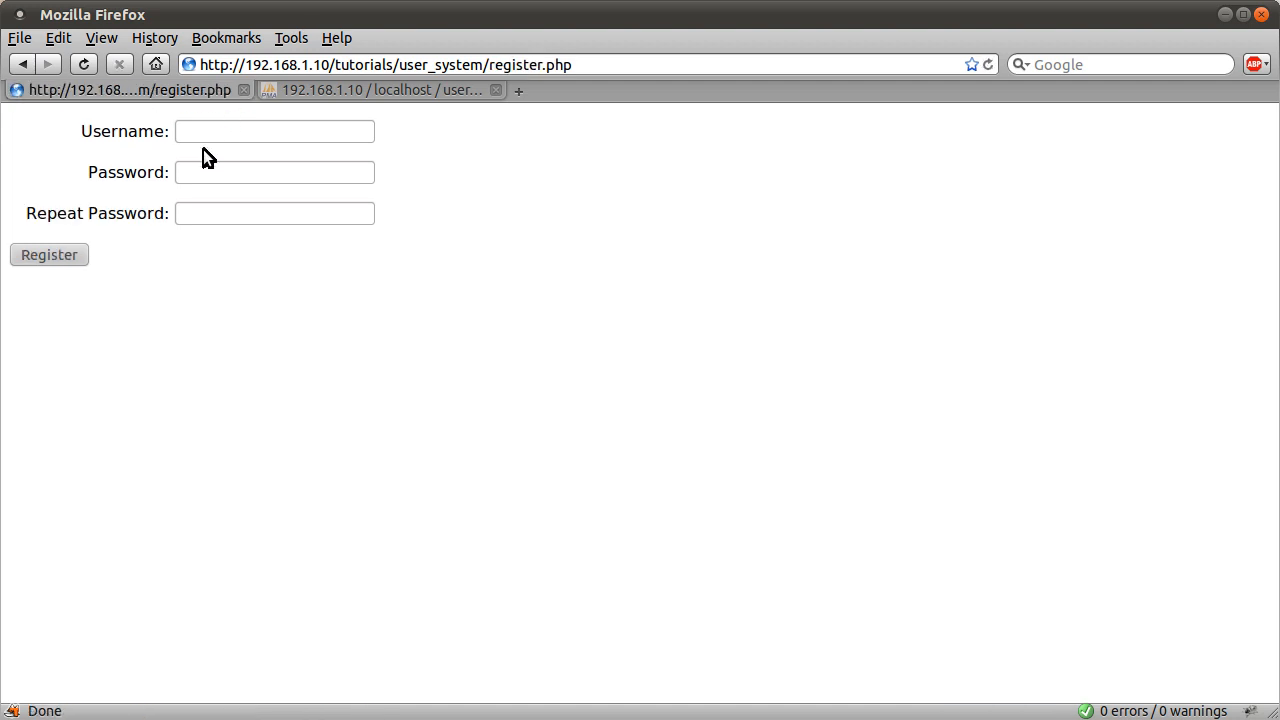
{"action": "left_click", "coordinate": [275, 131]}
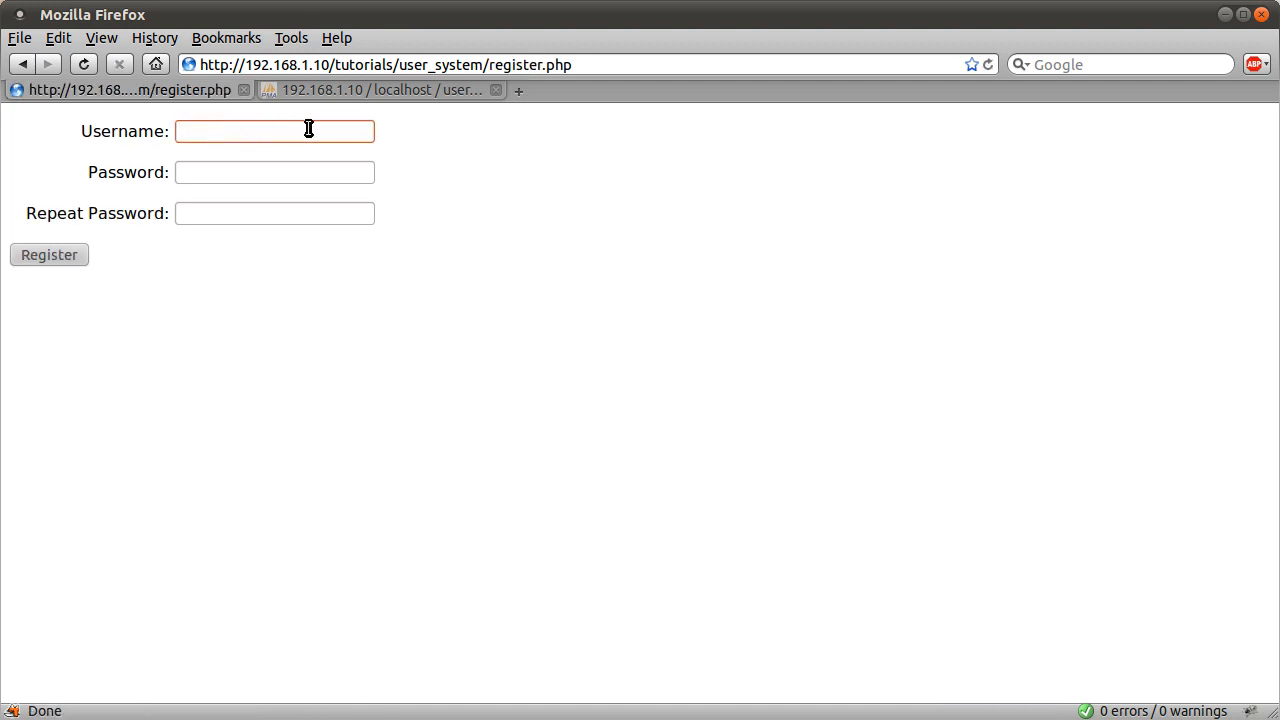
{"action": "type", "text": "Simon"}
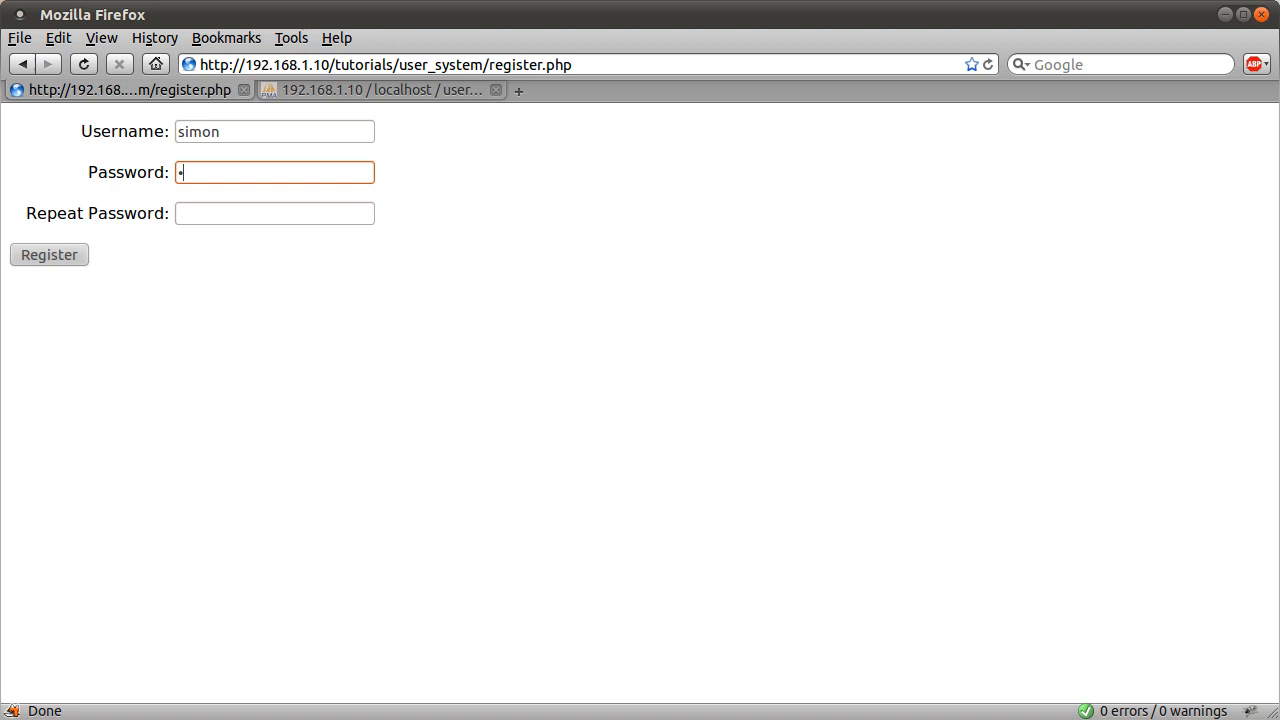
{"action": "left_click", "coordinate": [49, 254]}
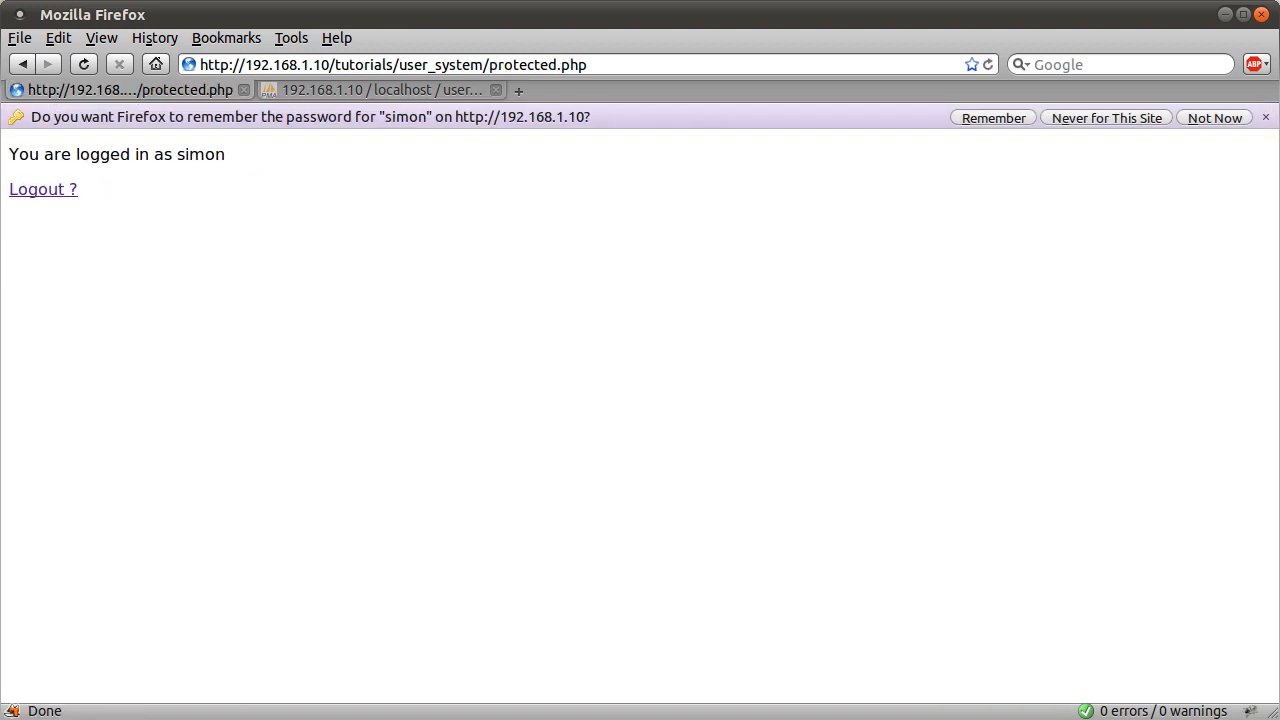
{"action": "double_click", "coordinate": [188, 154]}
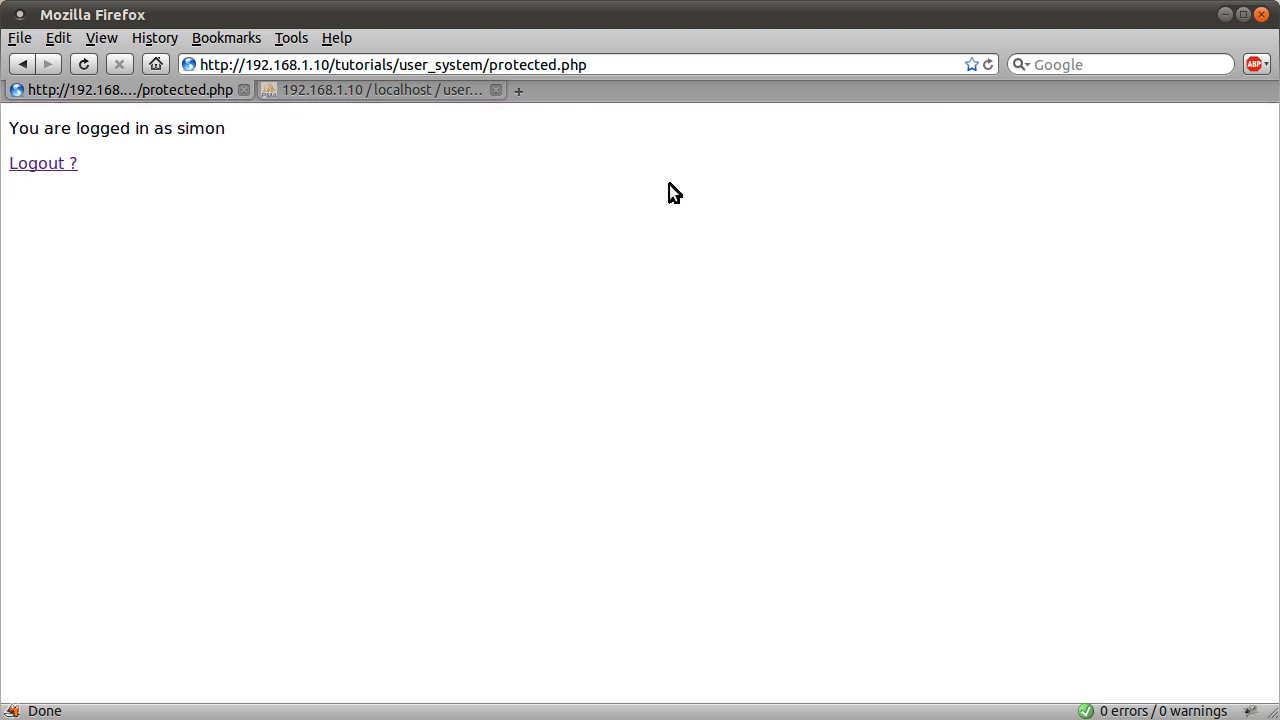
Log out, log back in as simon, then switch to the phpMyAdmin tab.
{"action": "left_click", "coordinate": [43, 163]}
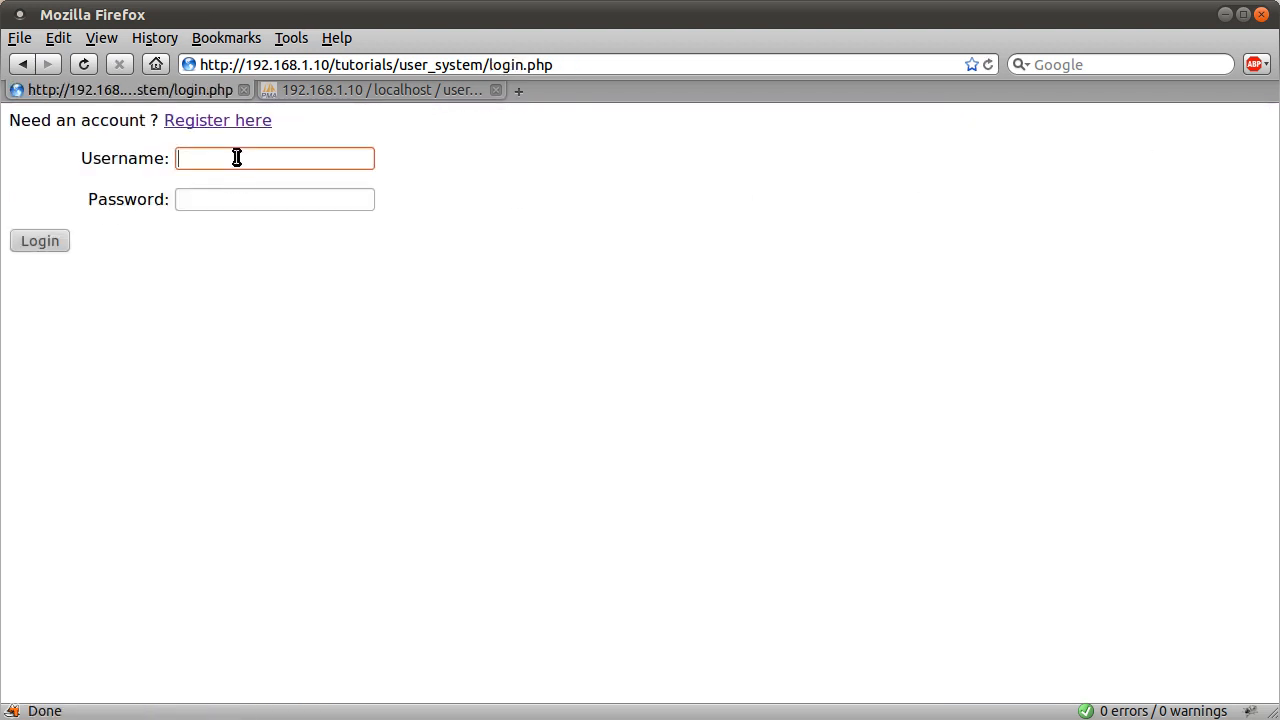
{"action": "type", "text": "simon"}
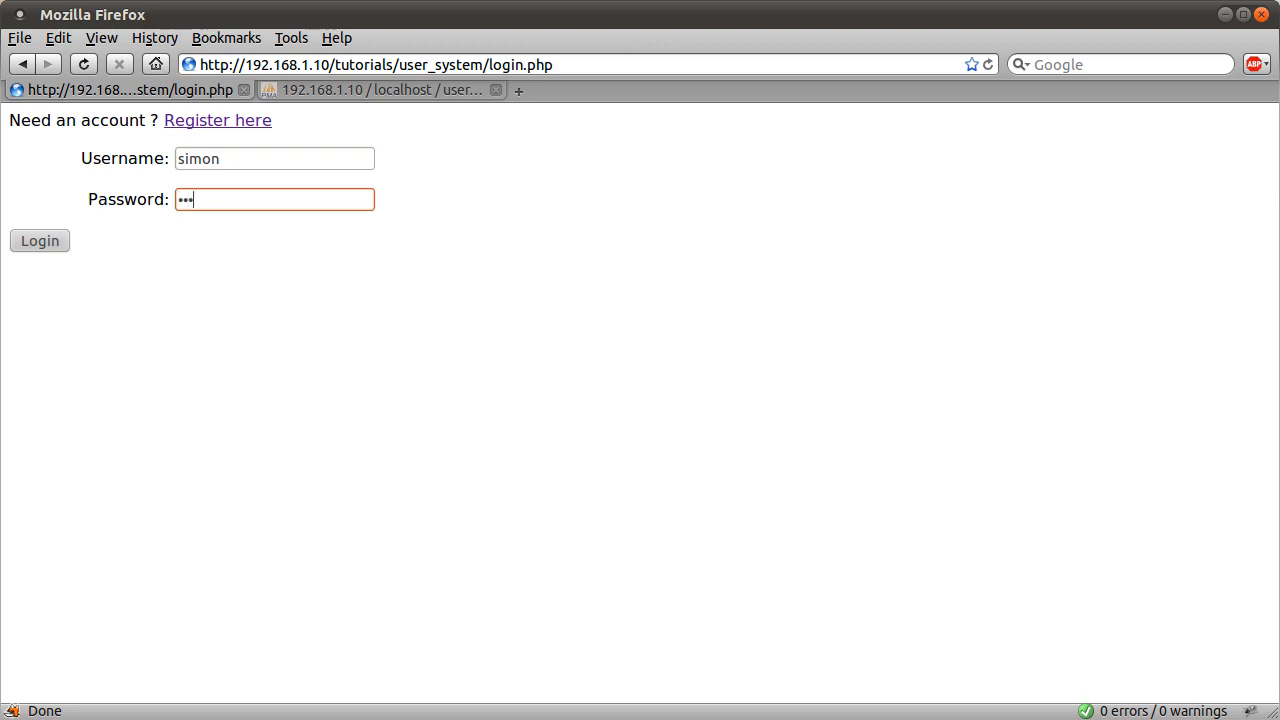
{"action": "left_click", "coordinate": [39, 240]}
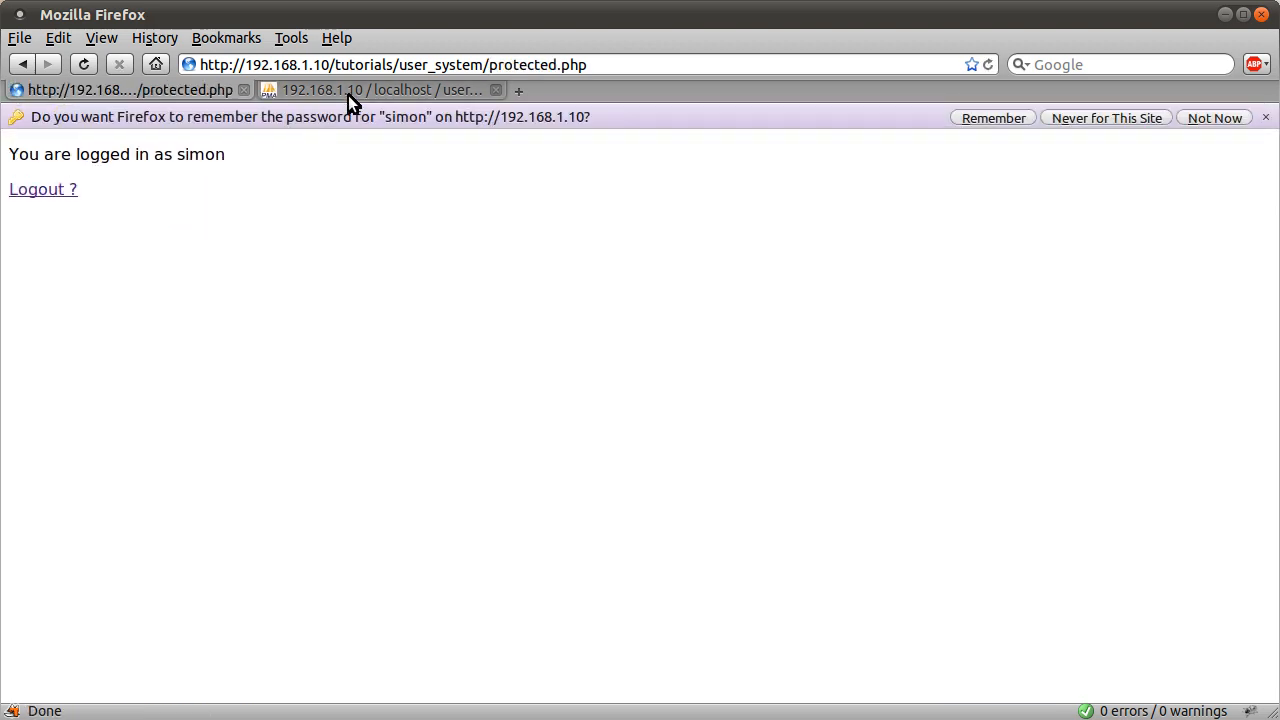
{"action": "left_click", "coordinate": [380, 89]}
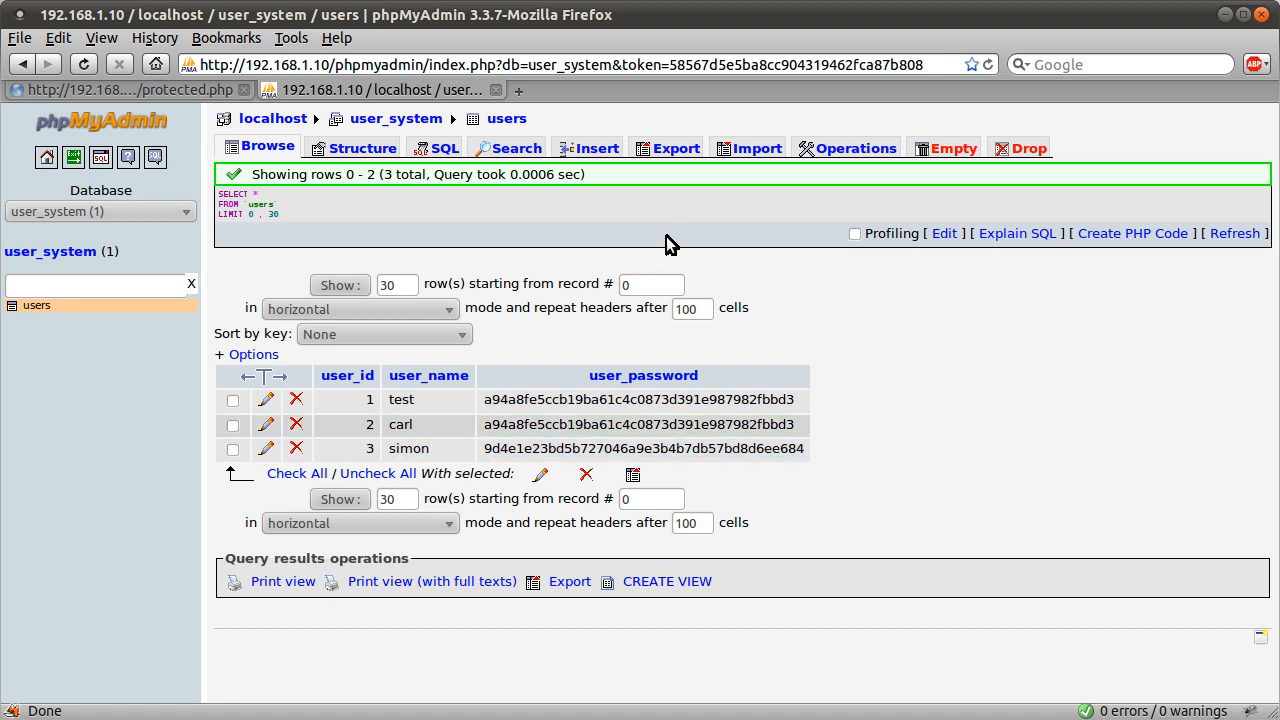
{"action": "mouse_move", "coordinate": [568, 261]}
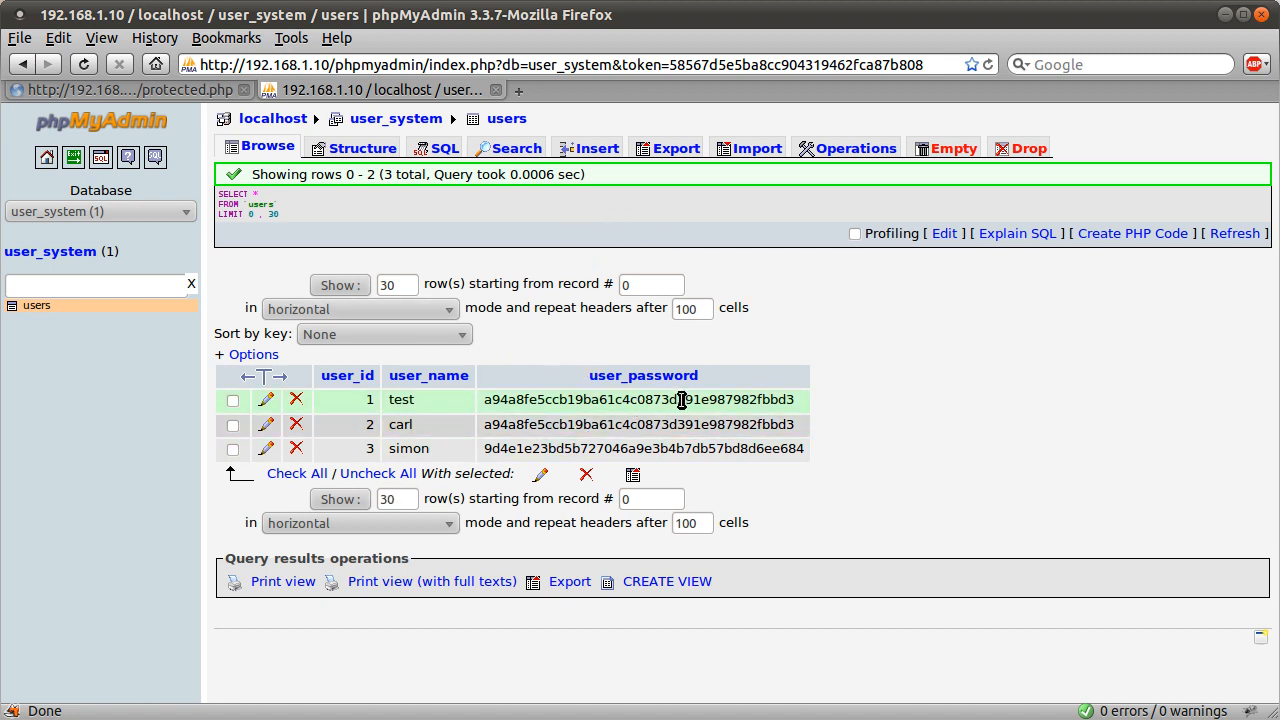
Switch back to the protected.php tab showing 'You are logged in as simon'.
{"action": "left_click", "coordinate": [130, 90]}
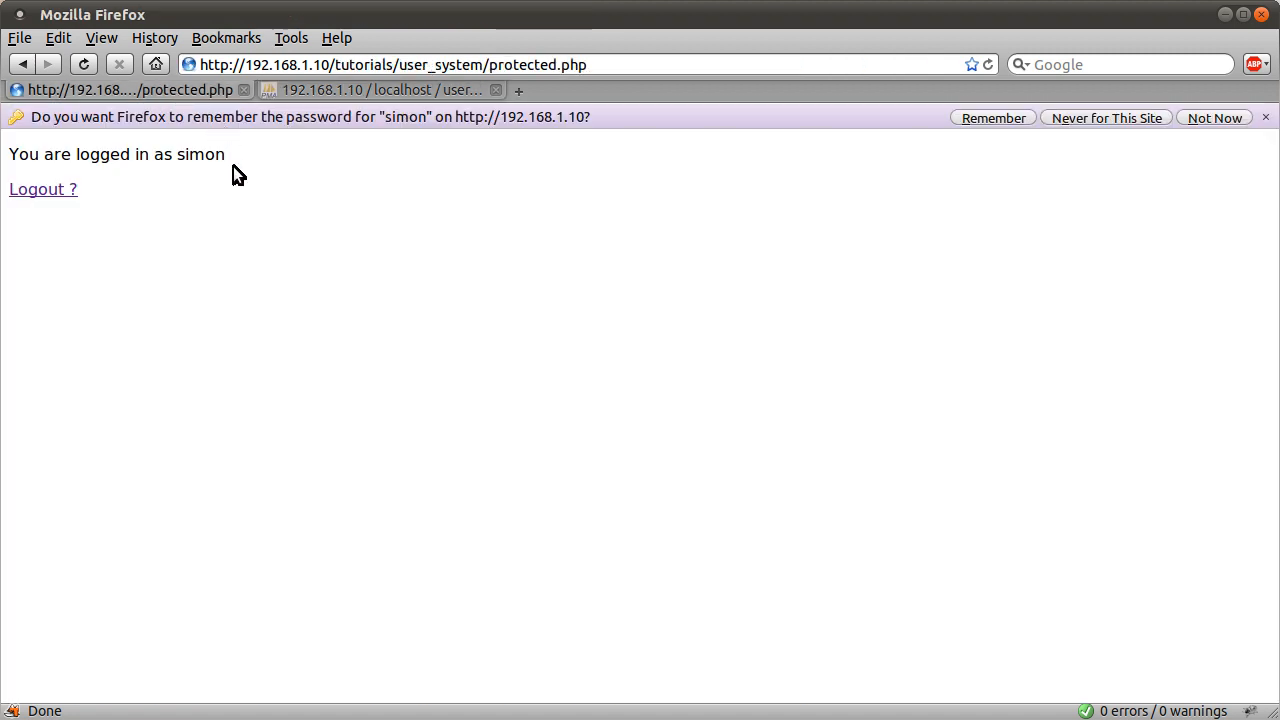
{"action": "mouse_move", "coordinate": [246, 175]}
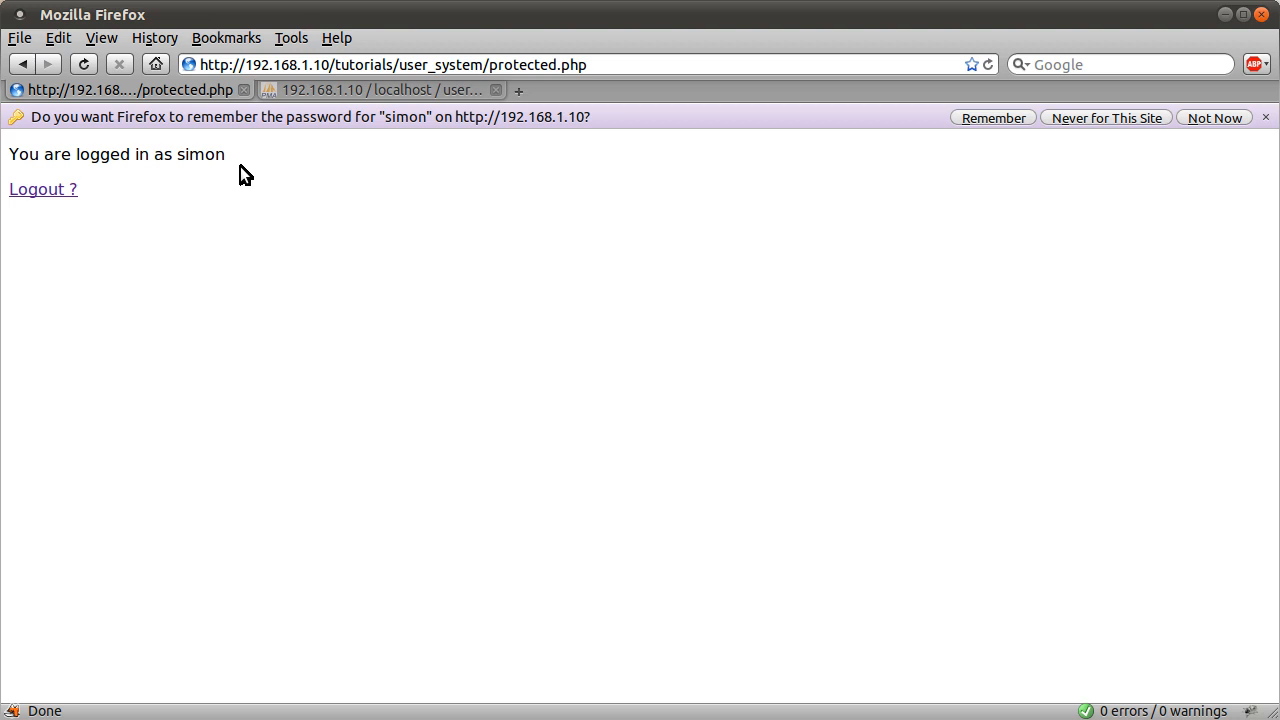